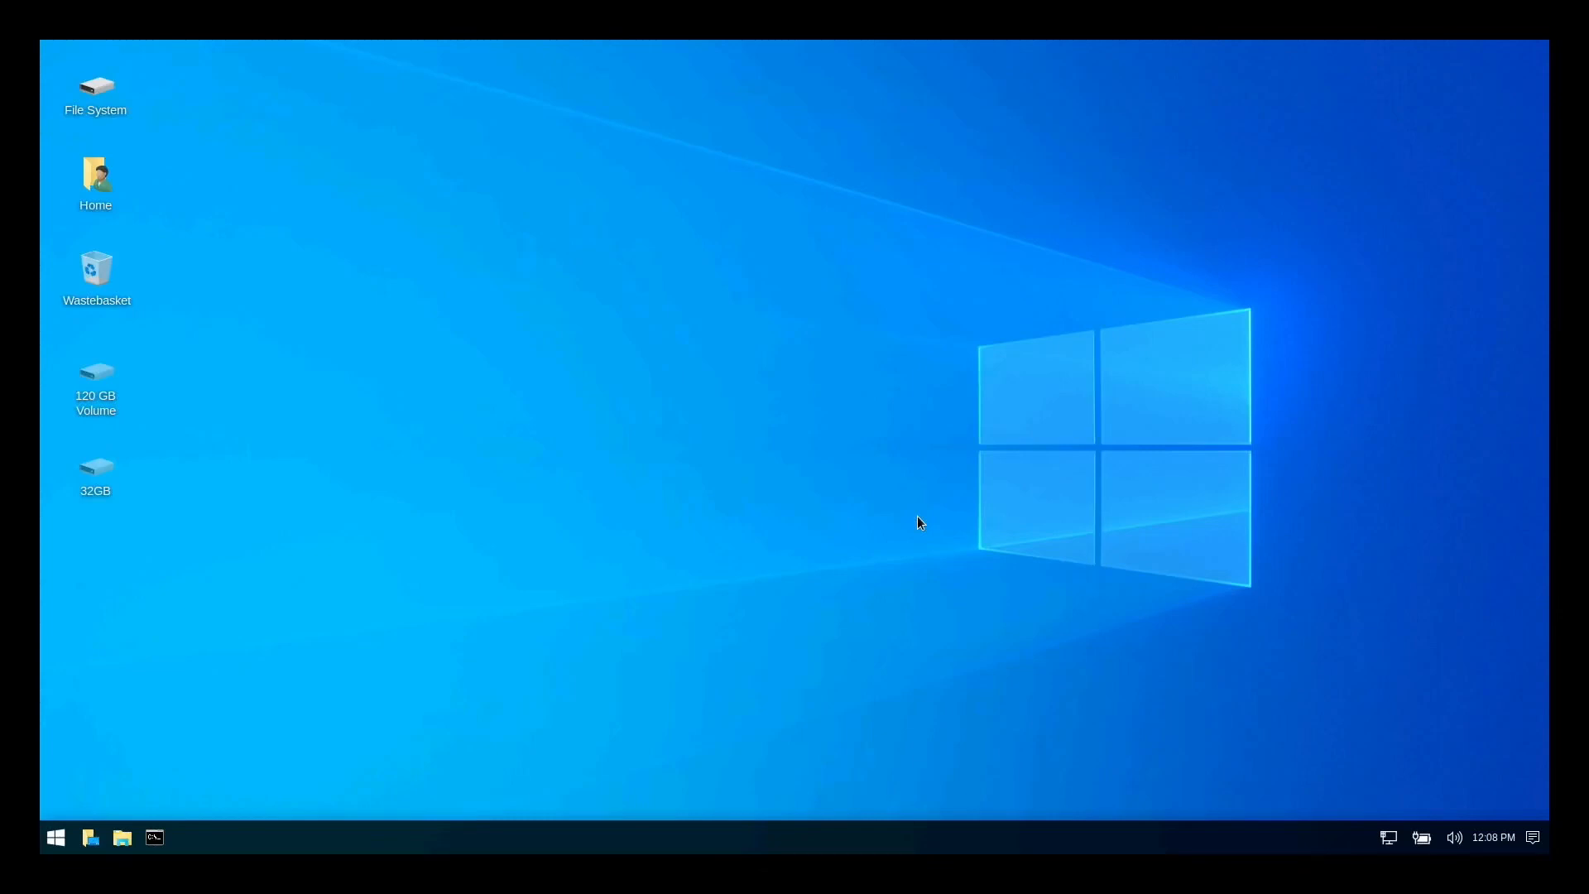
mouse_move(69, 829)
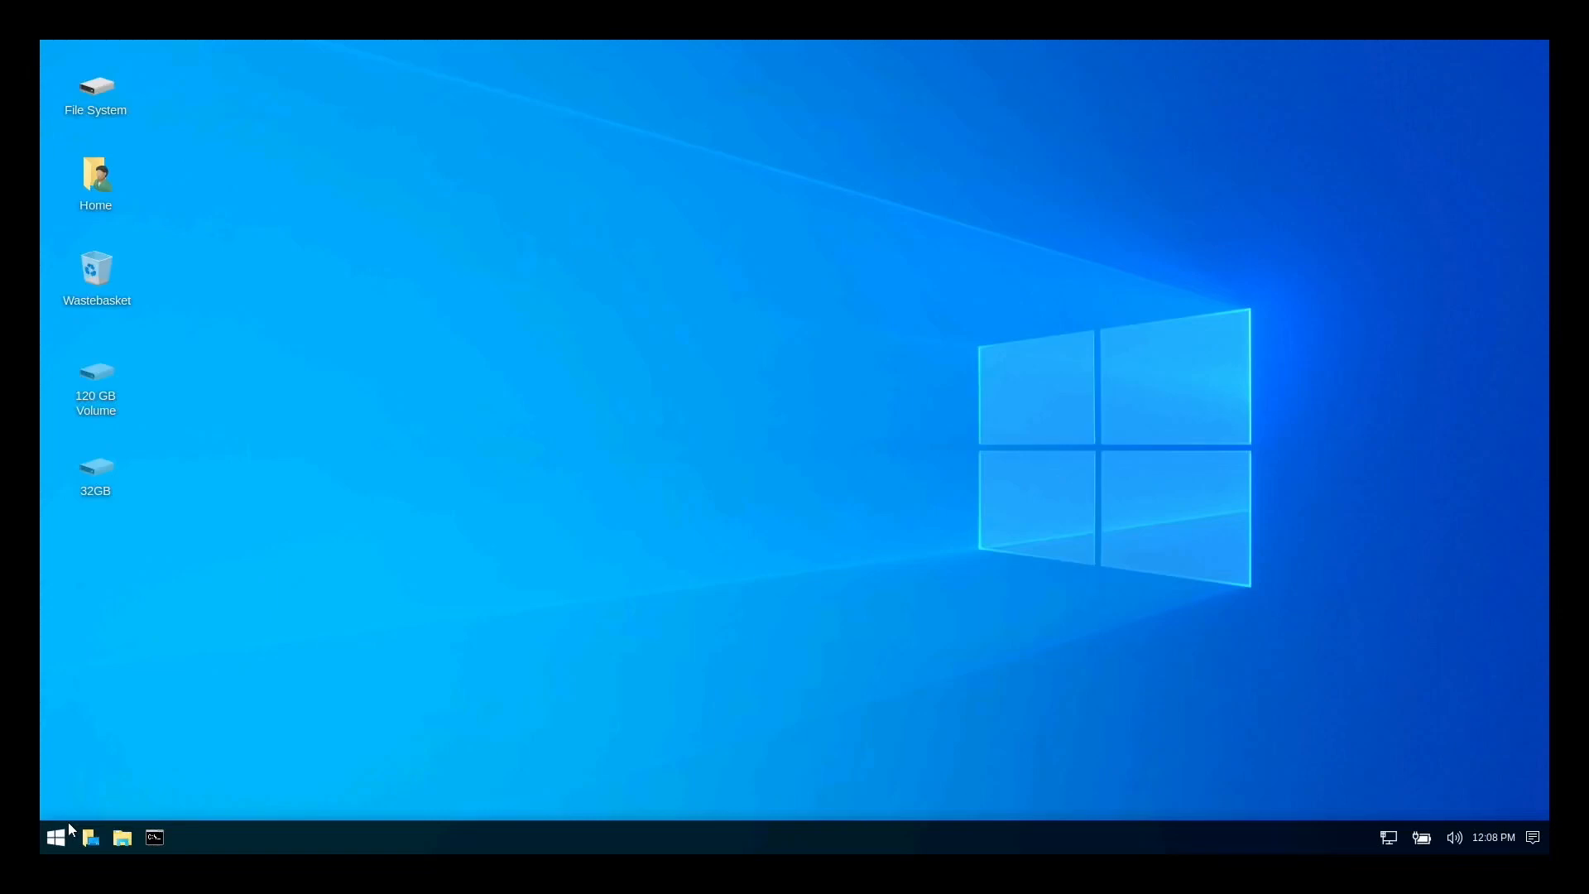
Run Kali Undercover Mode from the Windows-style Start menu to restore the Kali desktop
left_click(55, 838)
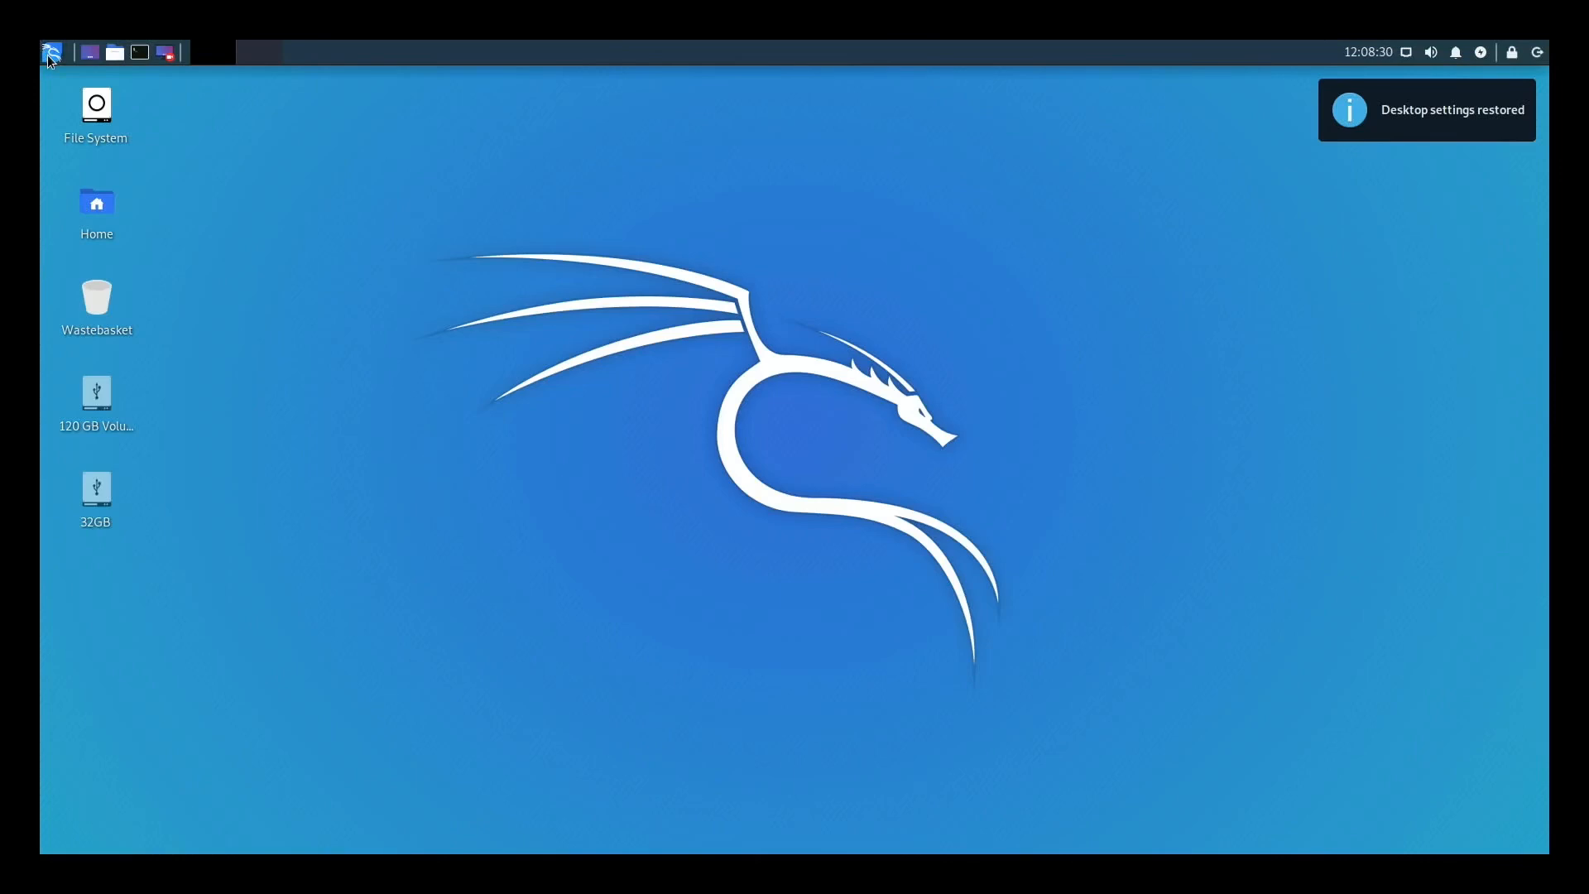
Show the Favourites list in the Kali whisker applications menu
left_click(51, 51)
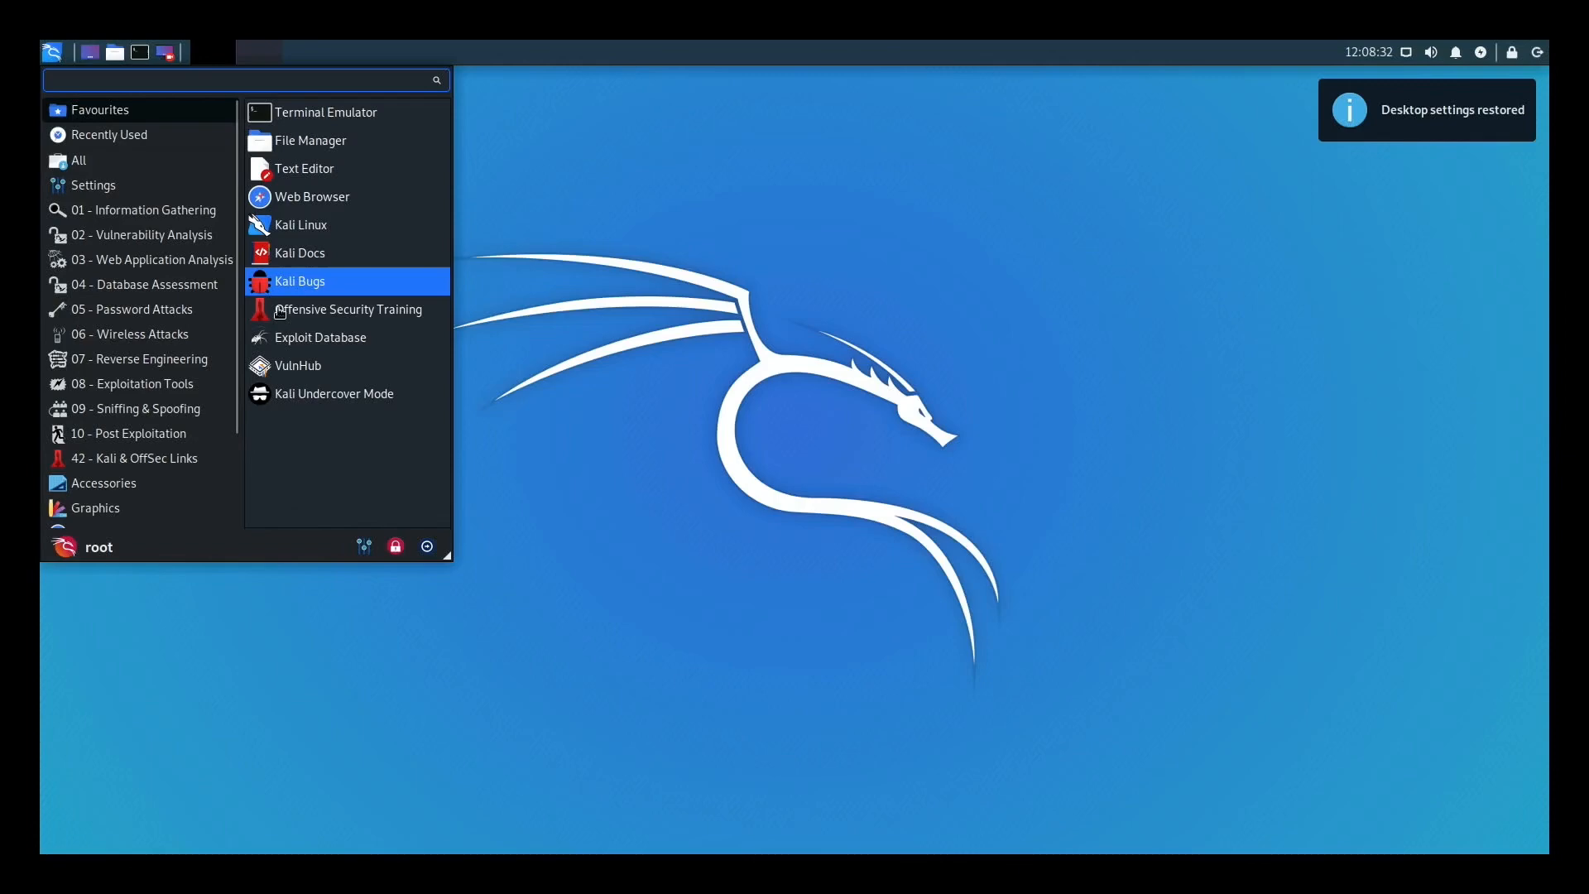
mouse_move(319, 527)
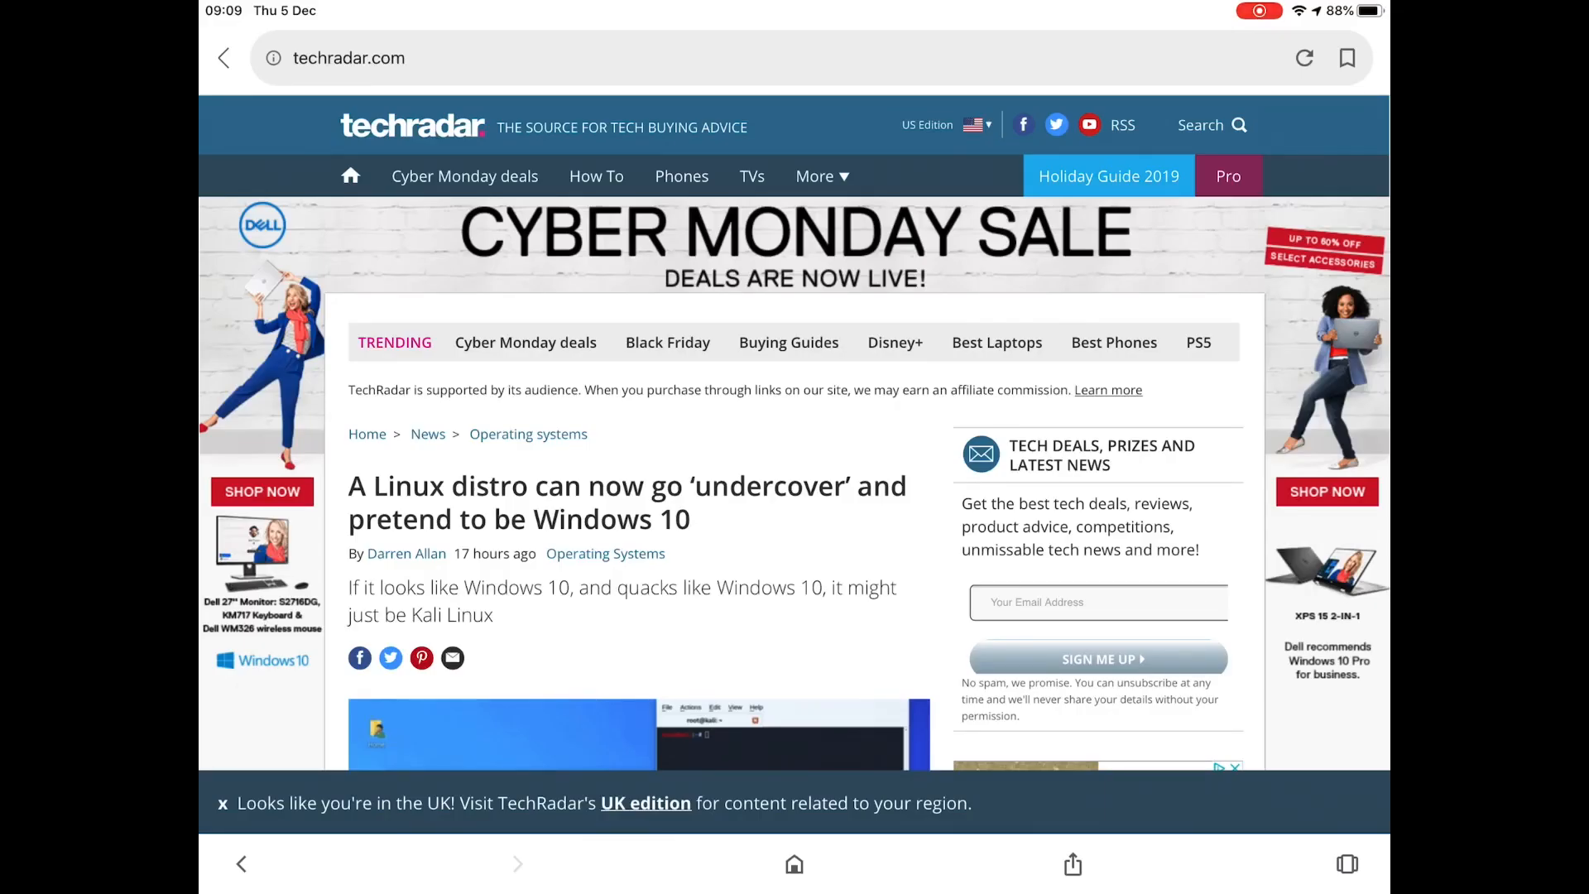
Read through the TechRadar article on Kali's Windows 10 undercover mode
scroll("down", 3)
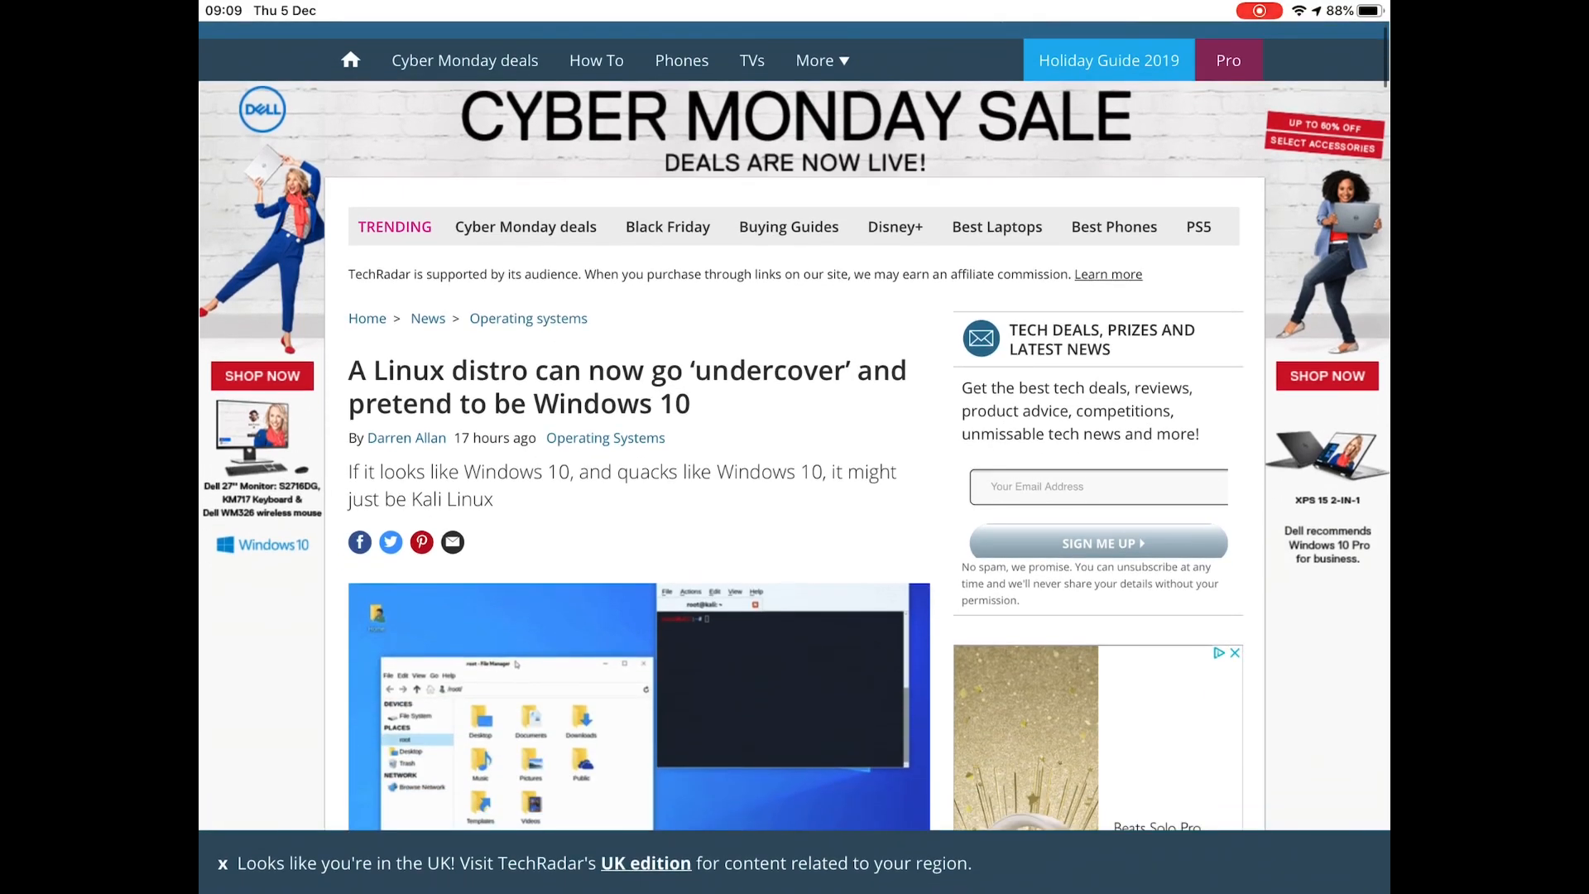
scroll("down", 3)
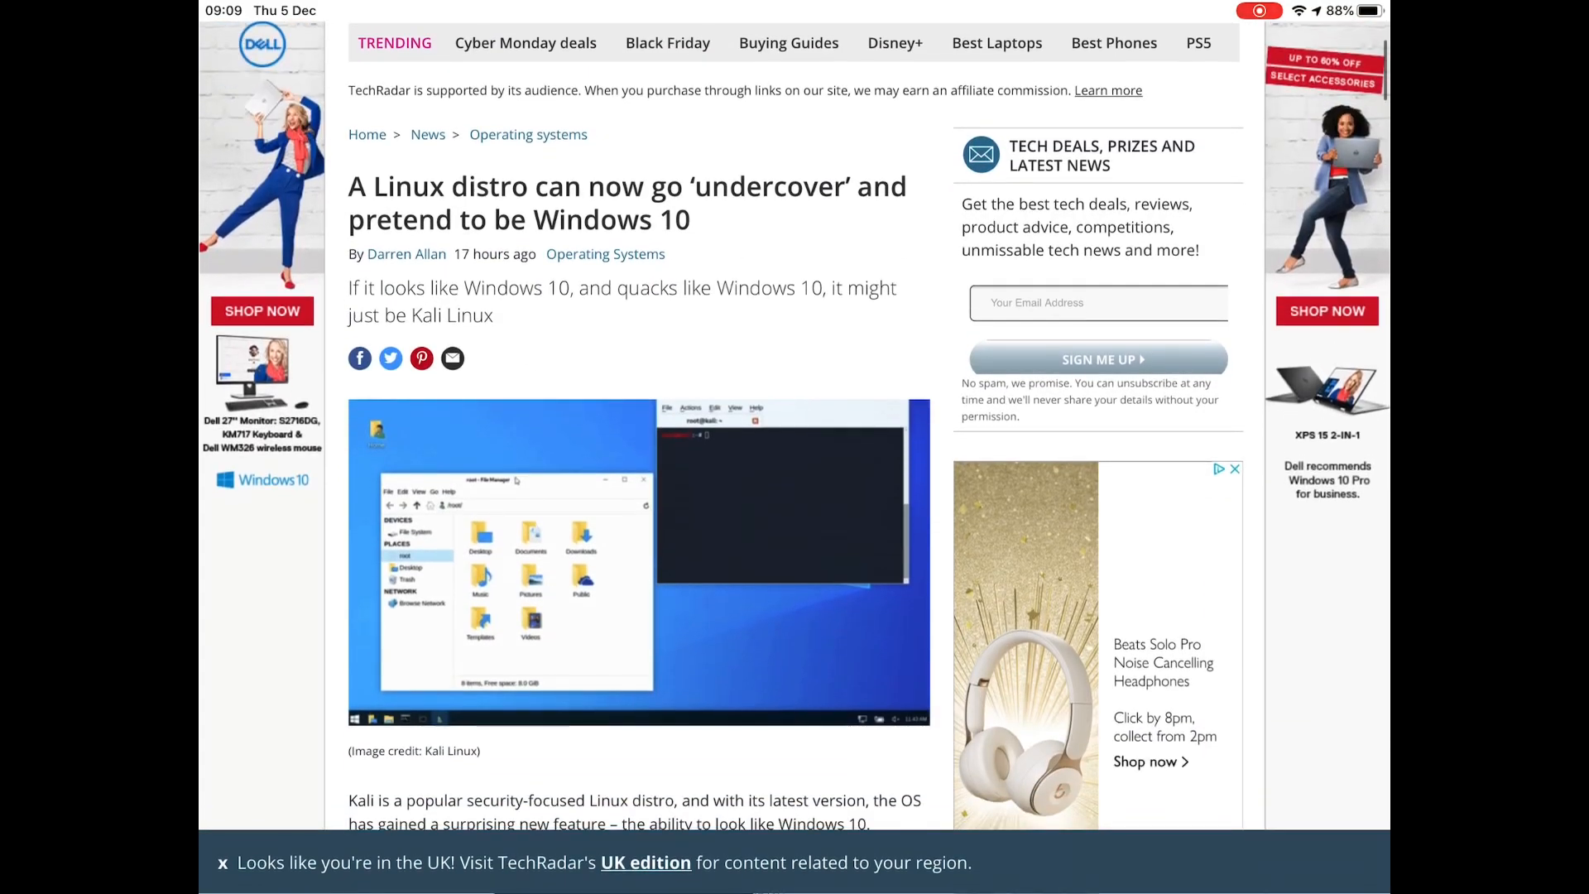
scroll("down", 3)
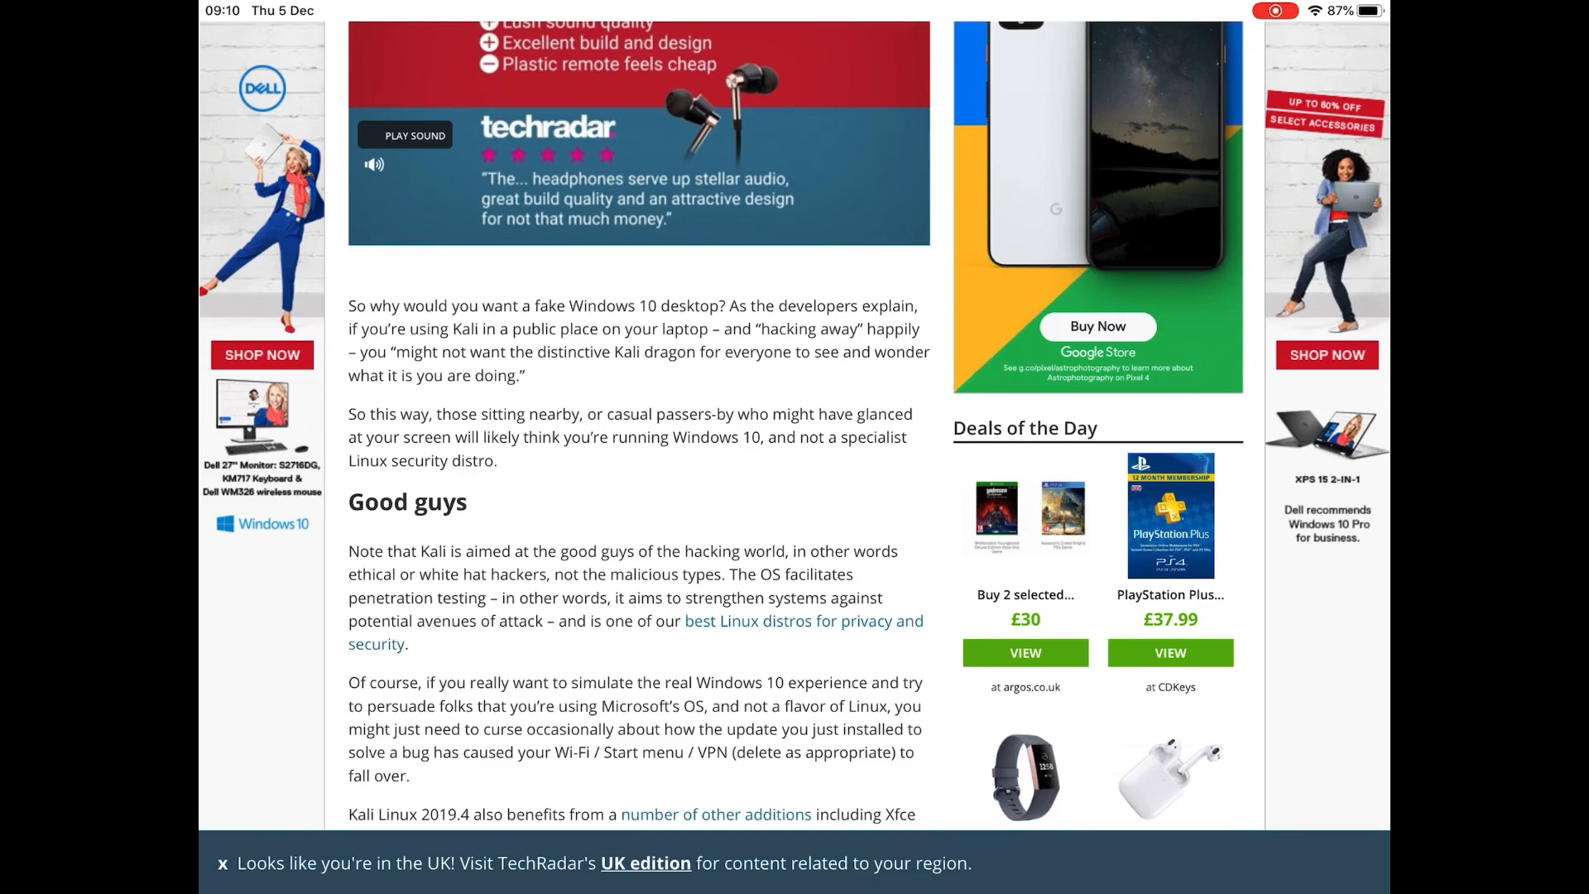
scroll("down", 3)
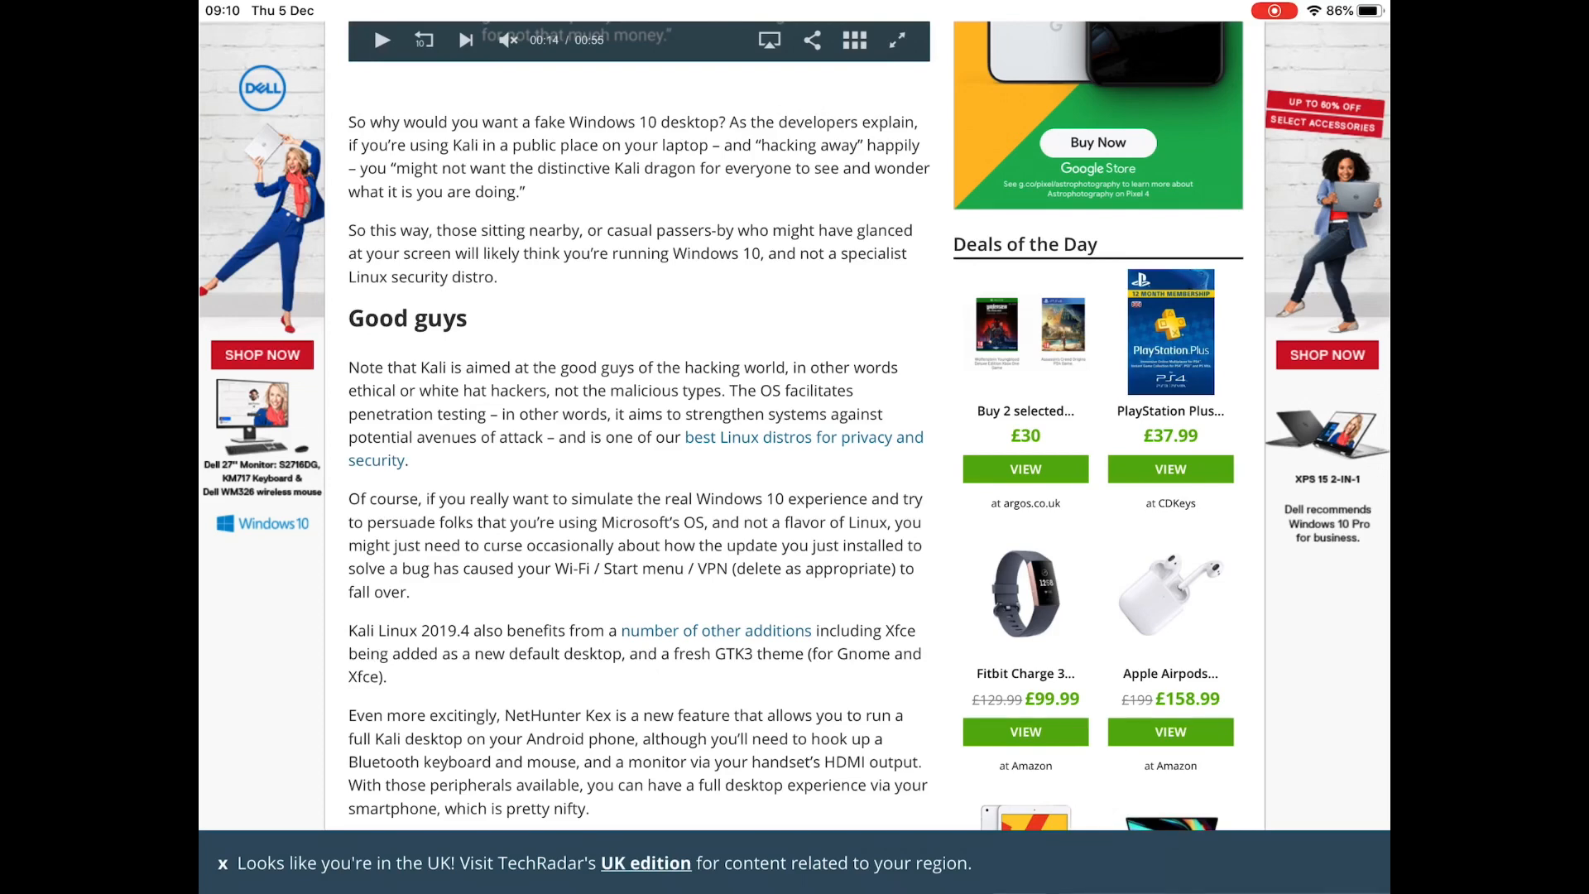
scroll("down", 3)
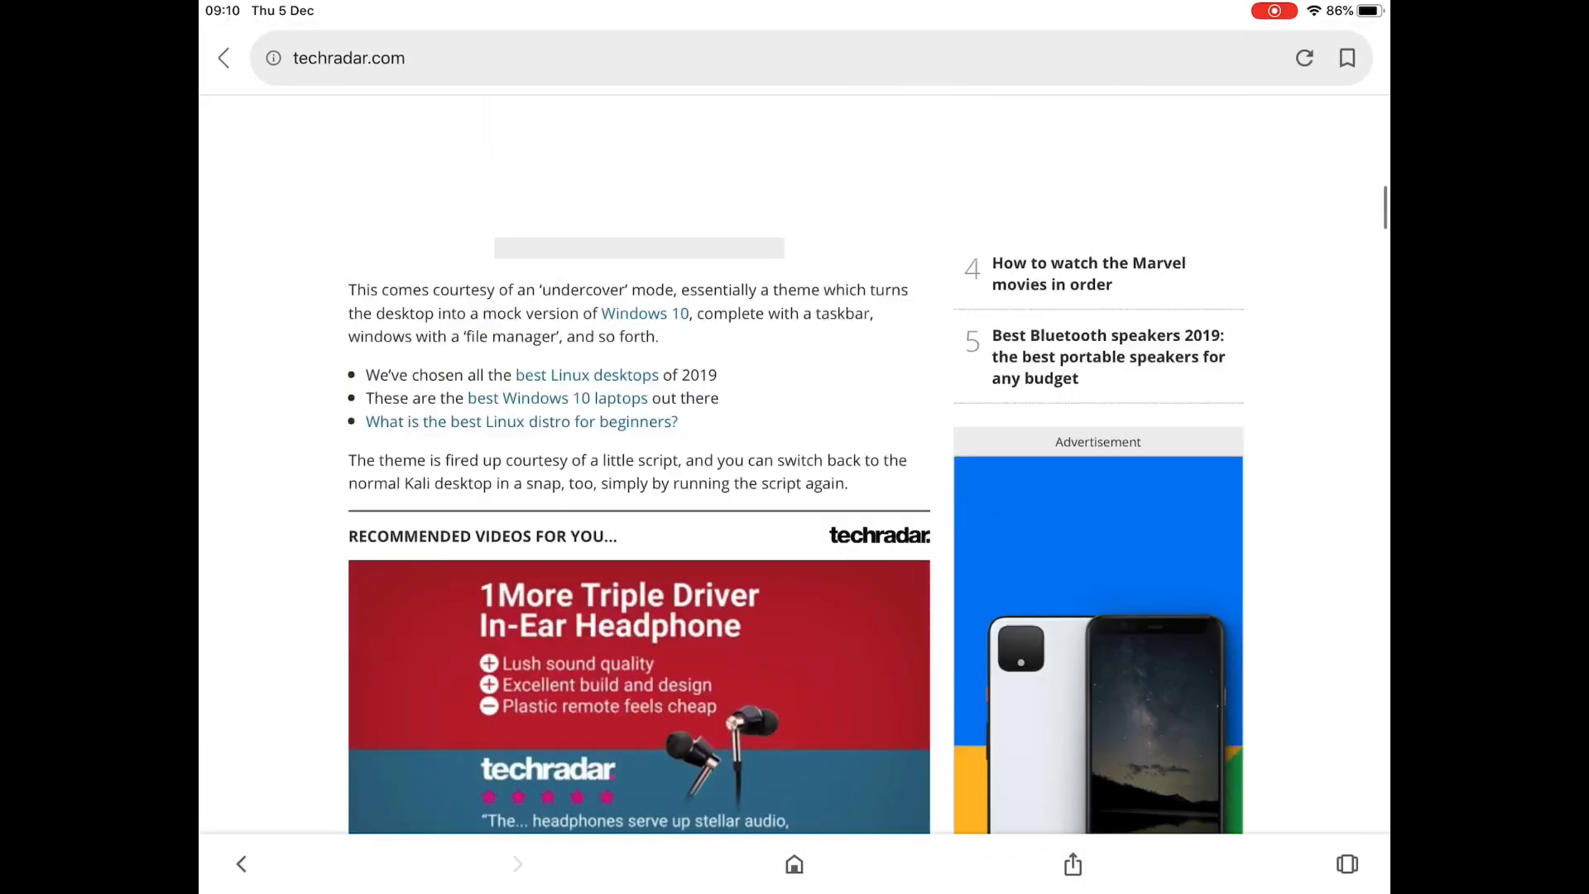
scroll("up", 3)
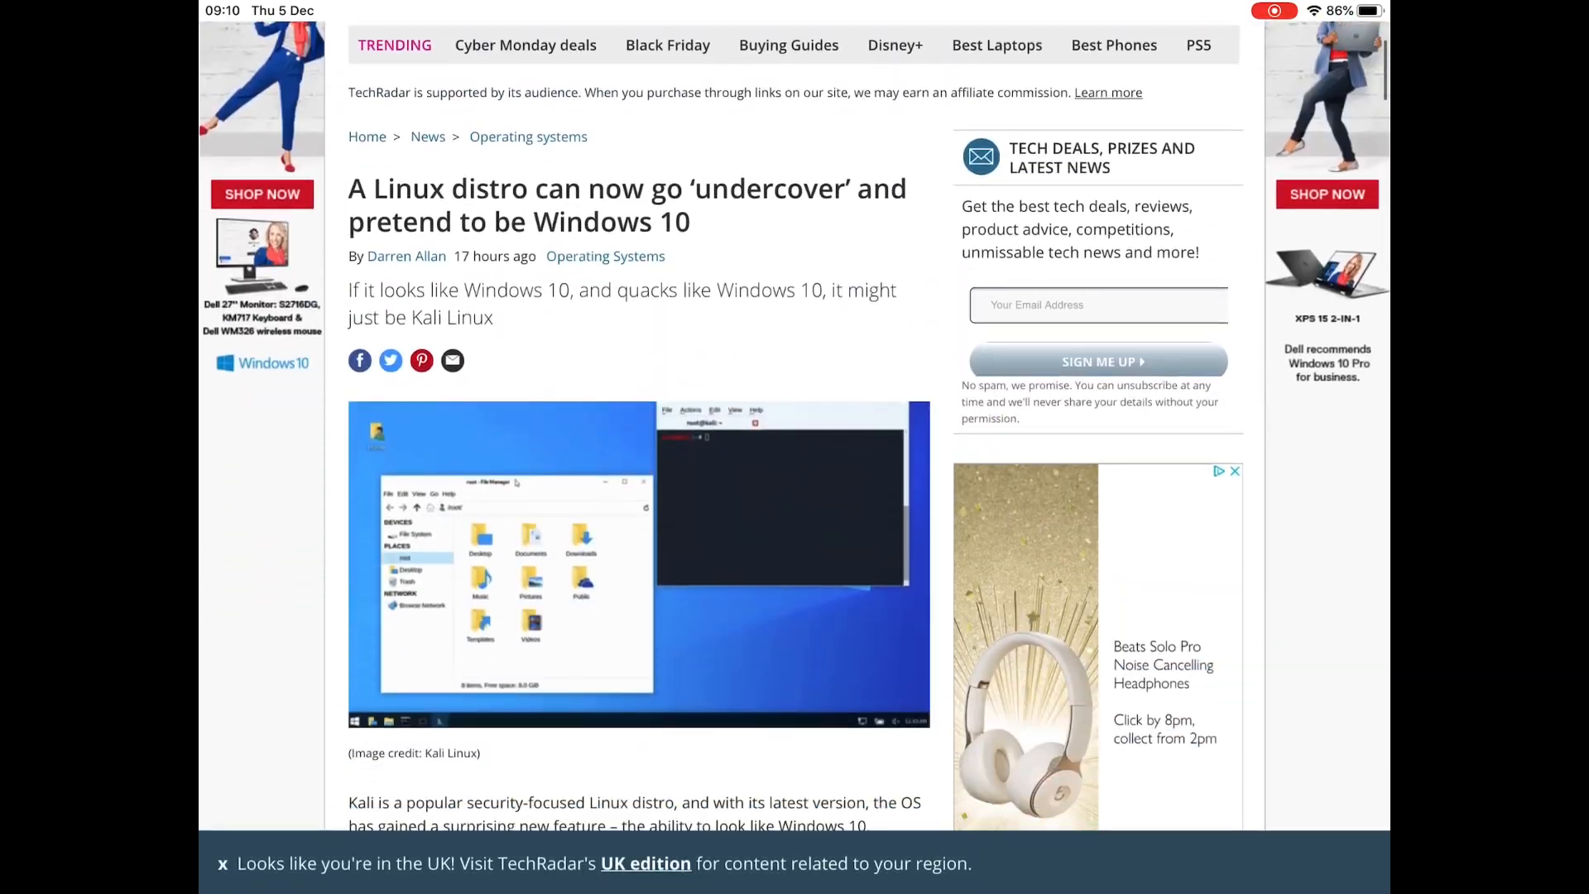
scroll("down", 3)
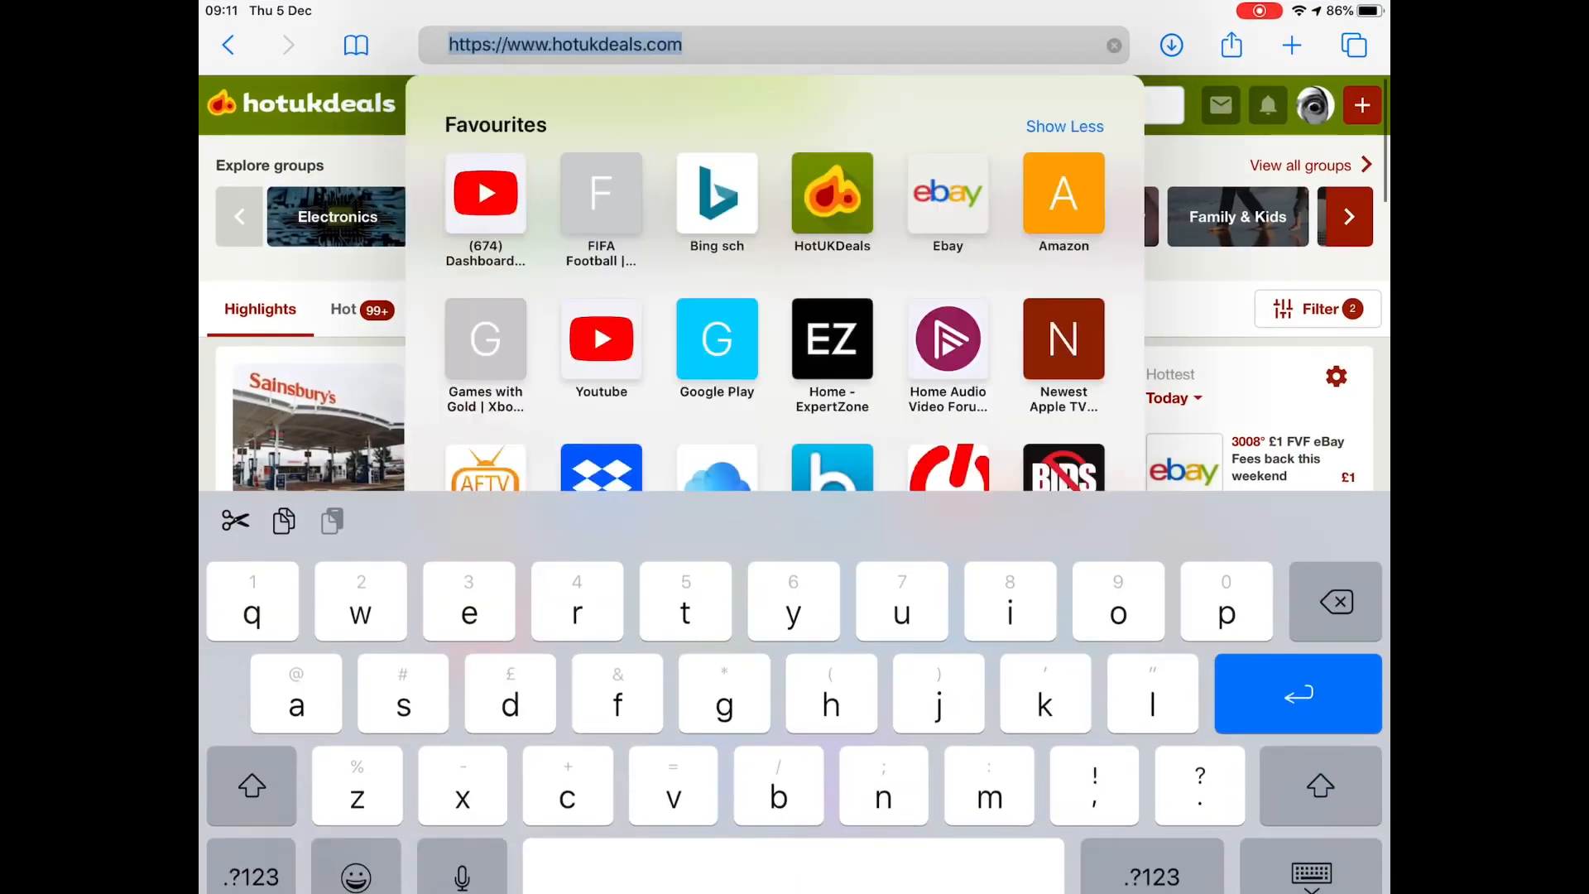
Search Google for 'kali' and go to the official kali.org Downloads page
type("kali linux")
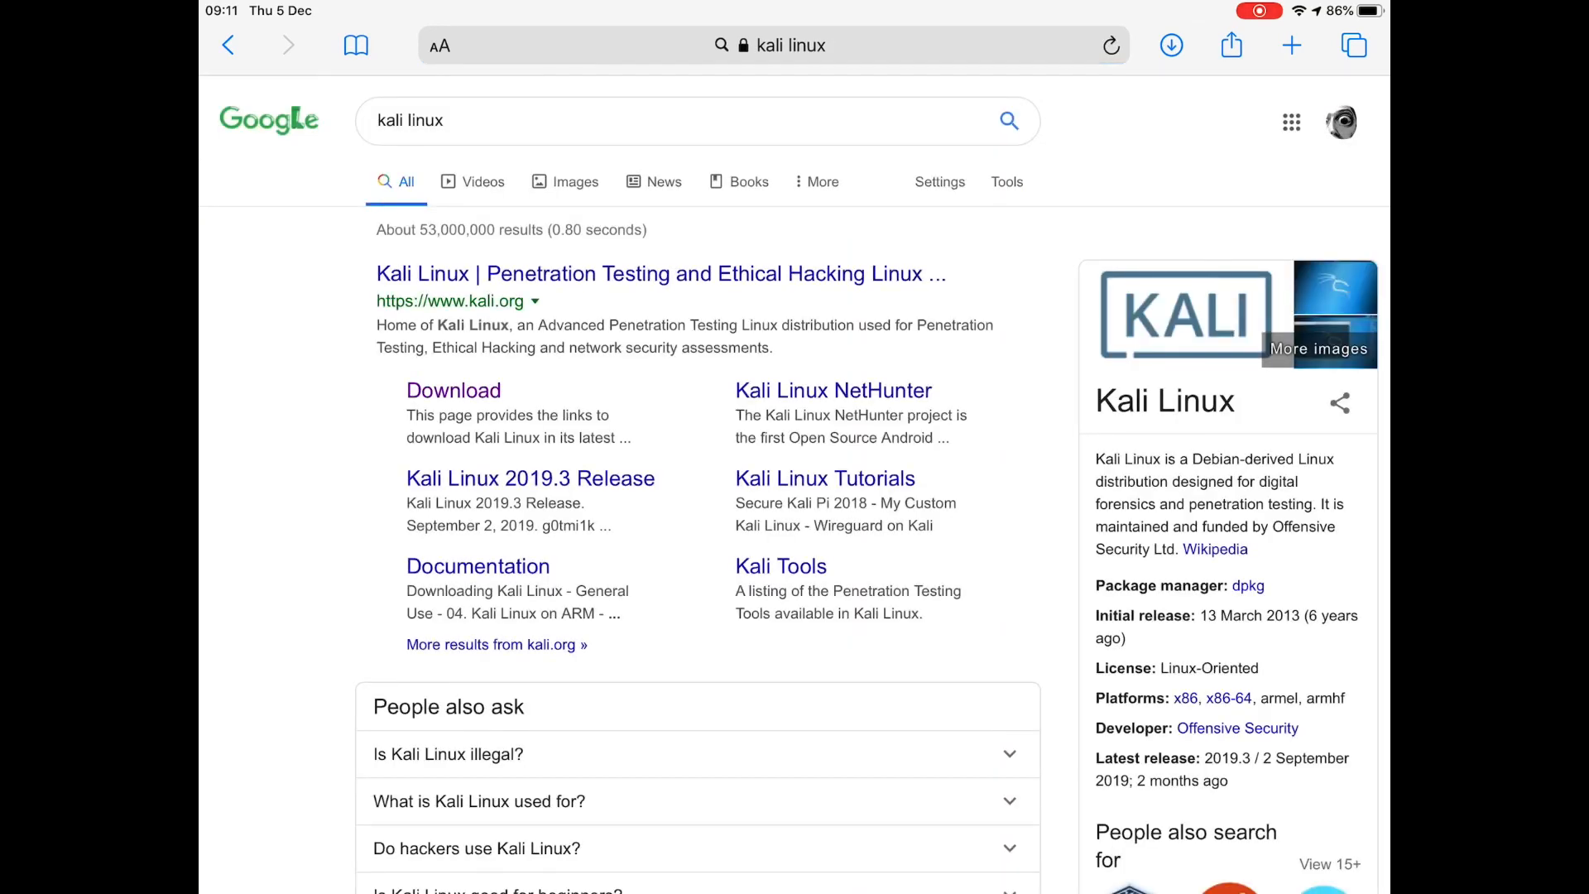
left_click(454, 391)
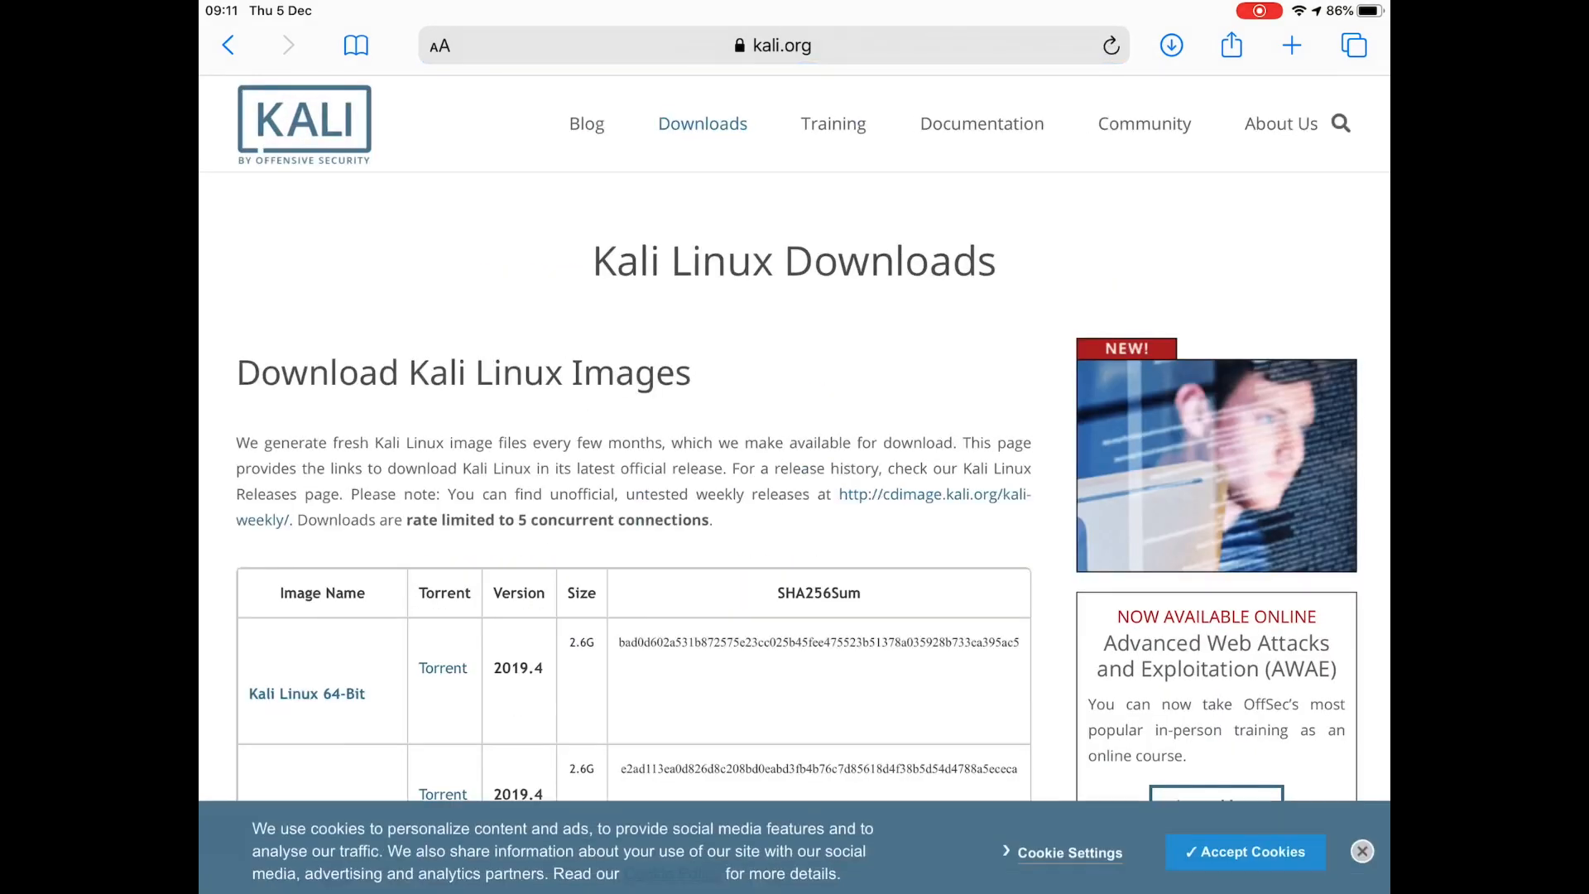
Reach the Download ARM images section and go to the Kali ARM Images page
scroll("down", 3)
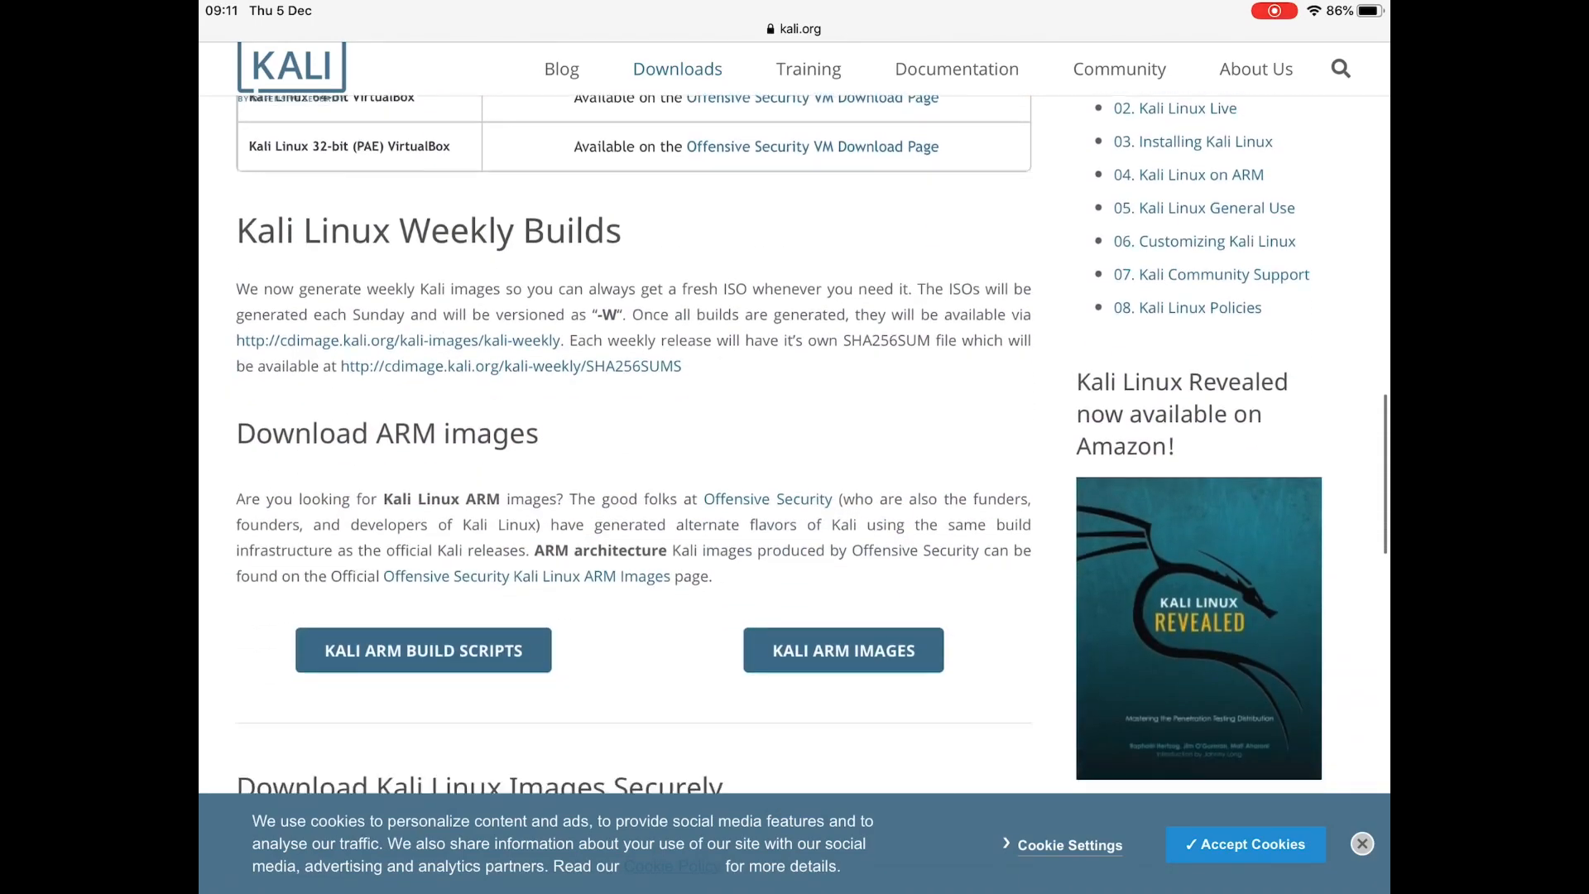
scroll("down", 3)
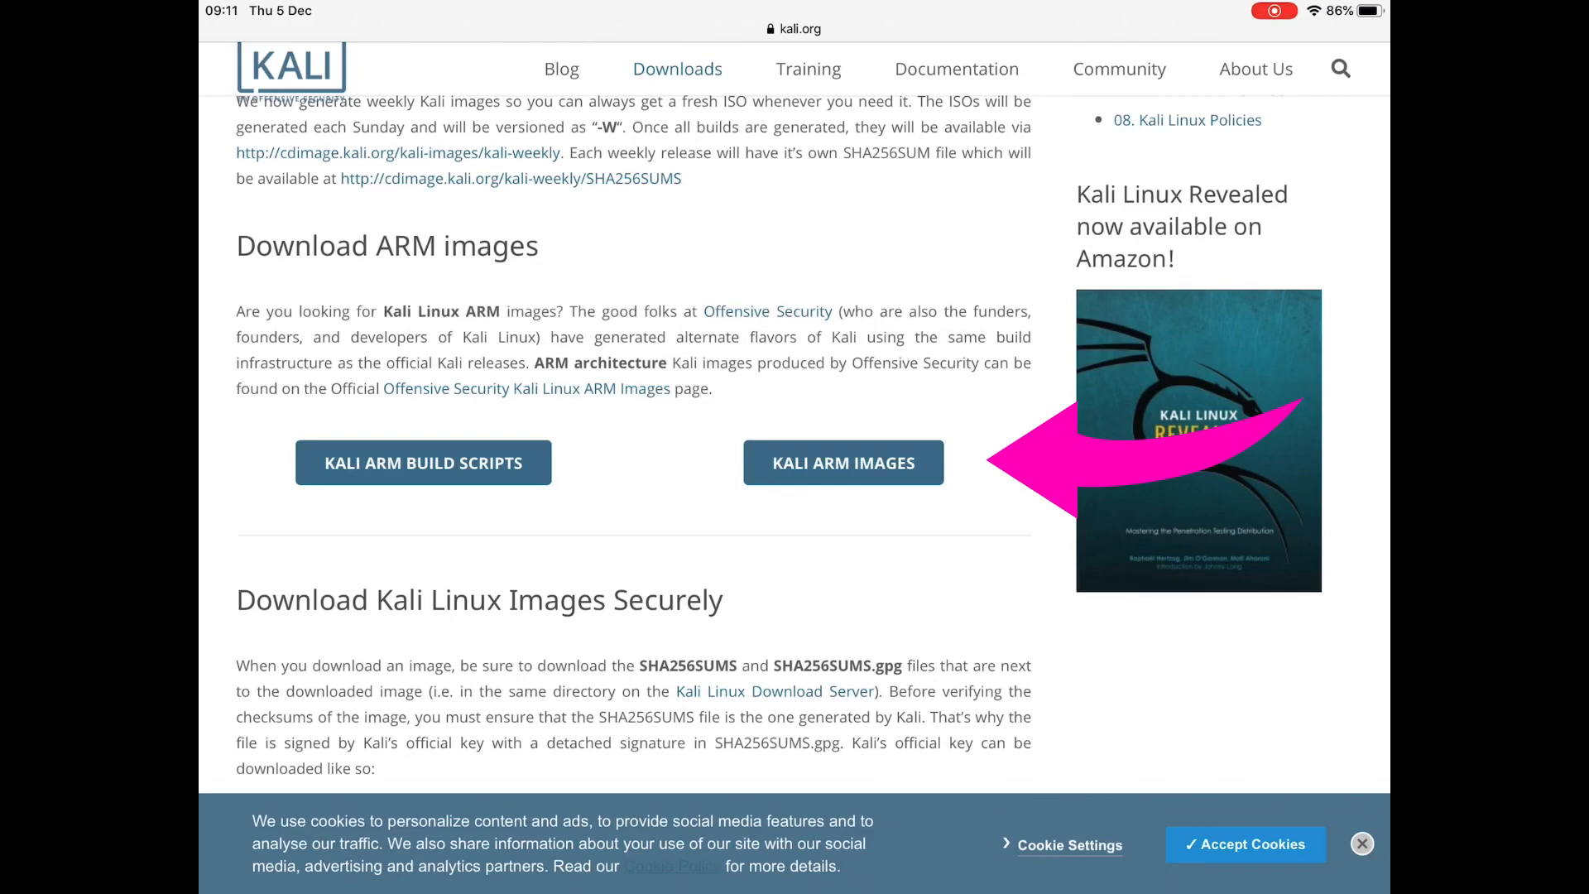
left_click(843, 463)
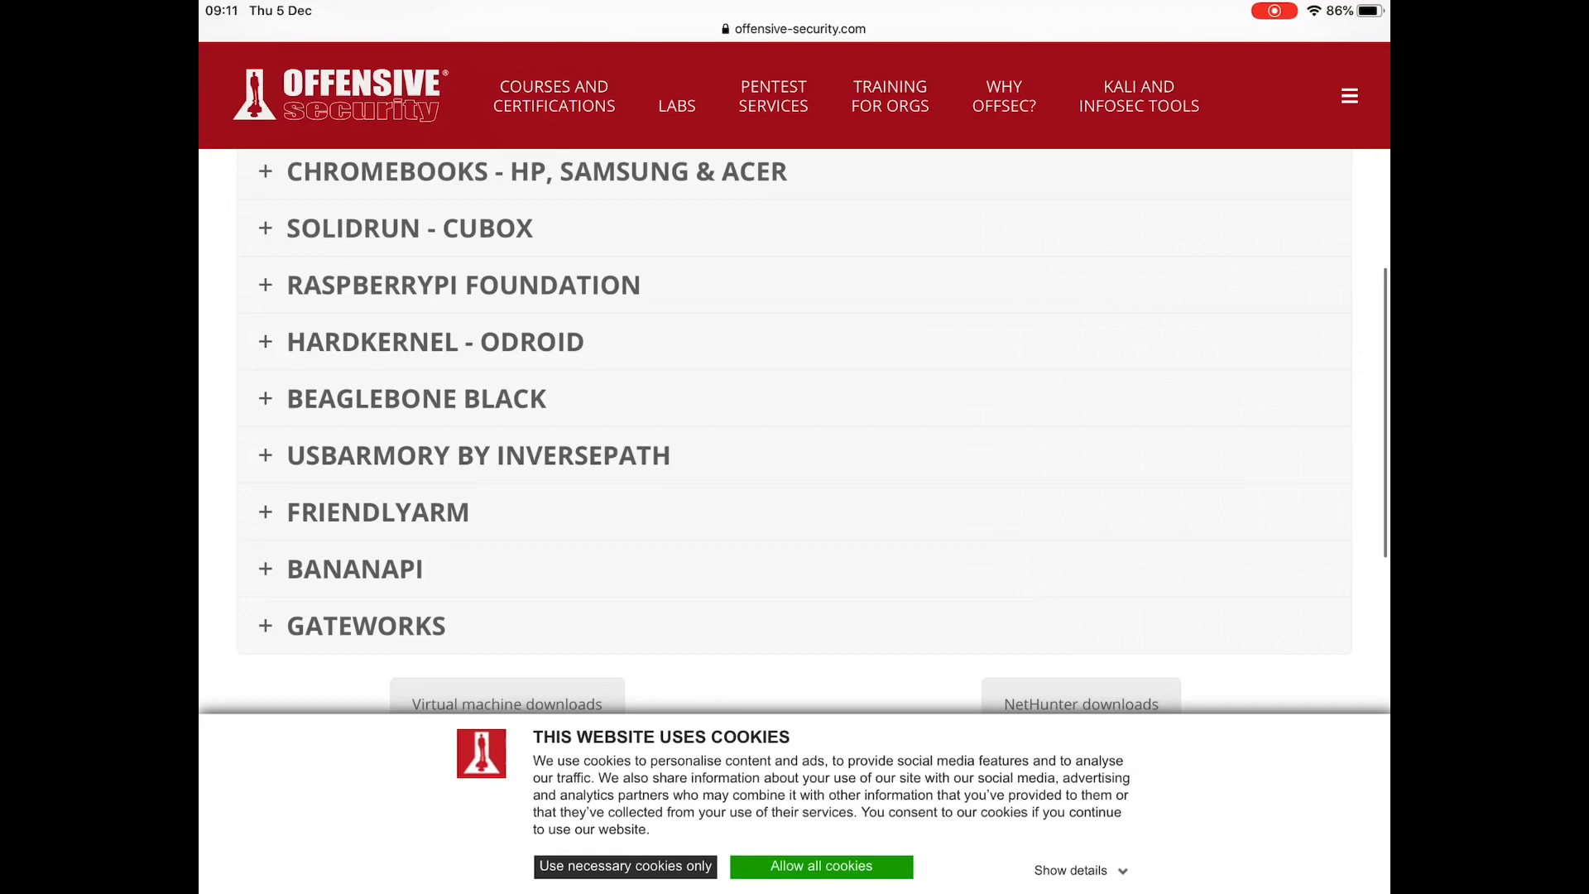
Expand RaspberryPi Foundation and find the Raspberry Pi 2, 3 and 4 64-Bit Kali 2019.4 image row
left_click(462, 284)
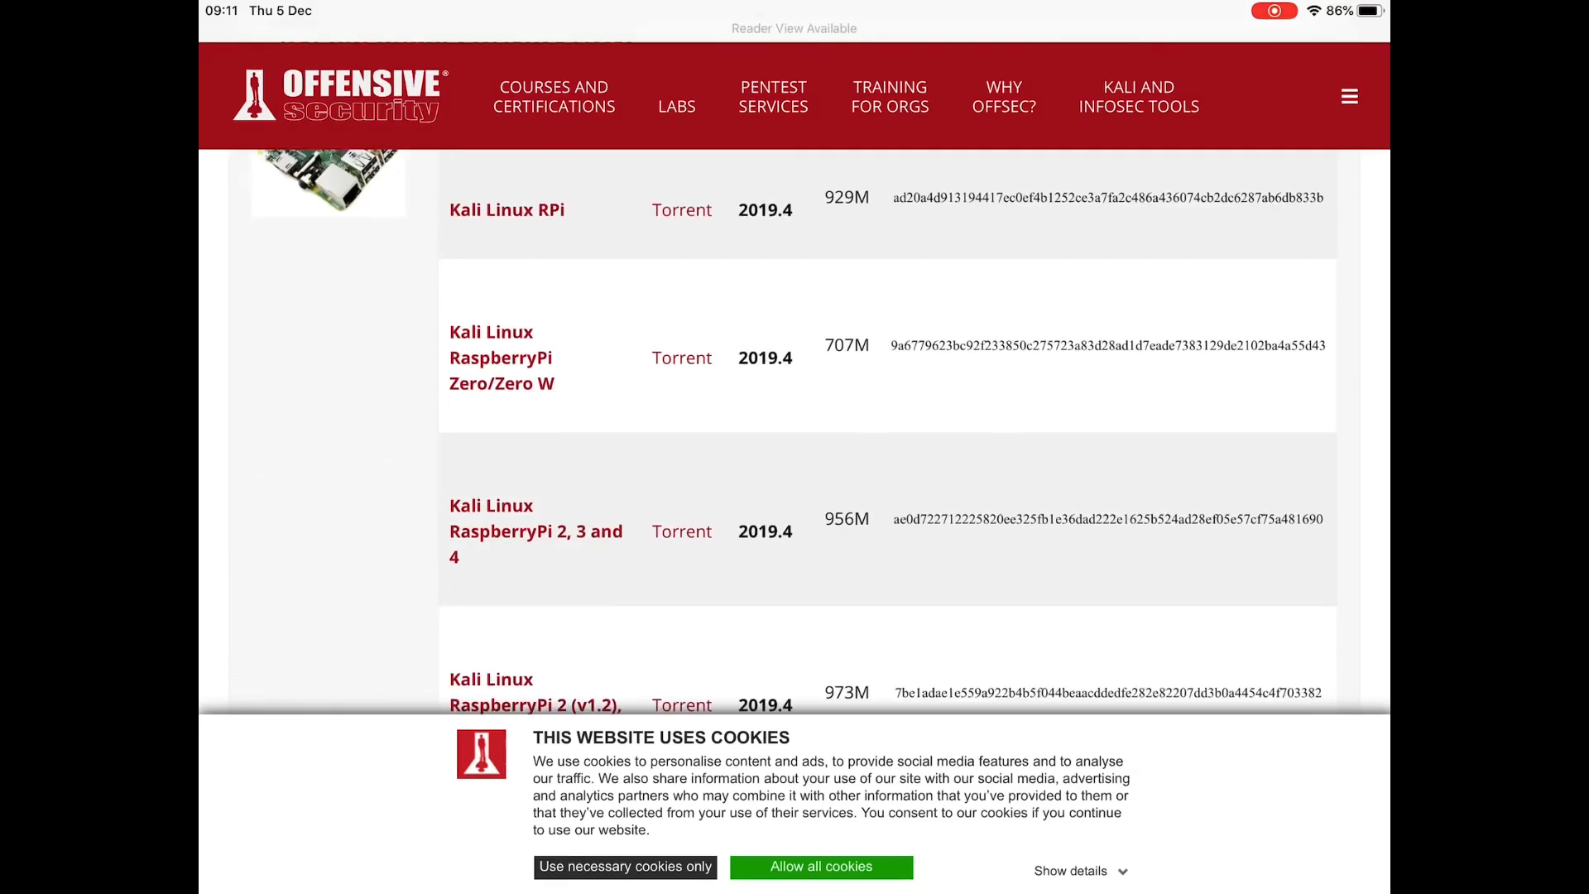
scroll("down", 3)
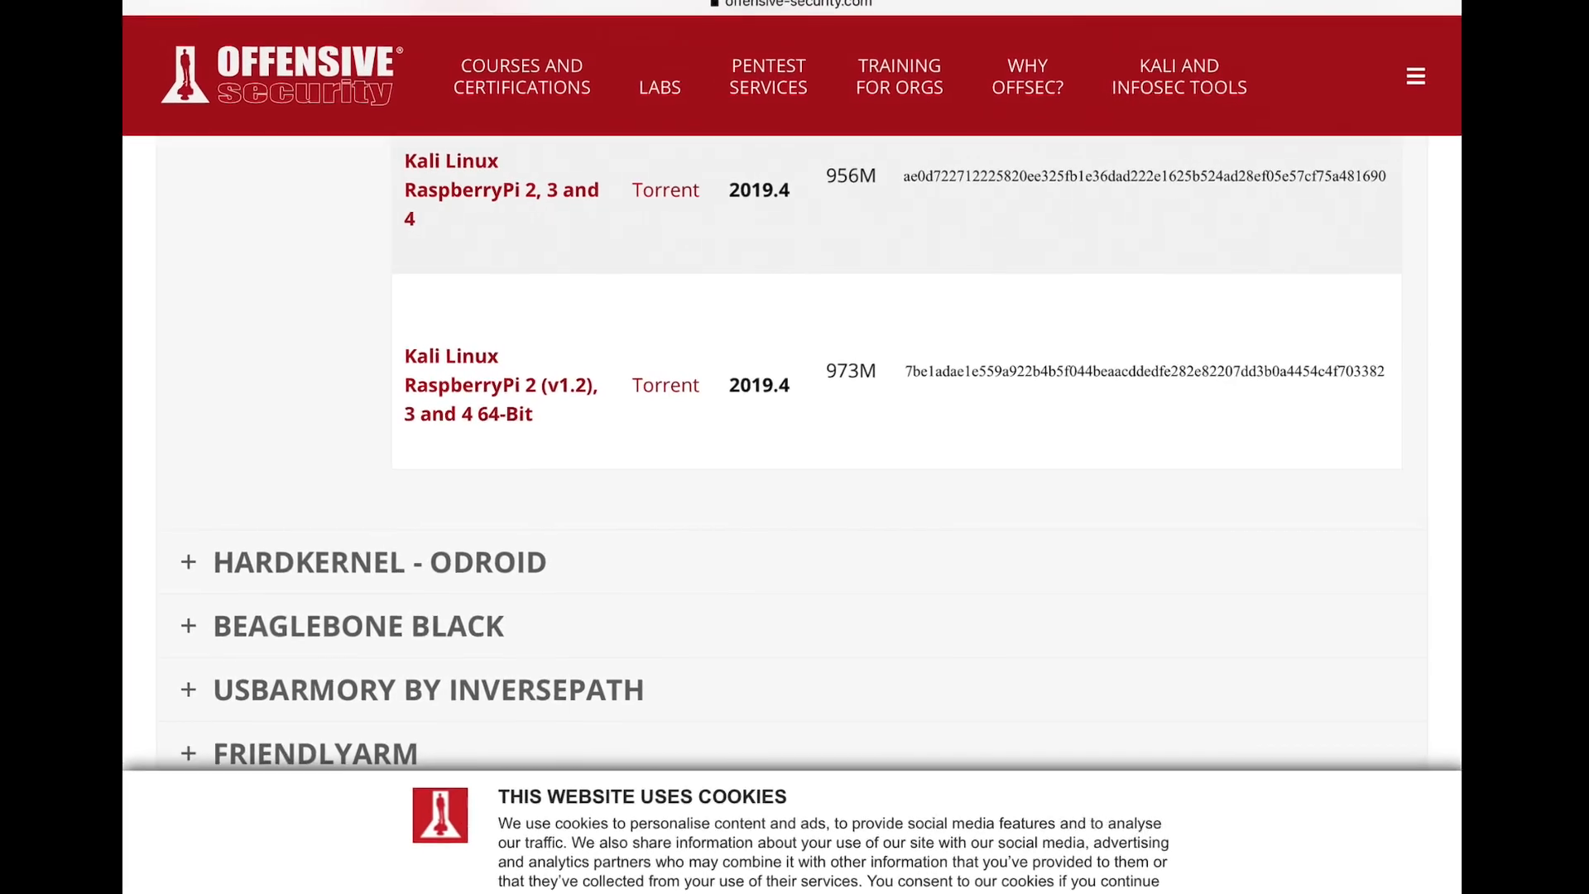
scroll("down", 3)
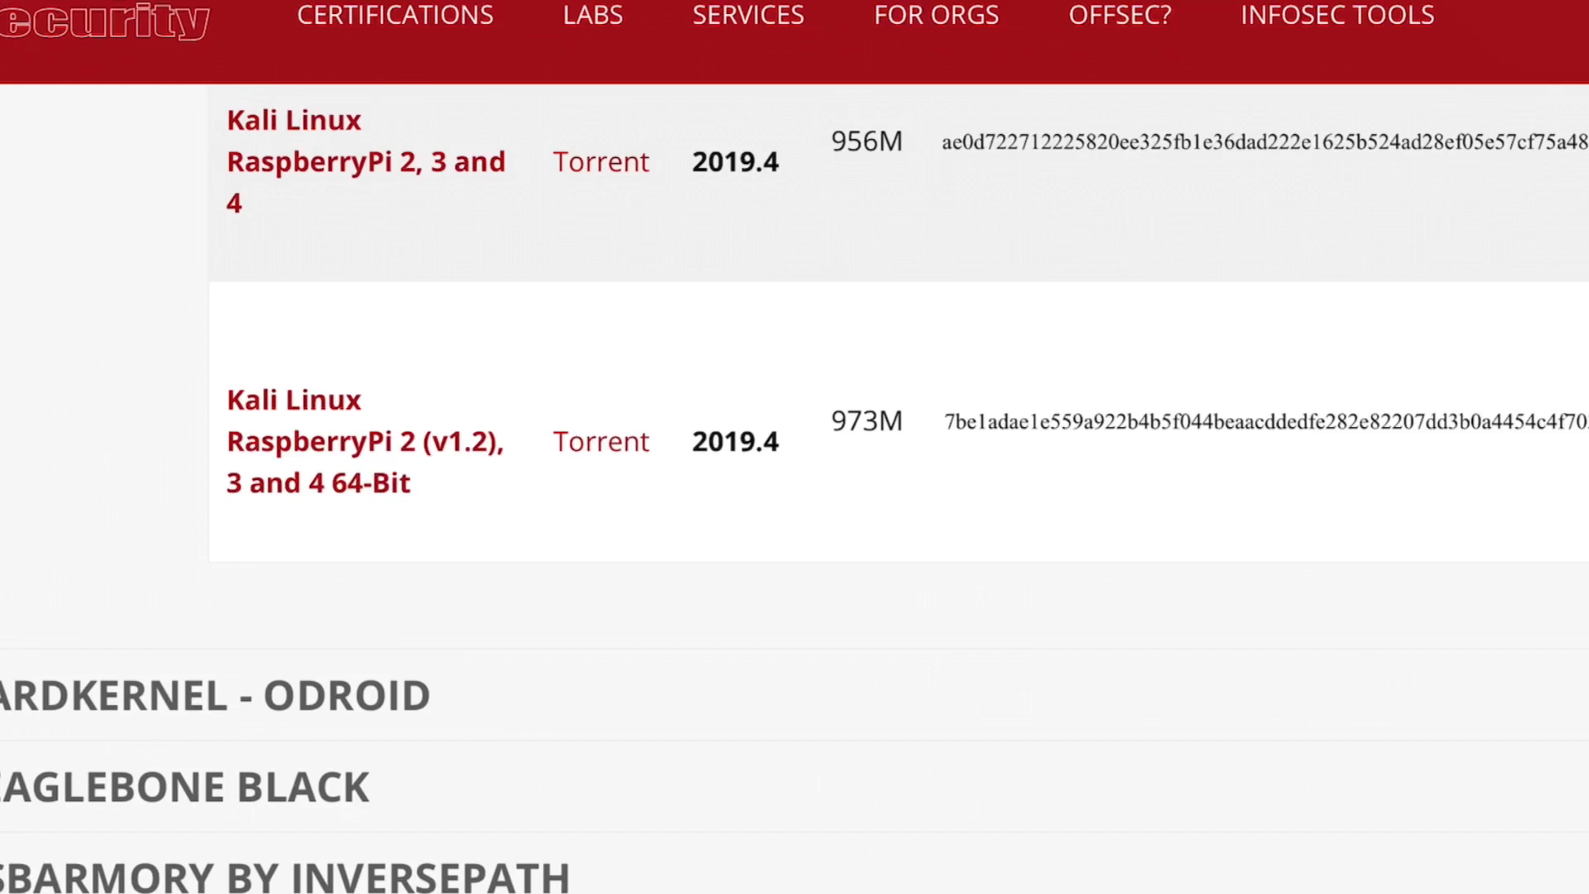
scroll("down", 3)
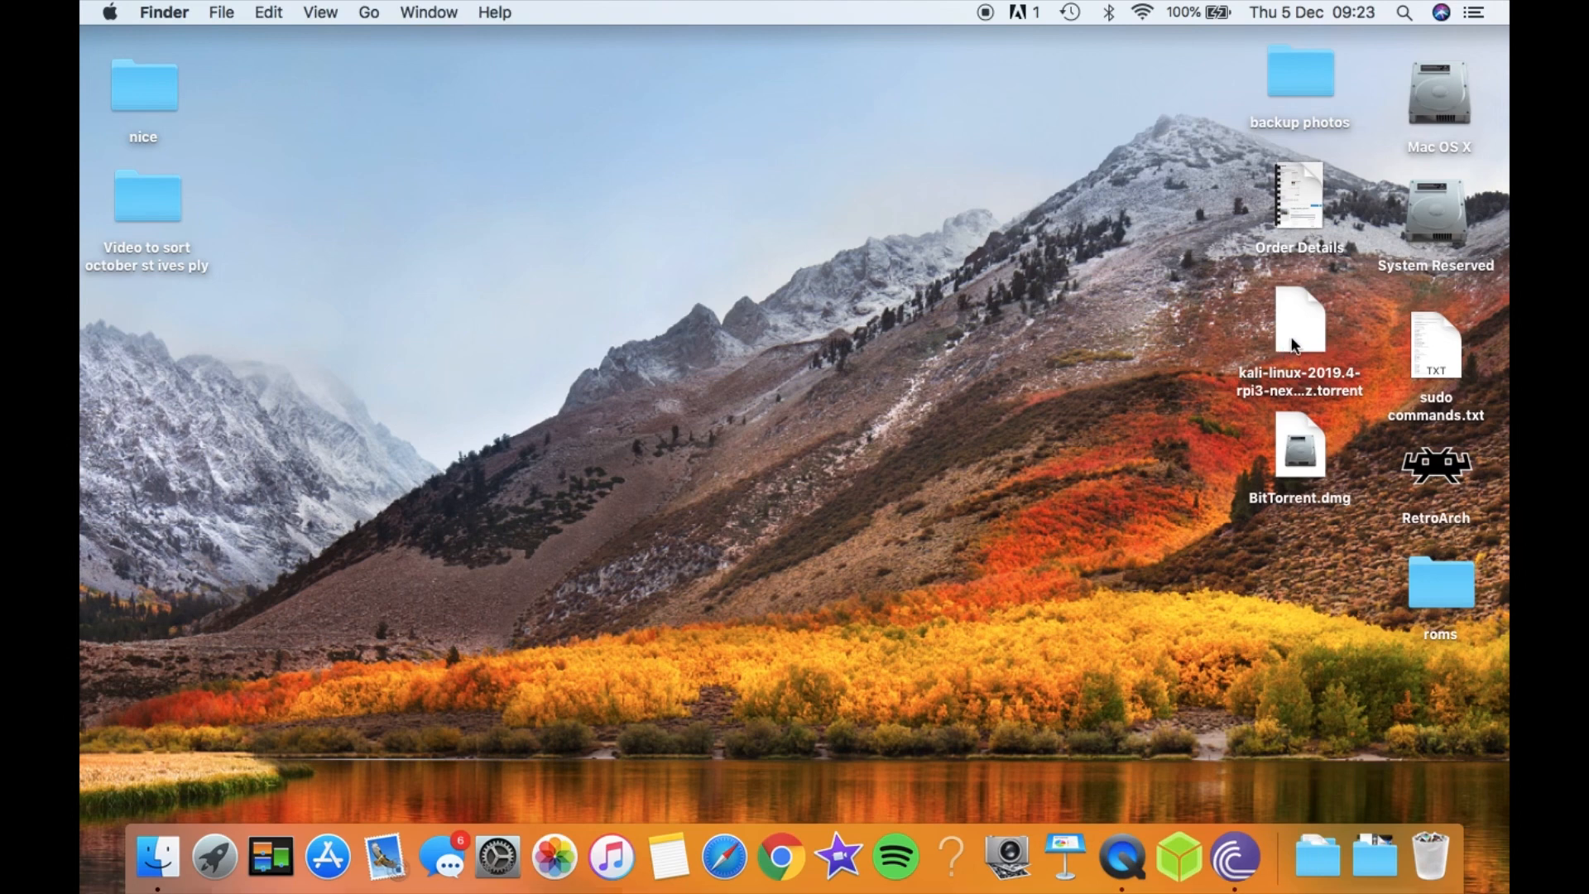
Load the Kali Raspberry Pi torrent into BitTorrent to start downloading, then launch balenaEtcher
left_click(1301, 320)
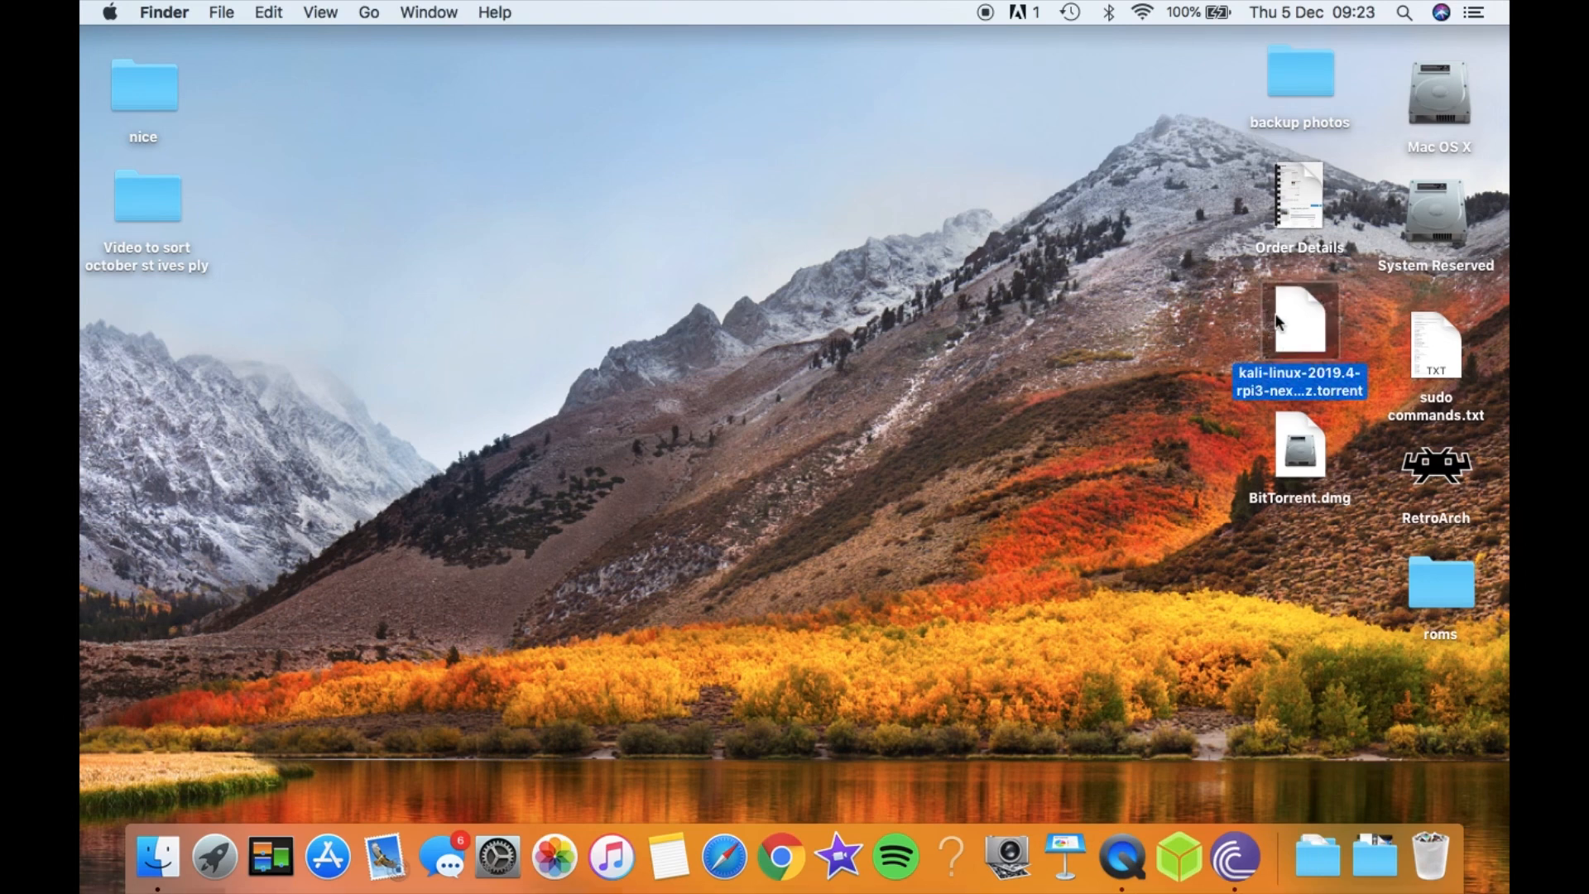
mouse_move(1179, 859)
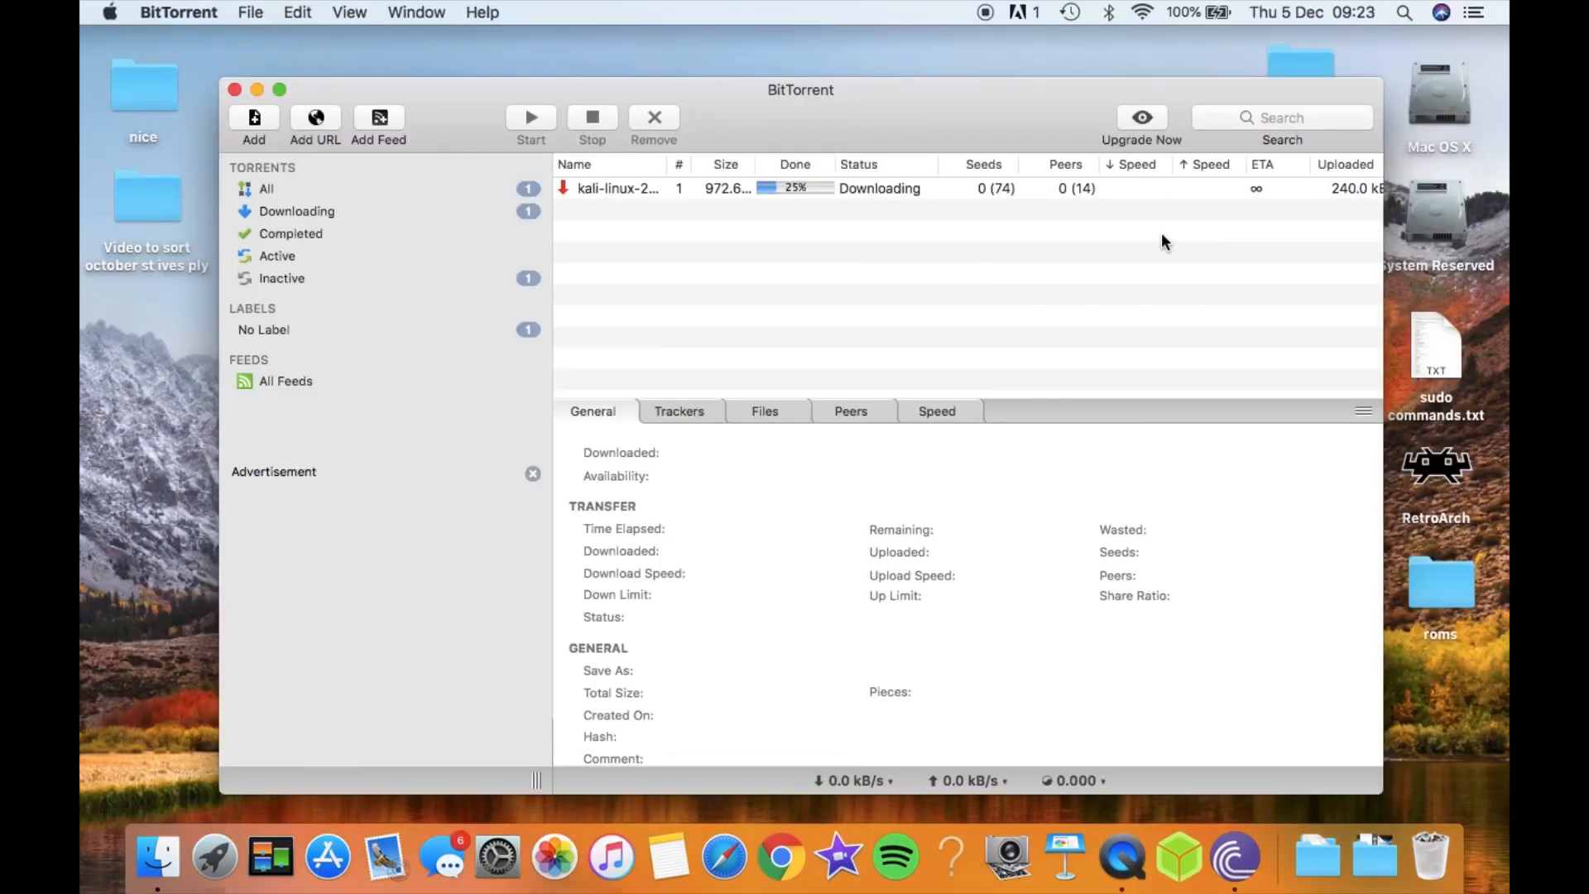
left_click_drag(801, 89, 605, 96)
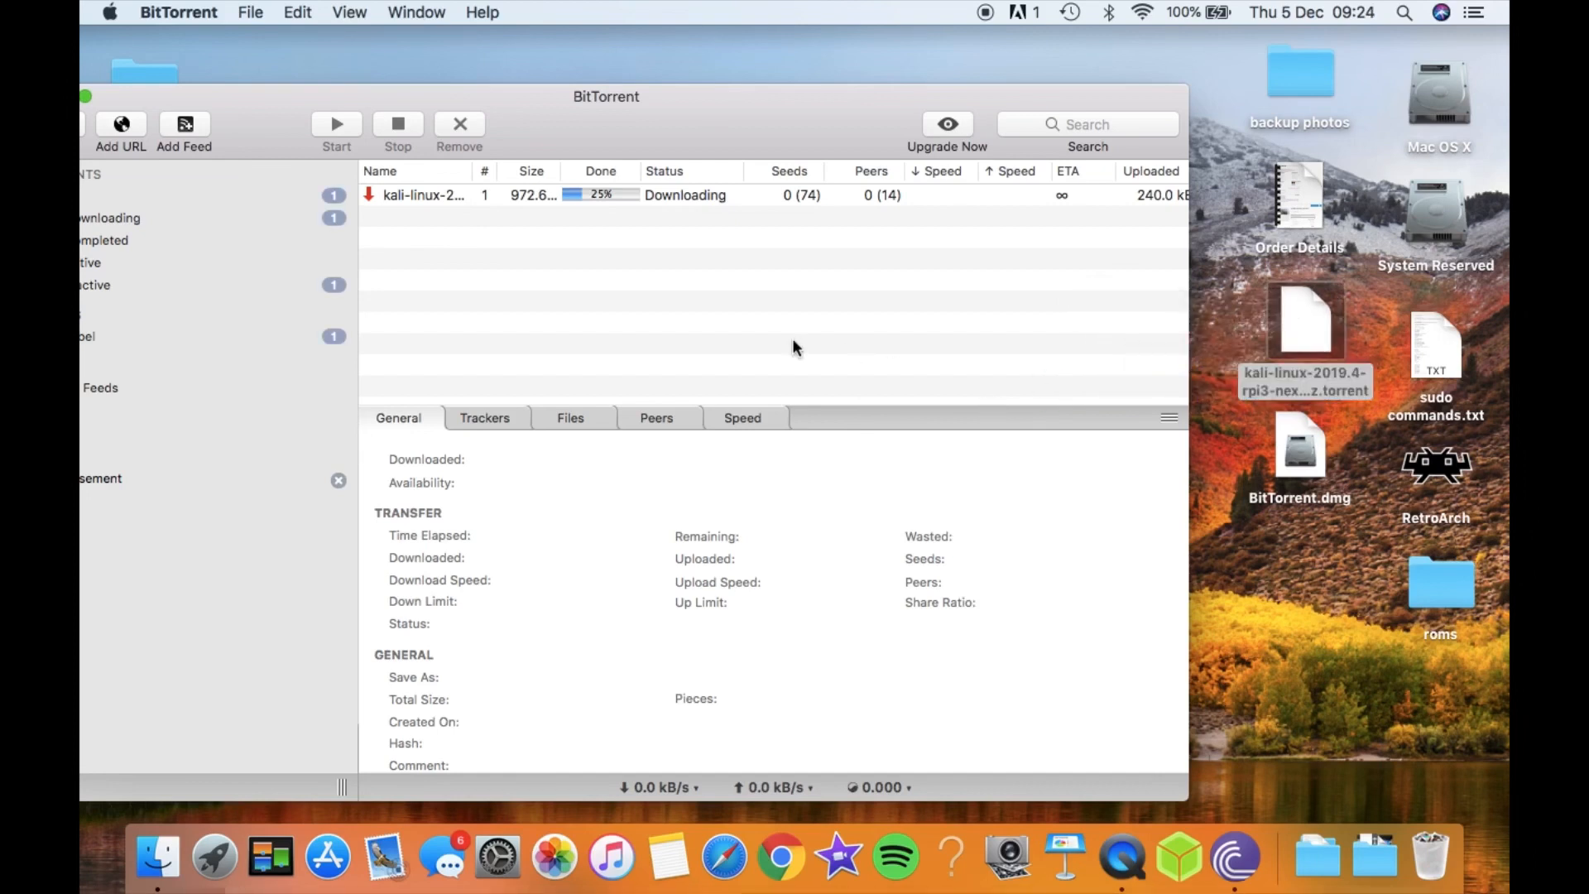
mouse_move(1064, 200)
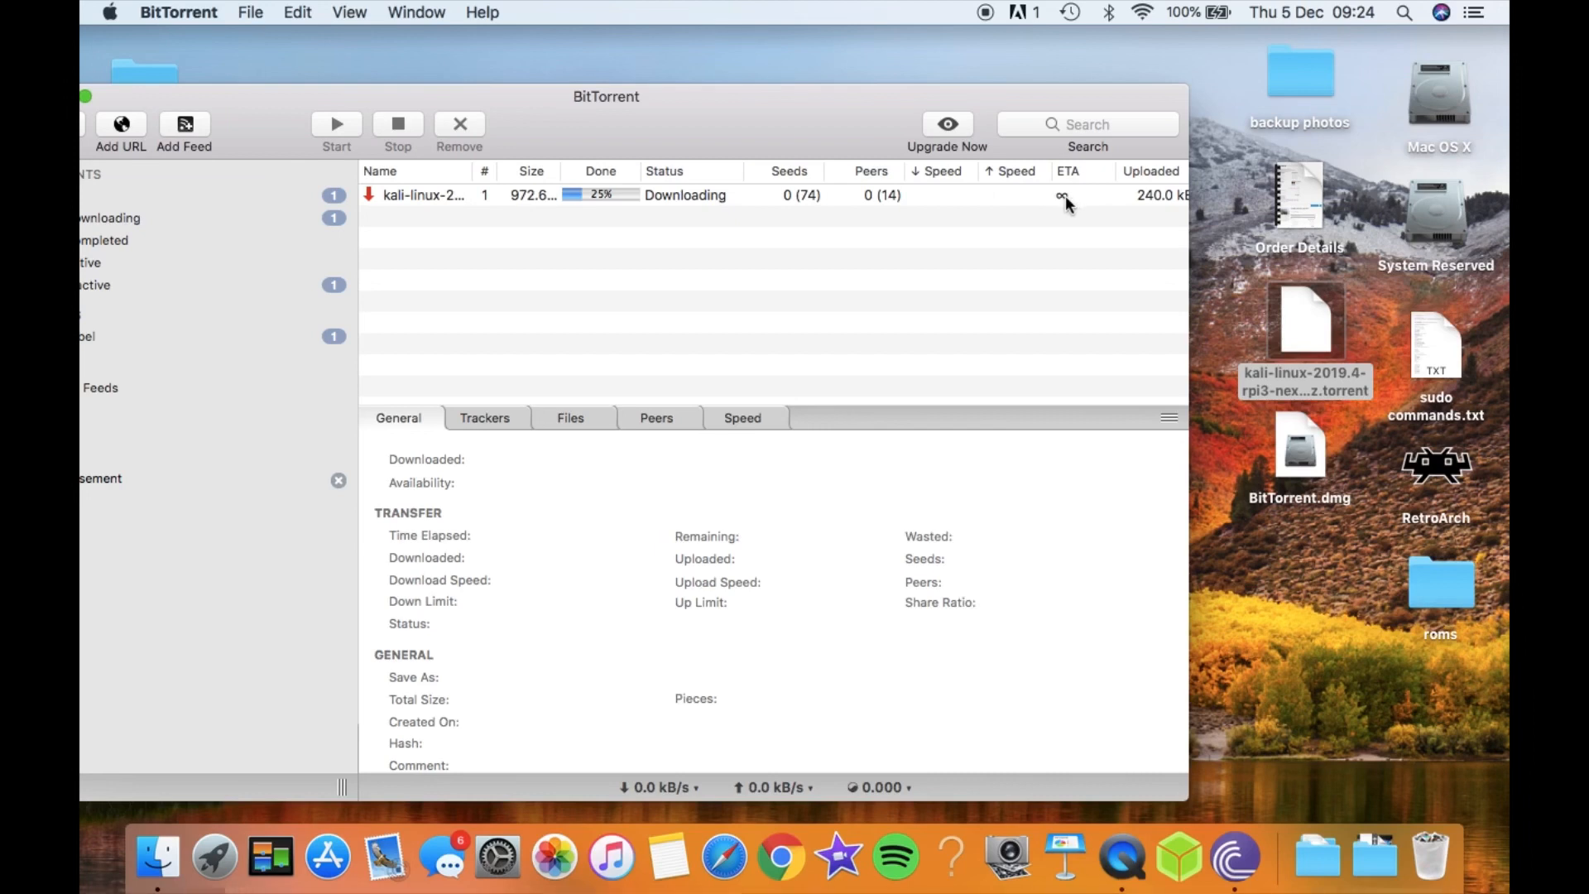
mouse_move(626, 208)
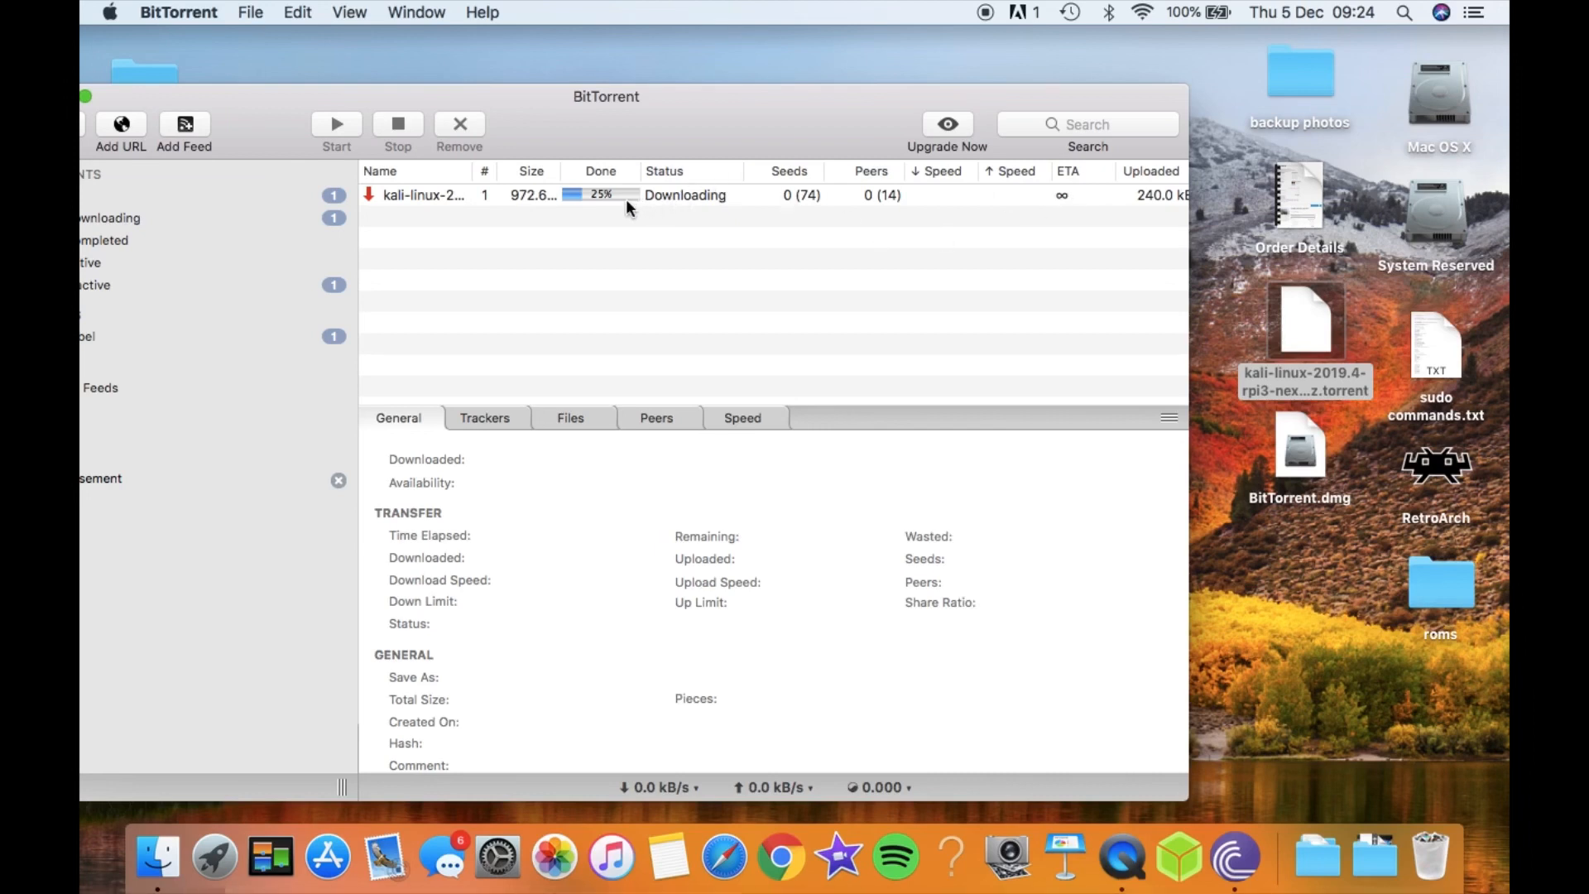
left_click(425, 195)
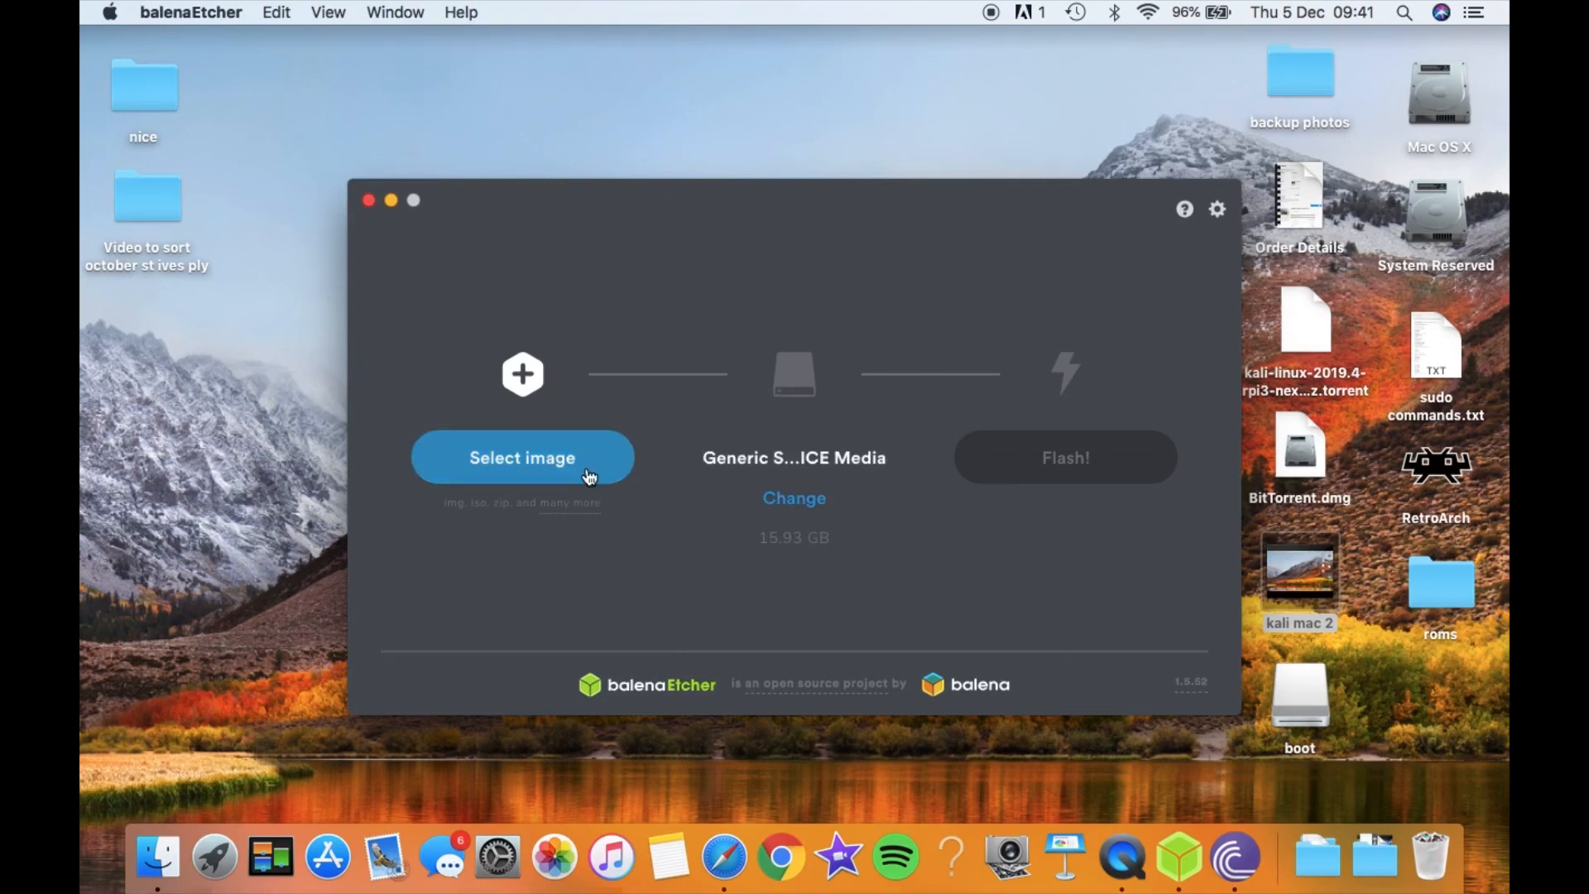
Choose kali-linux-2019.4-rpi3-nexmon-64.img.xz from Downloads as Etcher's image to flash
left_click(522, 457)
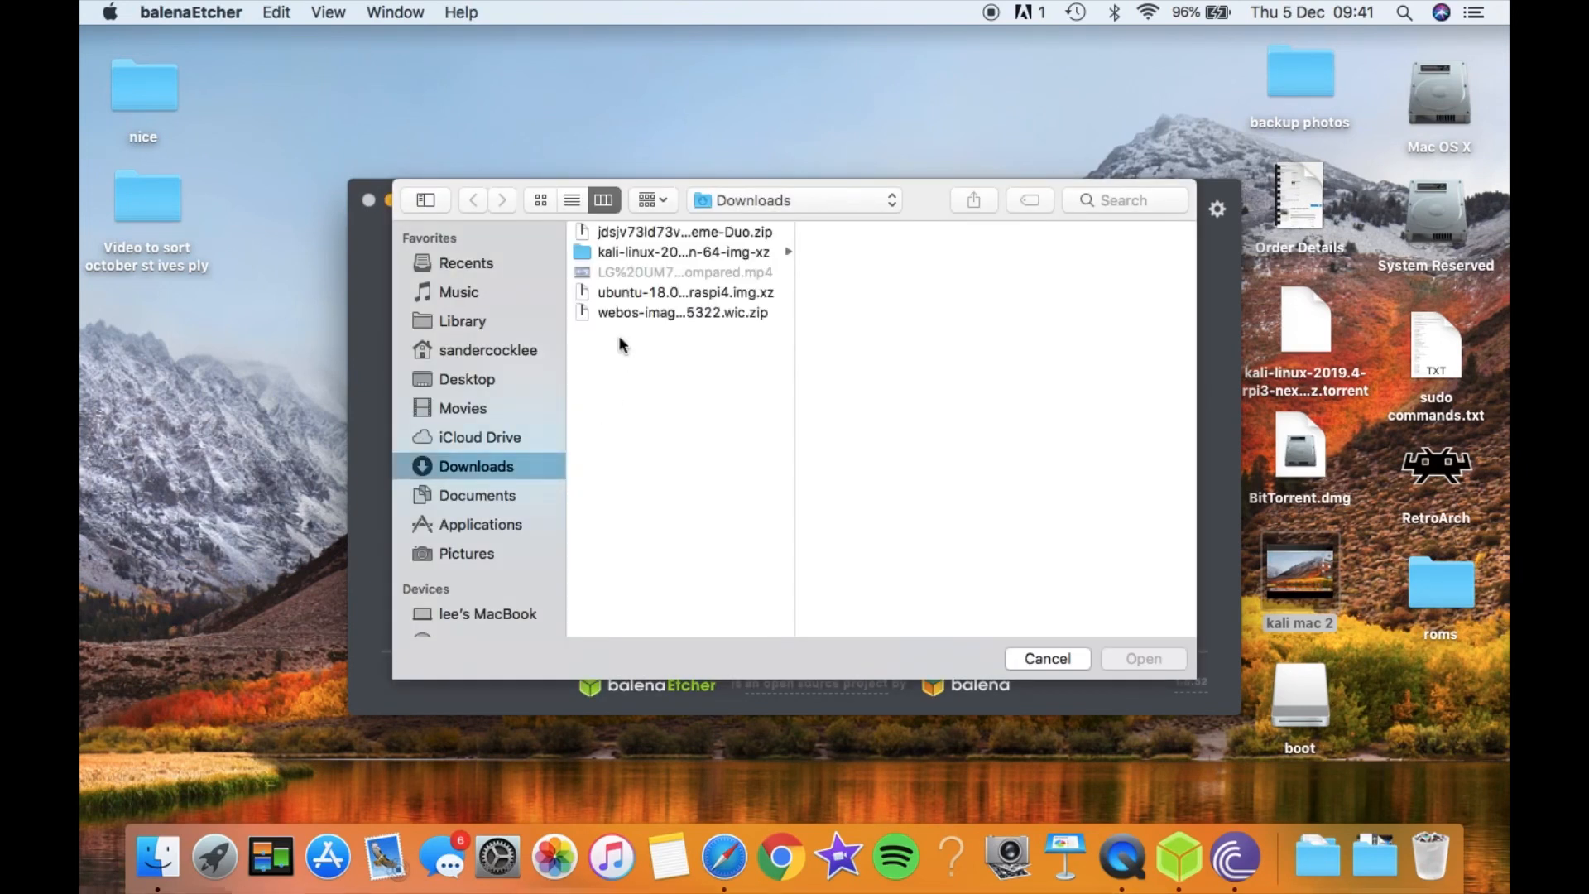
left_click(681, 252)
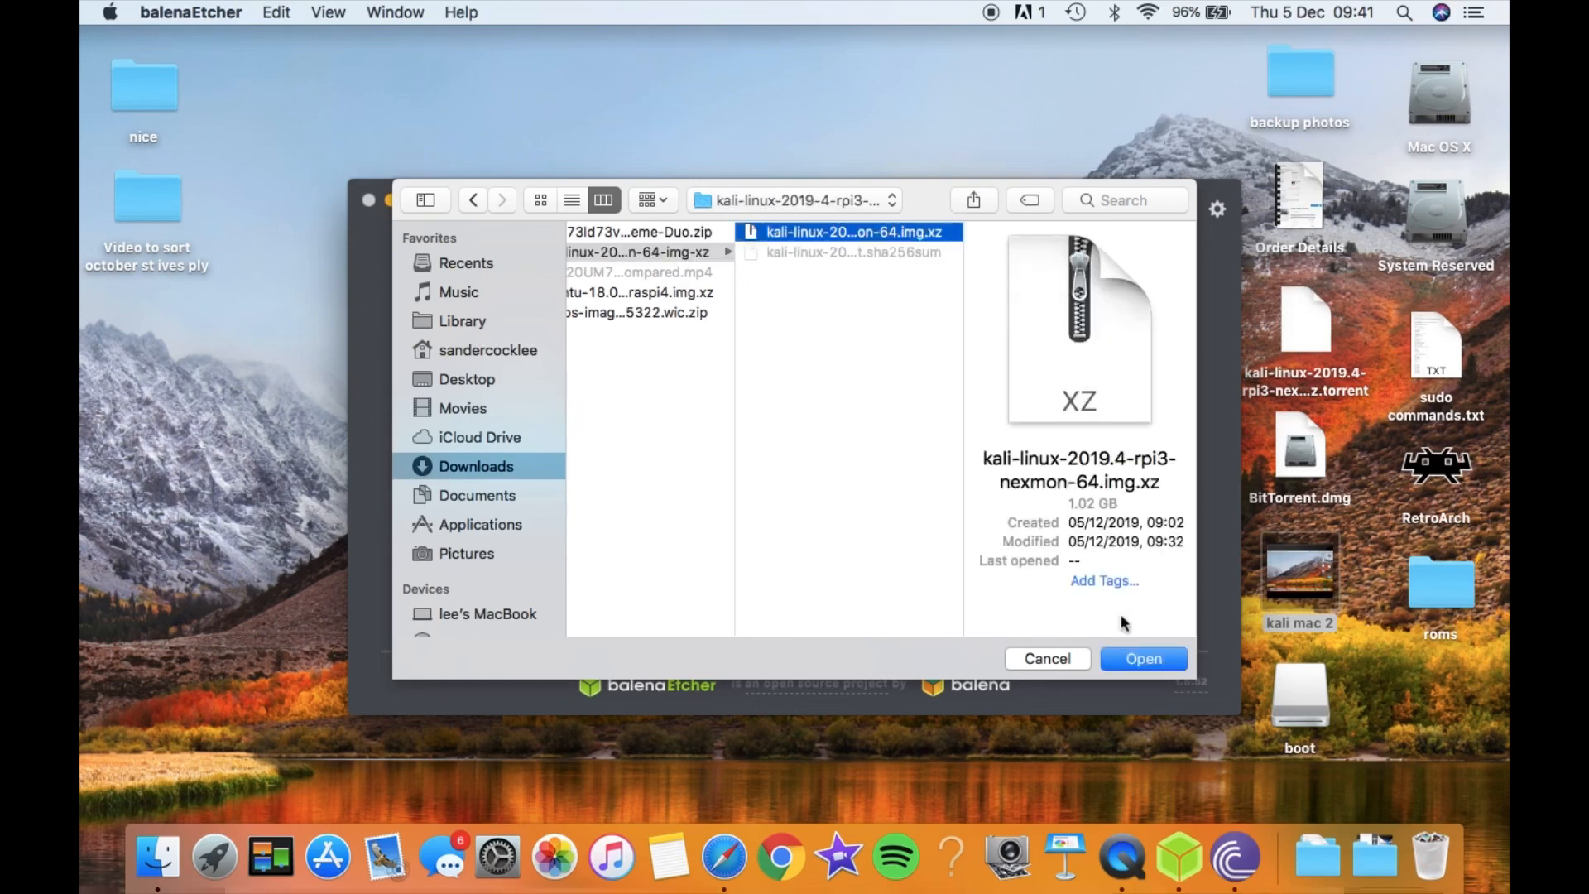
left_click(1142, 657)
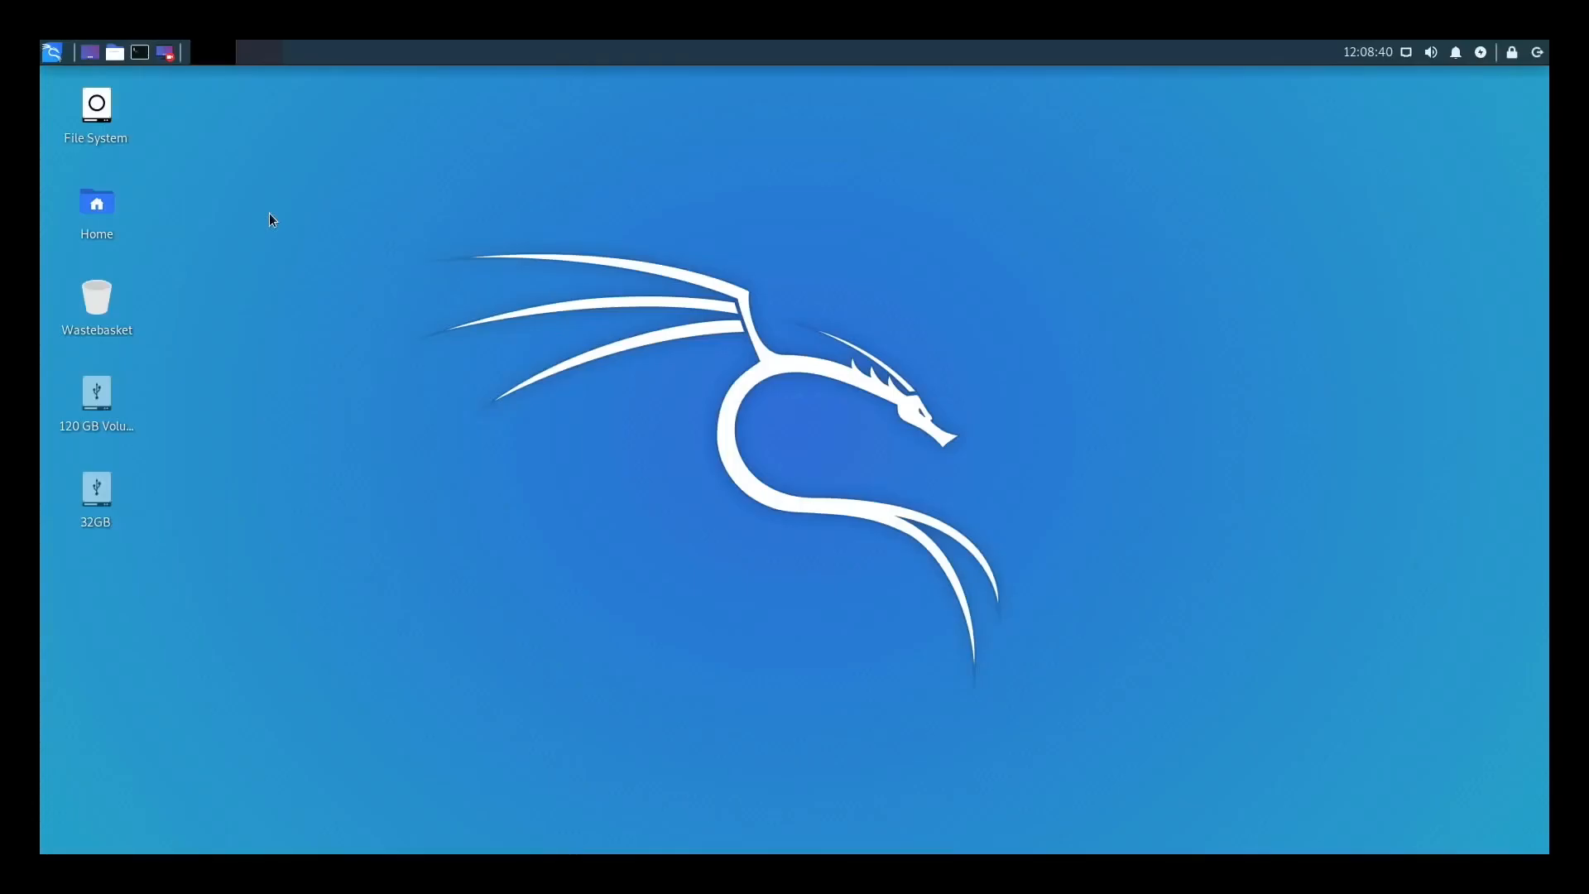
Show the Settings category of the Kali applications menu
left_click(51, 51)
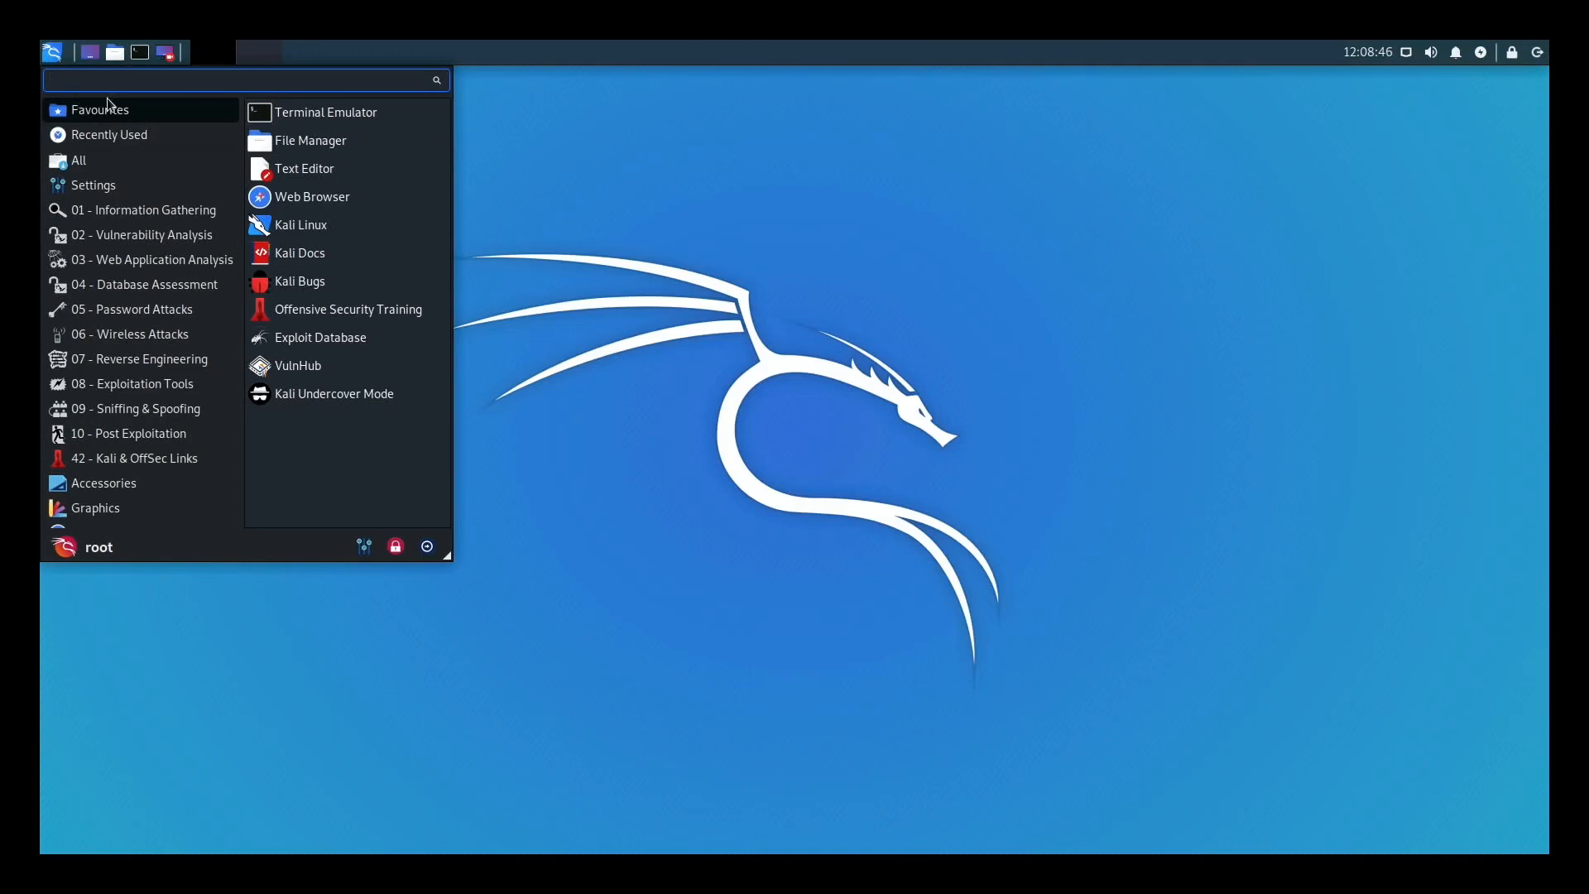
mouse_move(1359, 56)
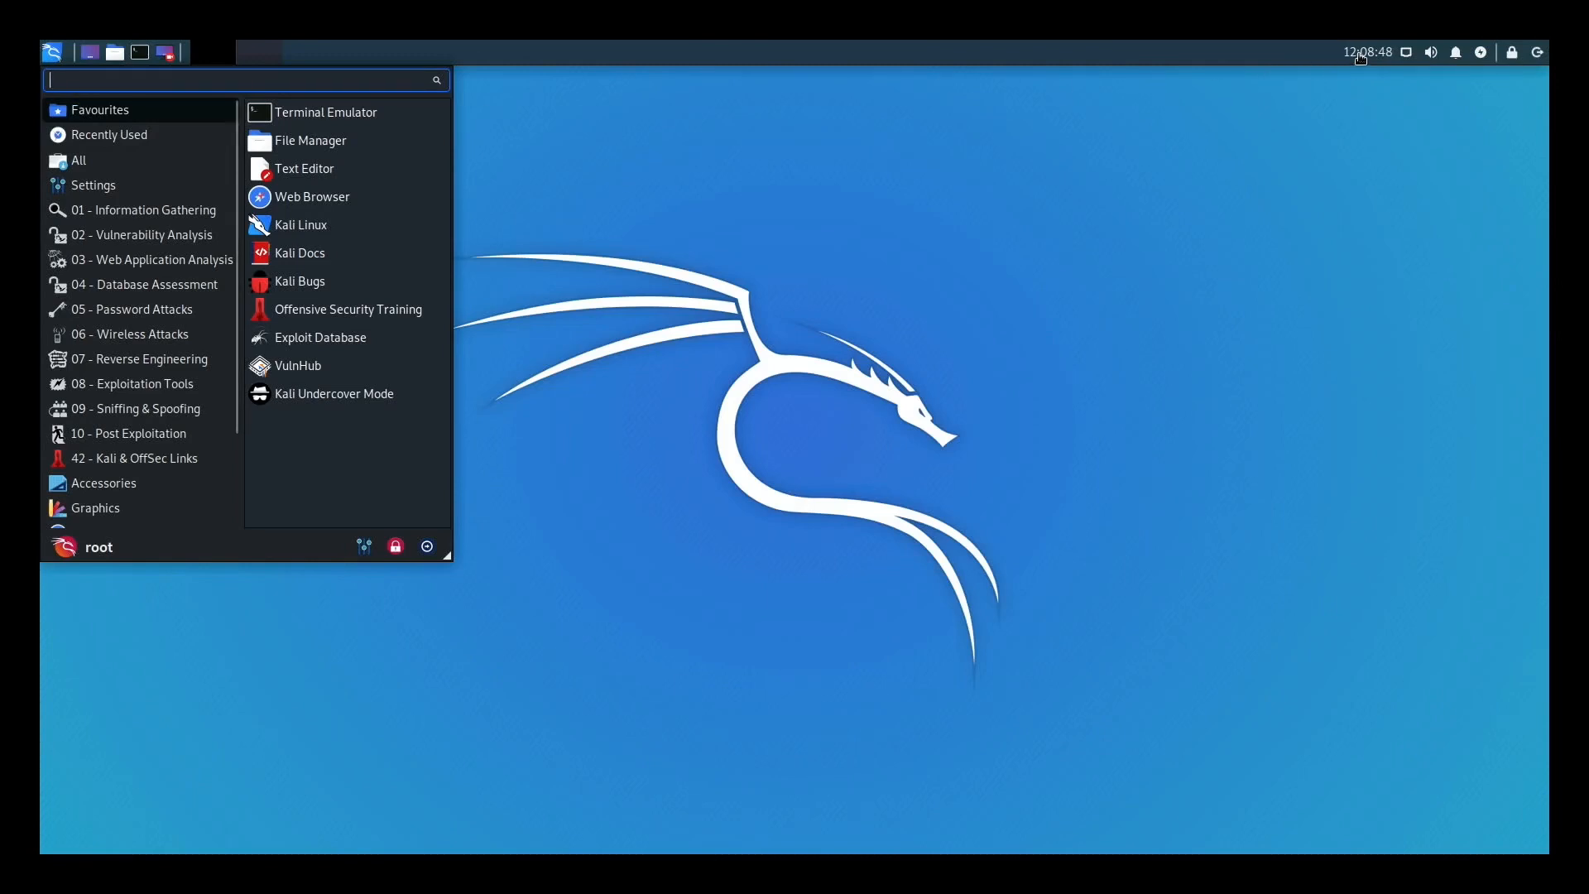
mouse_move(922, 354)
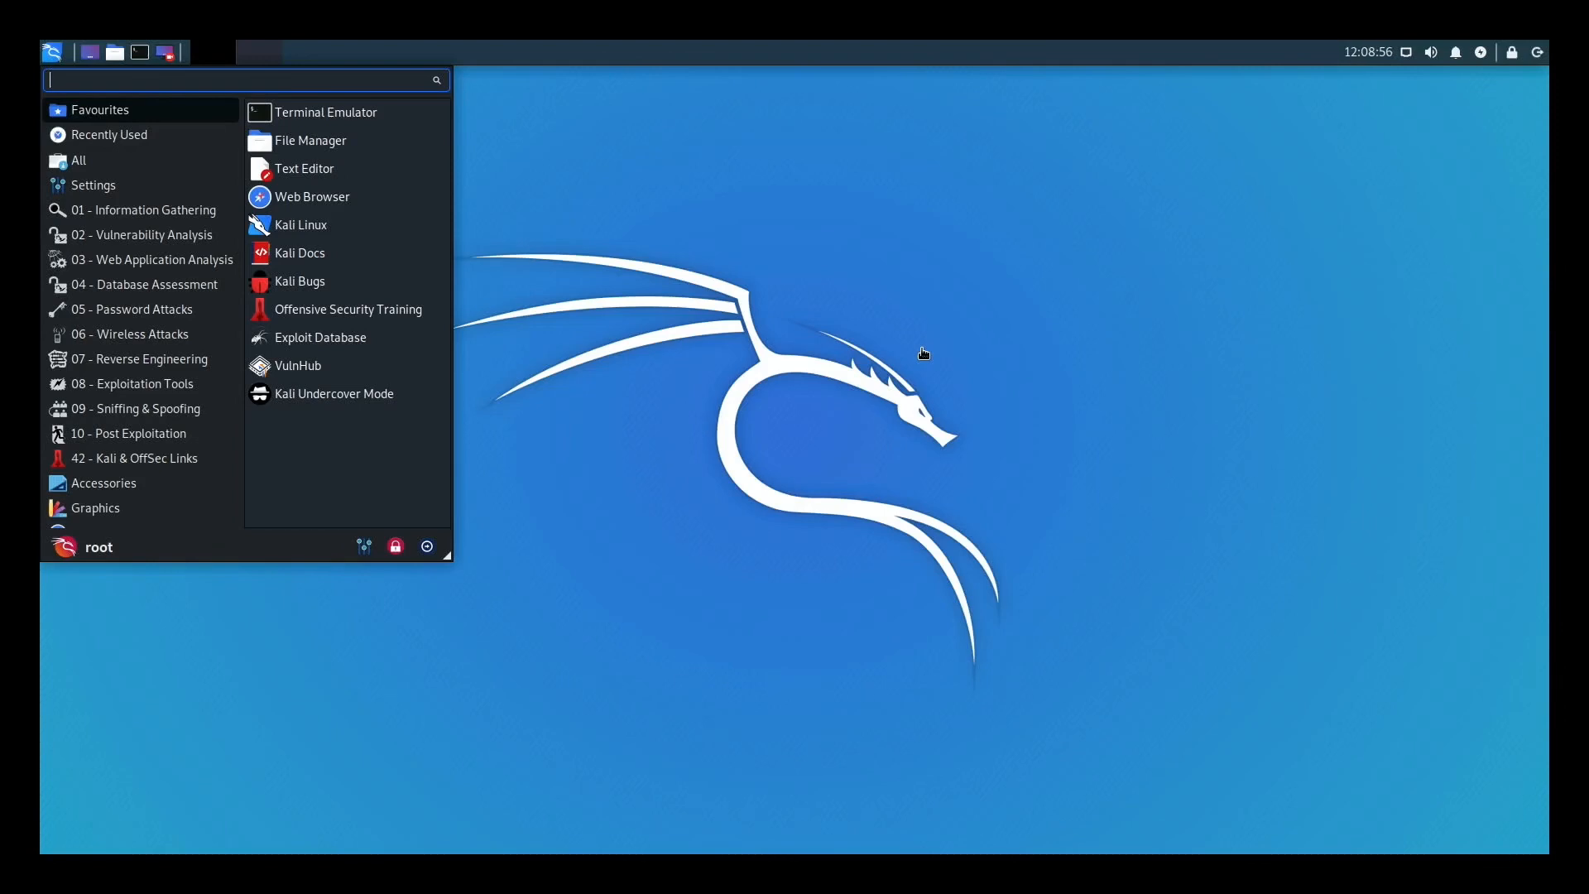
mouse_move(526, 283)
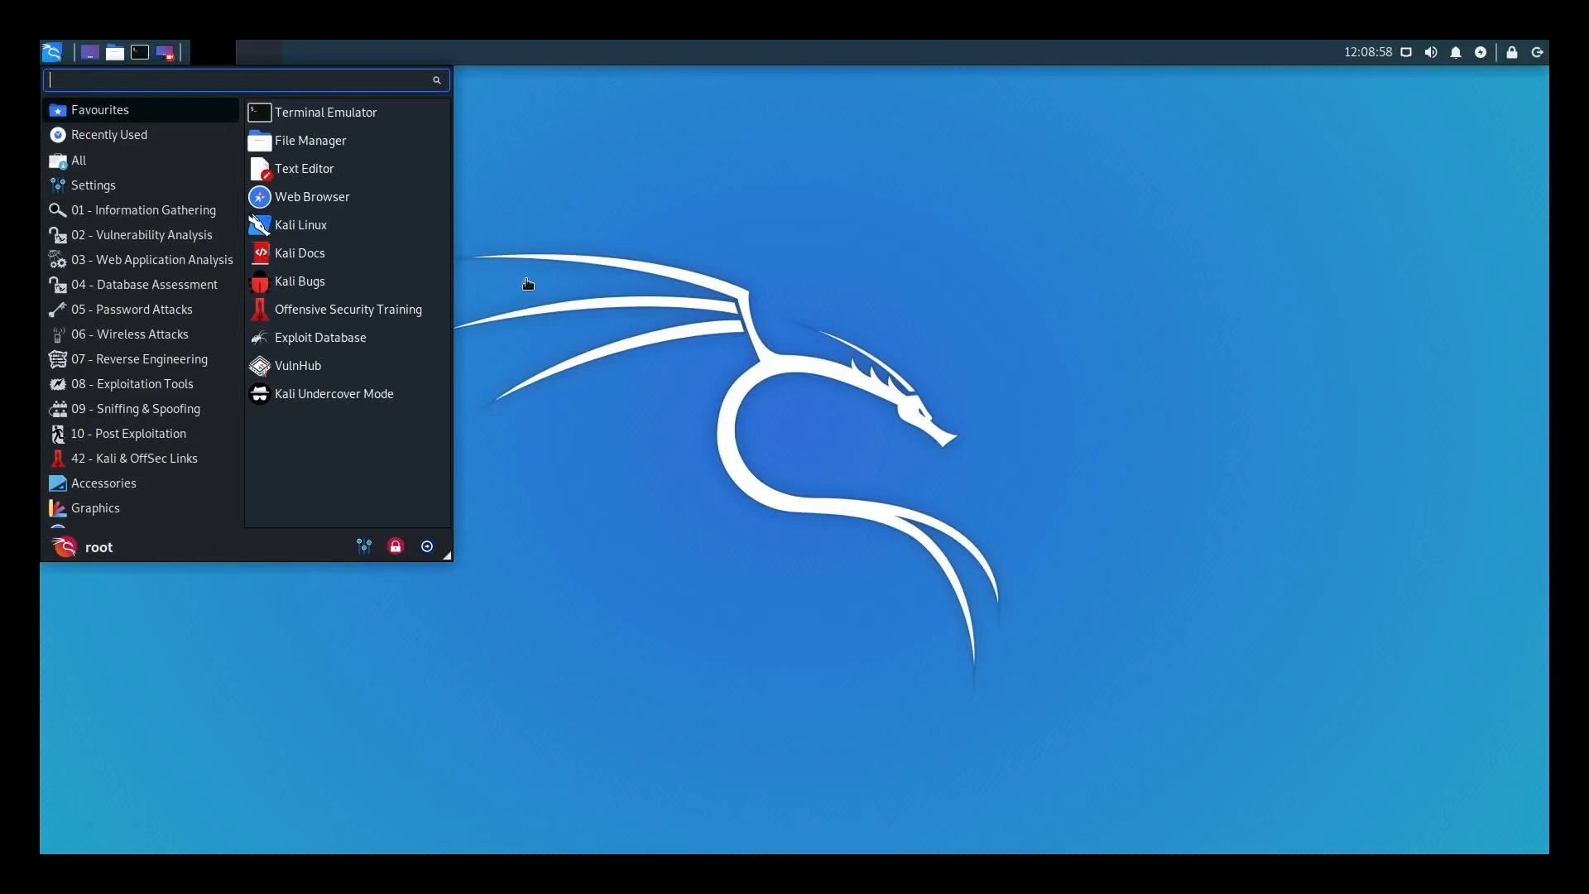
left_click(92, 184)
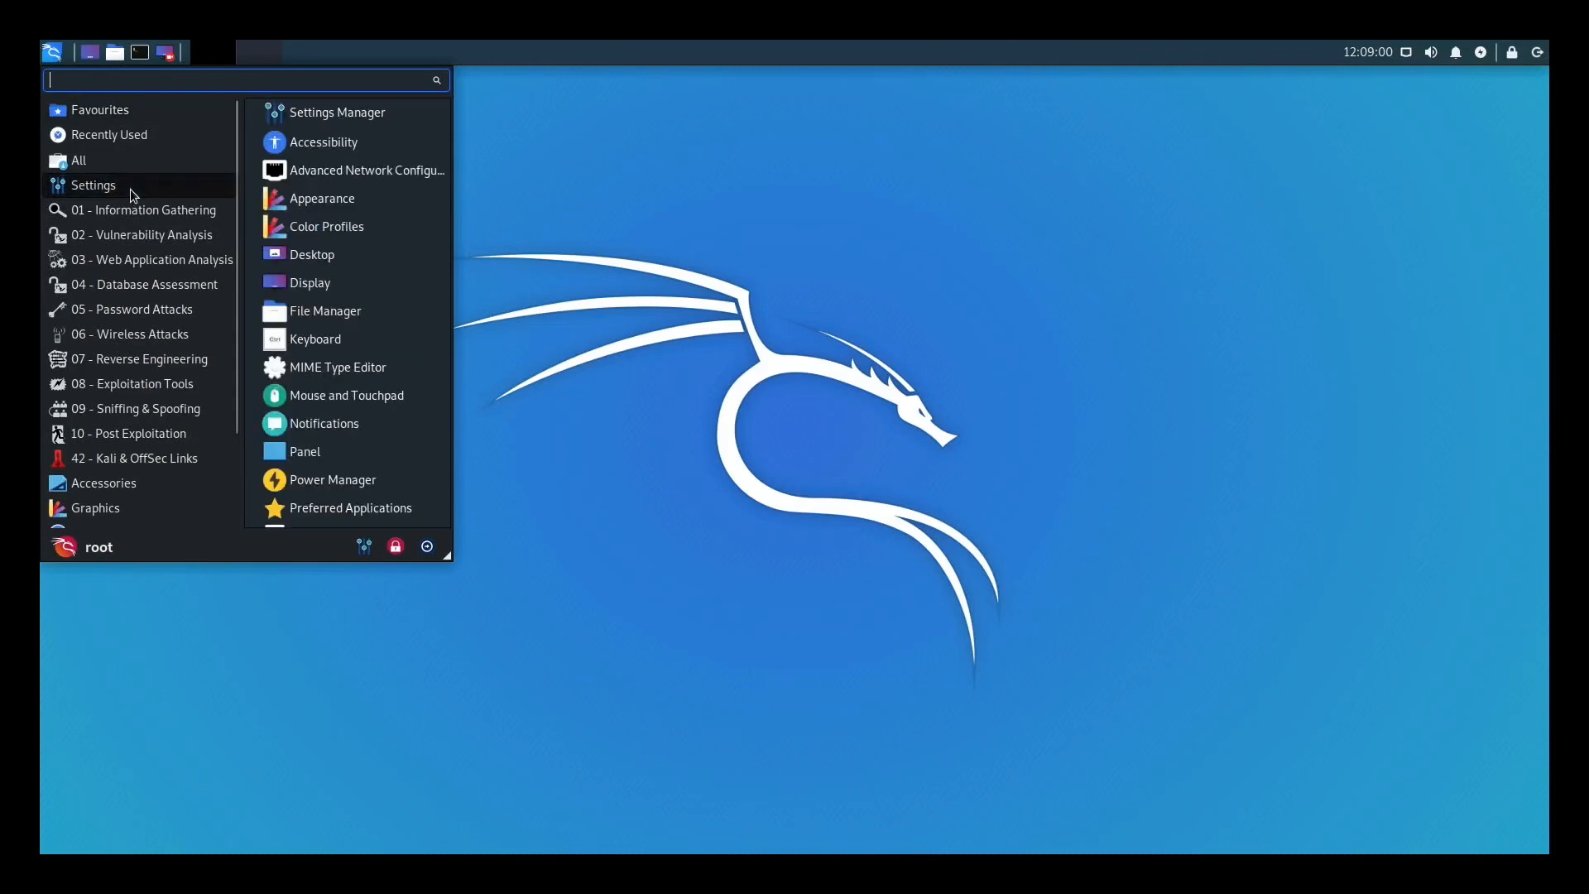
mouse_move(326, 227)
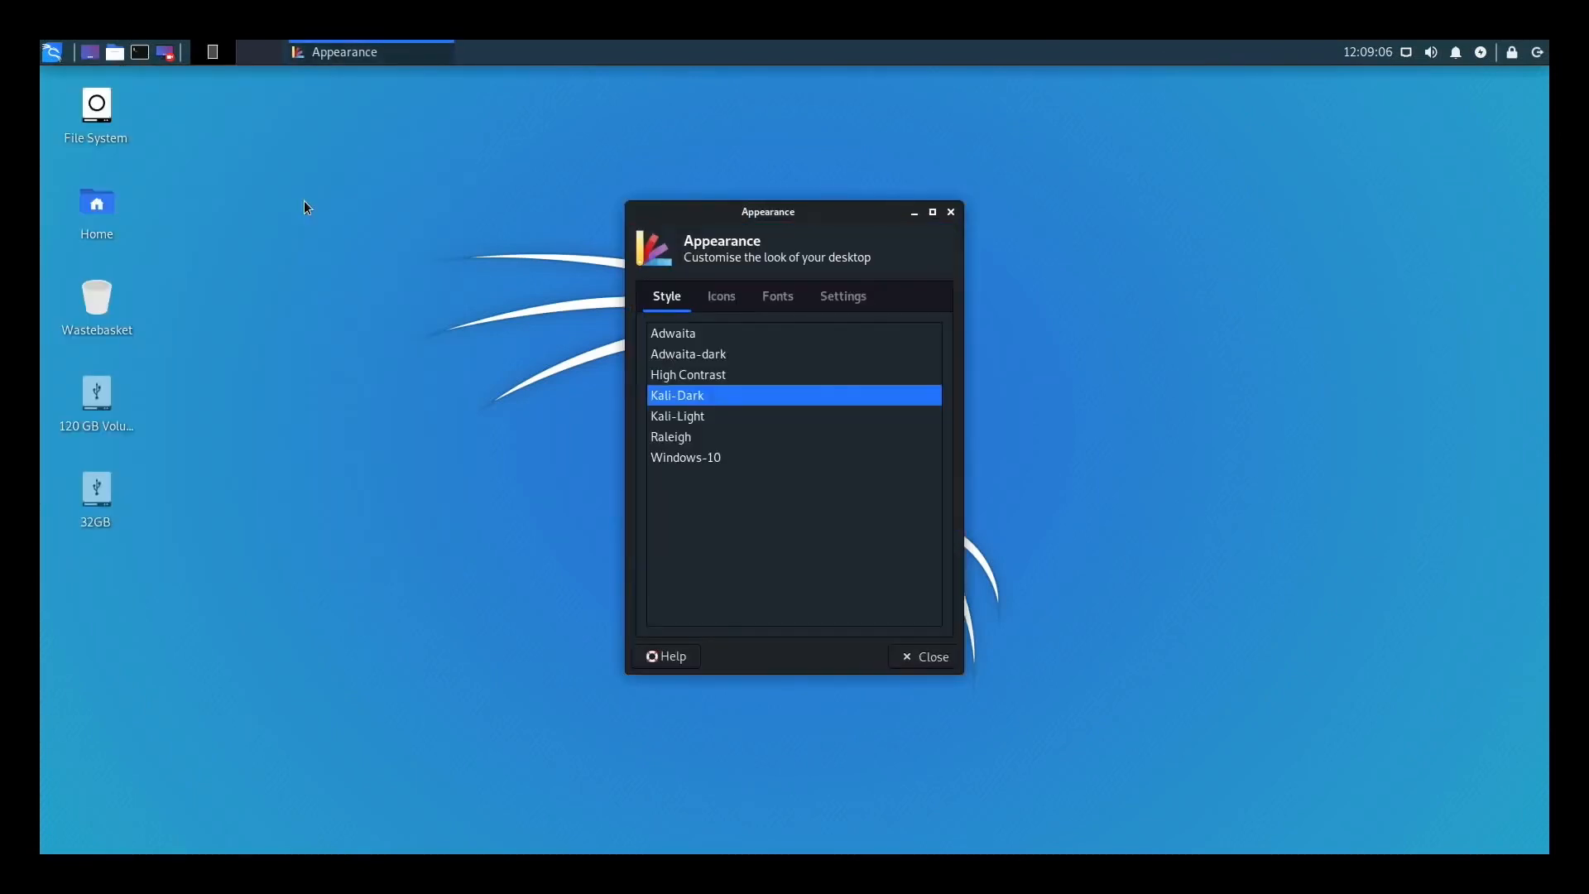
mouse_move(669, 467)
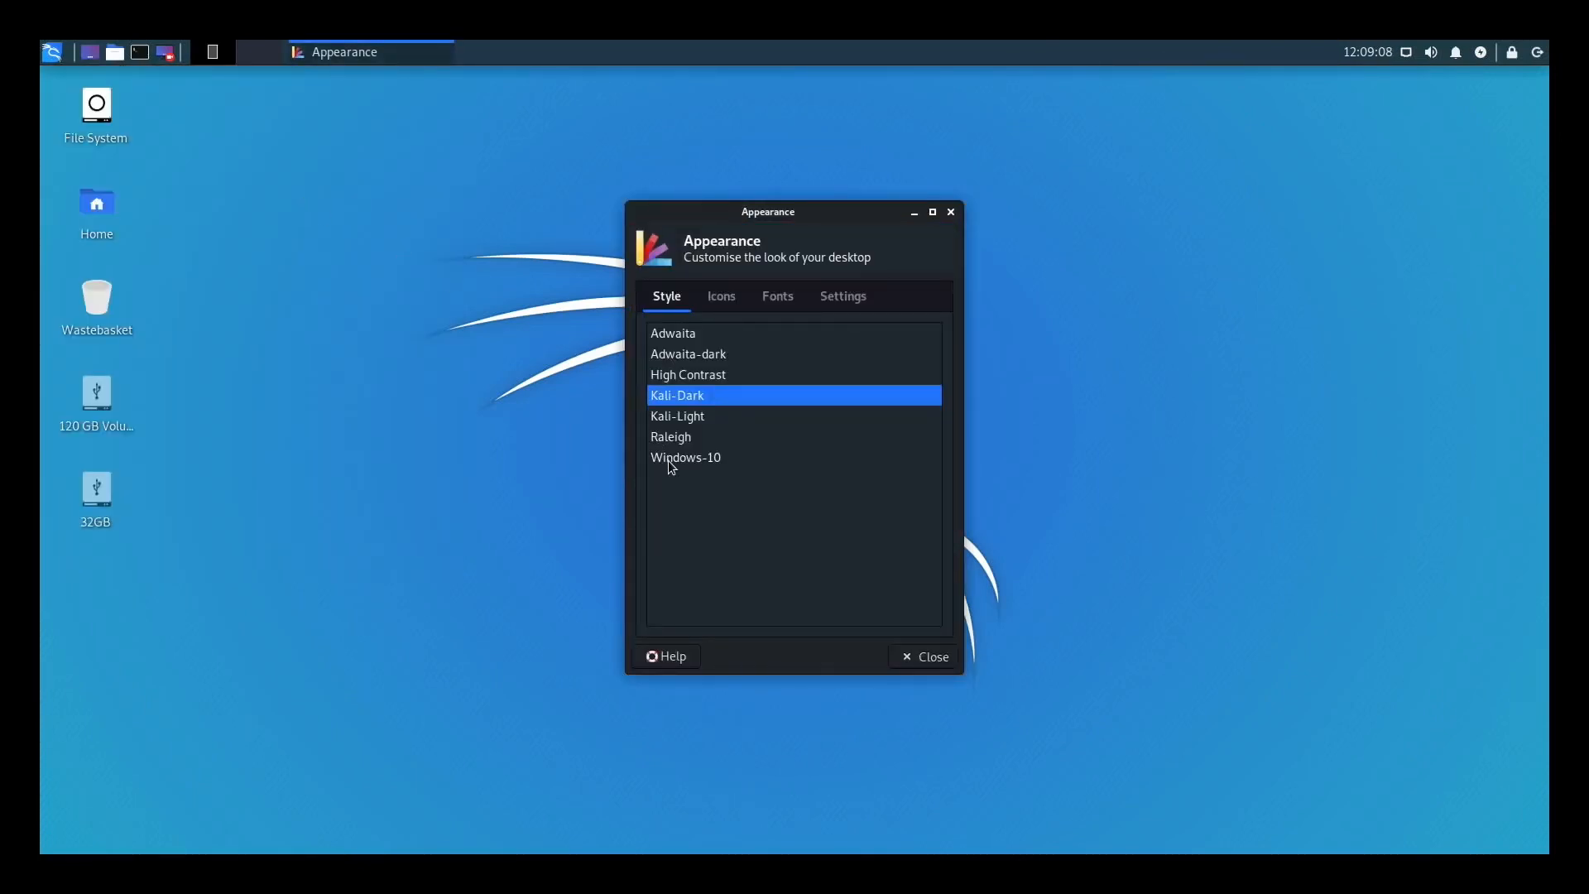
Try Windows-10 then keep Kali-Dark style, and set icons to Flat-Remix-Blue-Light after trying Windows 10 and Blue-Dark
left_click(685, 455)
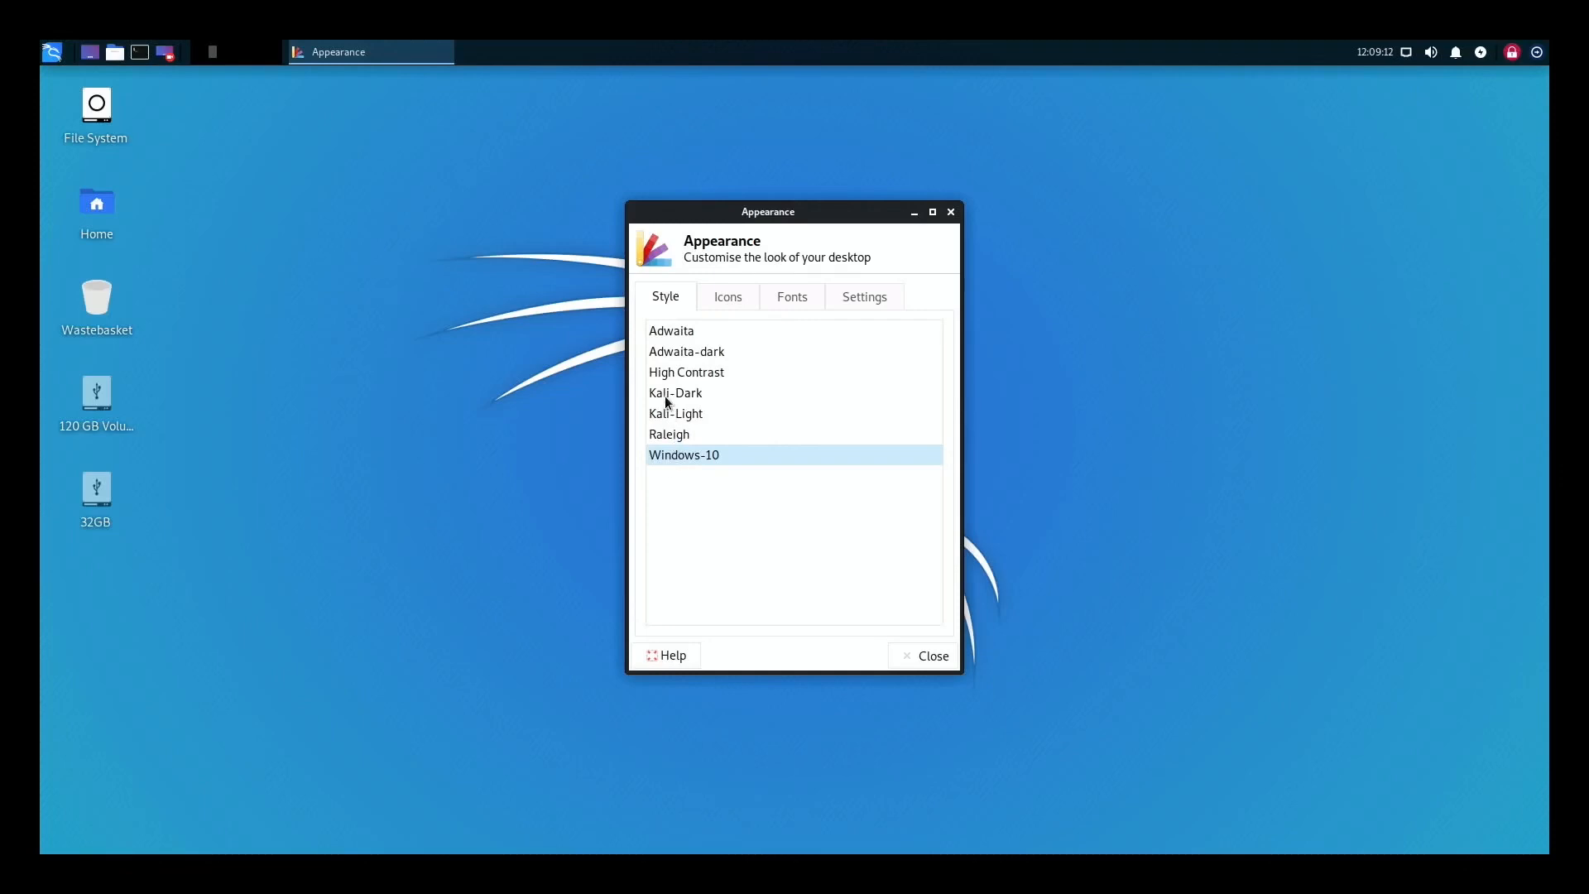
left_click(675, 394)
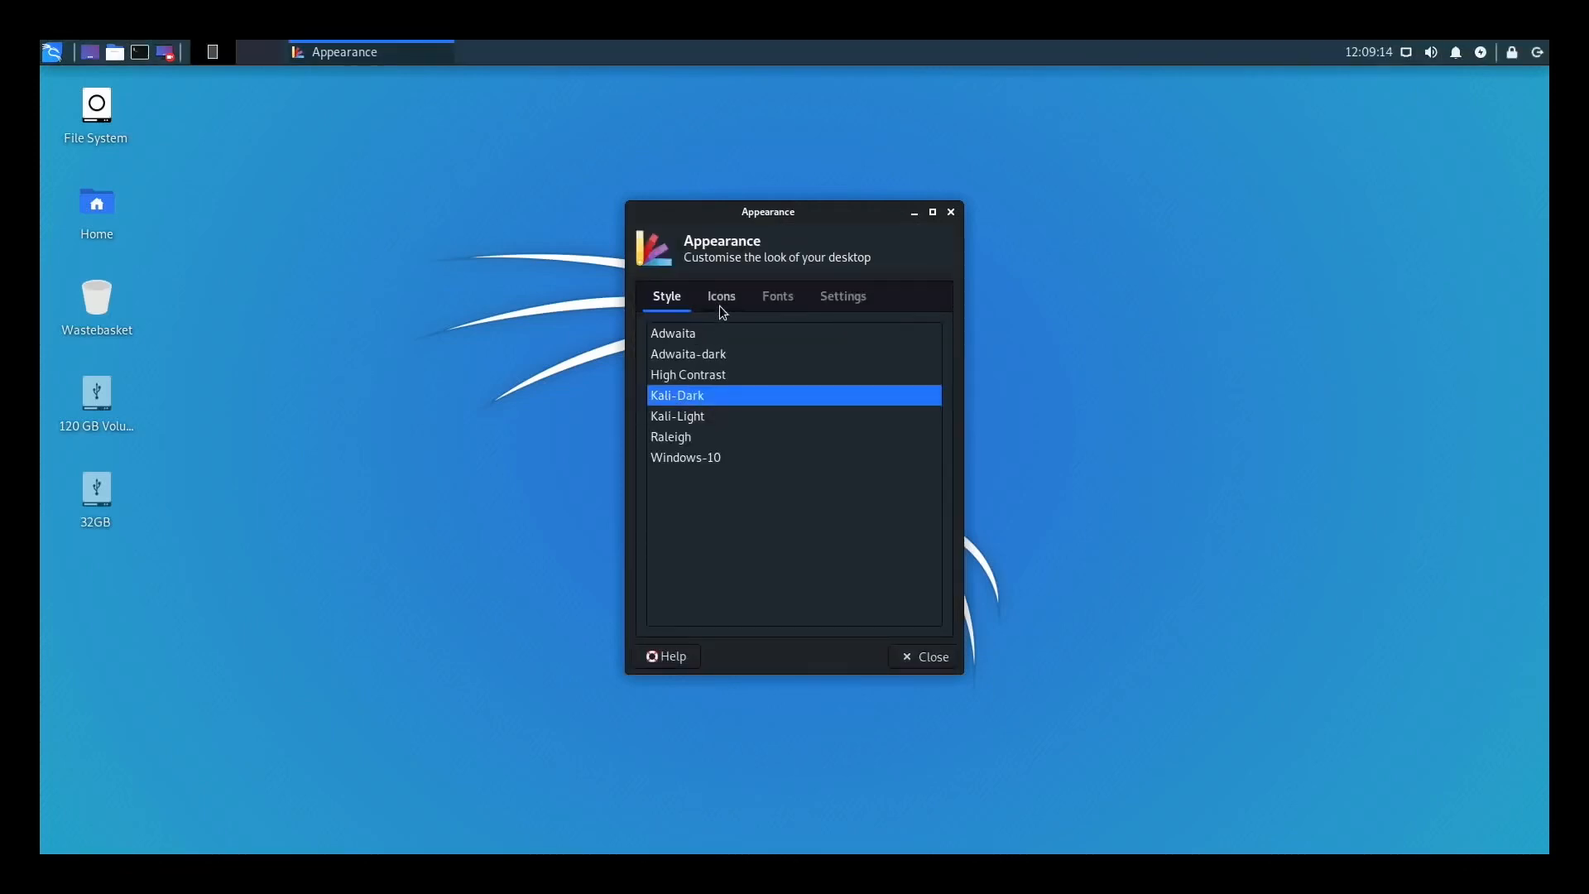
left_click(720, 296)
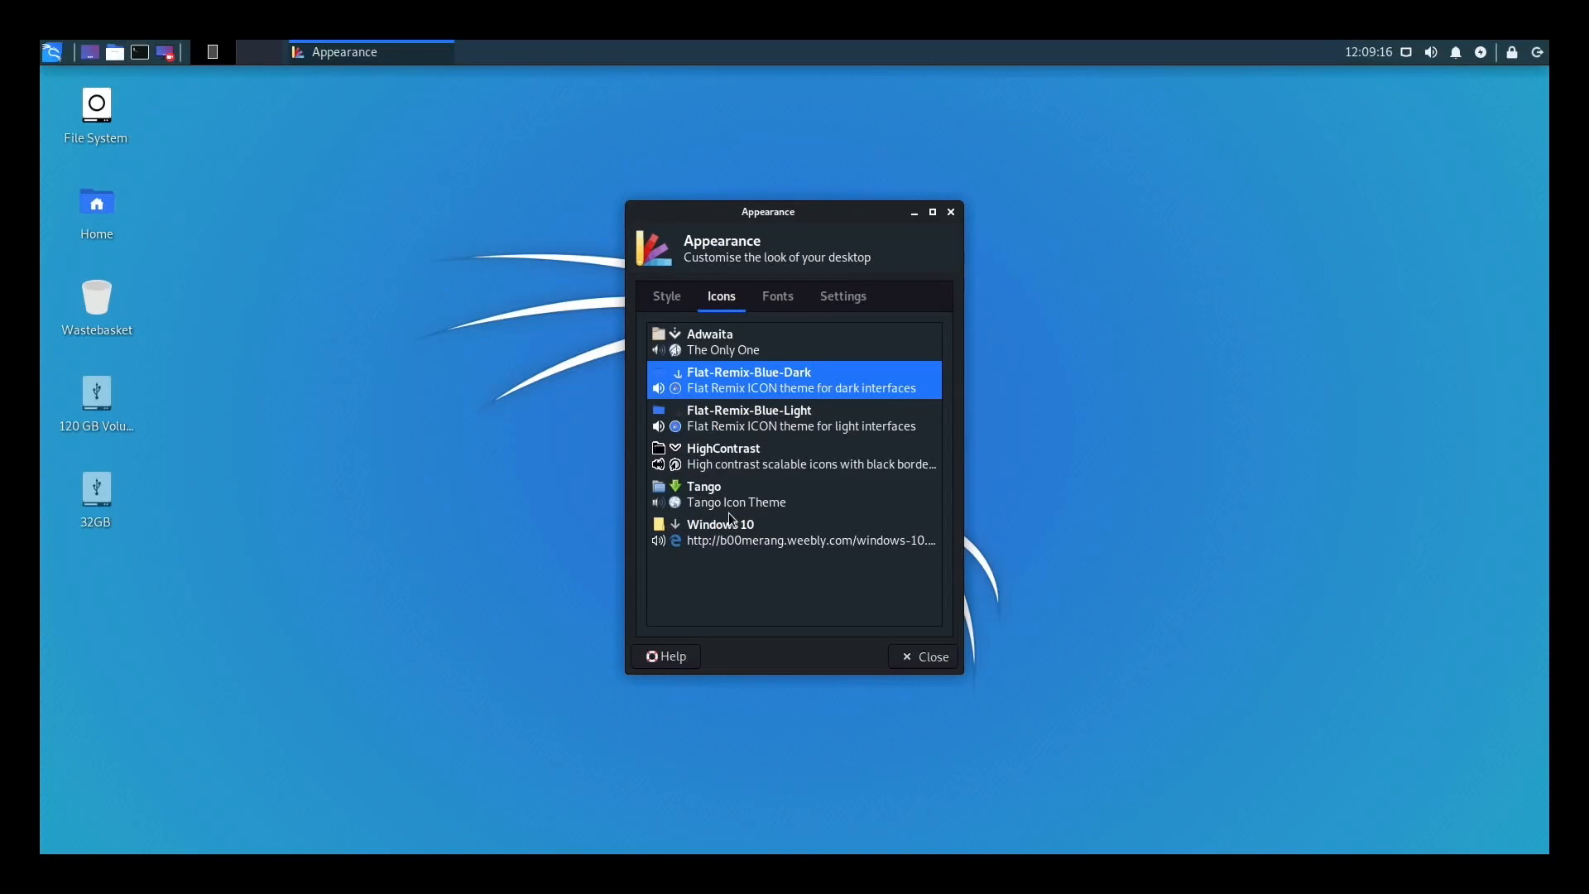
left_click(720, 531)
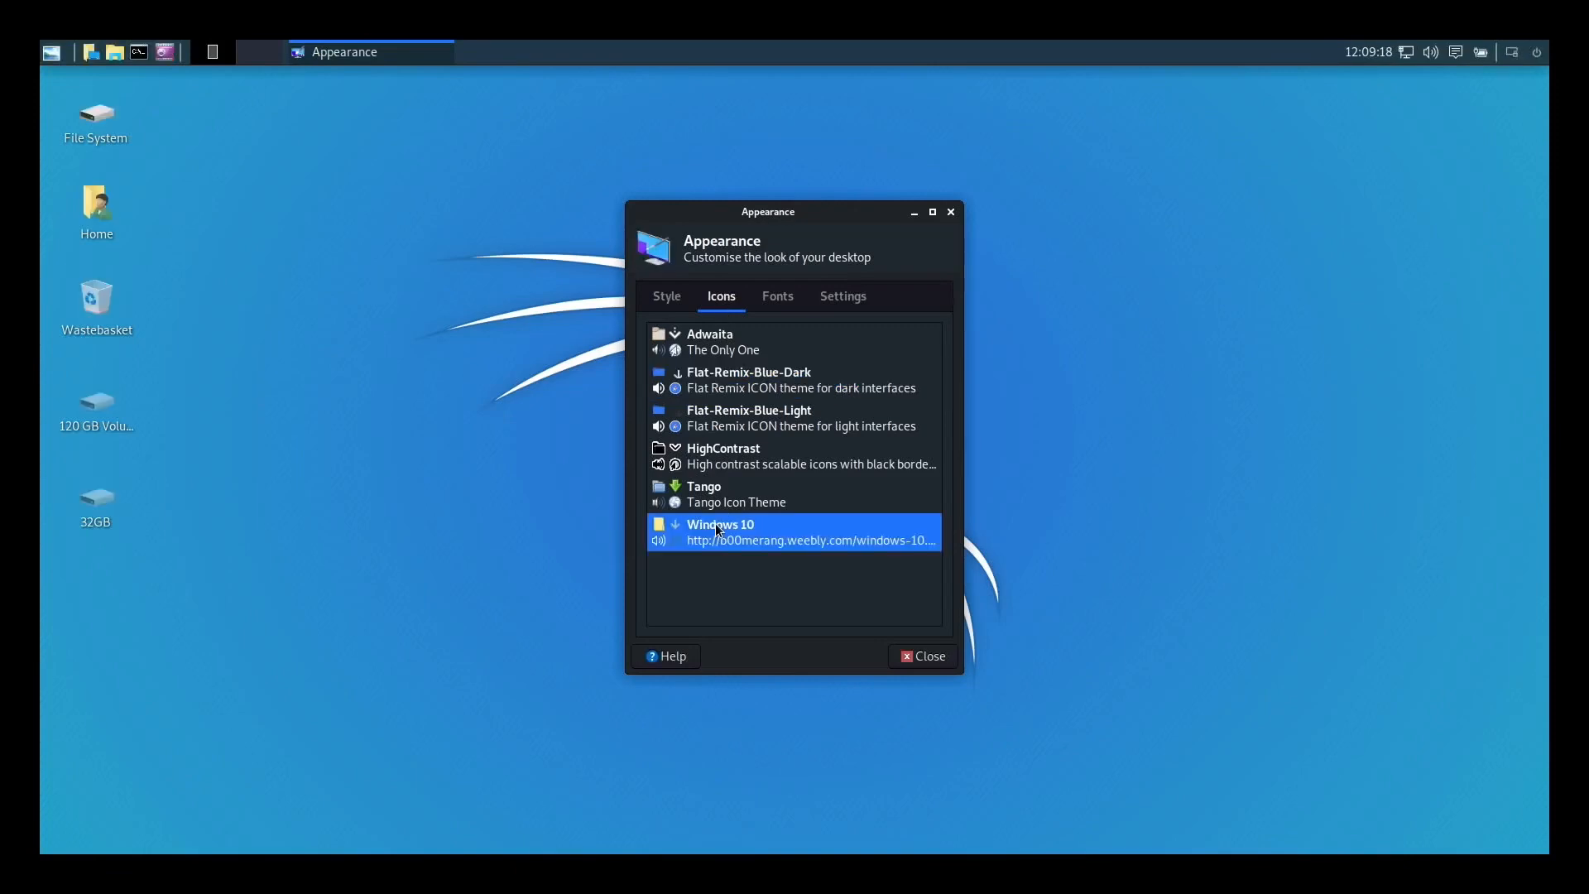
mouse_move(715, 448)
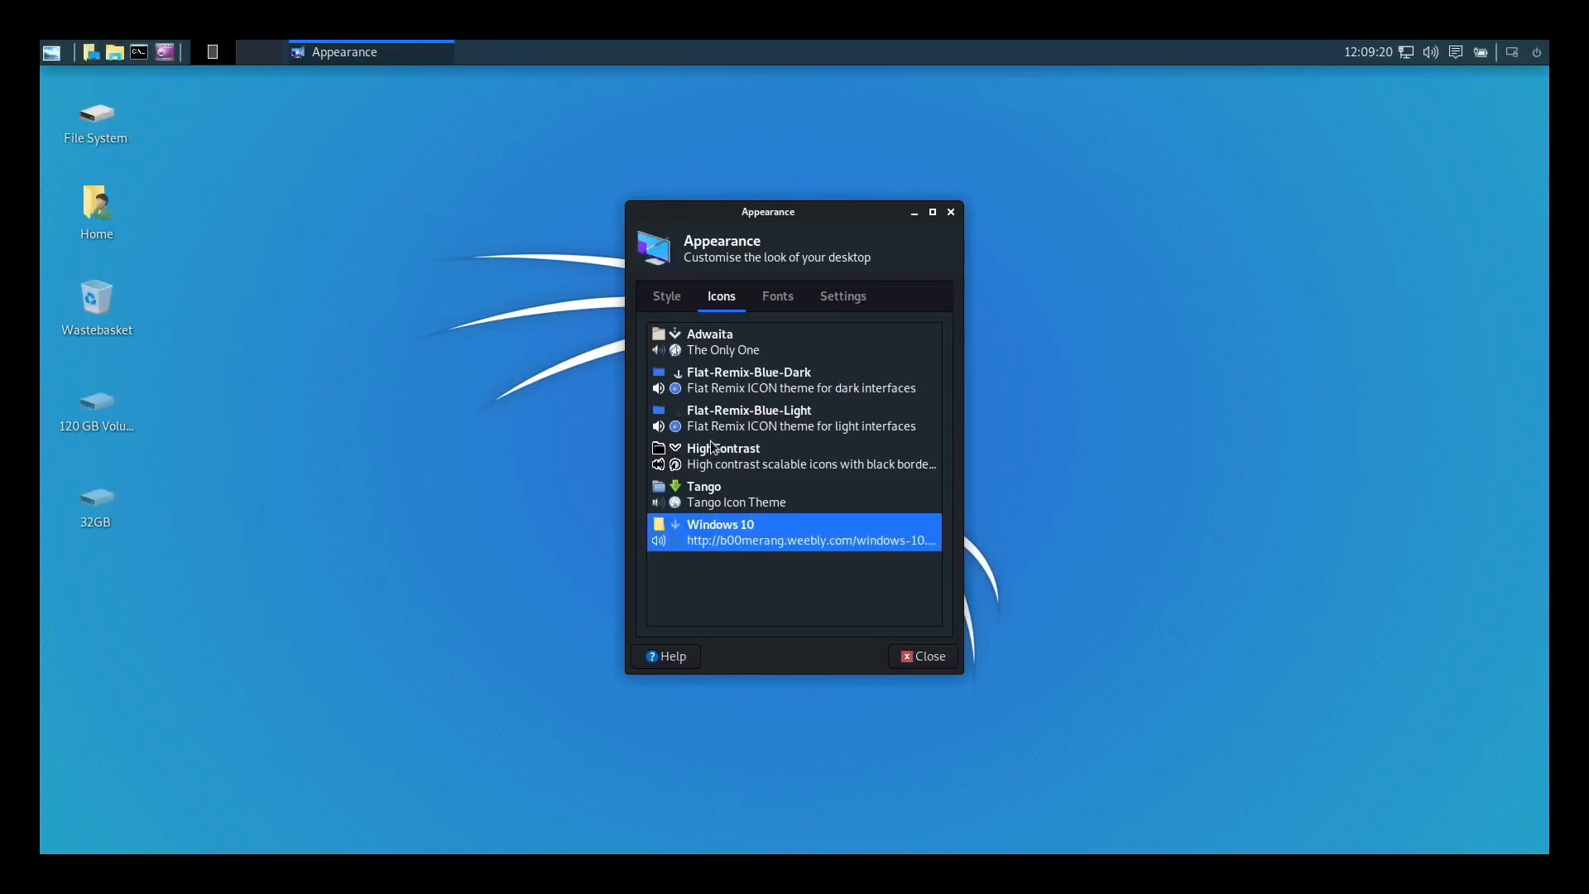
left_click(748, 379)
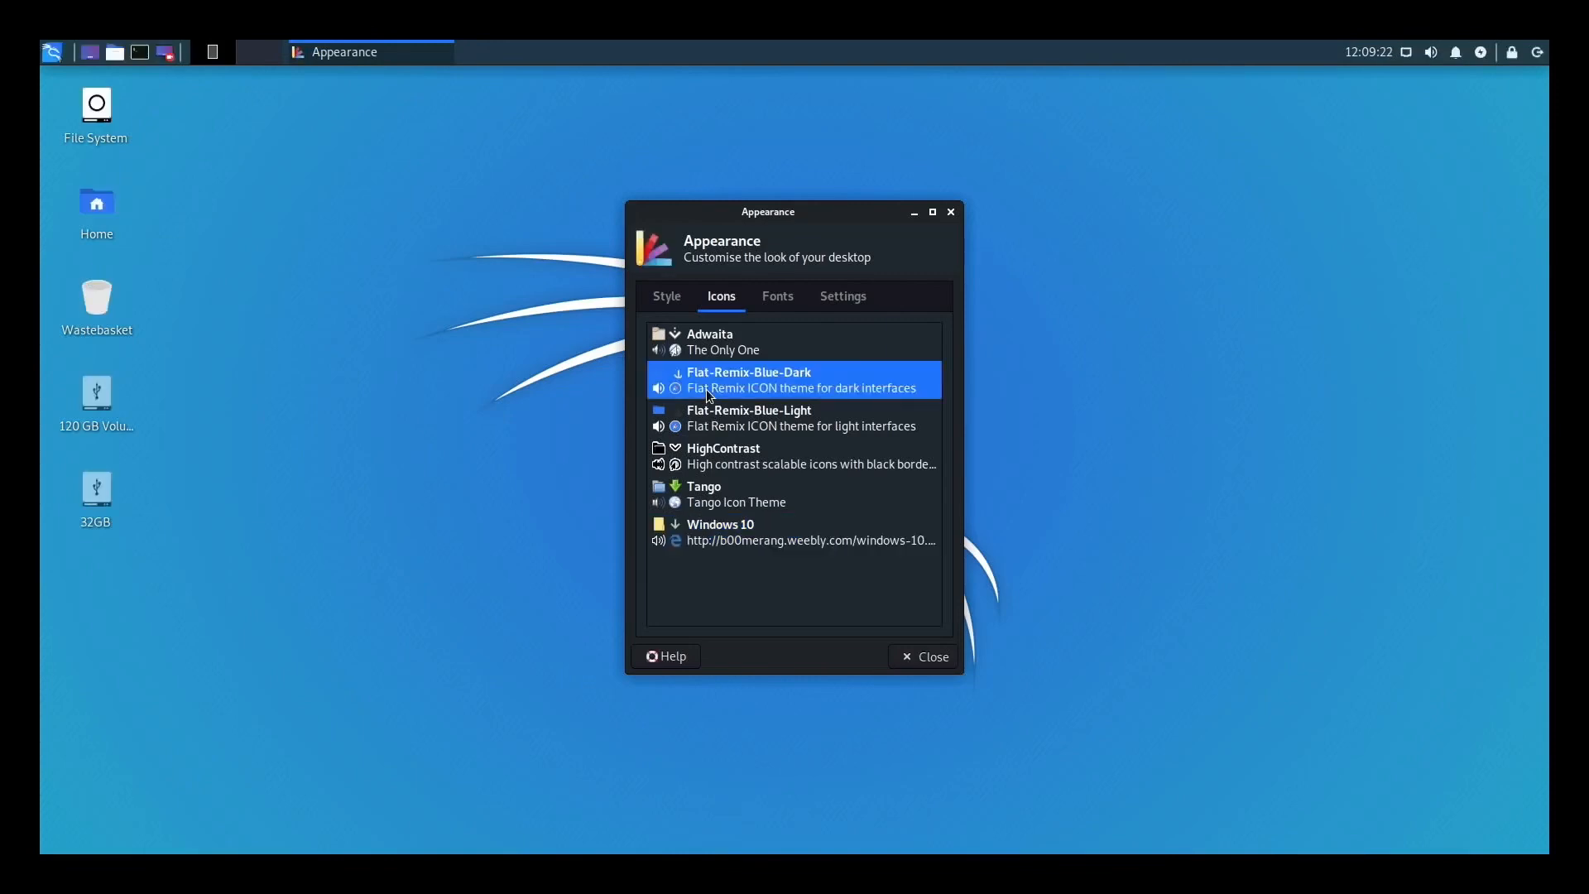
left_click(750, 417)
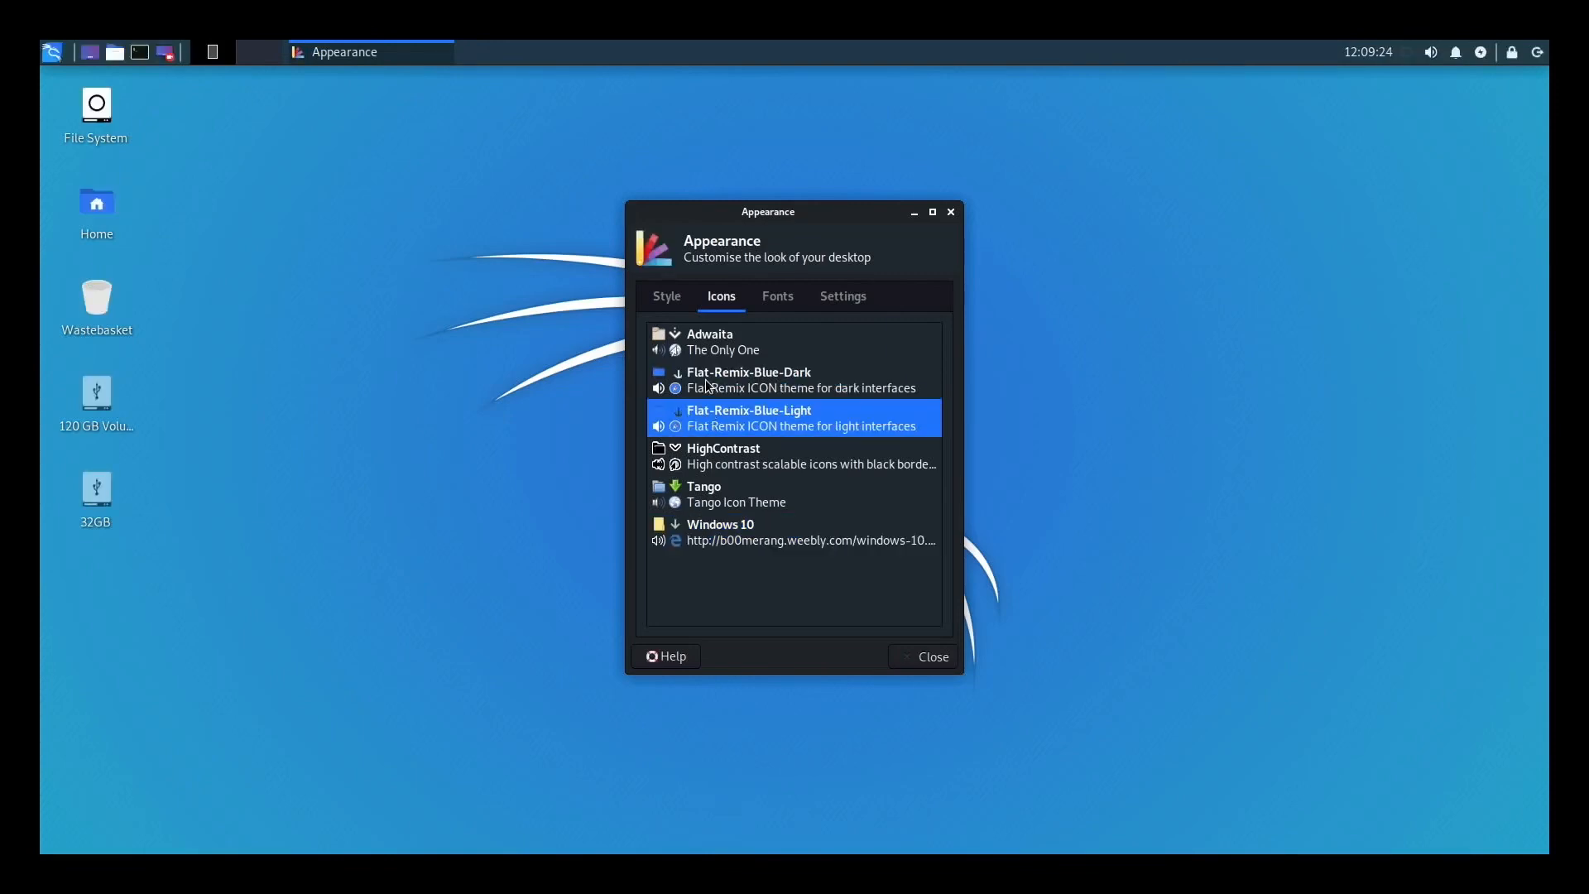
Review the Fonts and Settings options, then close the Appearance window
left_click(777, 296)
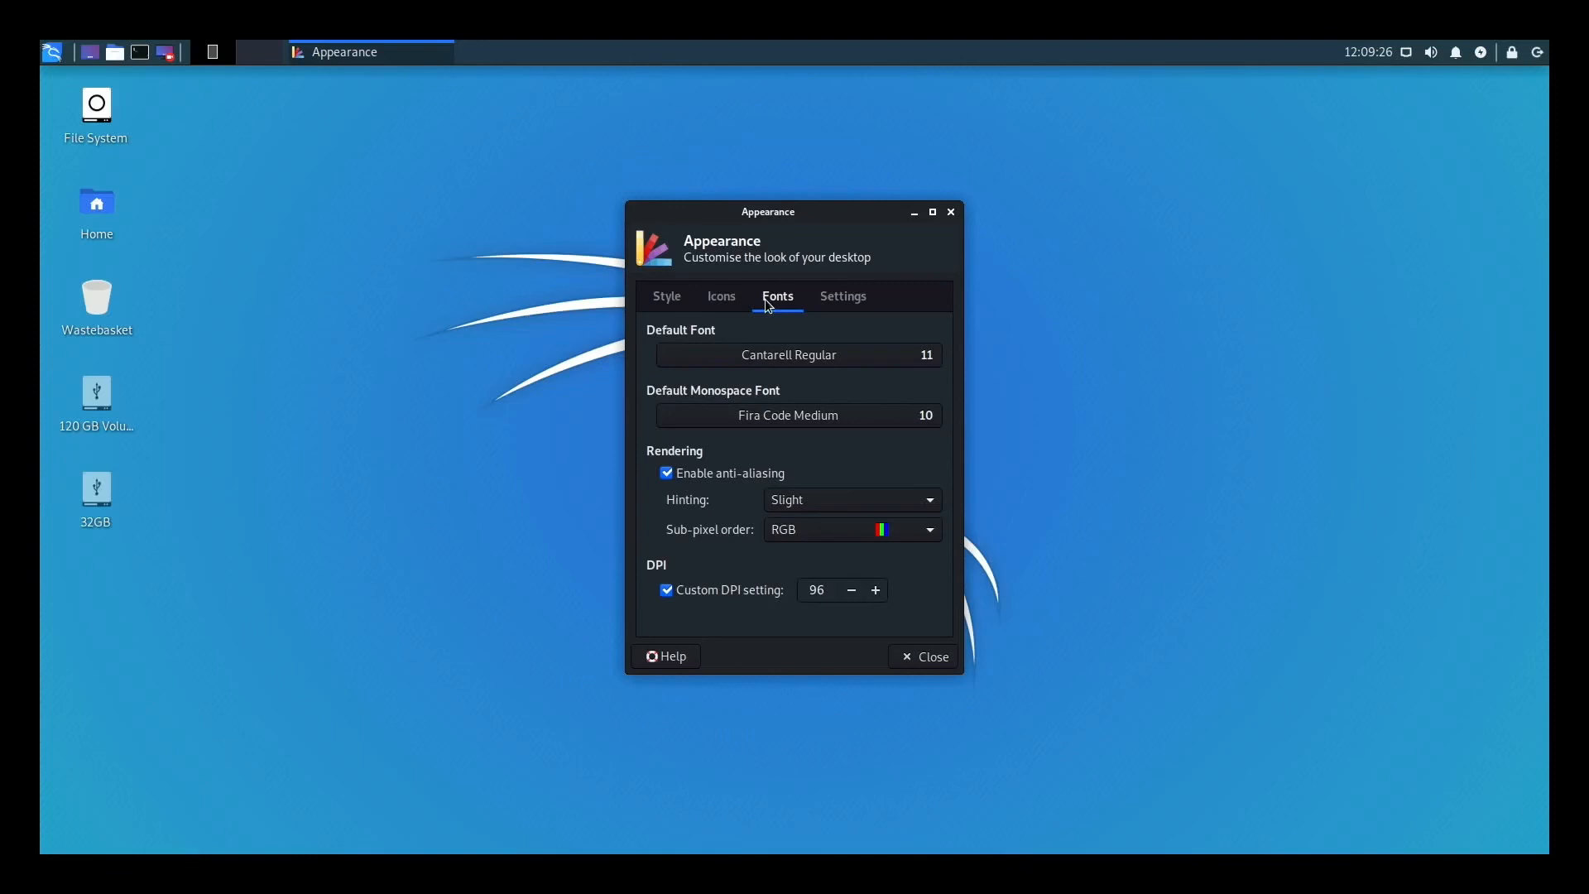
left_click(842, 296)
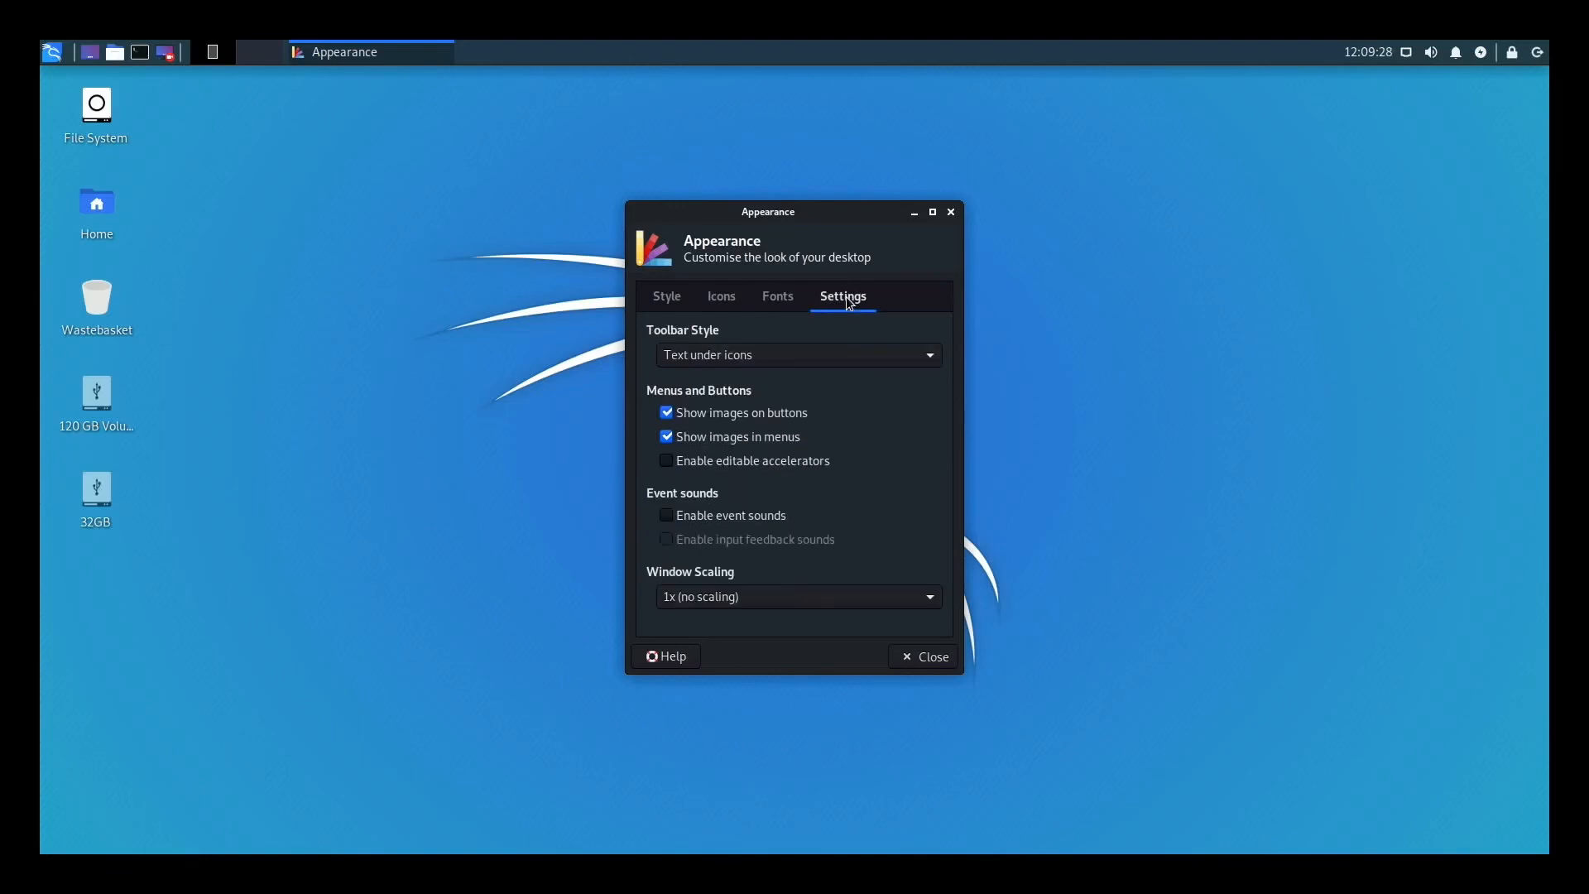
left_click(924, 655)
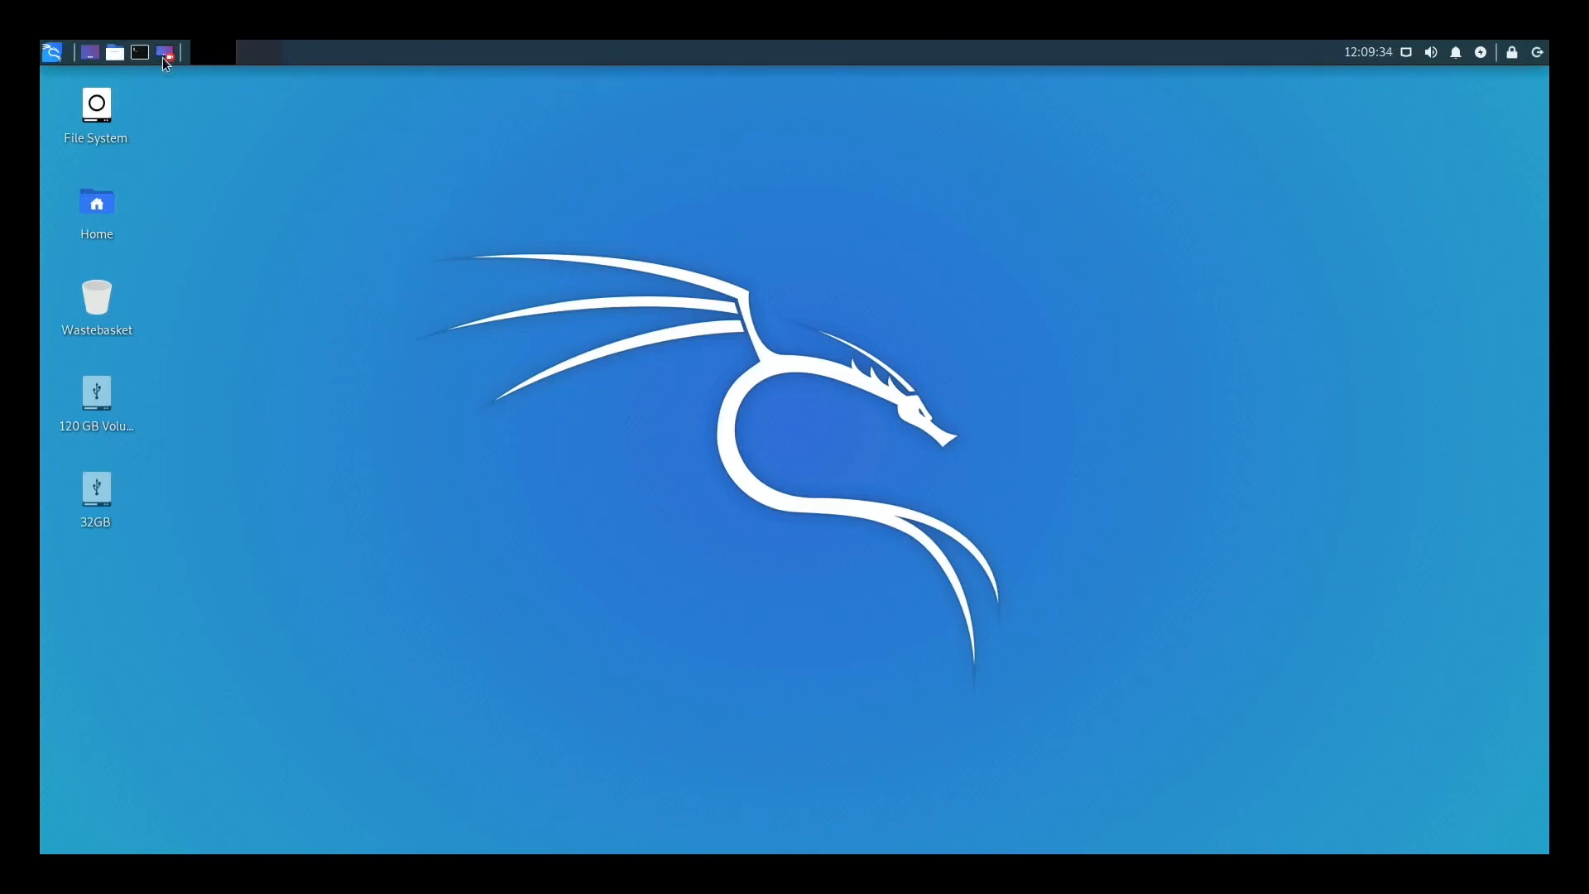
mouse_move(163, 51)
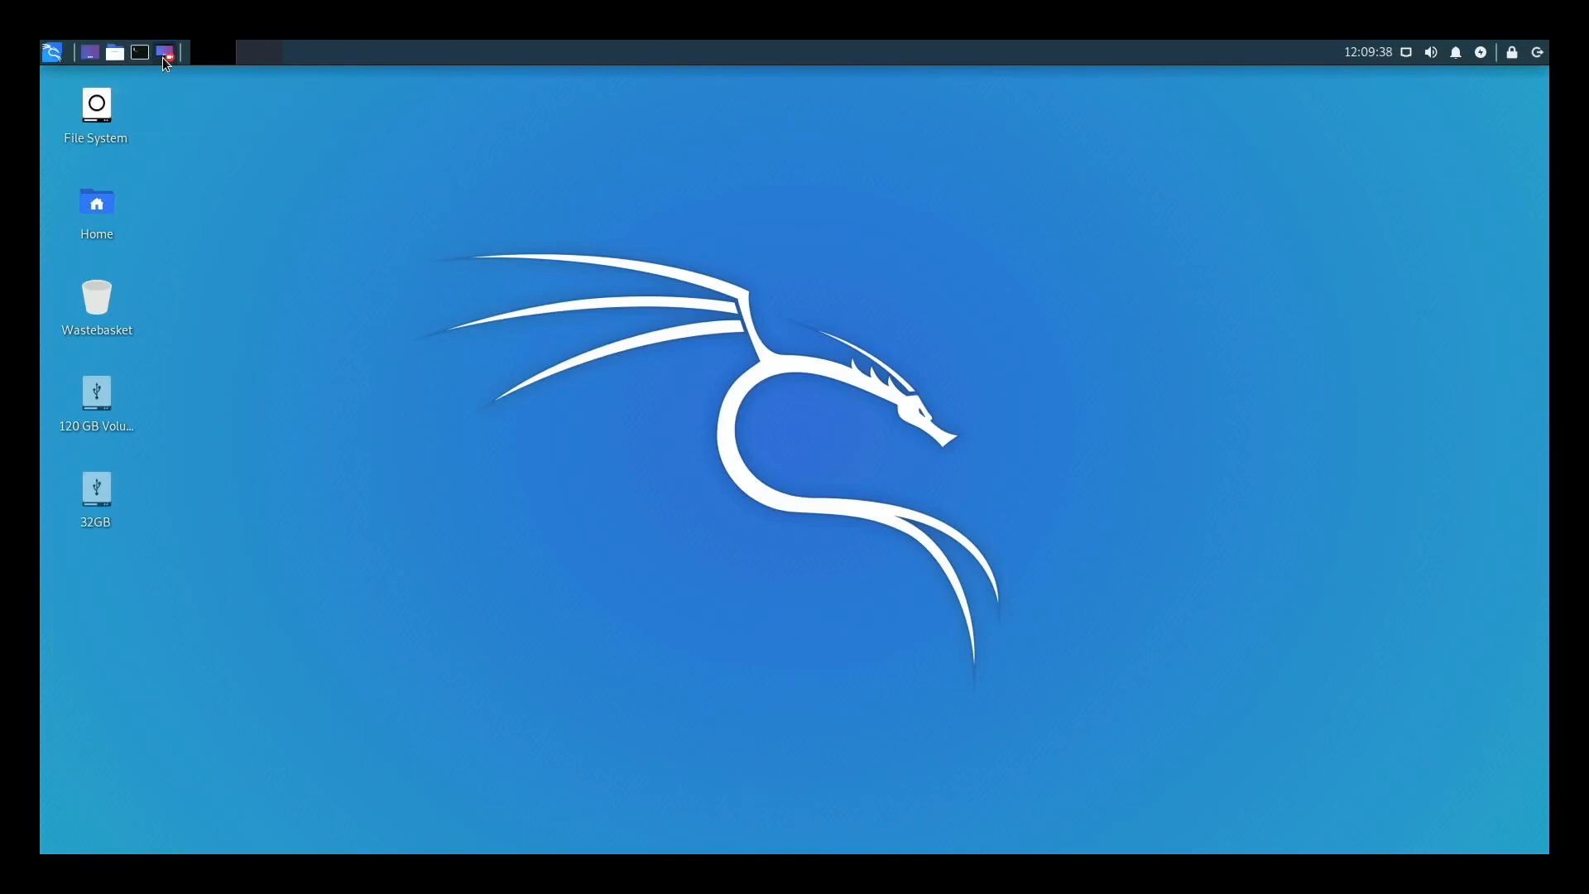
left_click(163, 51)
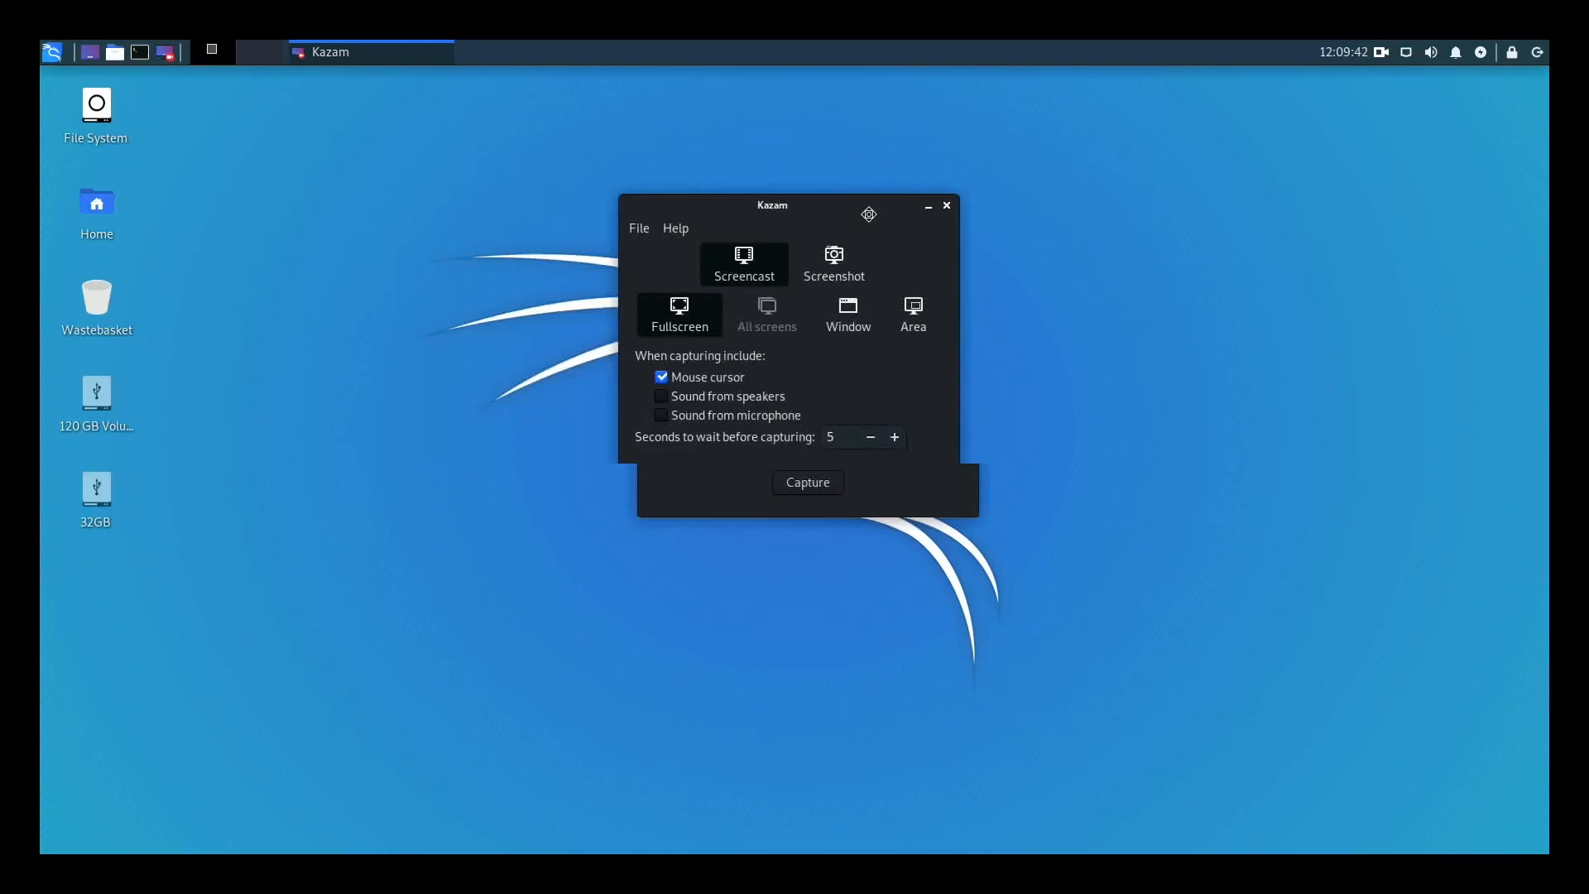
left_click_drag(773, 205, 884, 218)
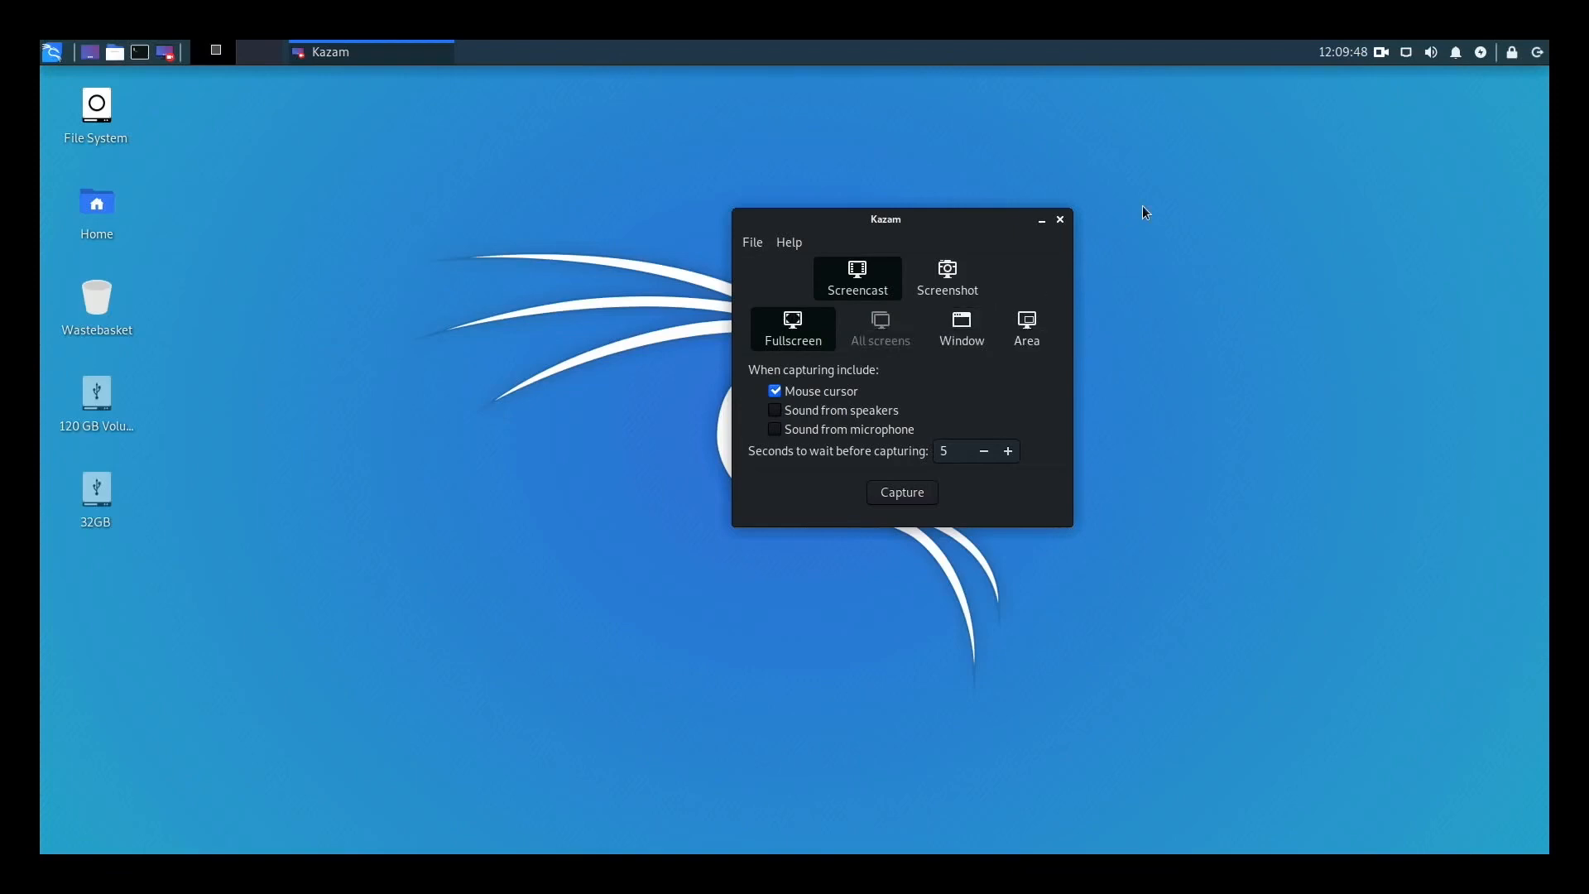
left_click(1057, 220)
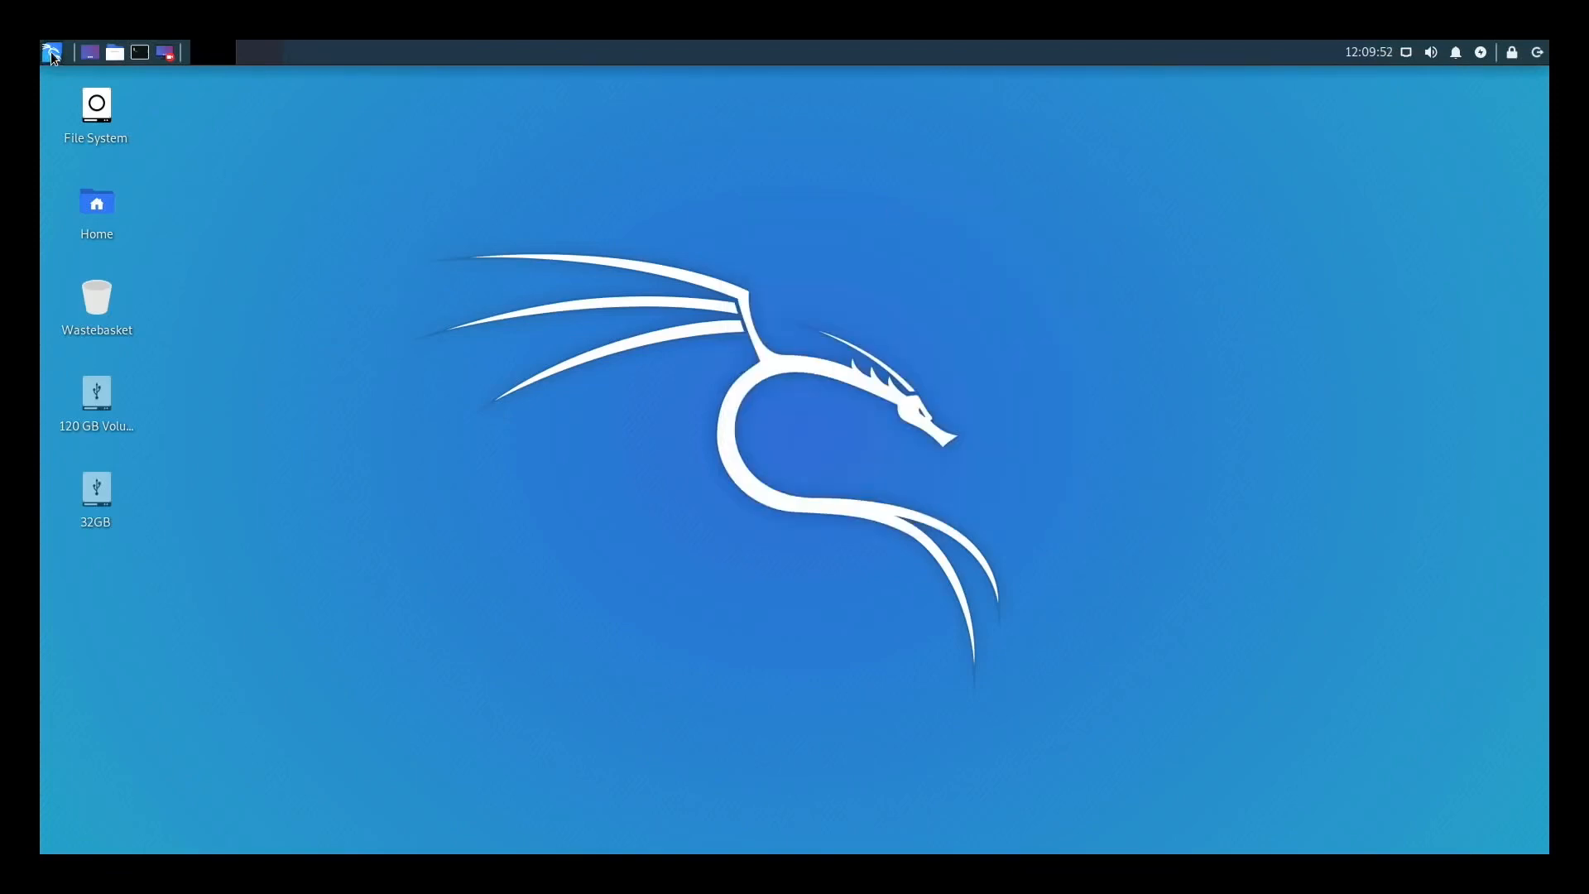
Browse the Accessories, Graphics, Internet, Multimedia and Other categories of the applications menu
left_click(51, 51)
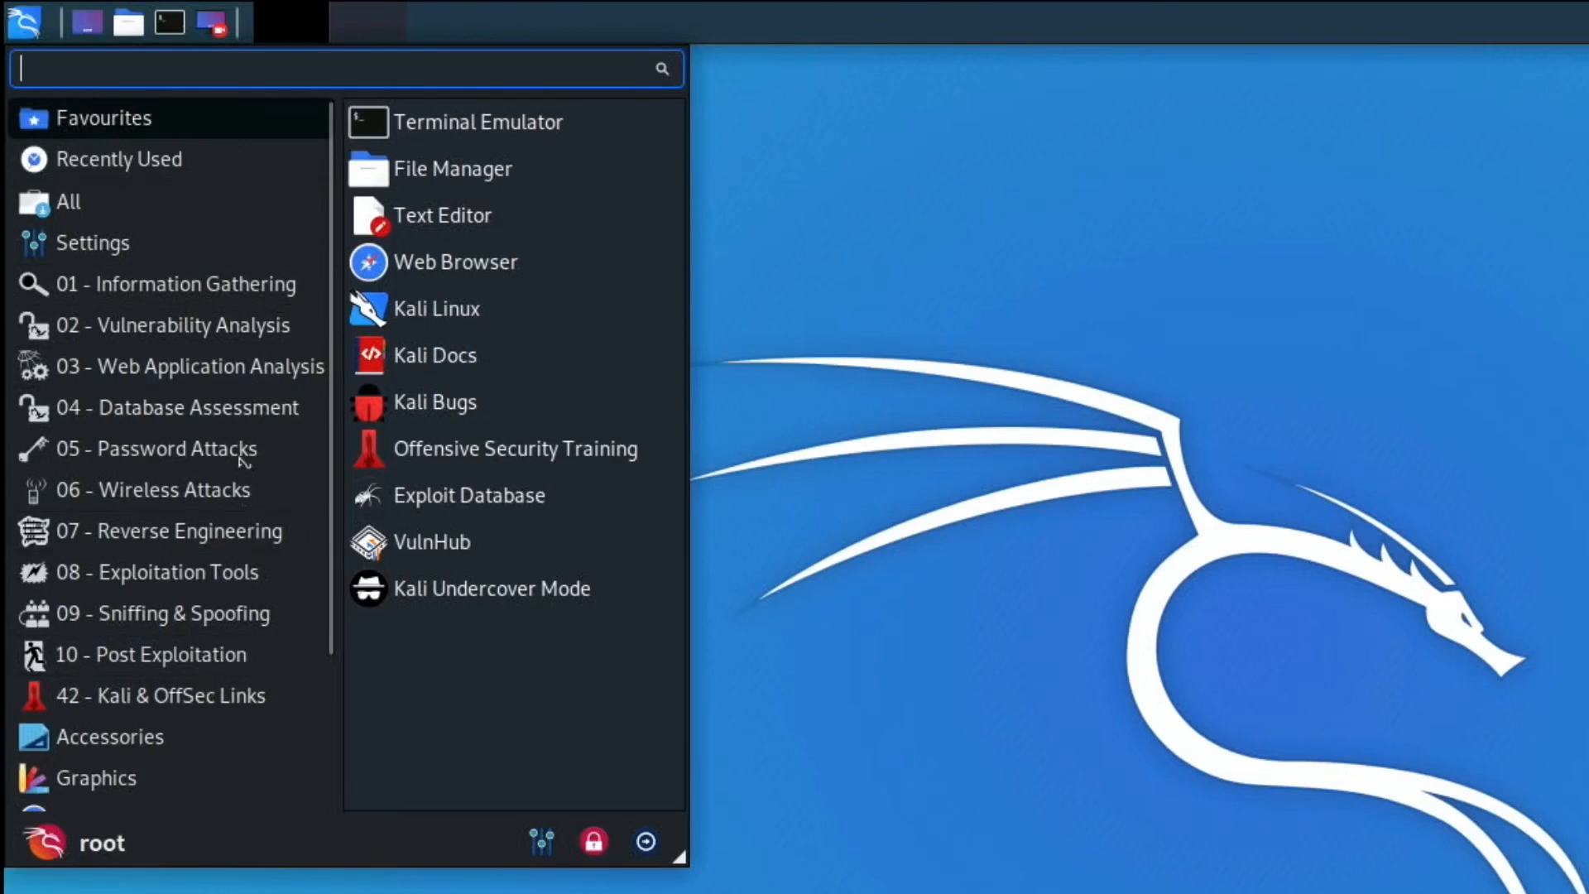
mouse_move(263, 612)
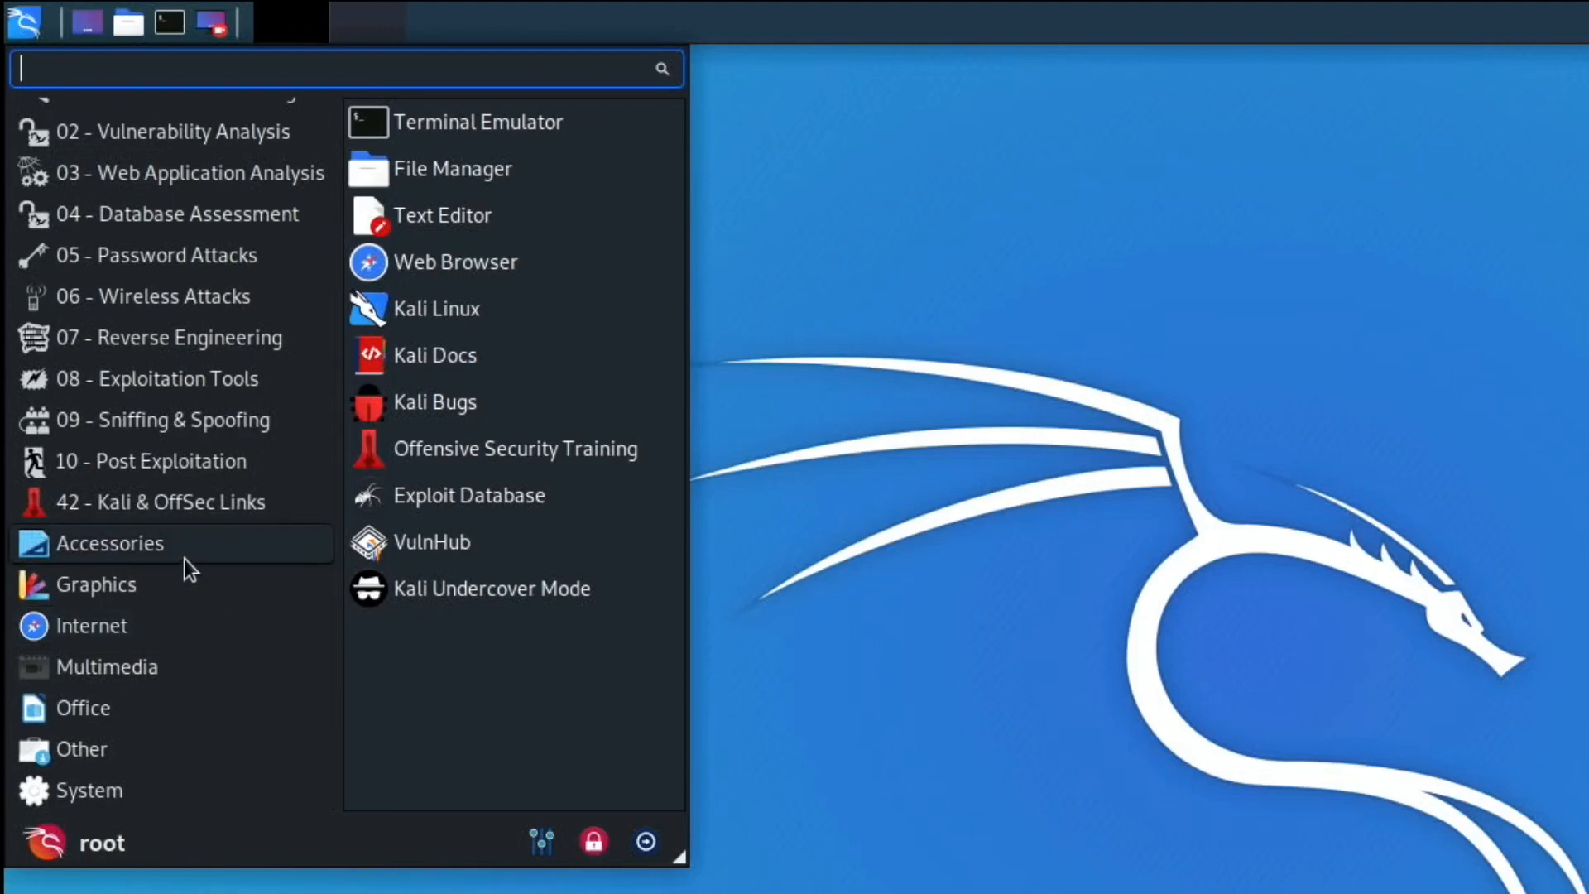
mouse_move(111, 543)
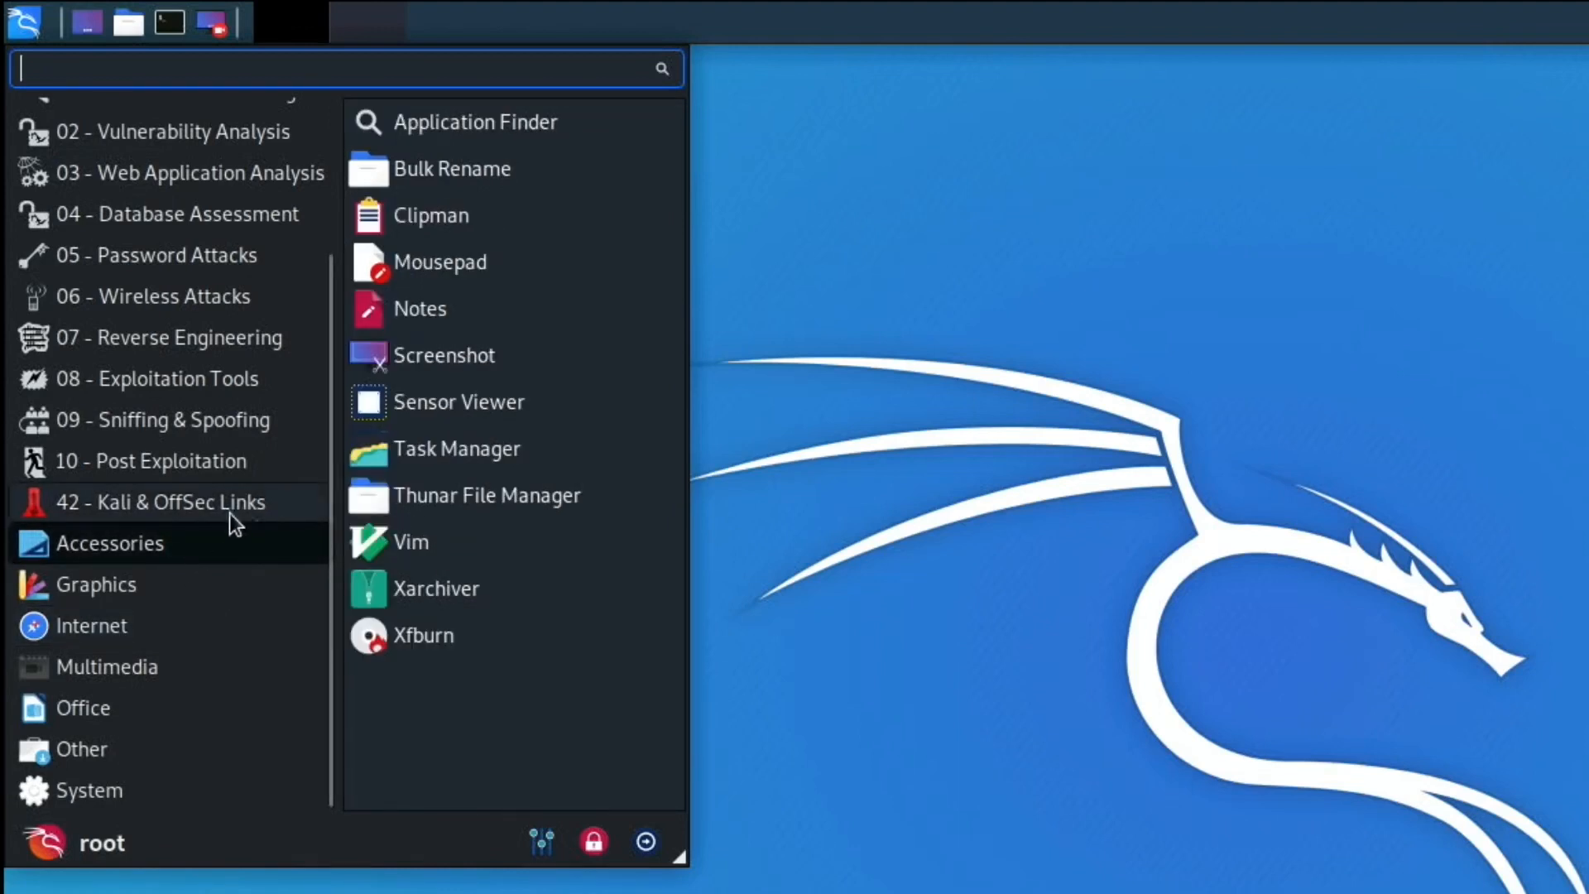
mouse_move(516, 215)
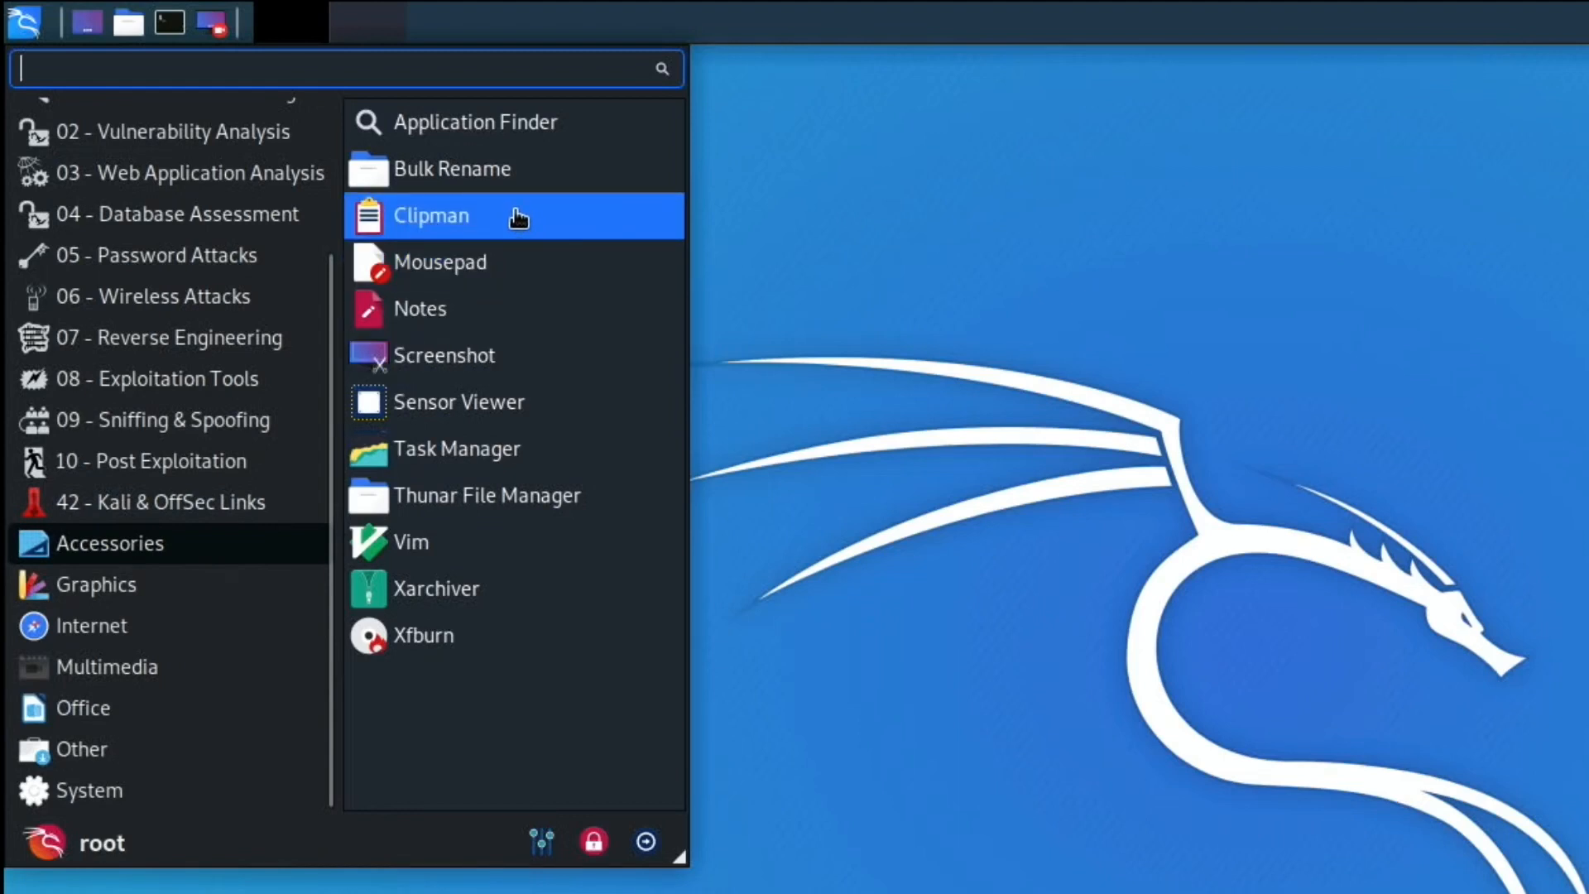
mouse_move(536, 343)
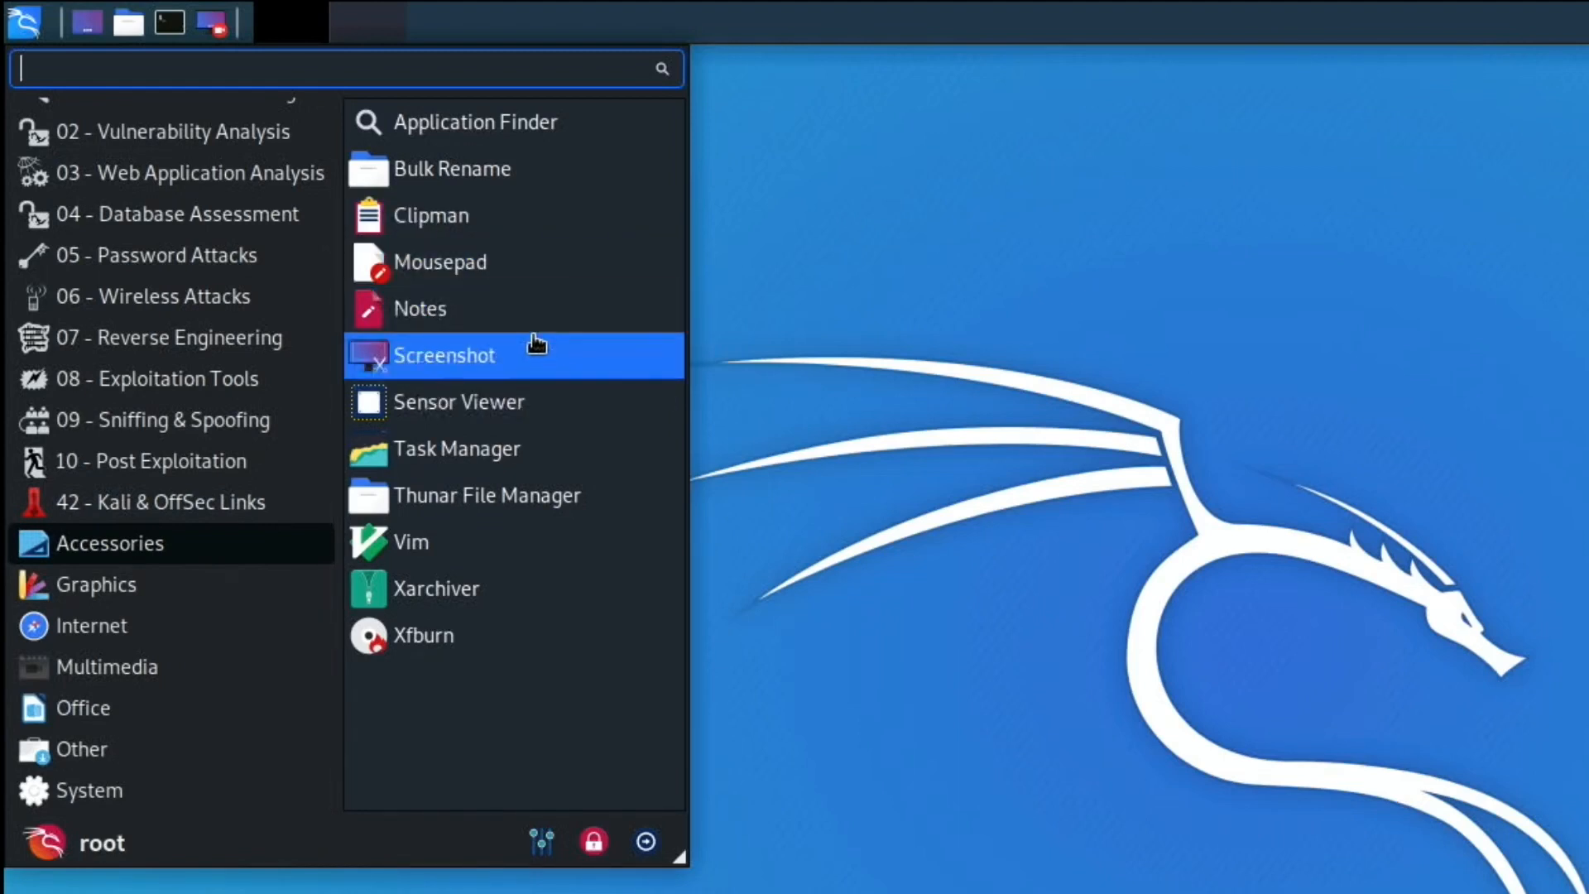
mouse_move(553, 448)
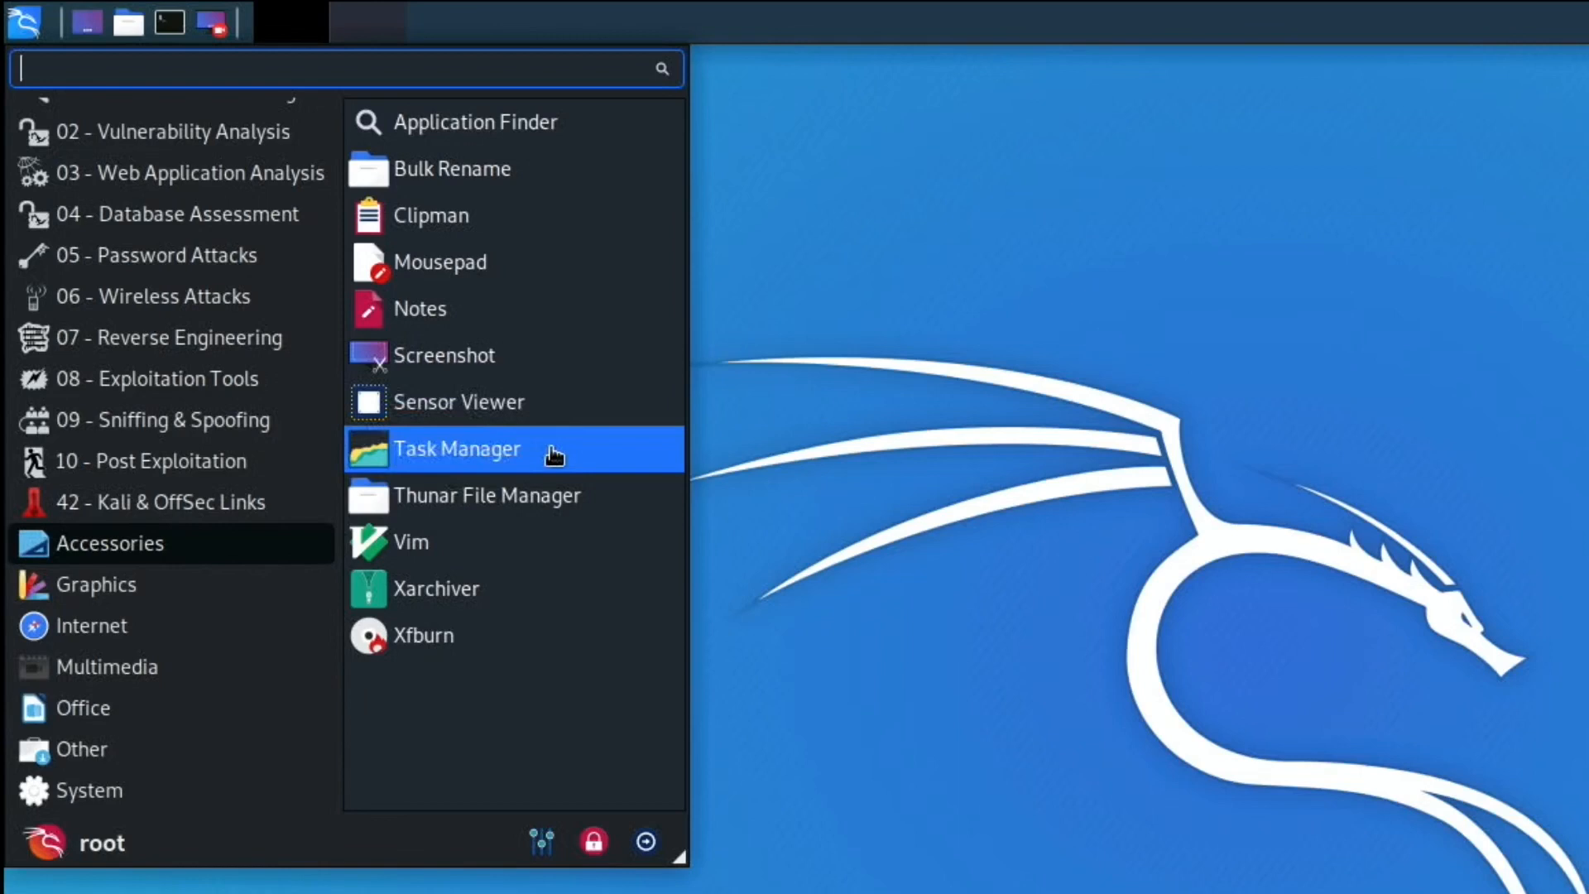
mouse_move(457, 588)
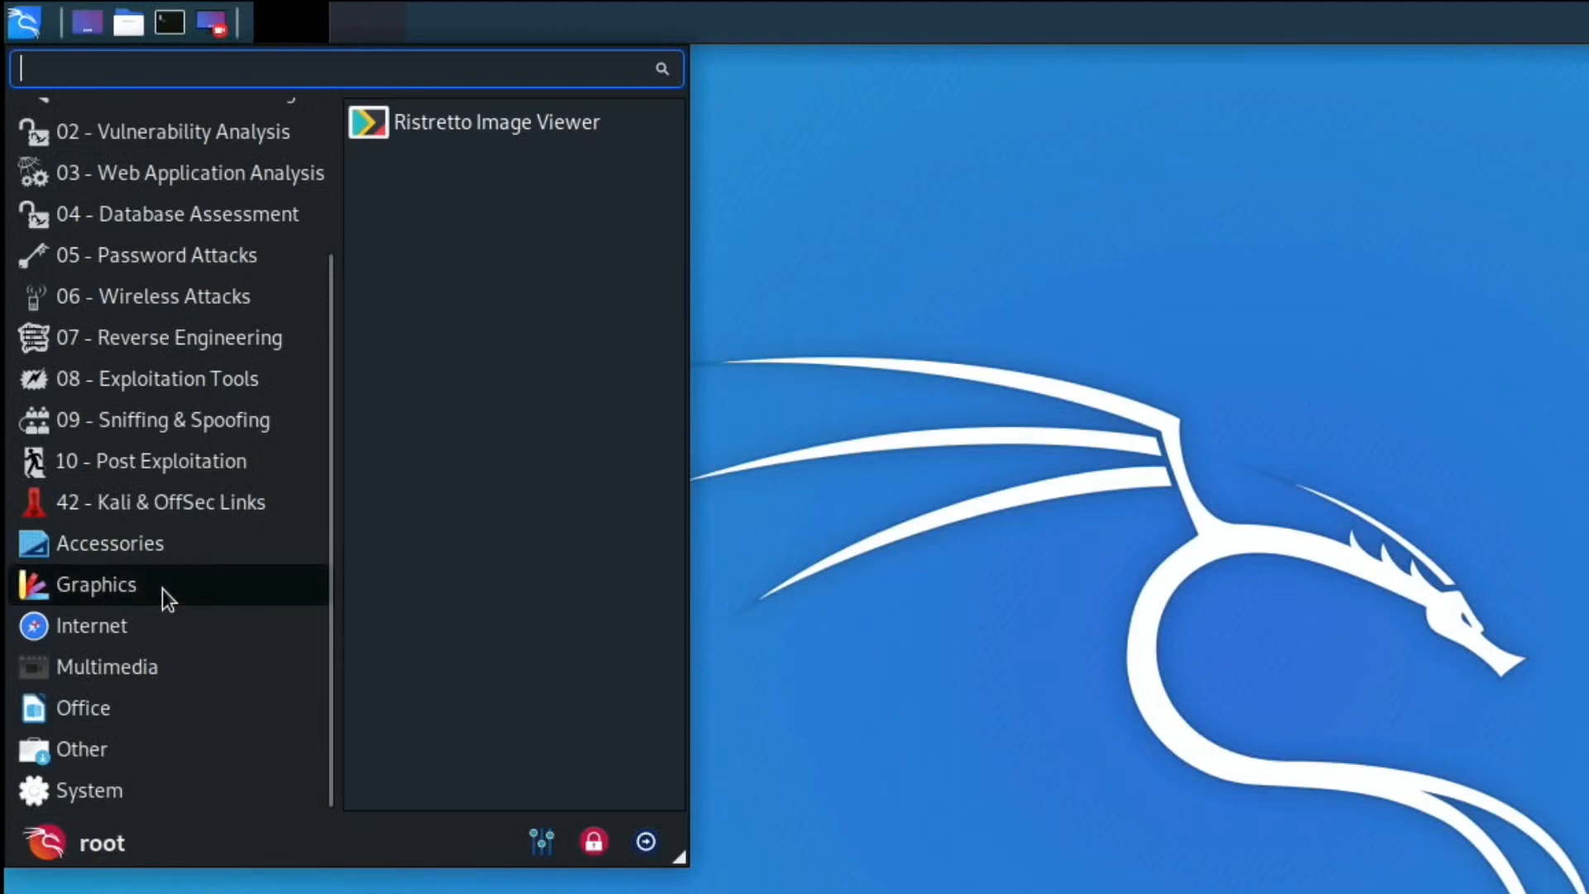
mouse_move(152, 629)
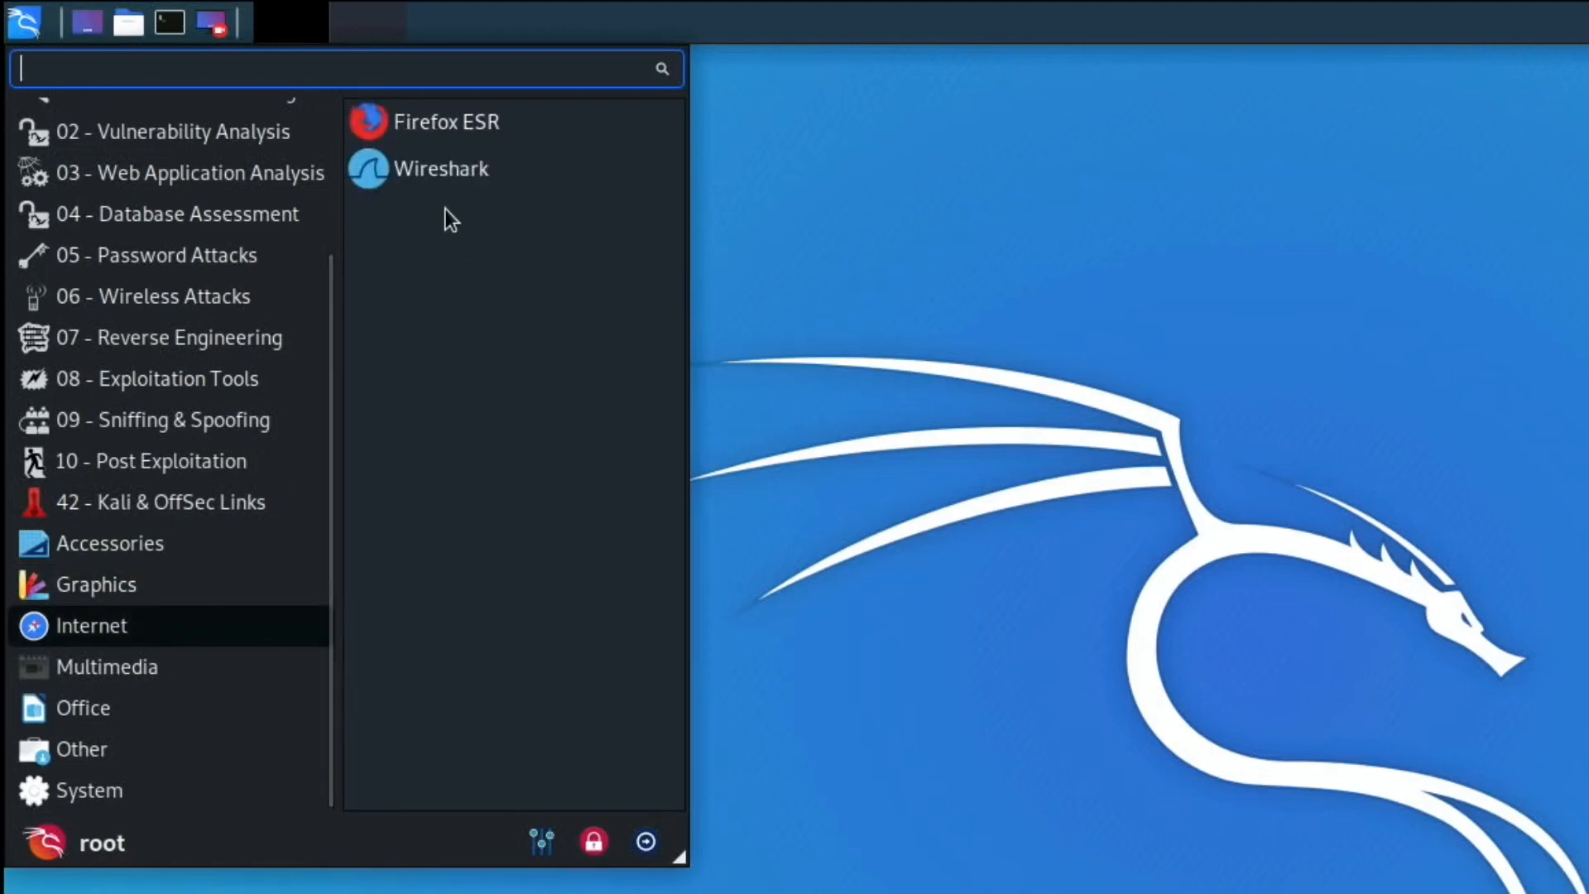
mouse_move(440, 169)
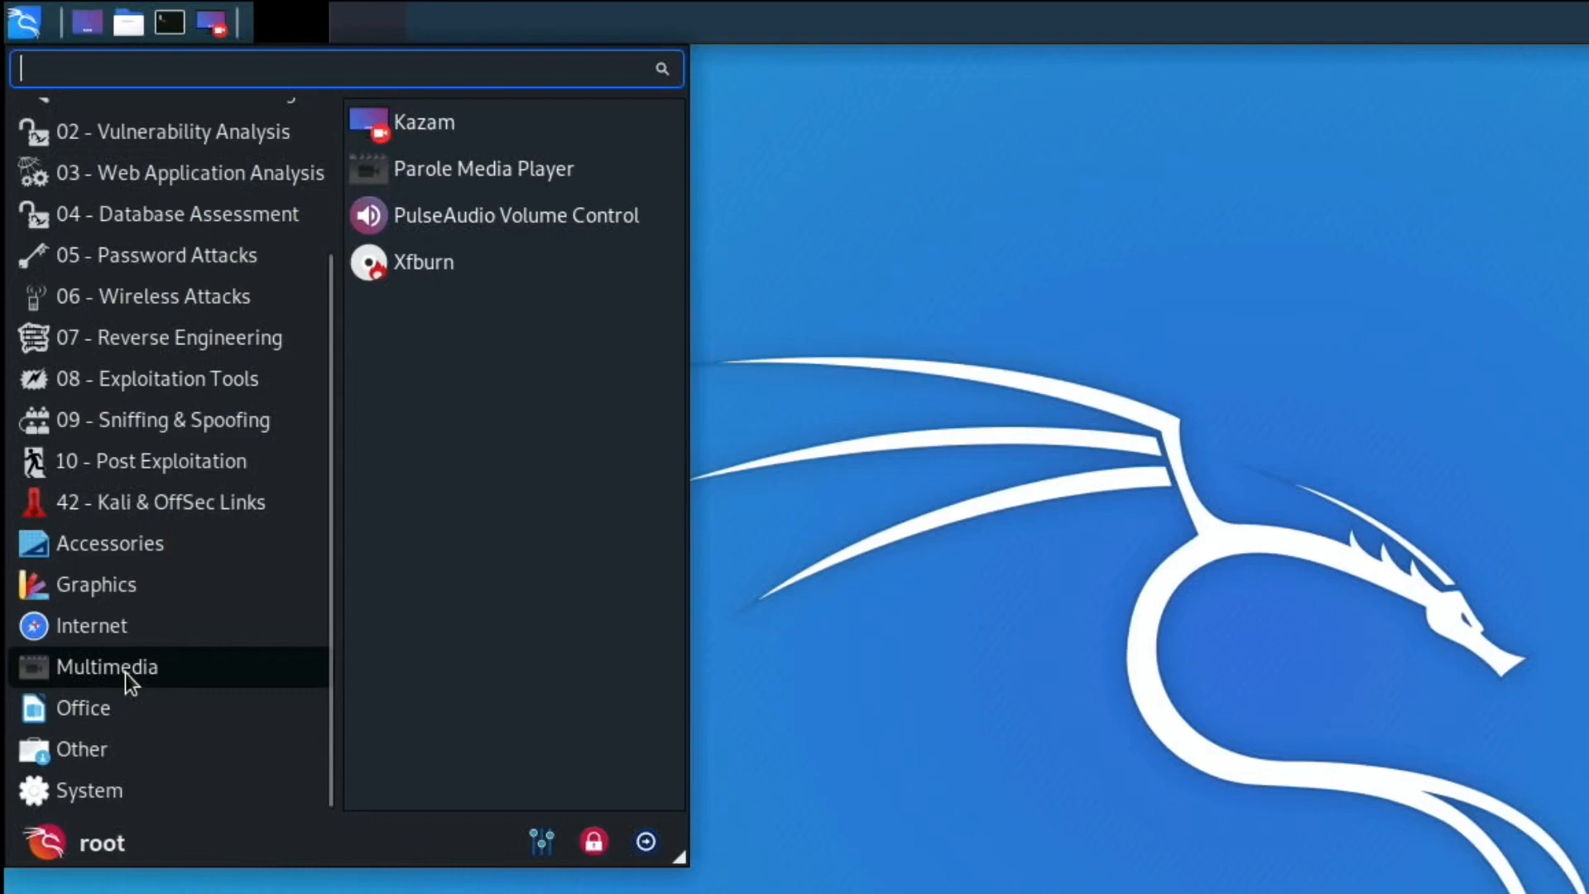
mouse_move(424, 121)
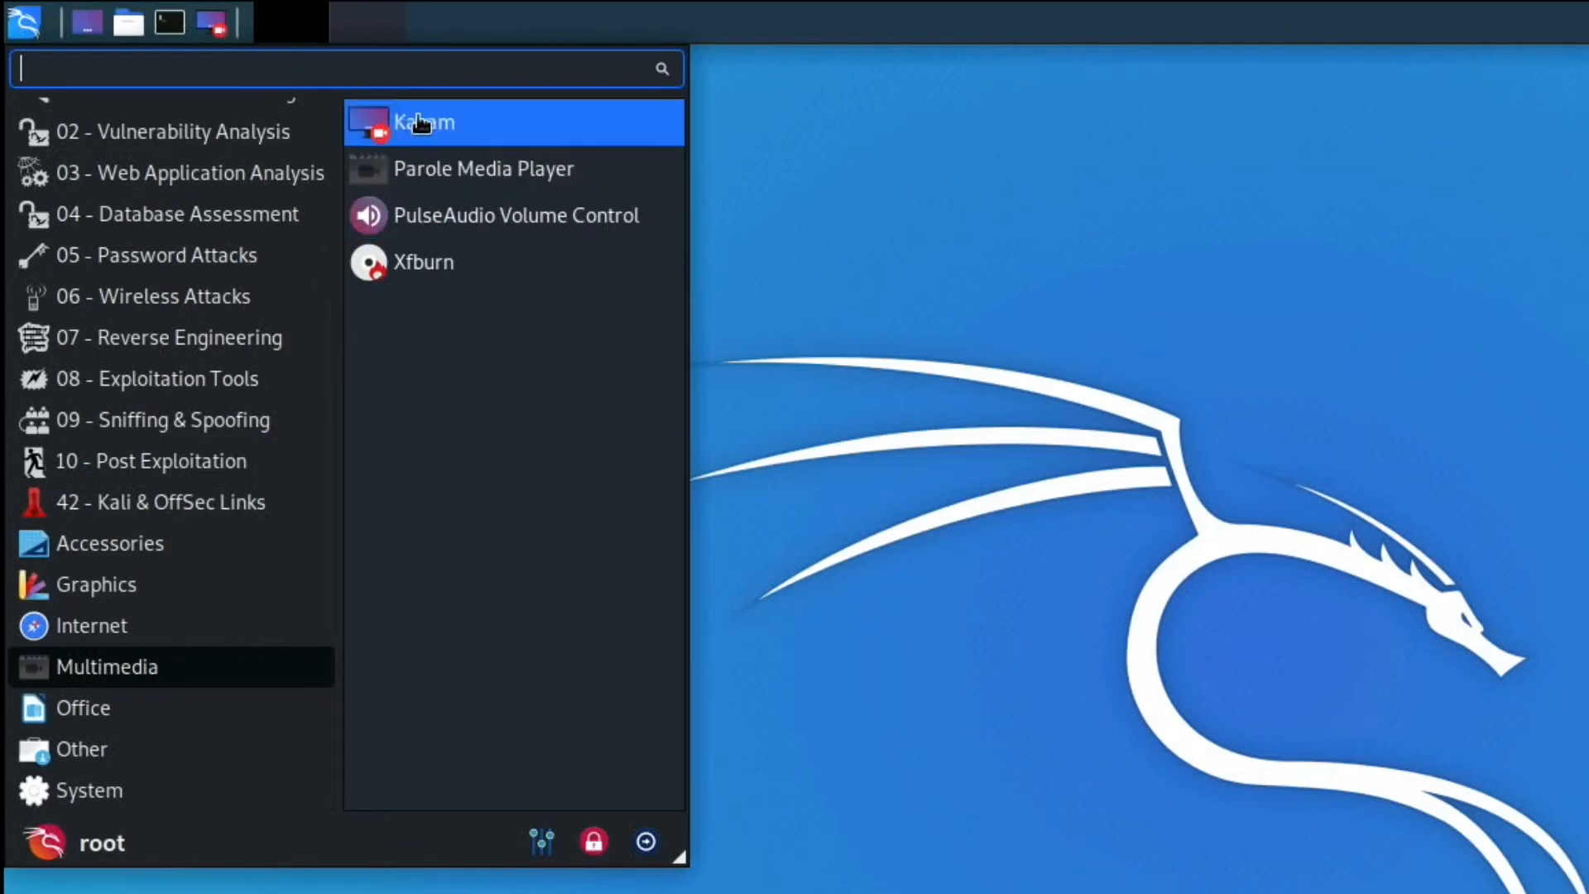
mouse_move(566, 216)
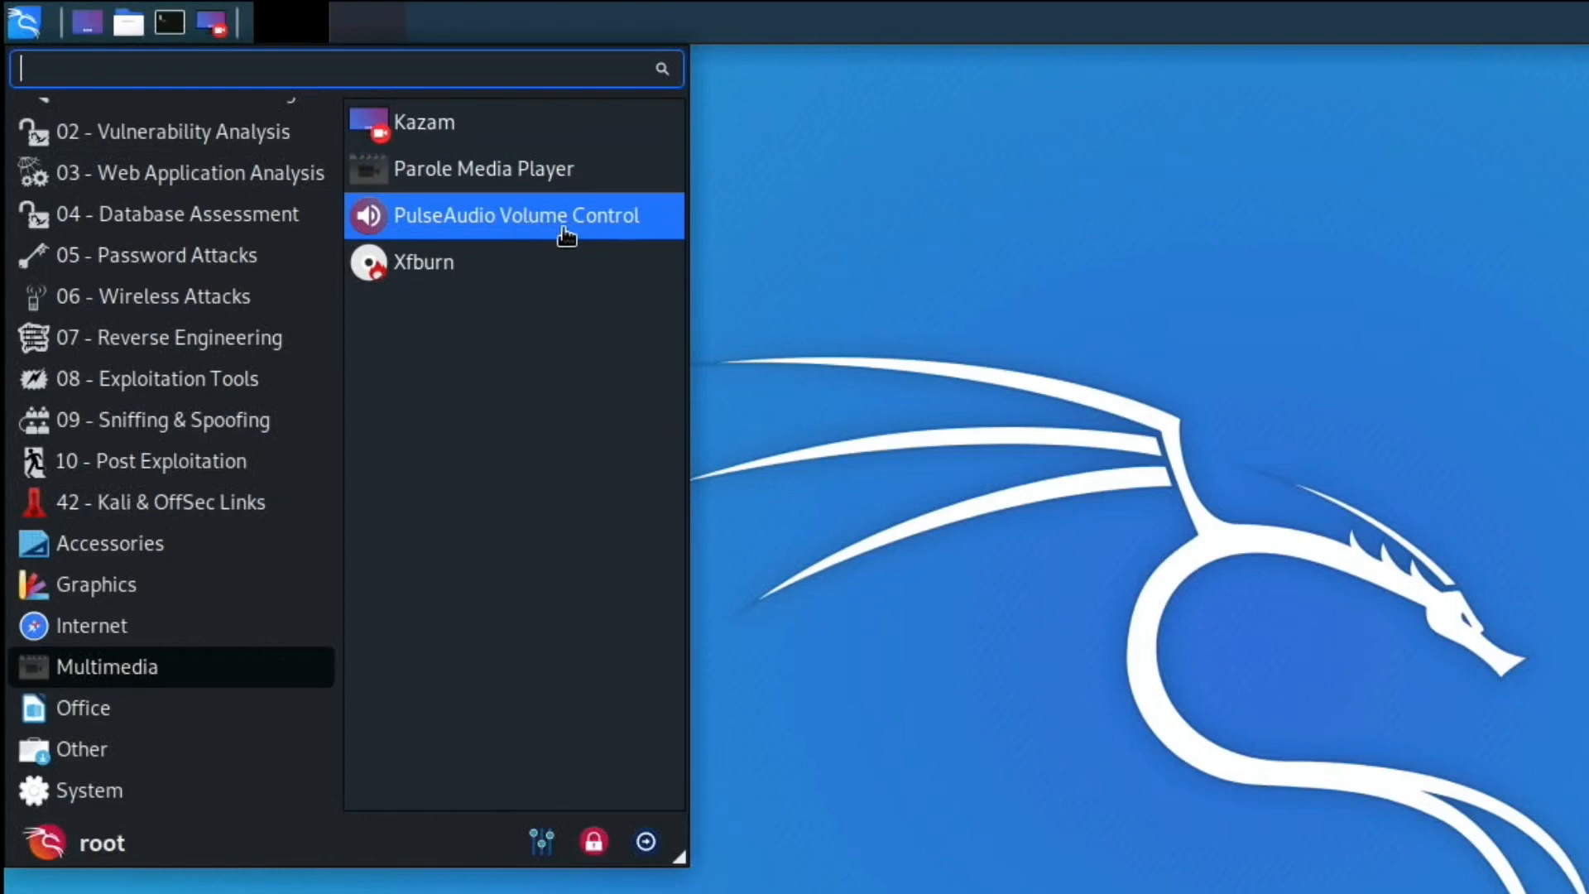
mouse_move(261, 622)
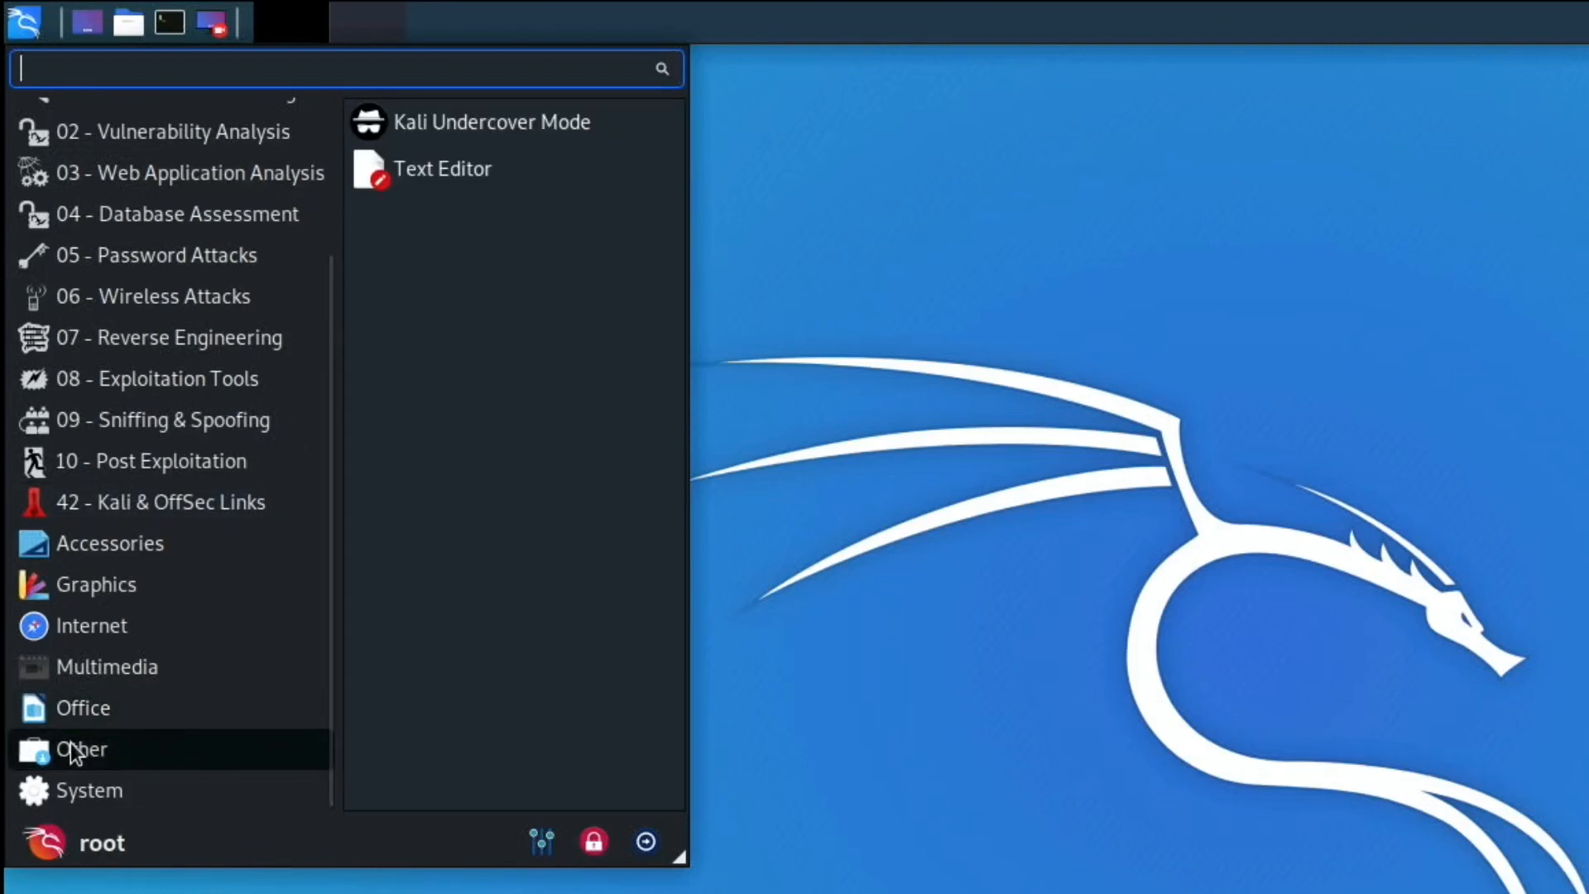
mouse_move(344, 466)
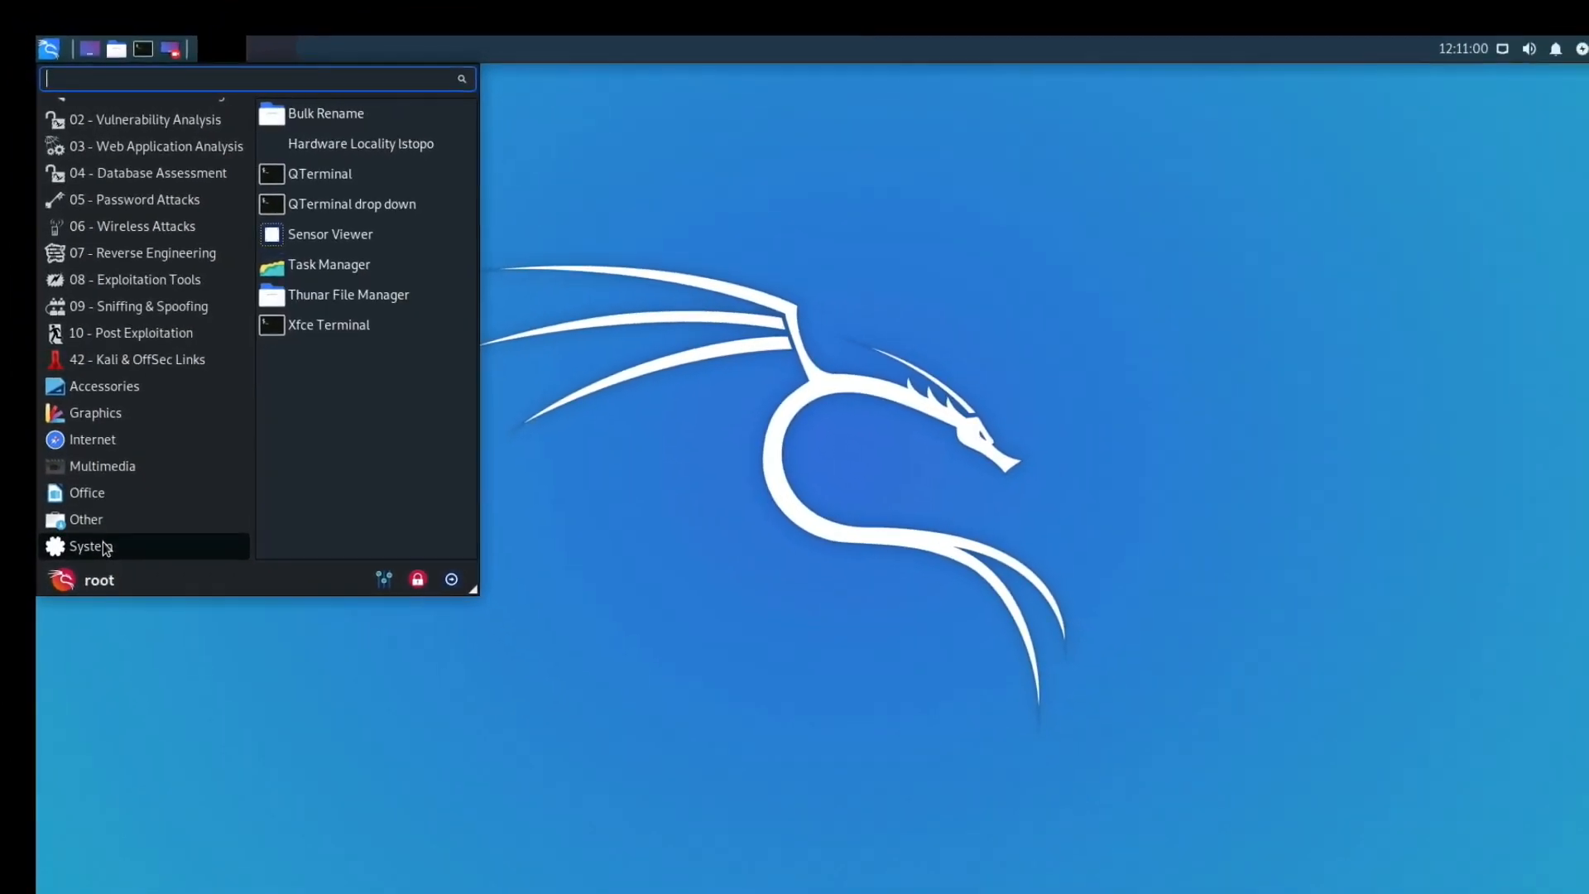
mouse_move(331, 281)
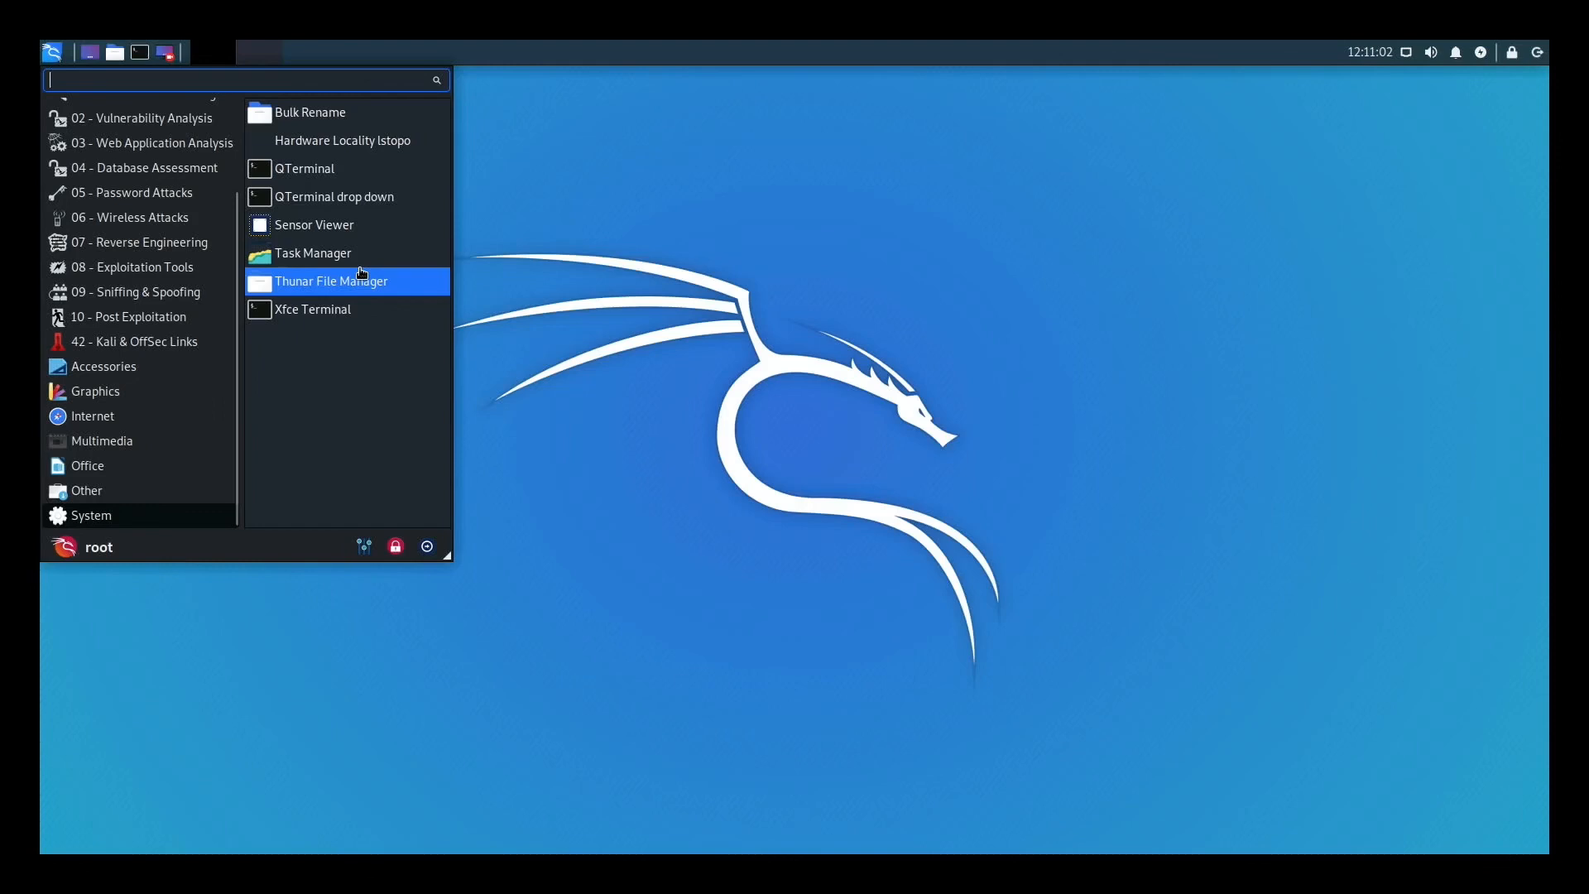
mouse_move(170, 444)
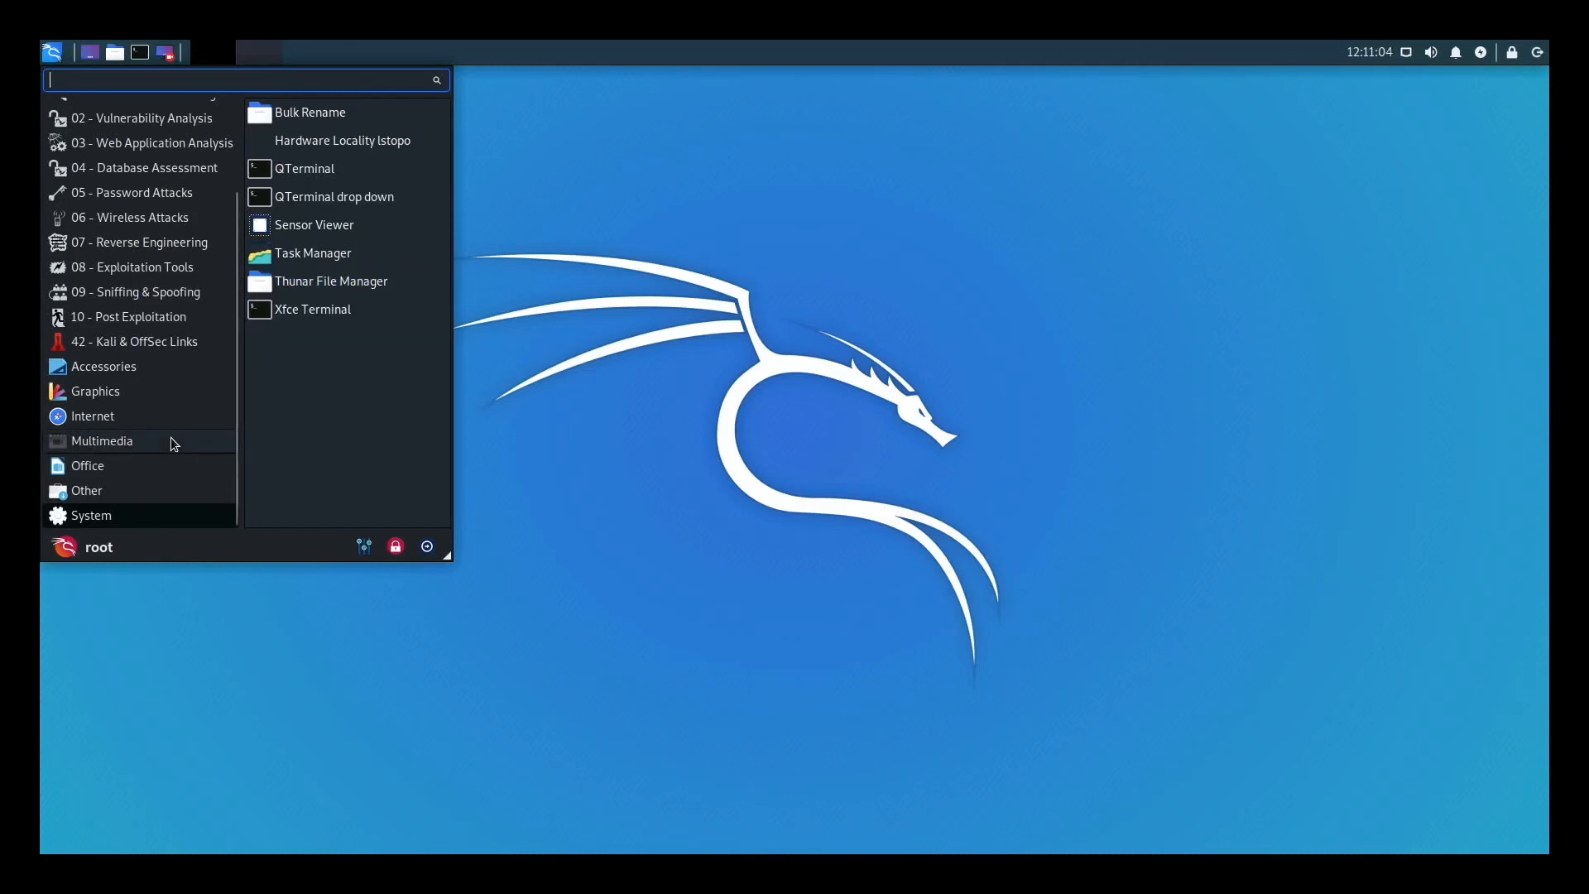
mouse_move(142, 465)
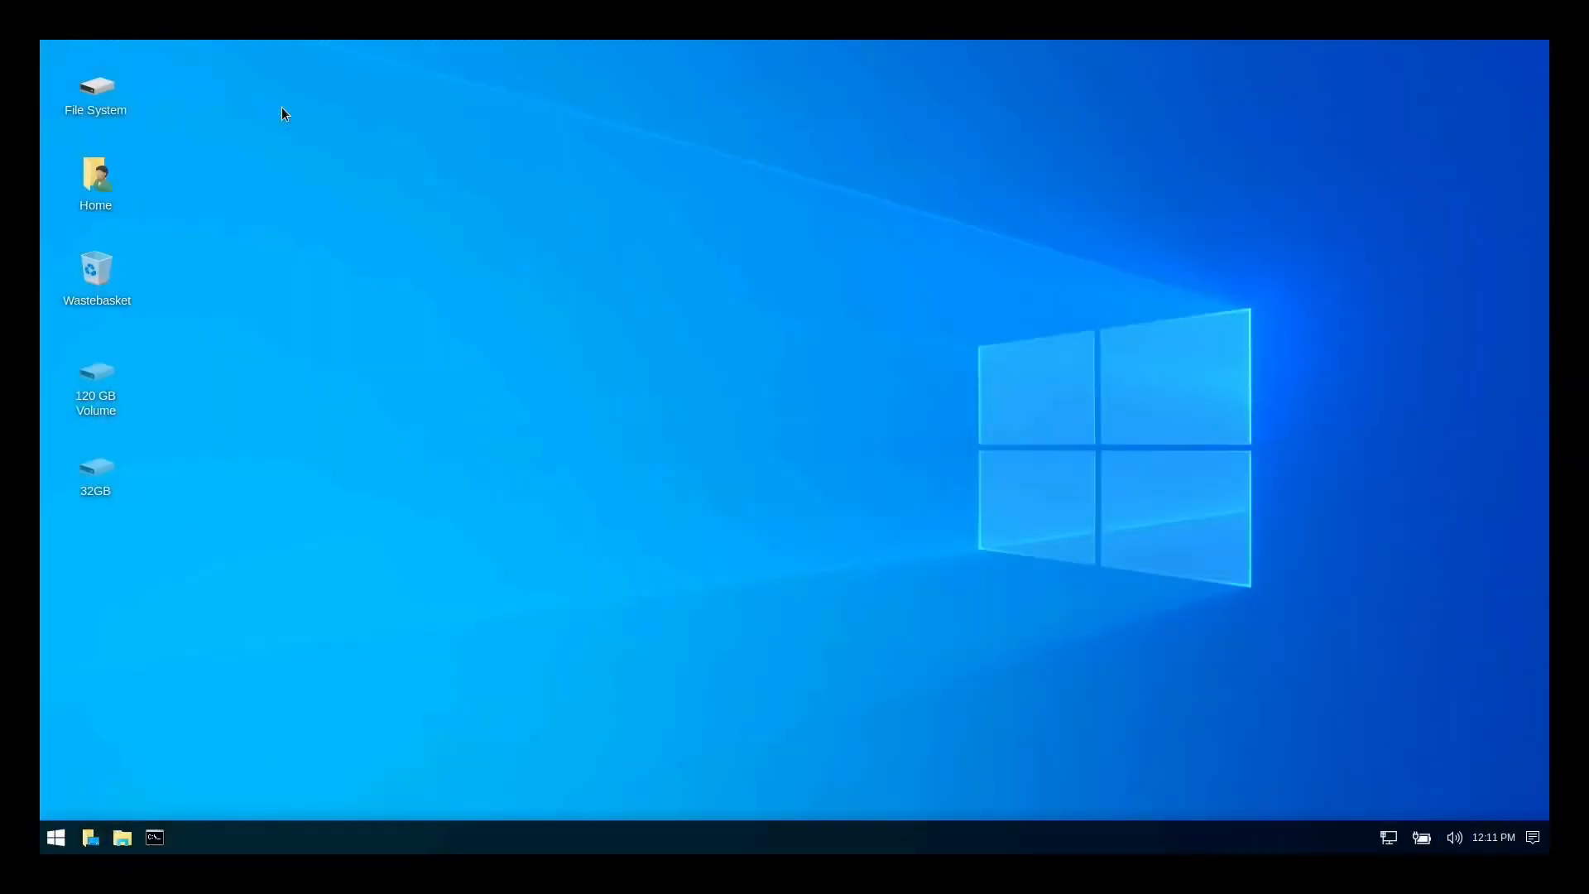
mouse_move(43, 458)
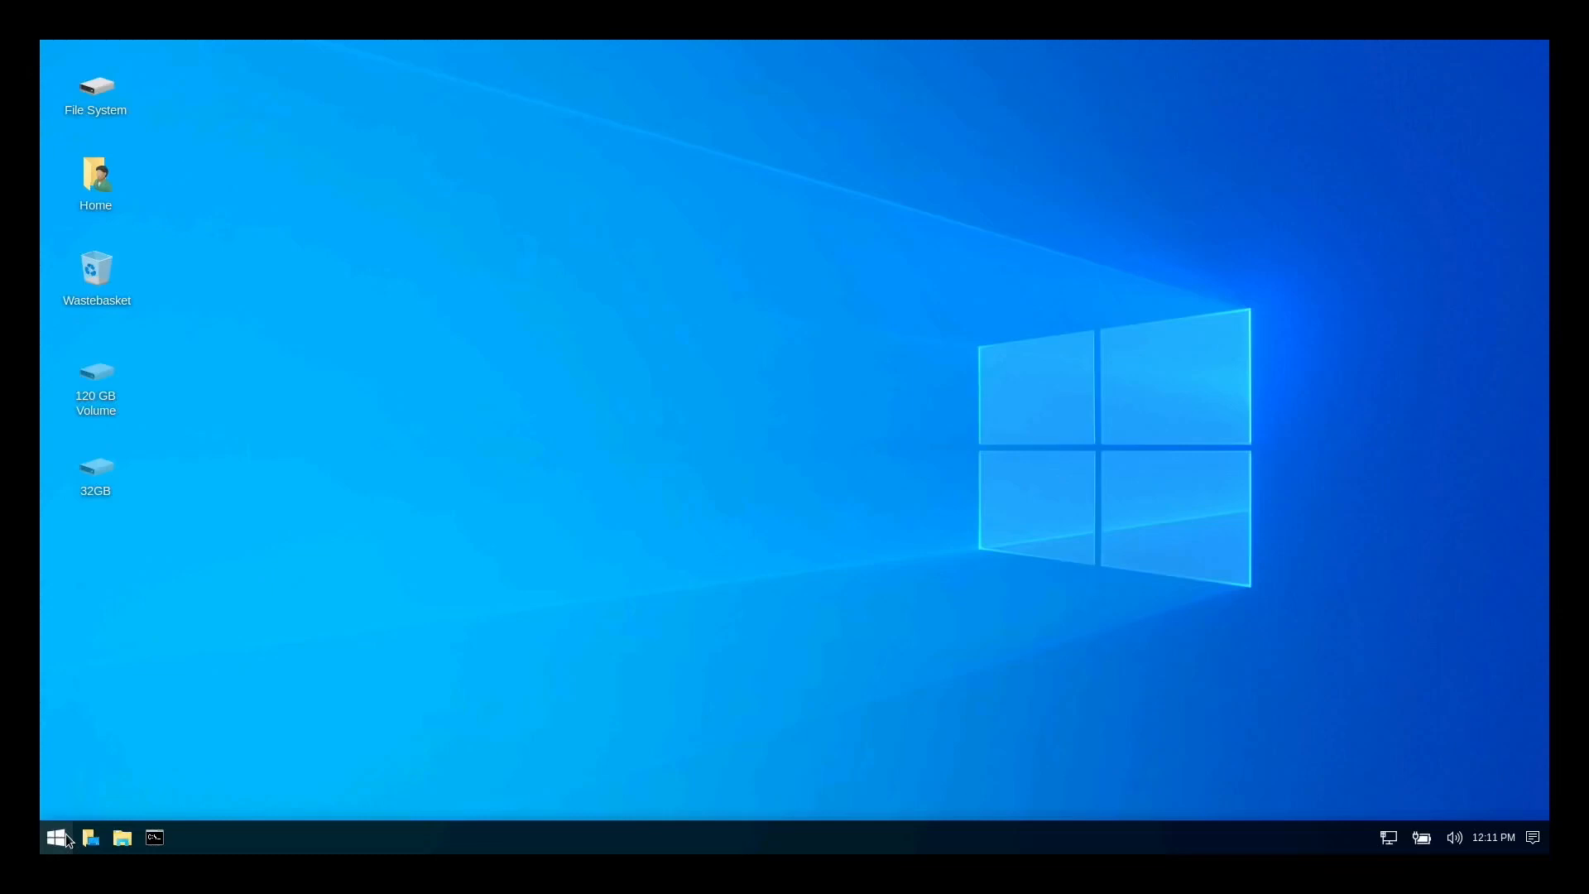
Browse the Windows-style Start menu's Kali tool categories and favourites on the disguised desktop
left_click(58, 837)
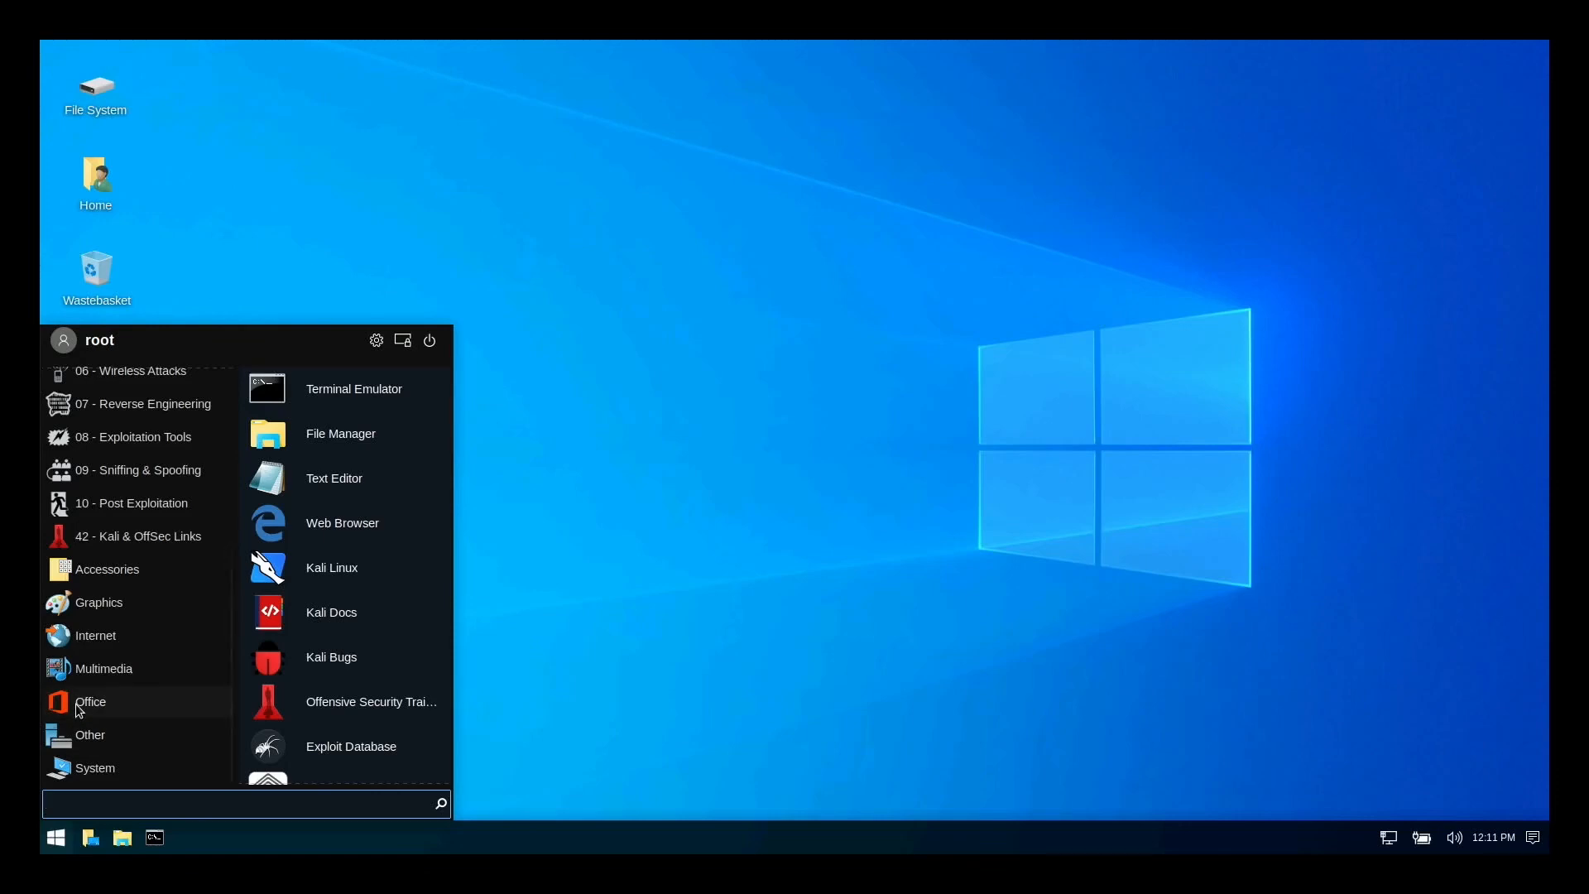
mouse_move(98, 602)
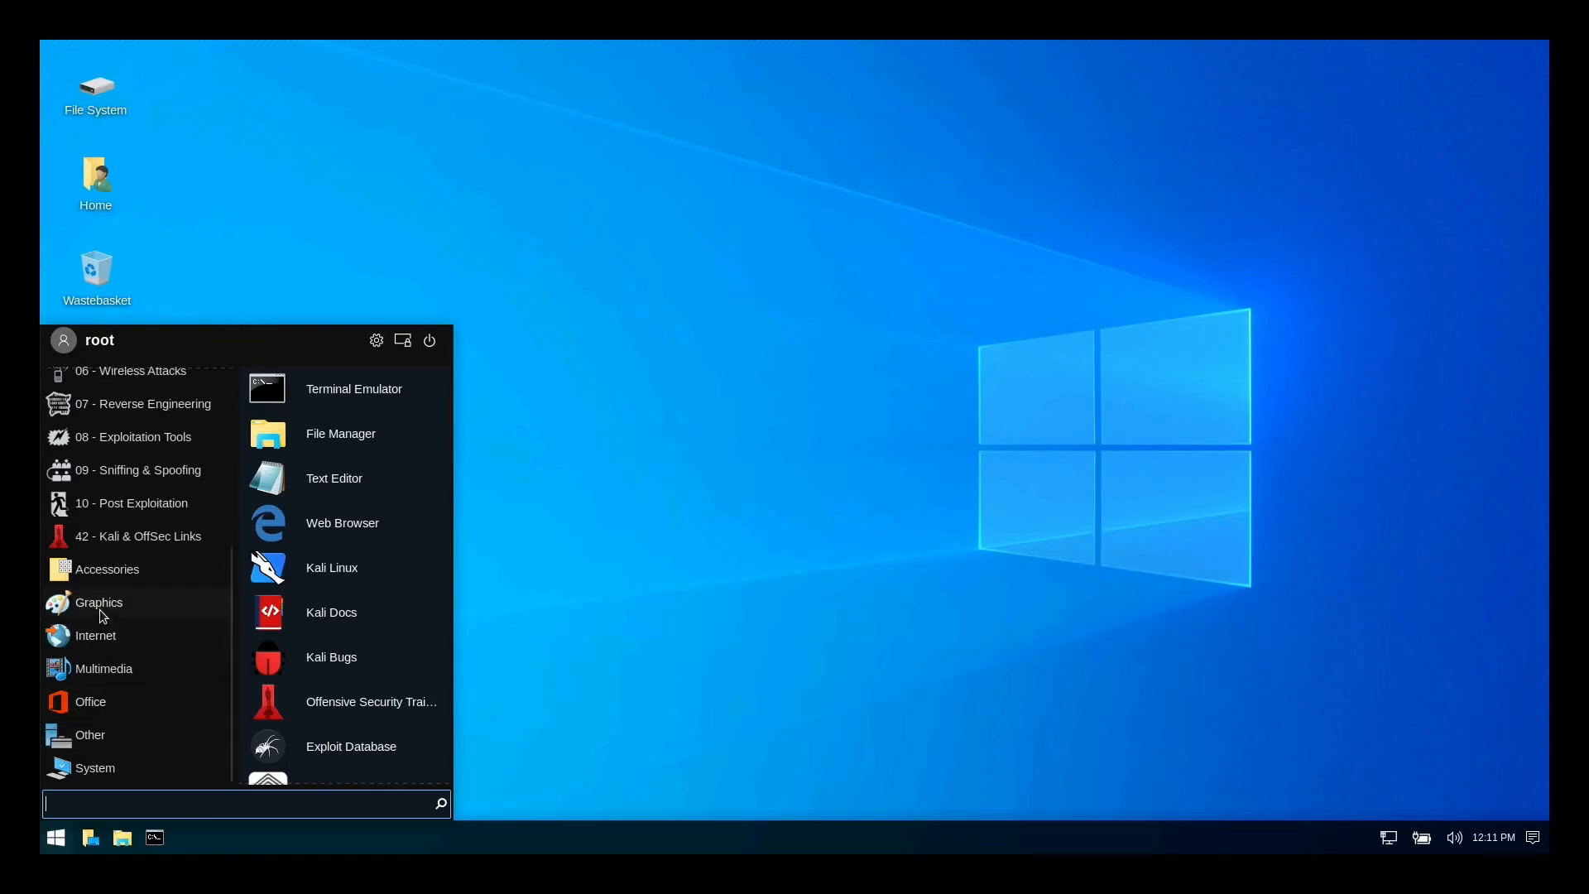
mouse_move(236, 606)
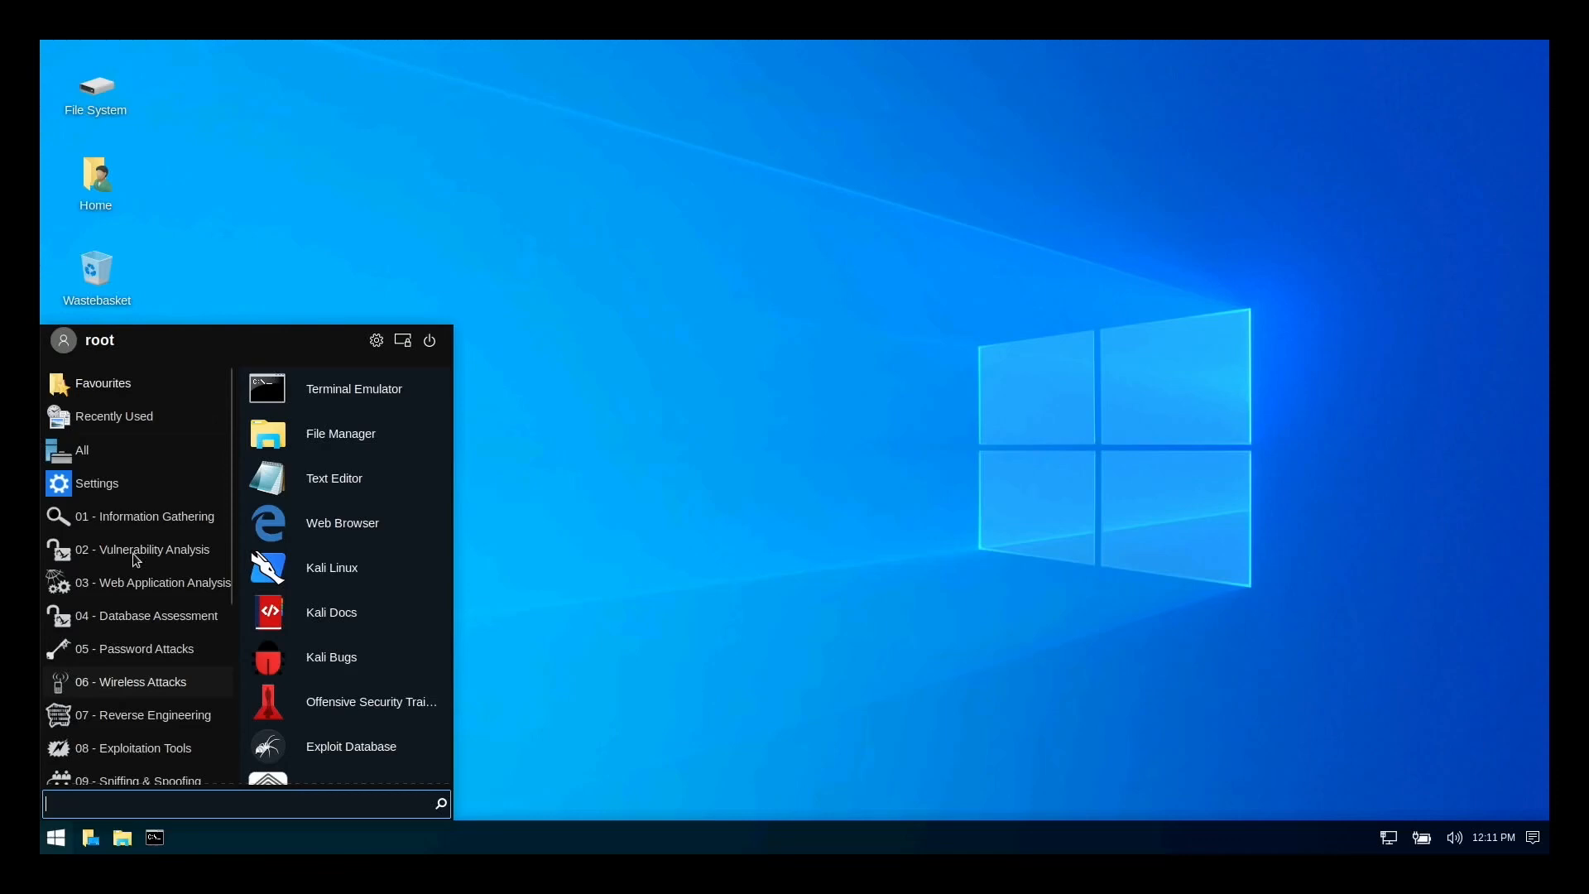
scroll("down", 3)
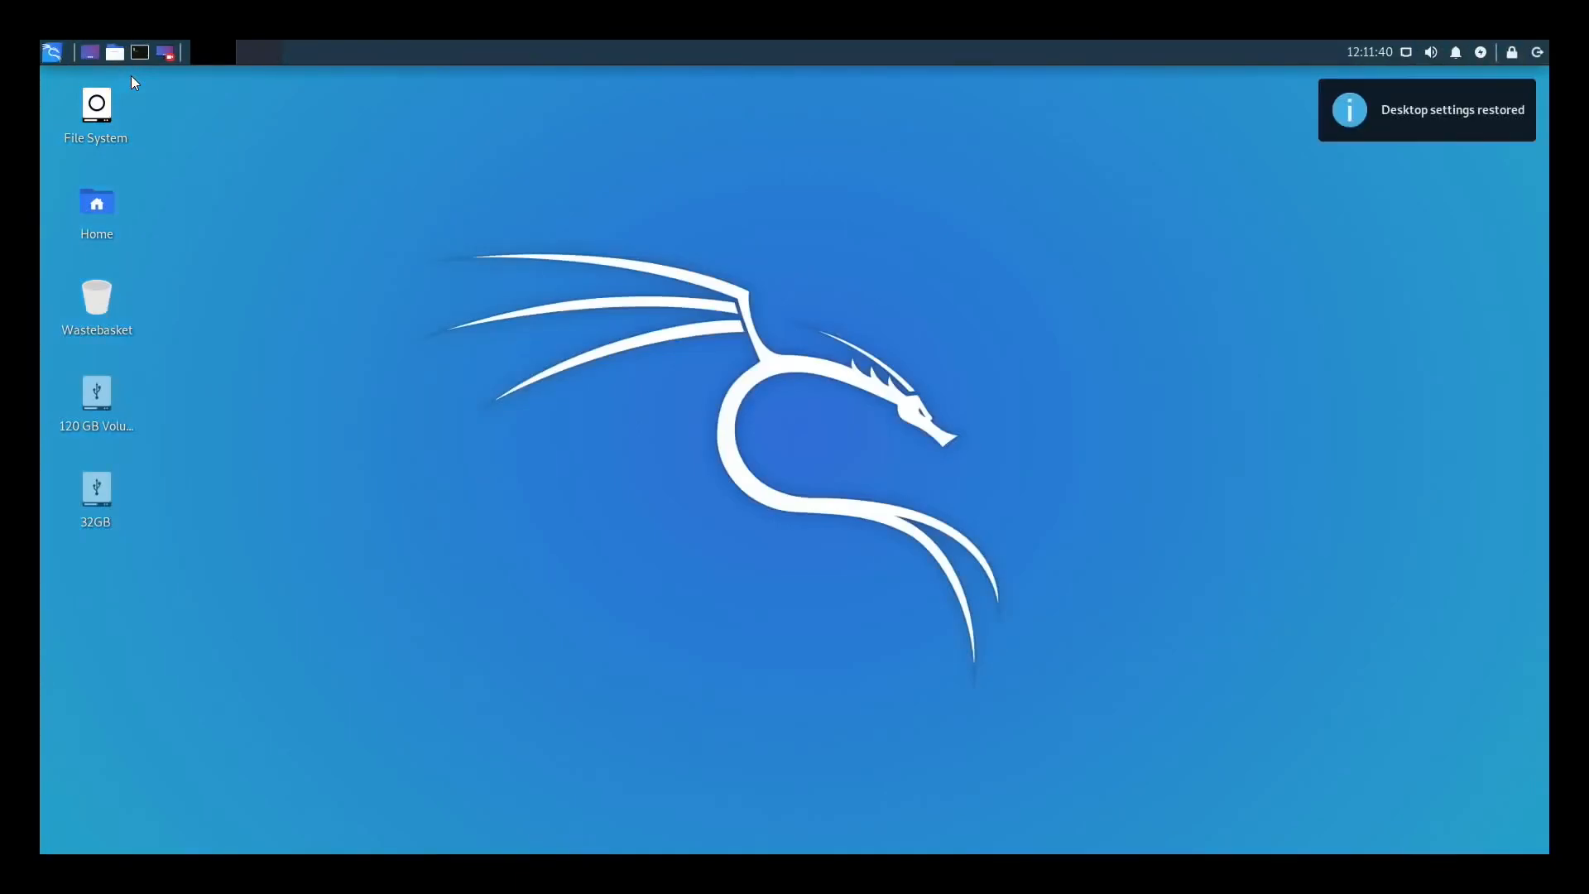
mouse_move(89, 52)
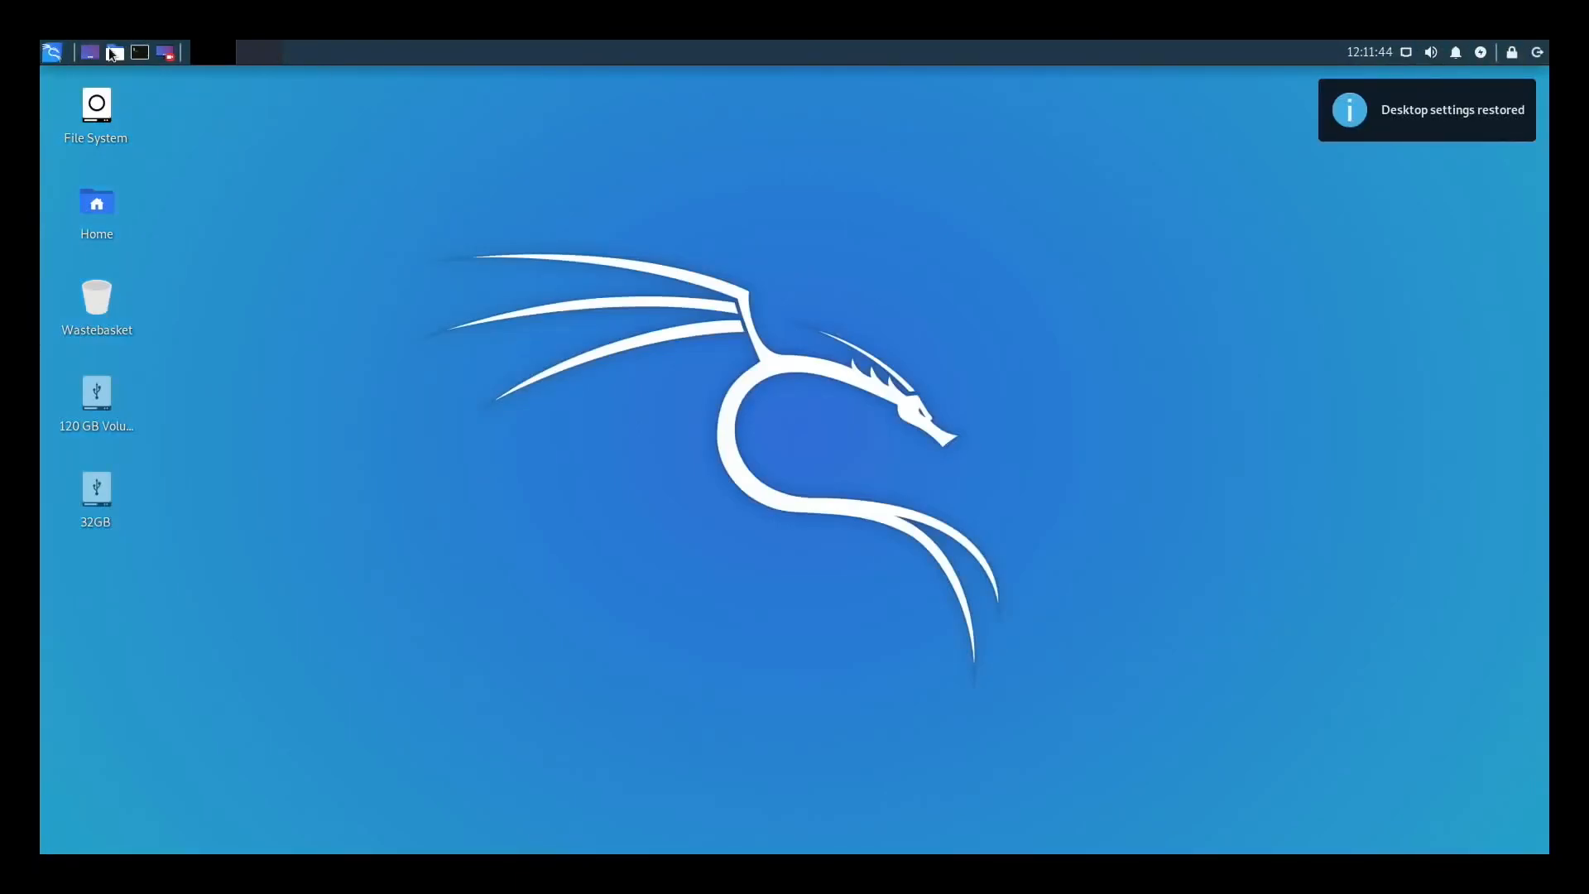
mouse_move(137, 53)
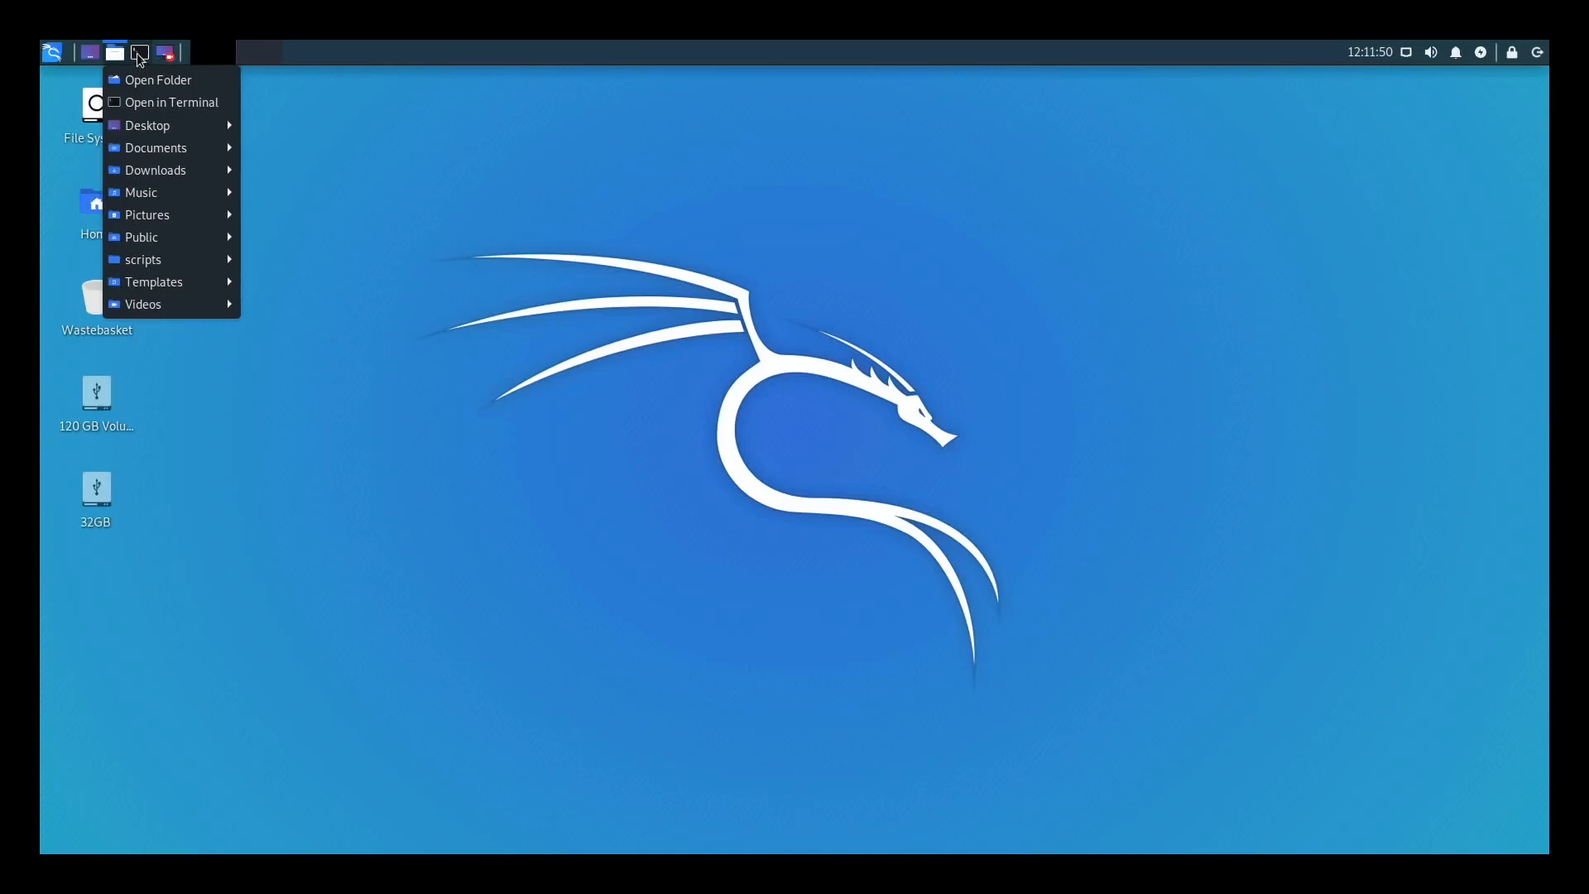
mouse_move(1405, 53)
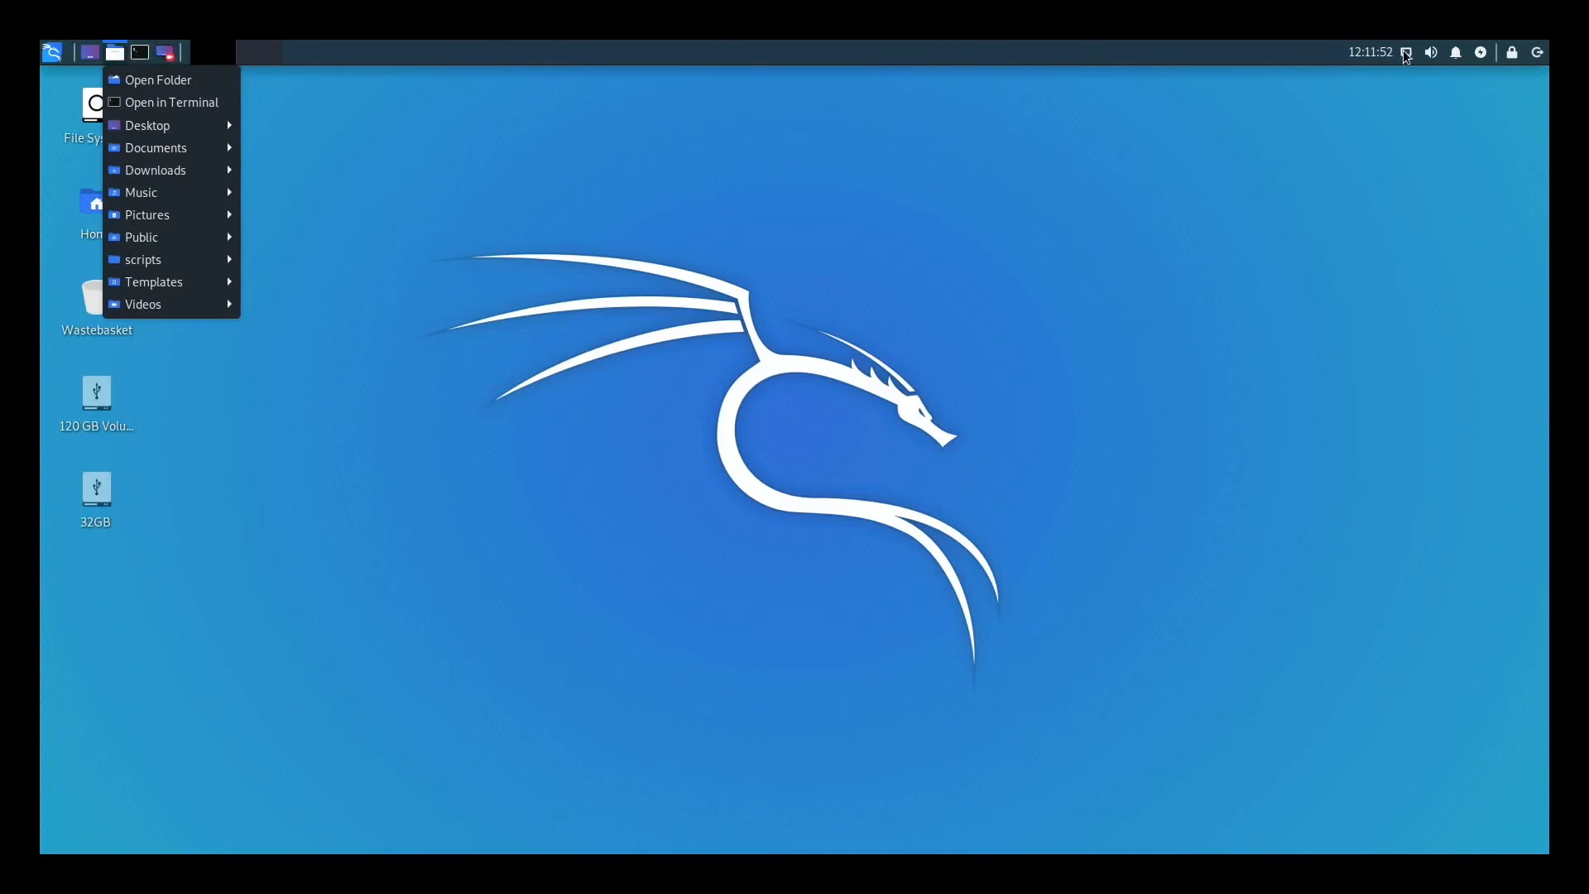
Check the Wi-Fi networks menu, then launch Web Browser from the Favourites list
left_click(1405, 52)
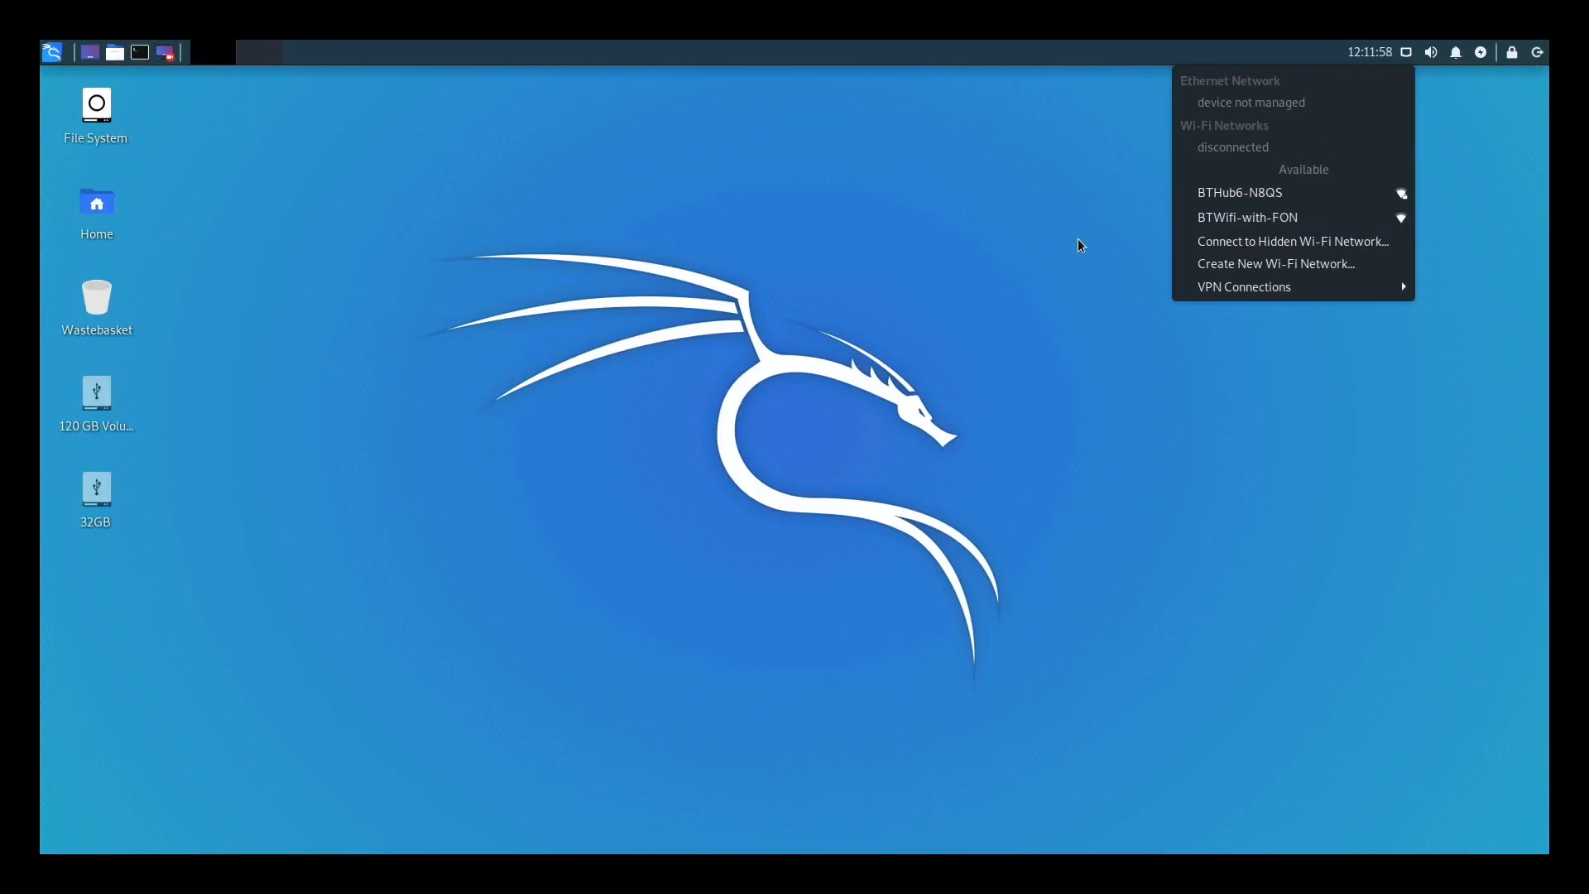
left_click(51, 52)
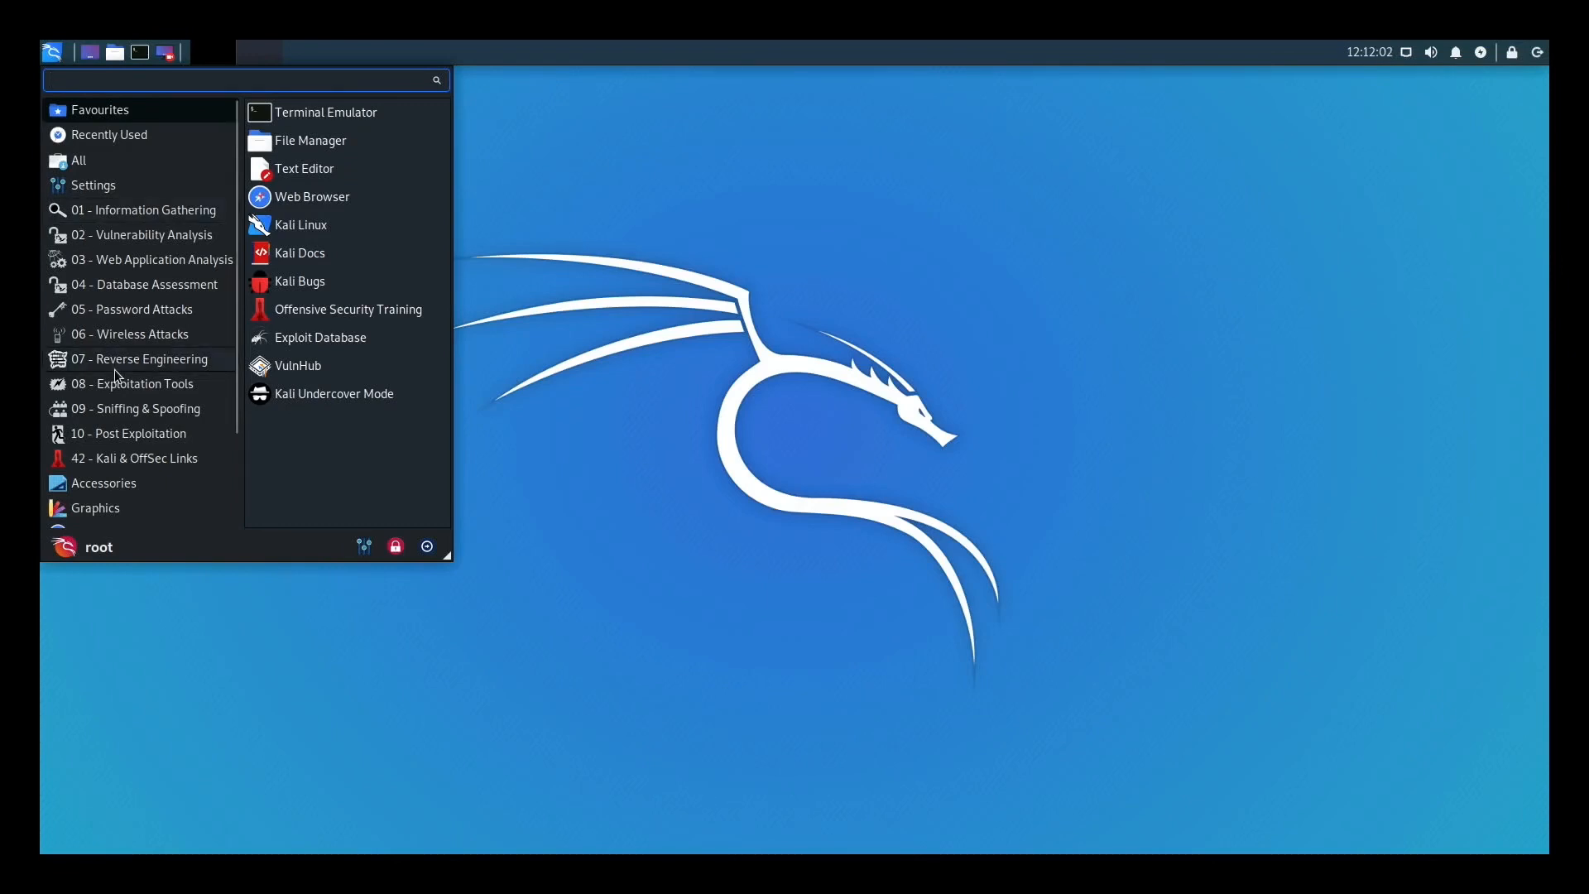
mouse_move(311, 195)
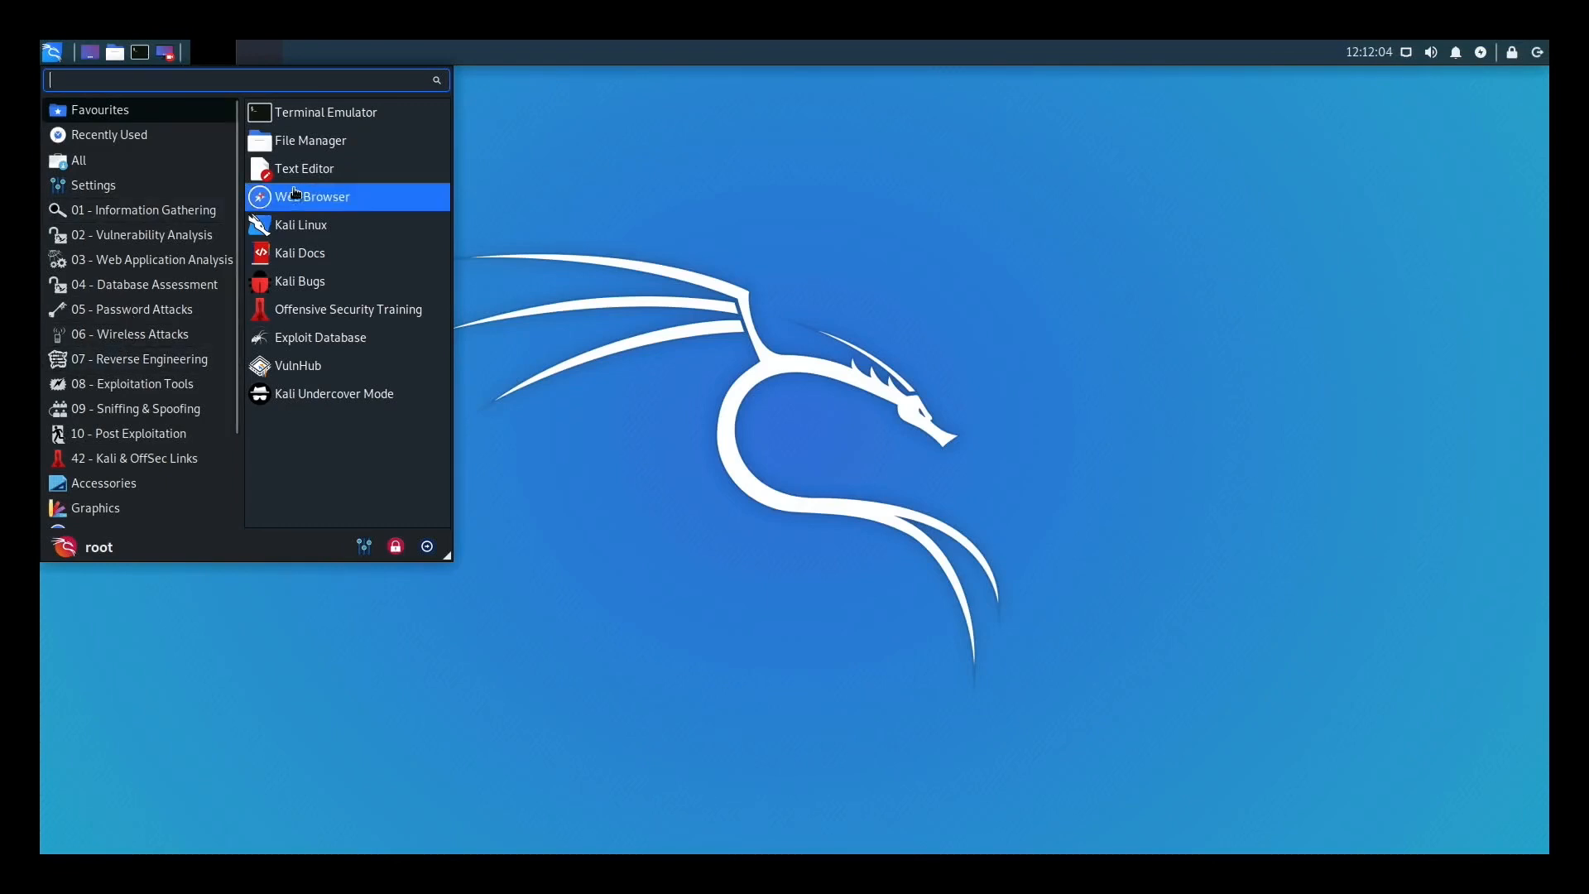
left_click(313, 195)
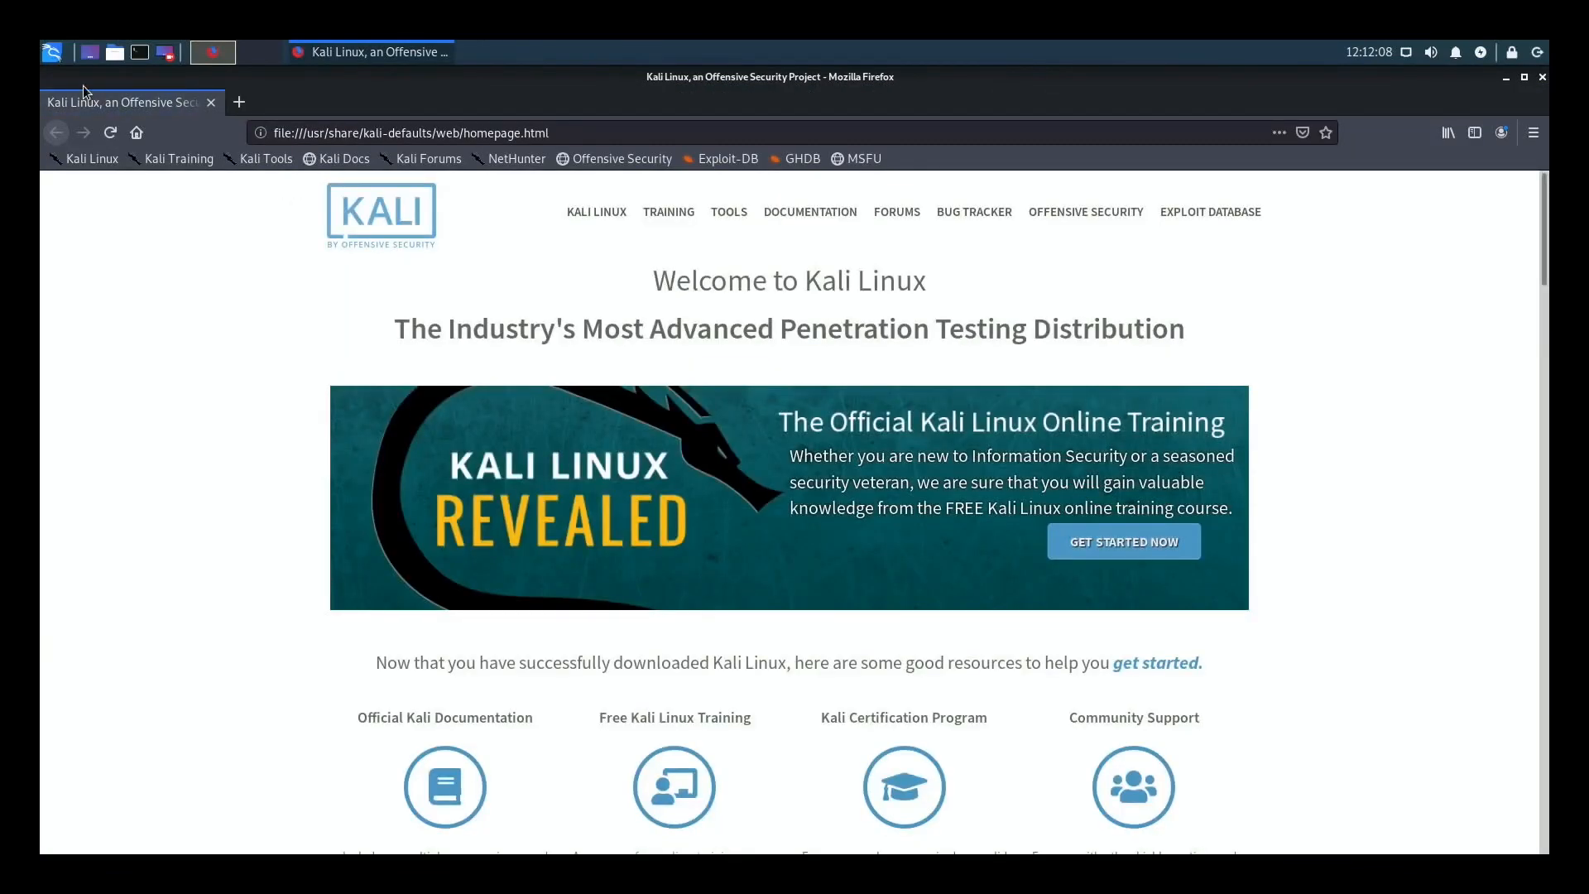
Turn undercover mode back on and search Google for 'hotukdeals' from the Firefox address bar
left_click(51, 51)
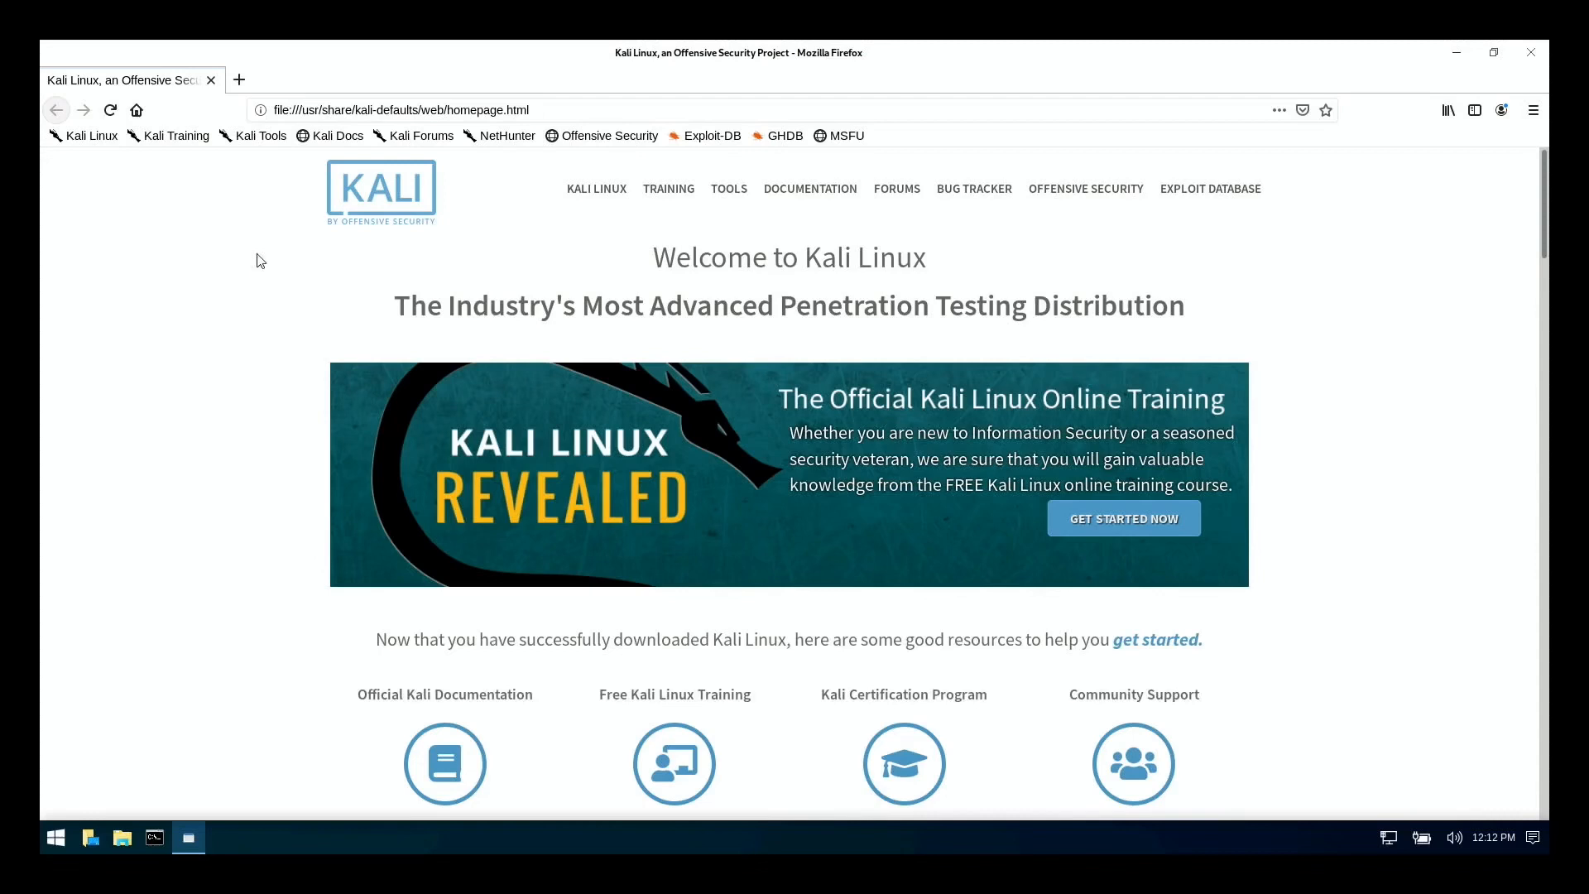
mouse_move(334, 207)
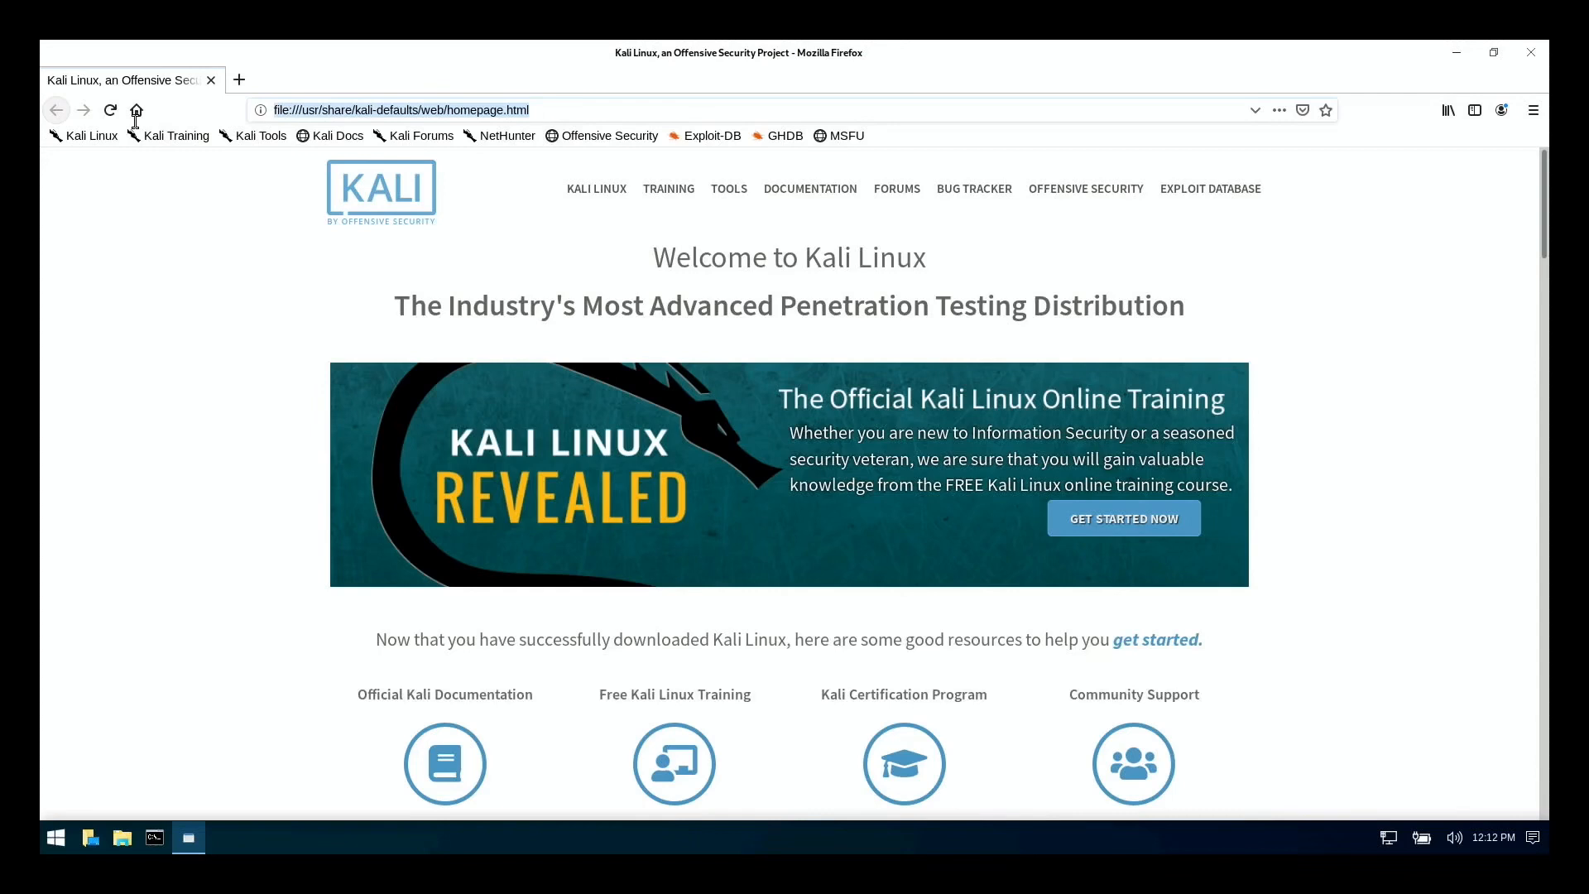
type("hotukdeals")
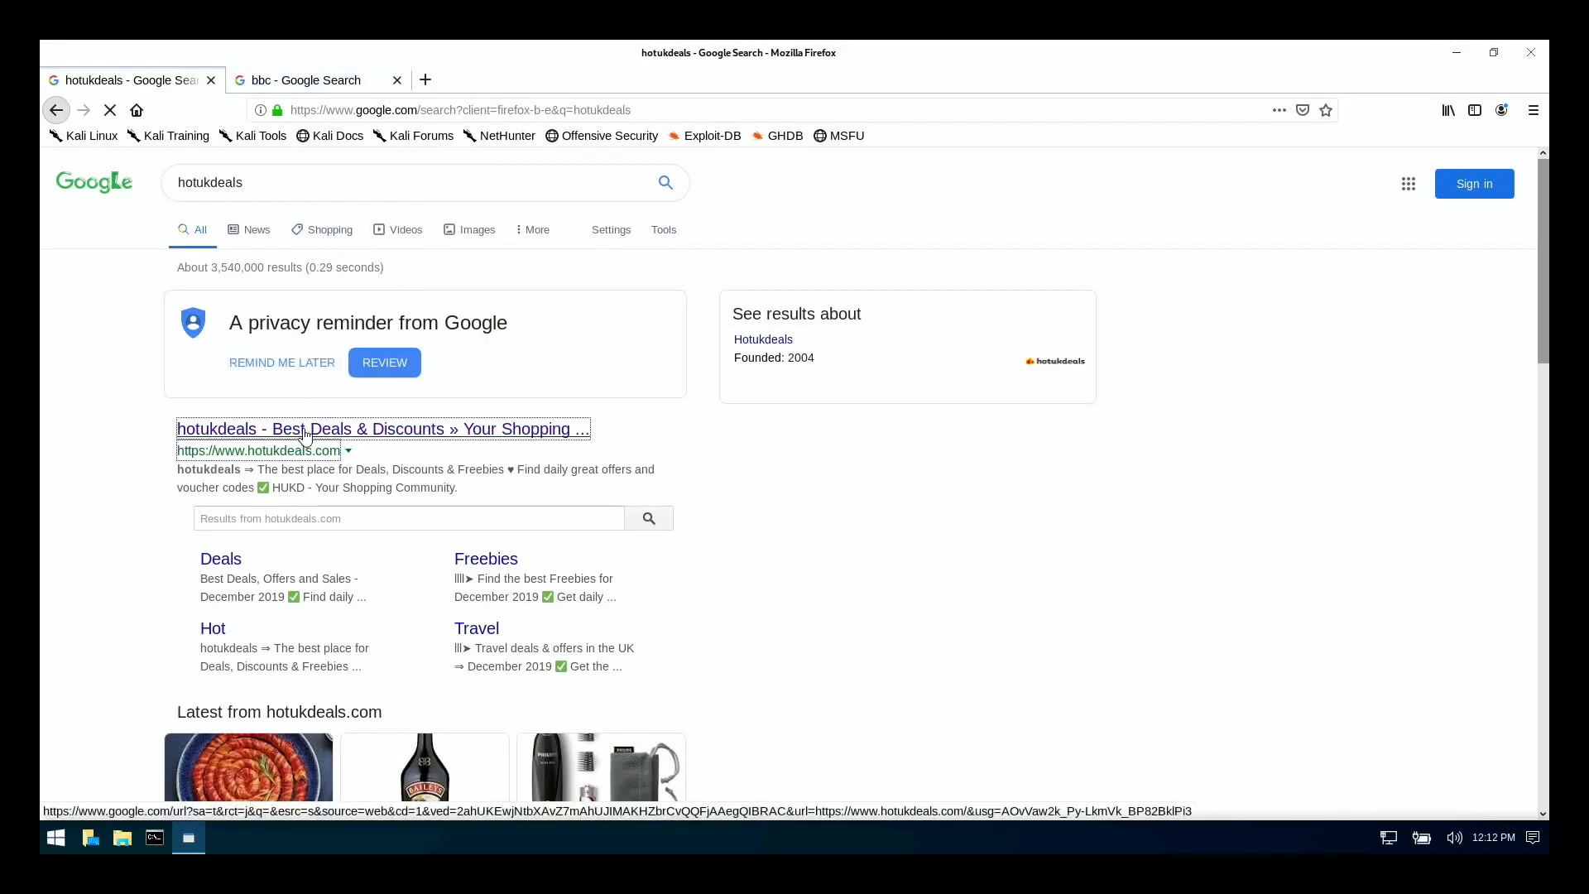
Load the BBC - Home result from the bbc Google search tab
left_click(305, 80)
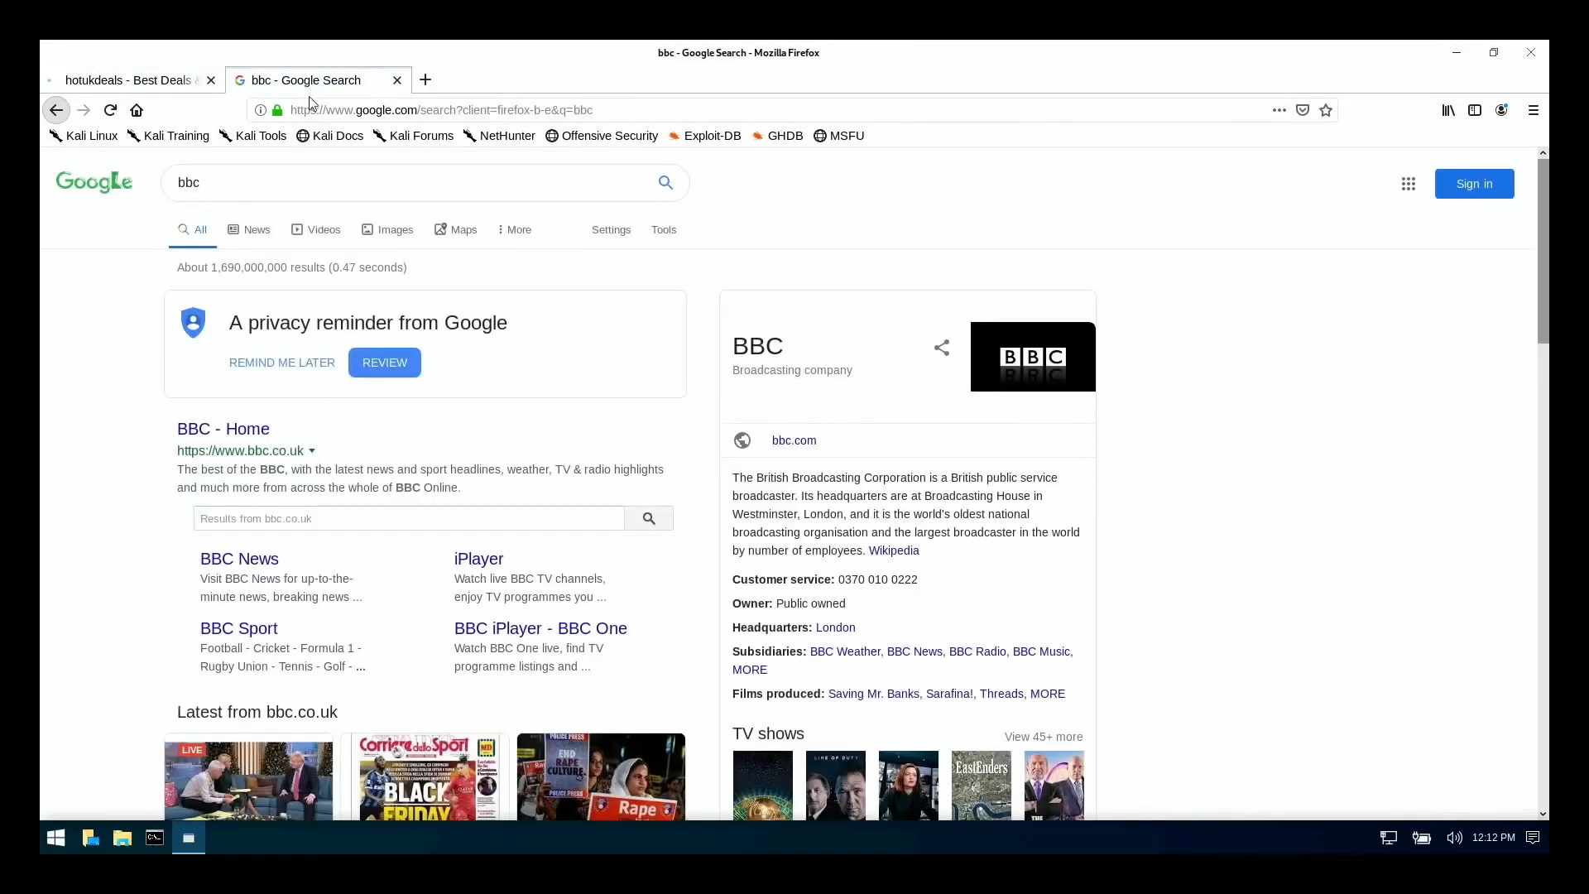
scroll("down", 3)
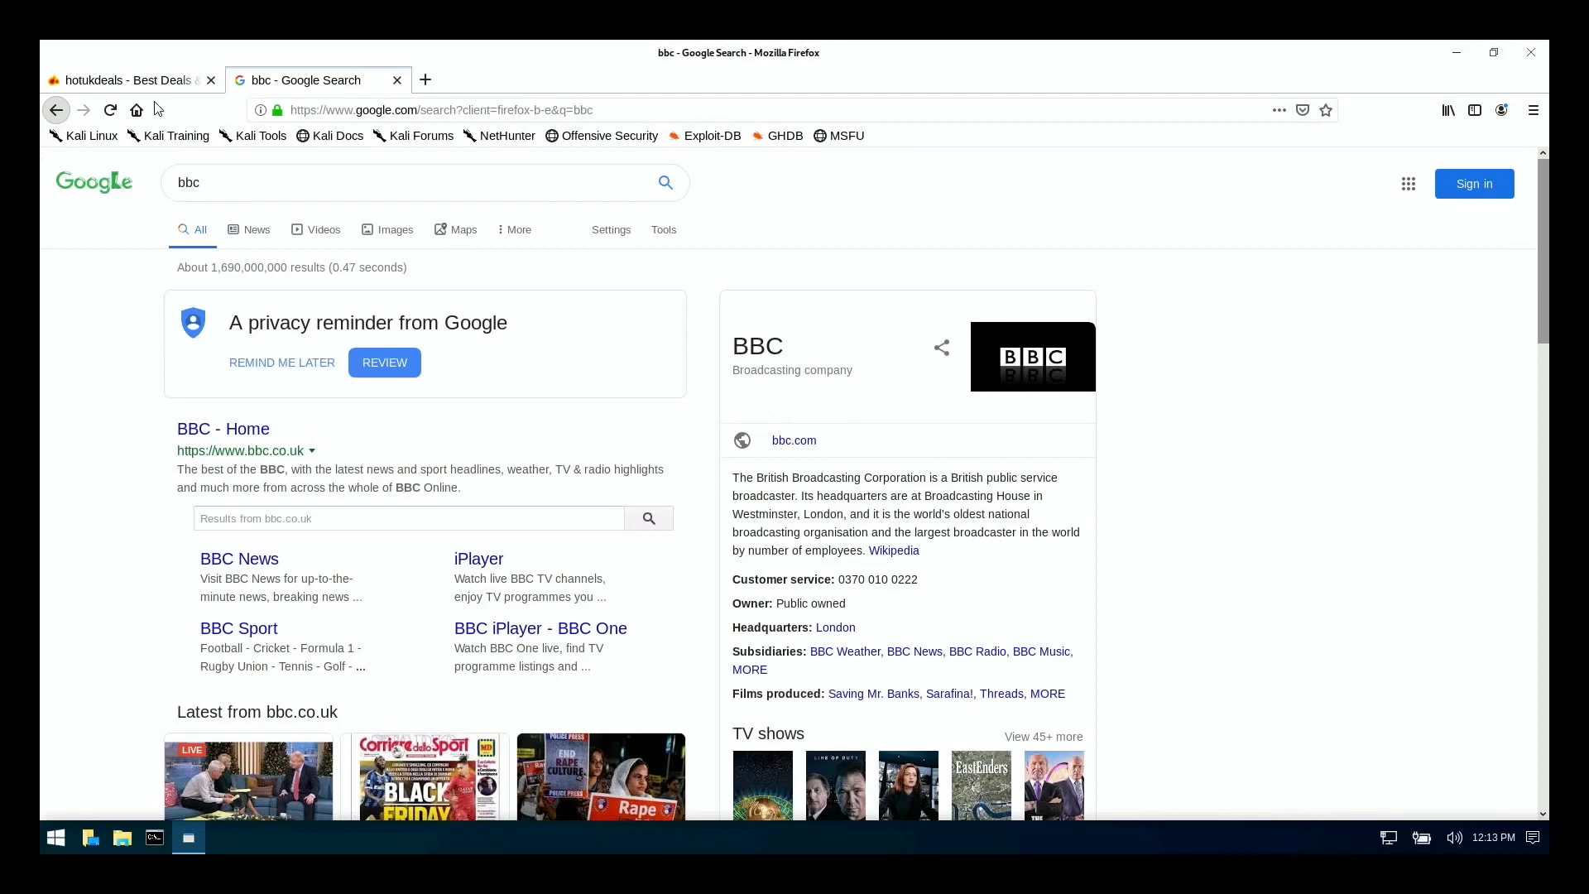
left_click(424, 80)
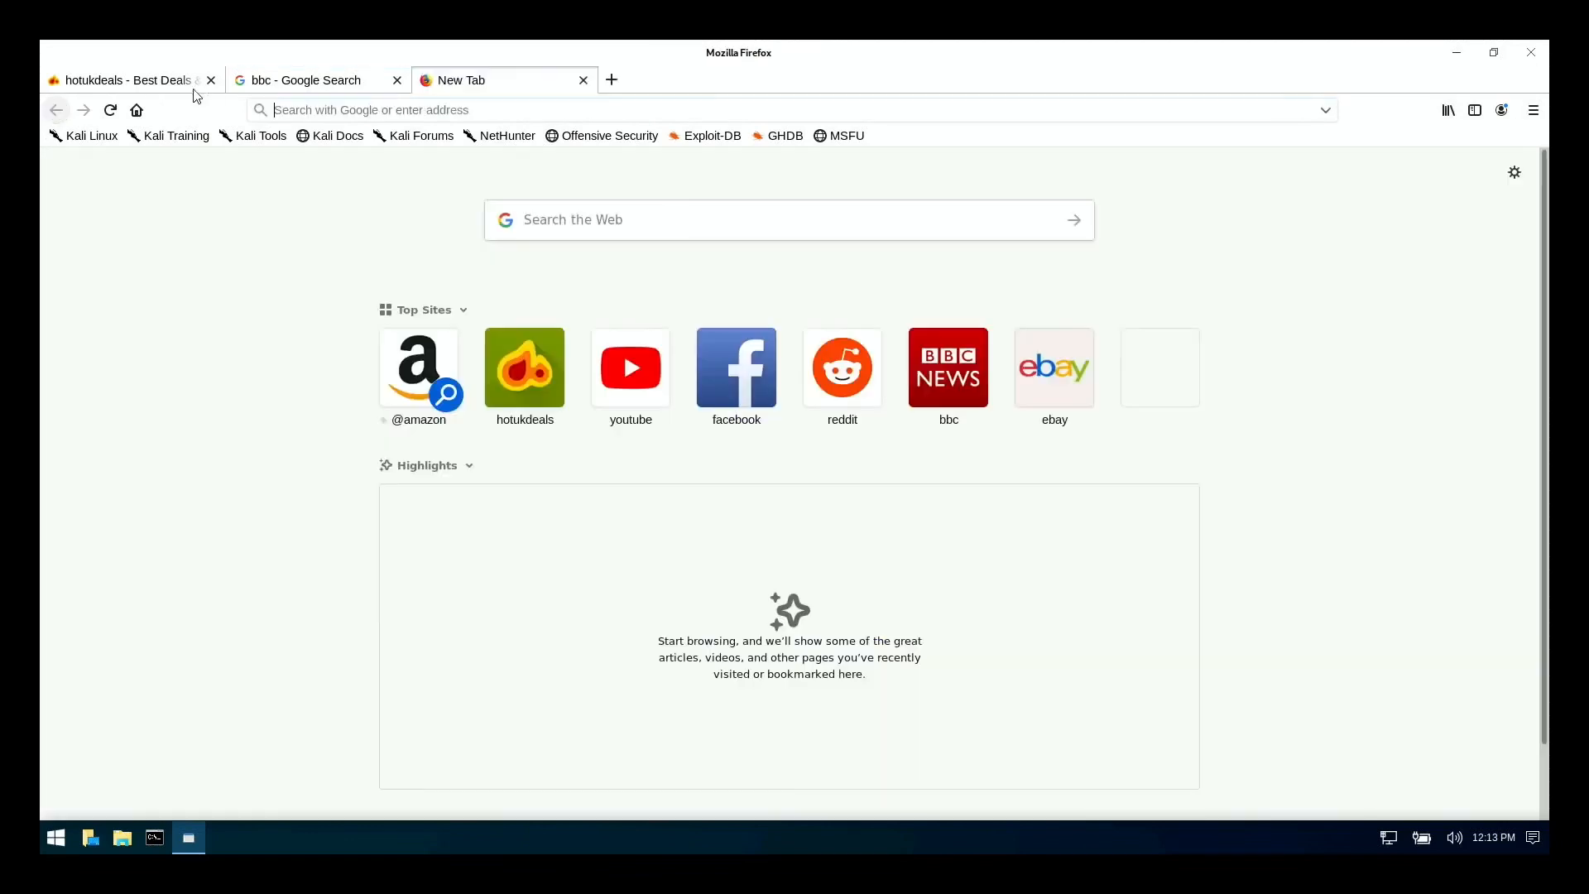
left_click(309, 79)
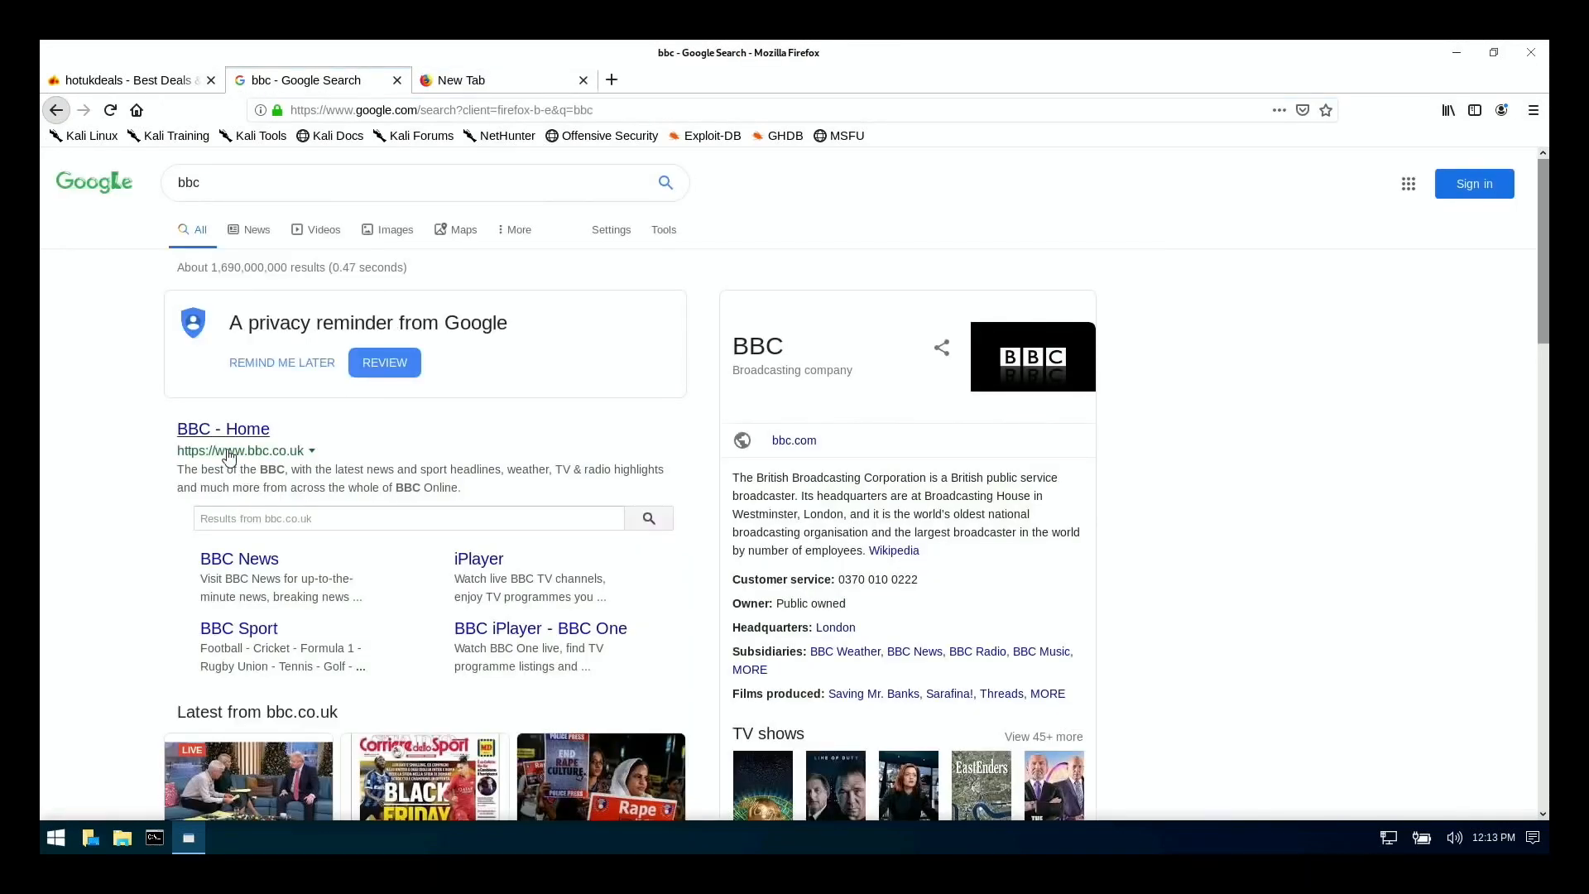
left_click(223, 428)
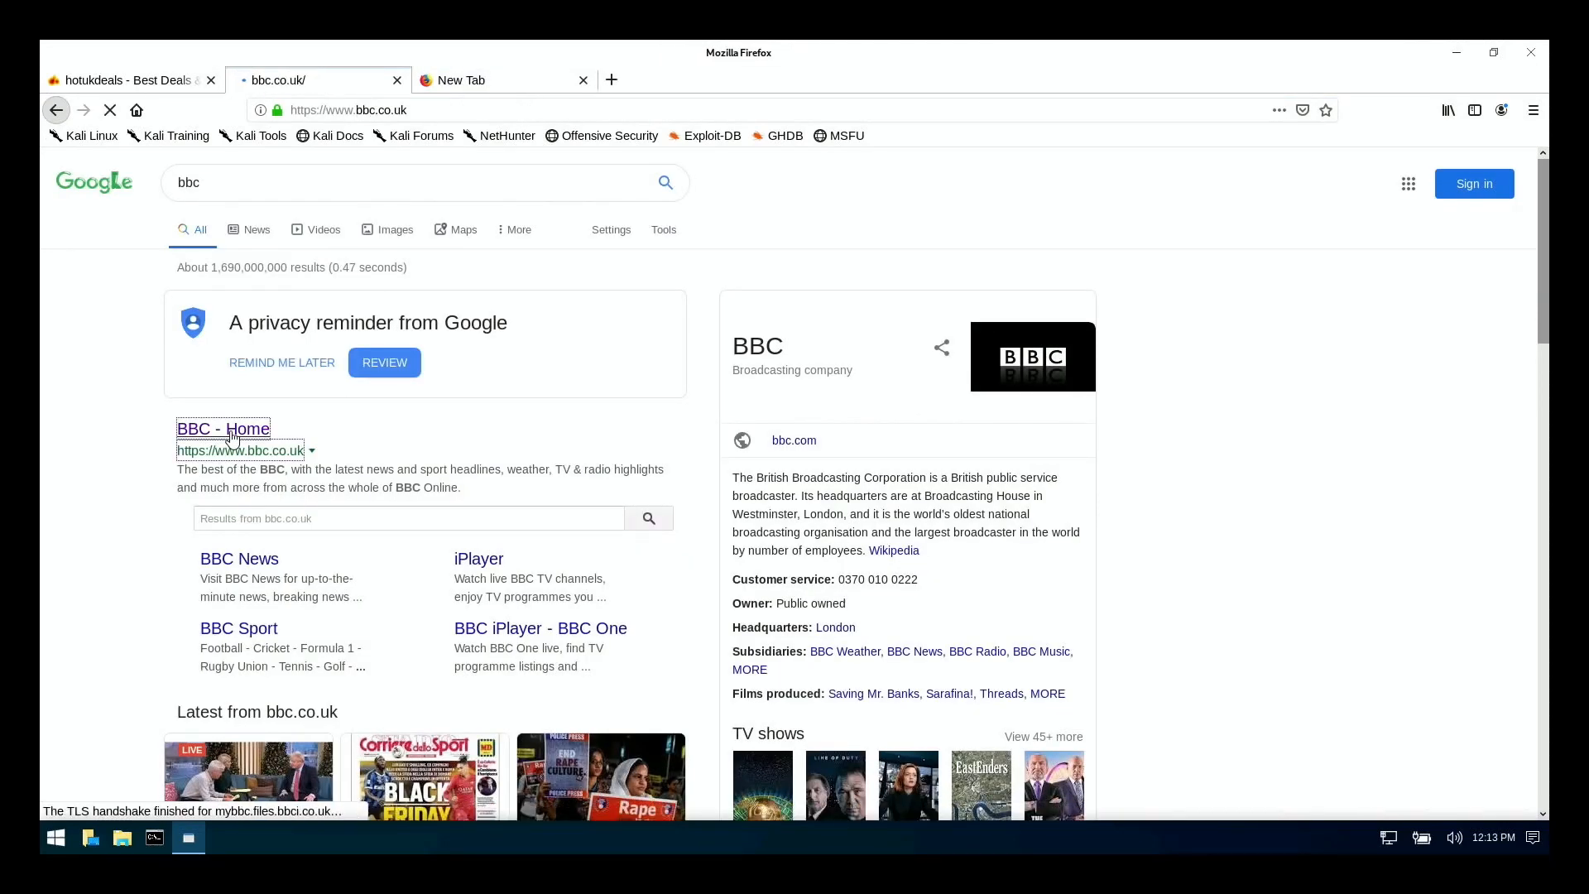
Flip between the hotukdeals and BBC pages, then land on the empty new tab
left_click(221, 428)
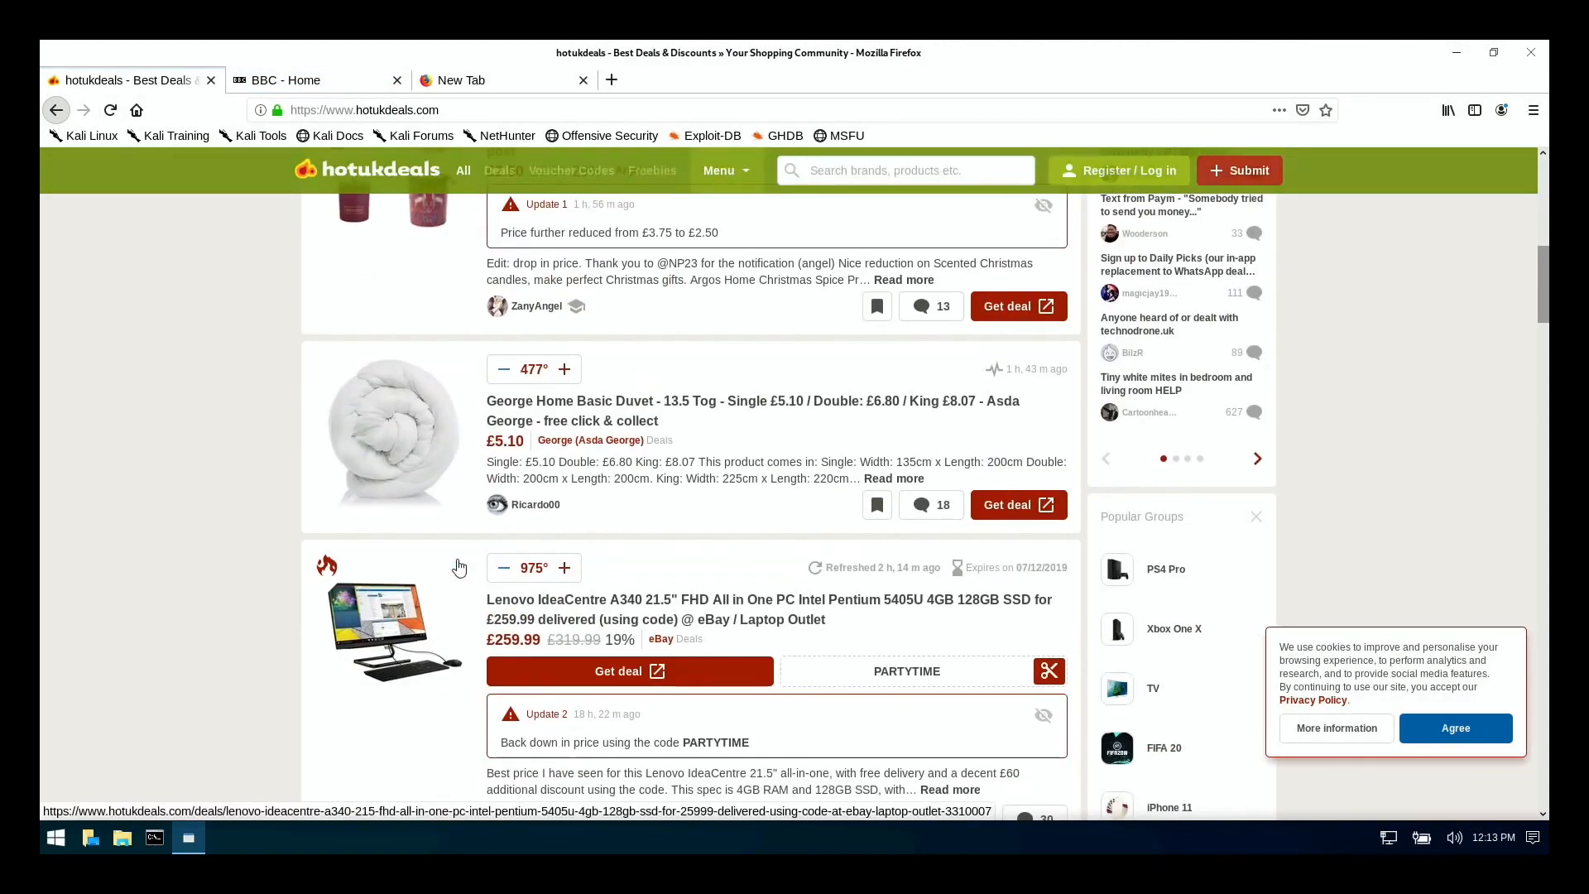
scroll("up", 3)
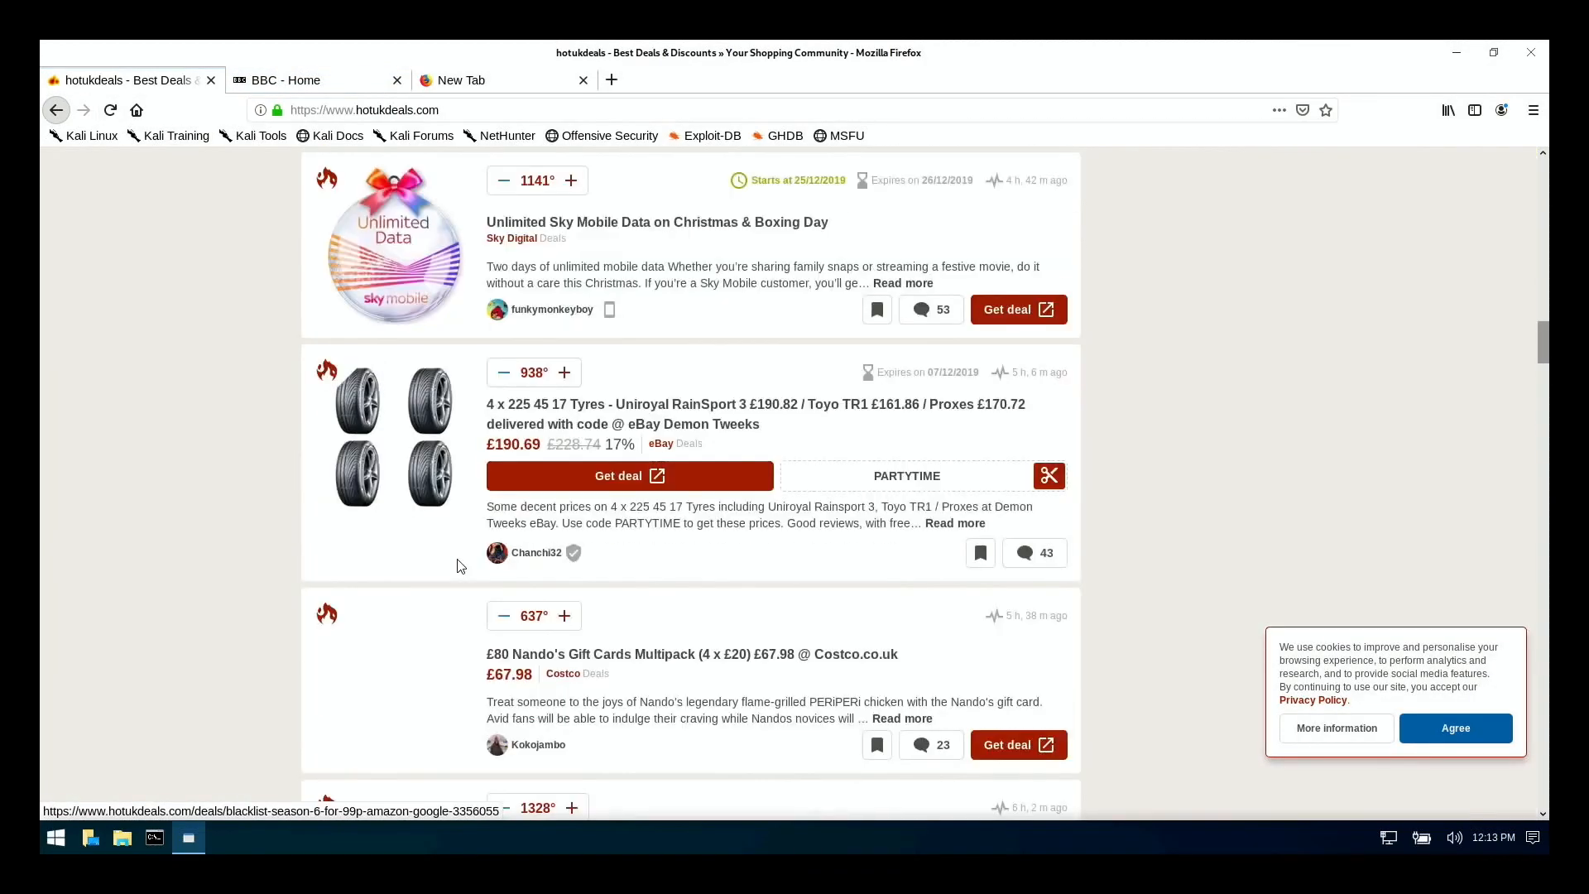
left_click(295, 79)
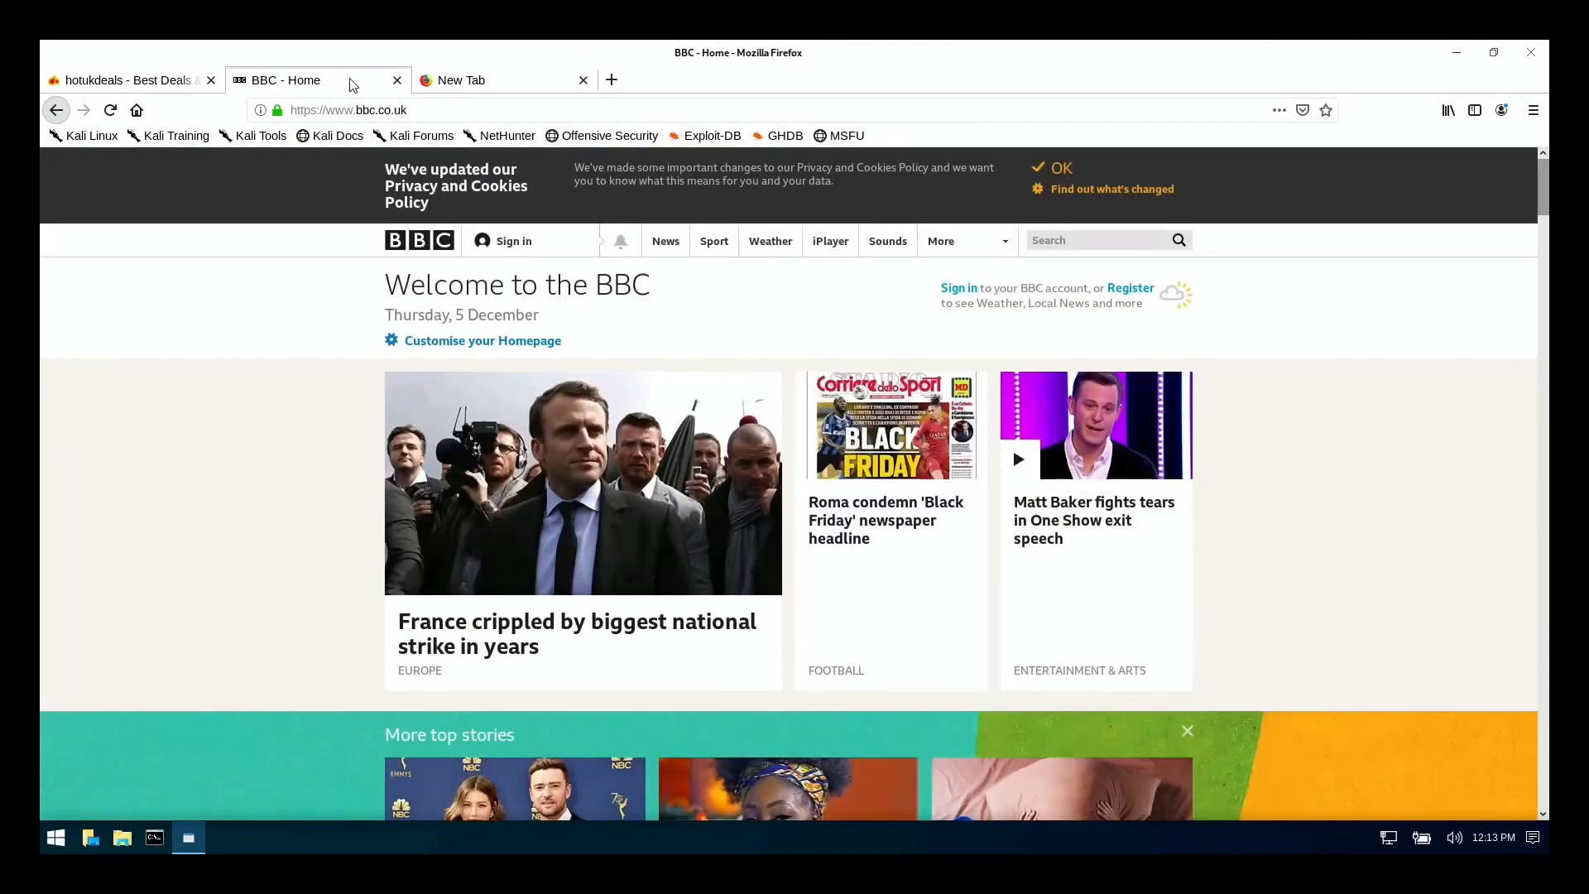
scroll("down", 3)
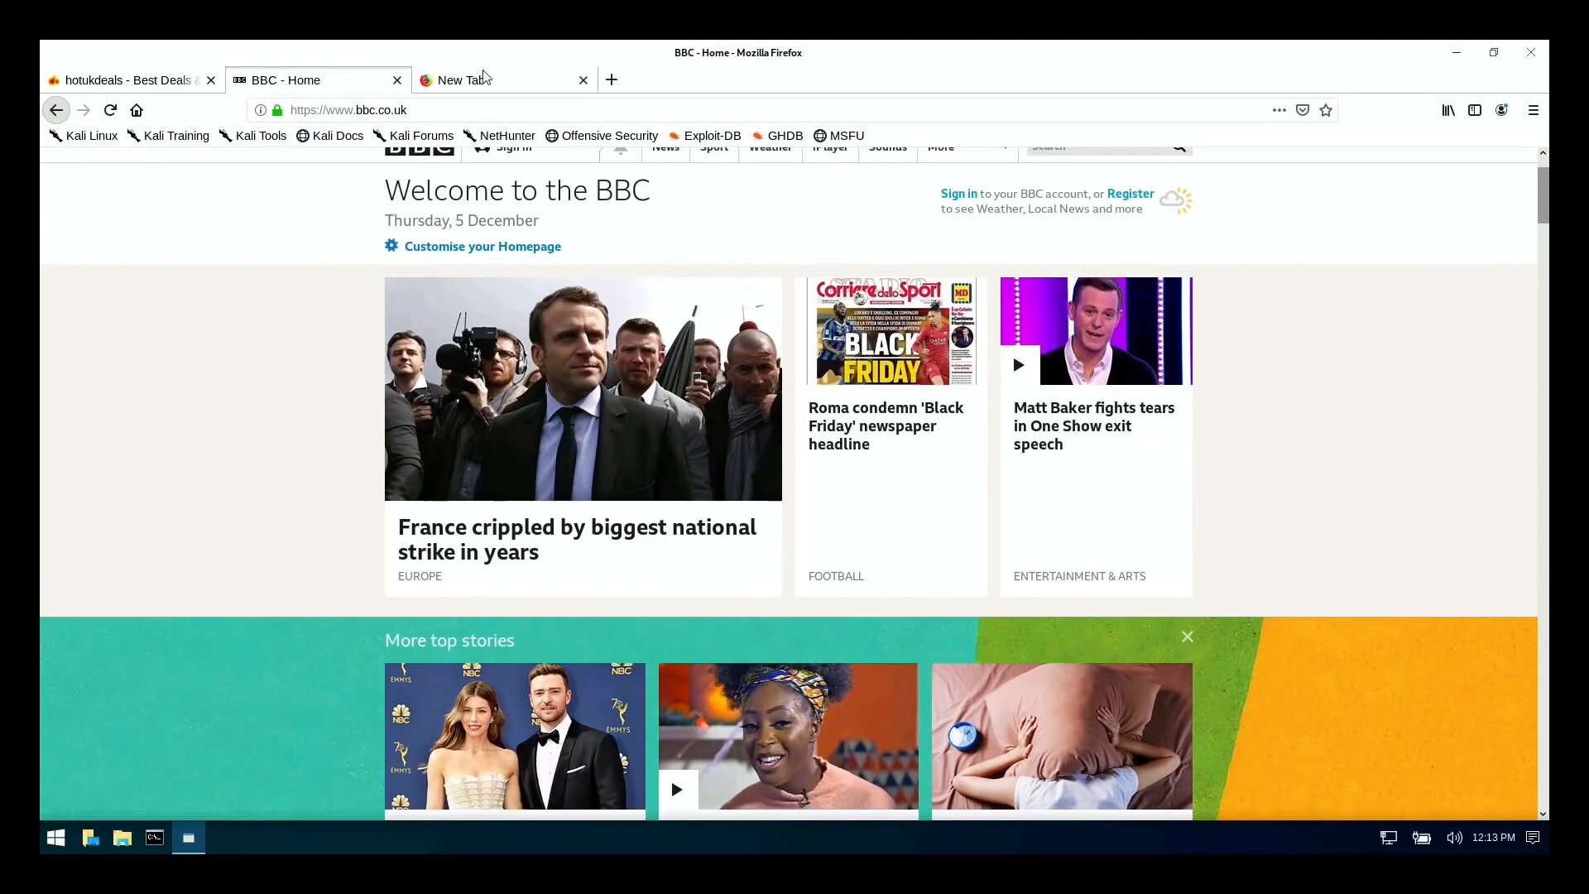
left_click(458, 80)
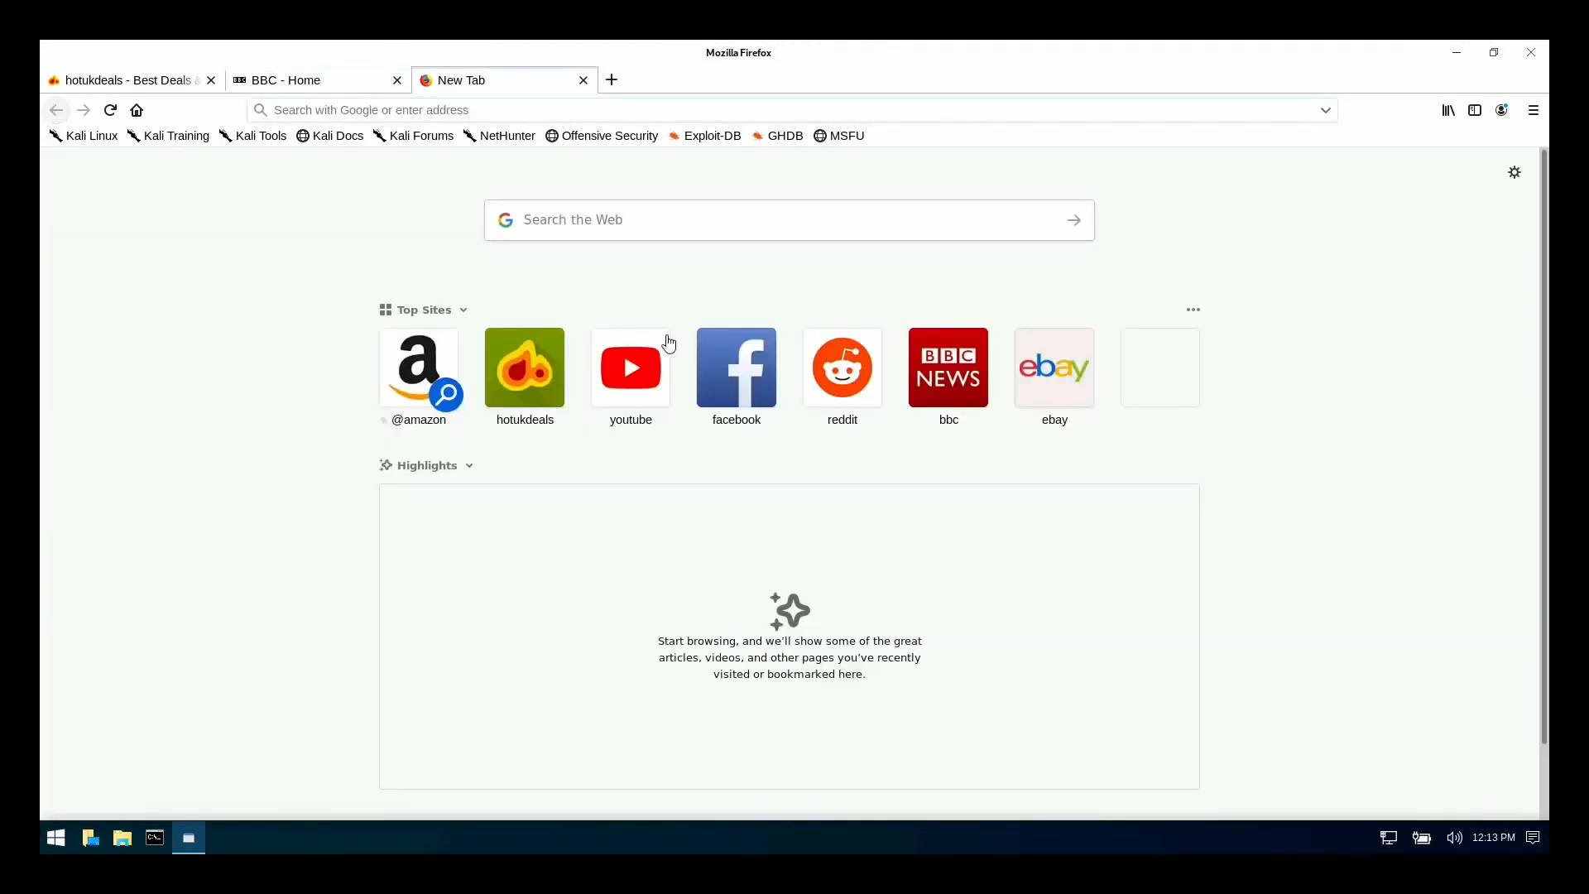
Load YouTube from the Top Sites tile and start the 2020 Porsche Taycan trending video
left_click(631, 367)
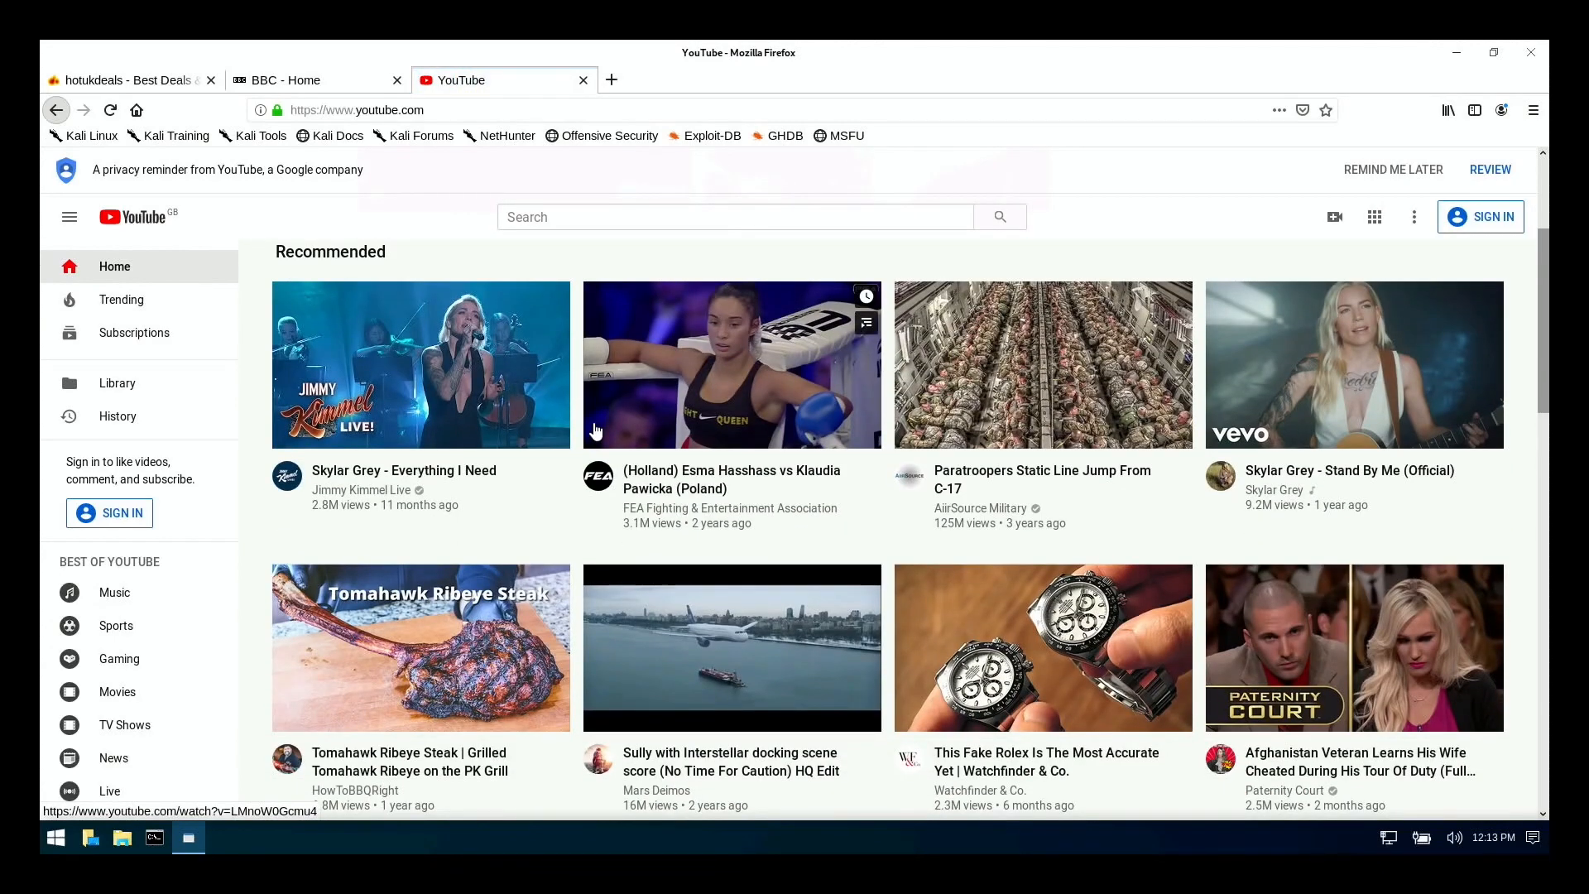
scroll("down", 3)
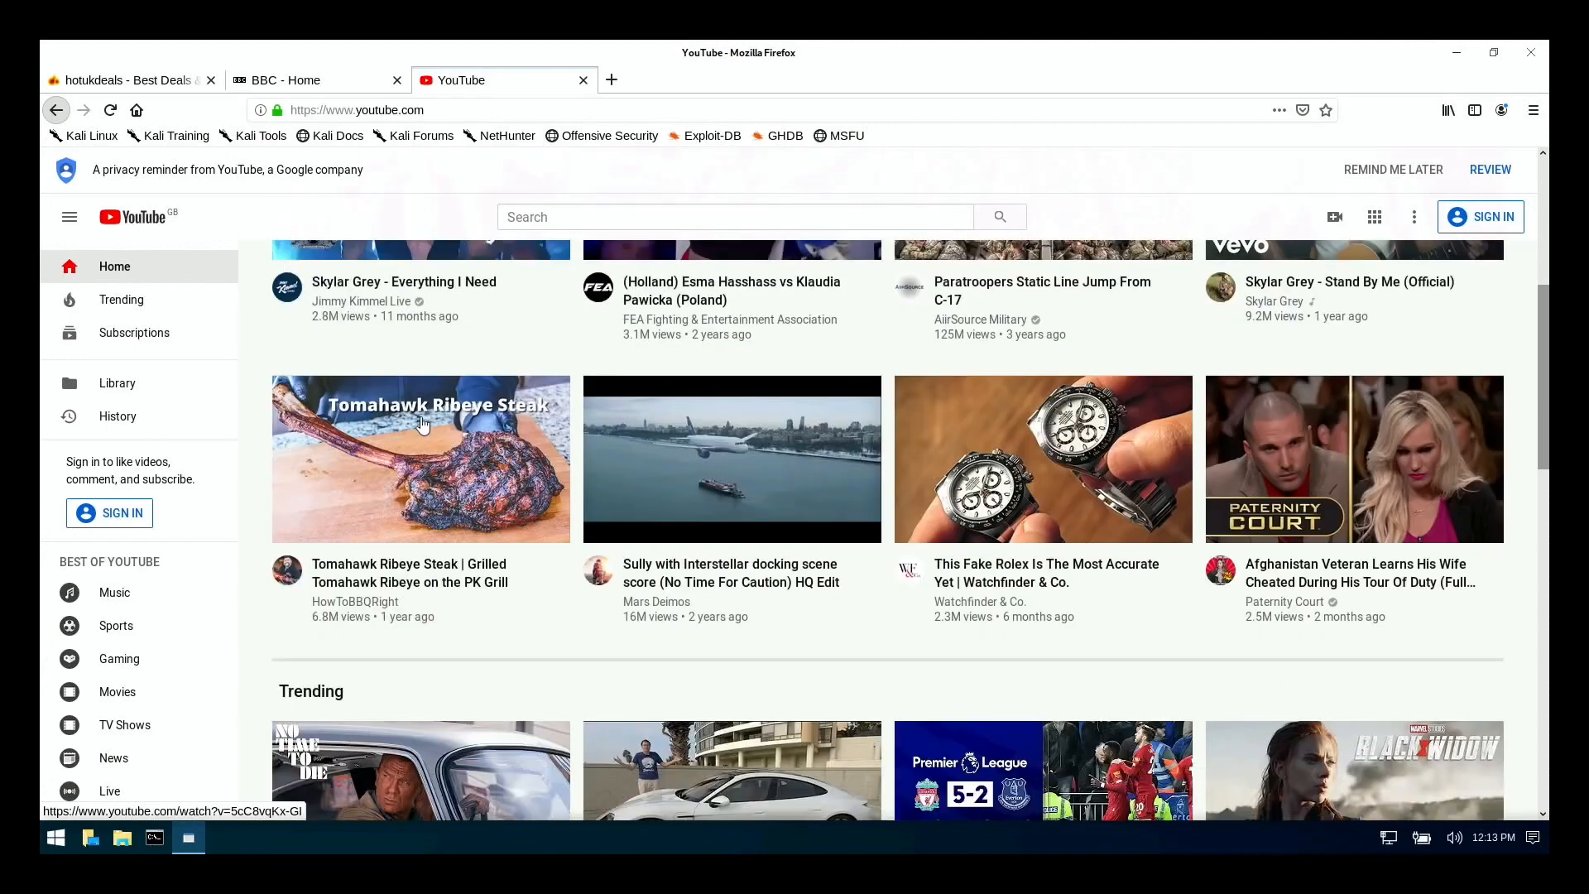
scroll("down", 3)
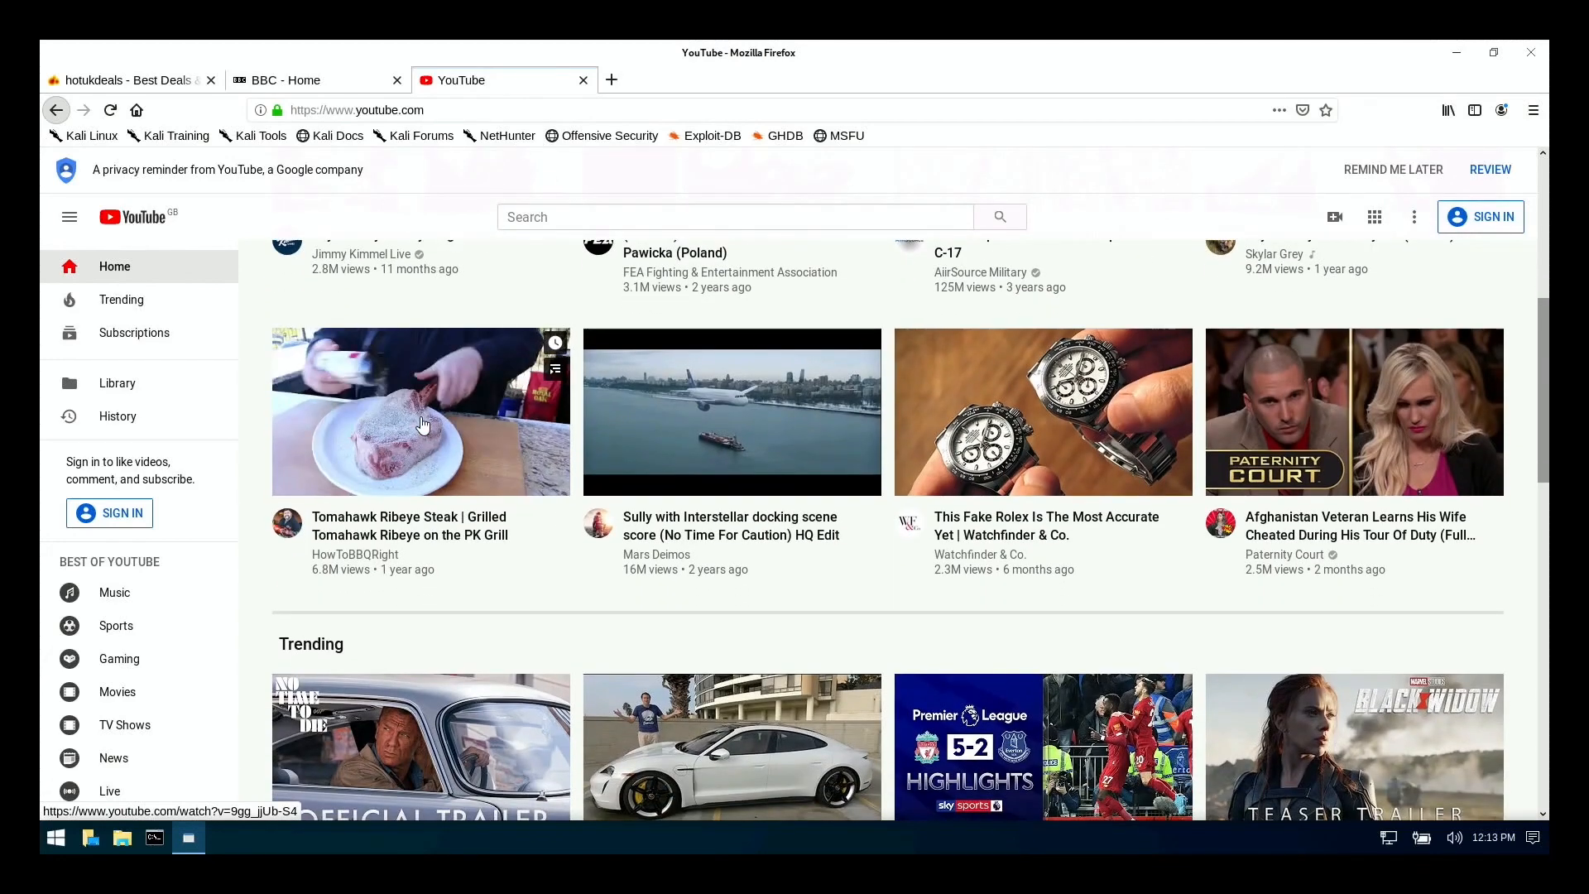
scroll("down", 3)
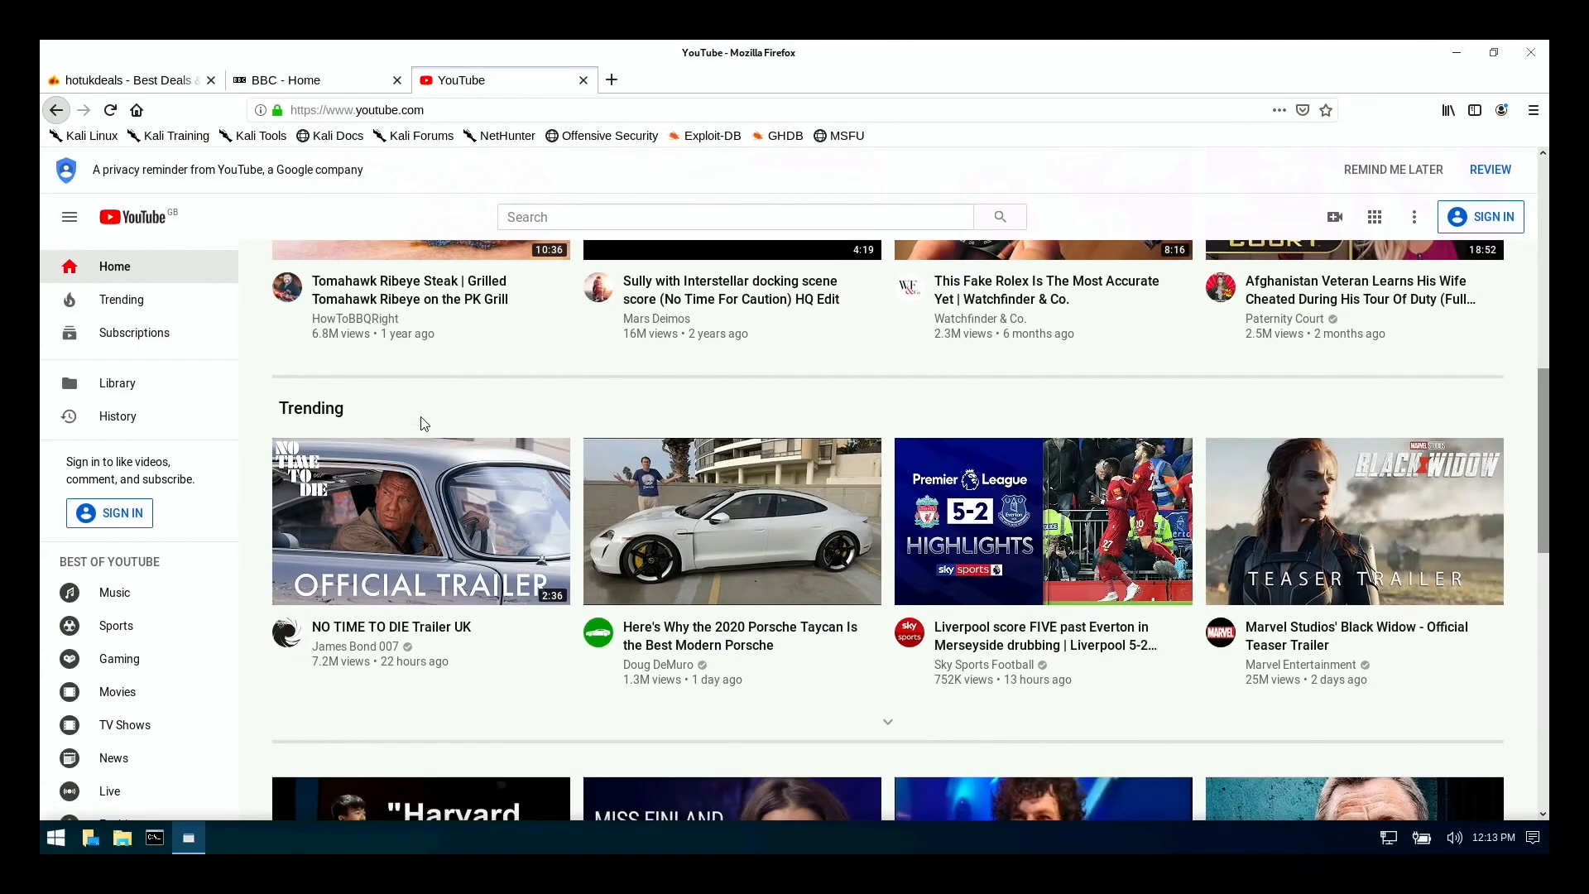
scroll("down", 3)
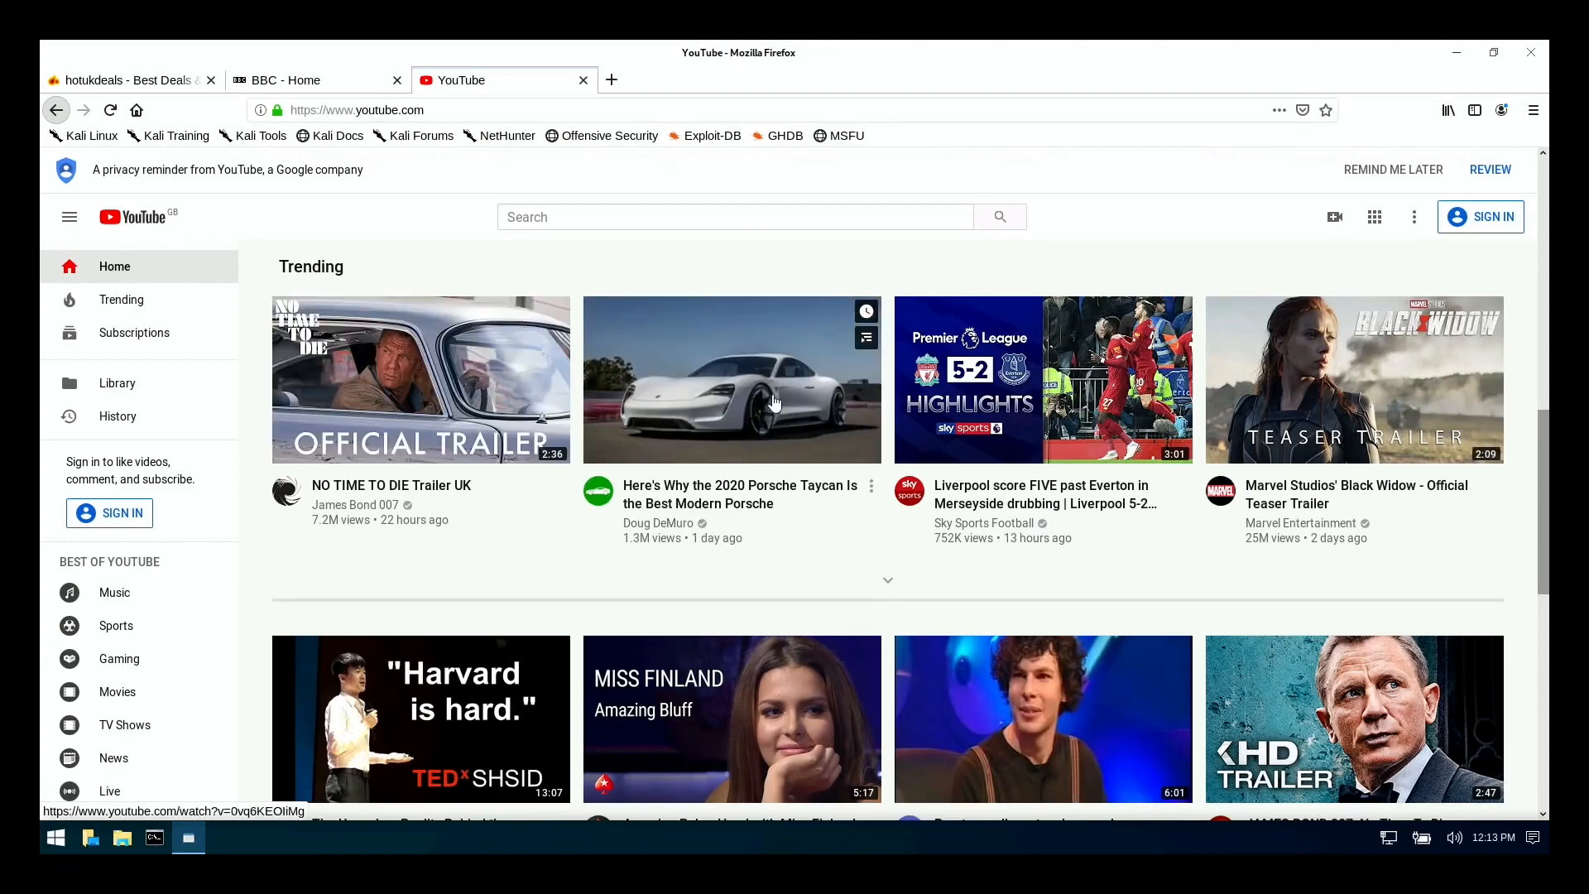
left_click(730, 379)
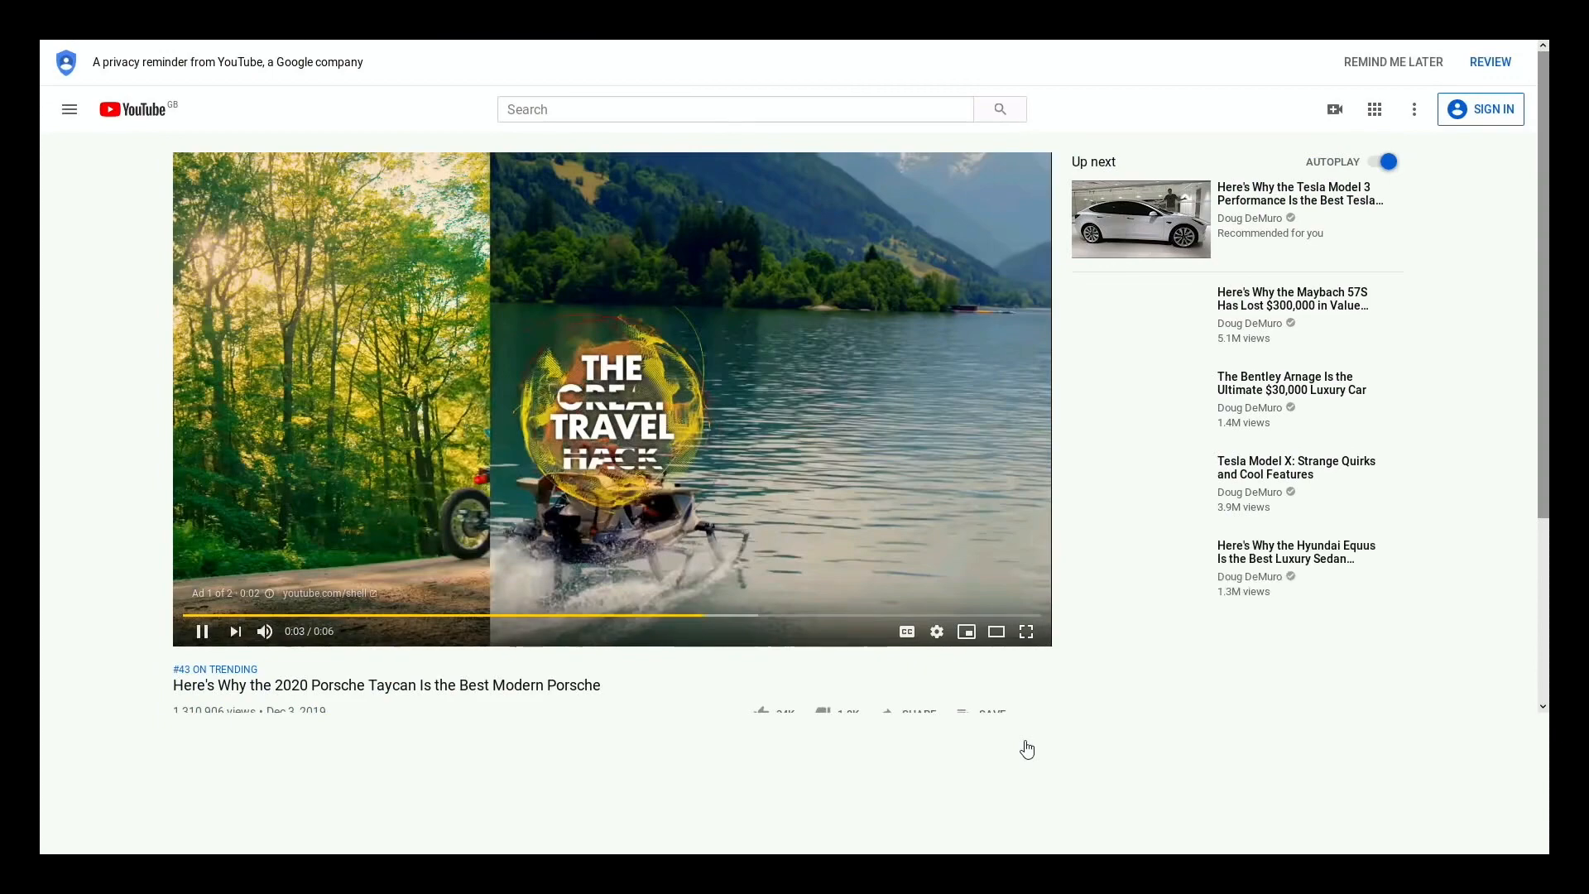
Let the ads run and pause the Porsche Taycan video at 0:14
left_click(1024, 631)
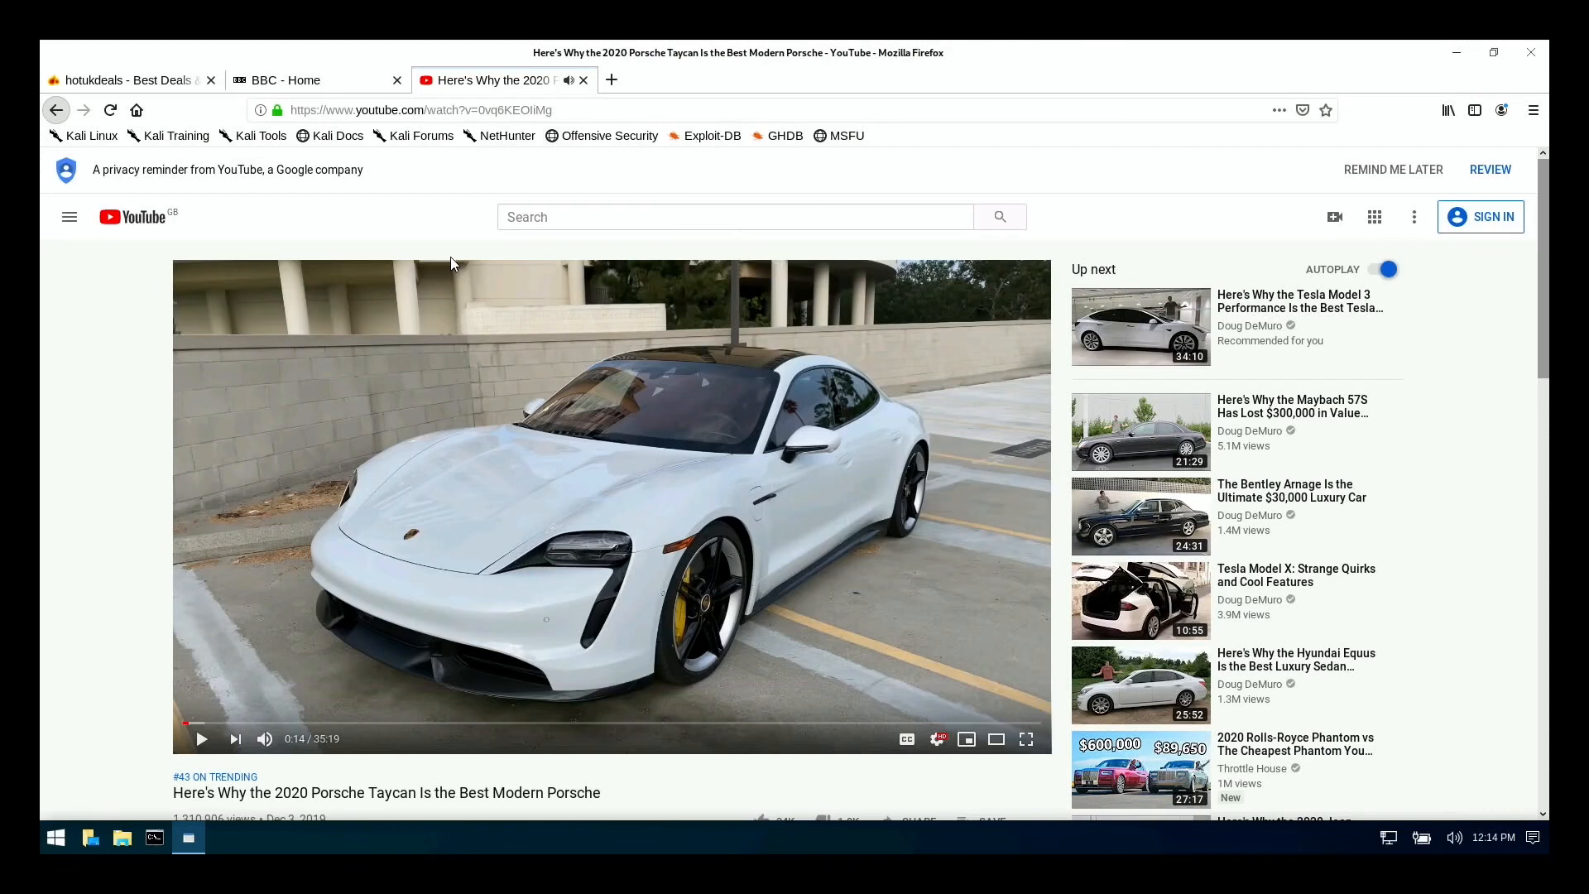
mouse_move(305, 91)
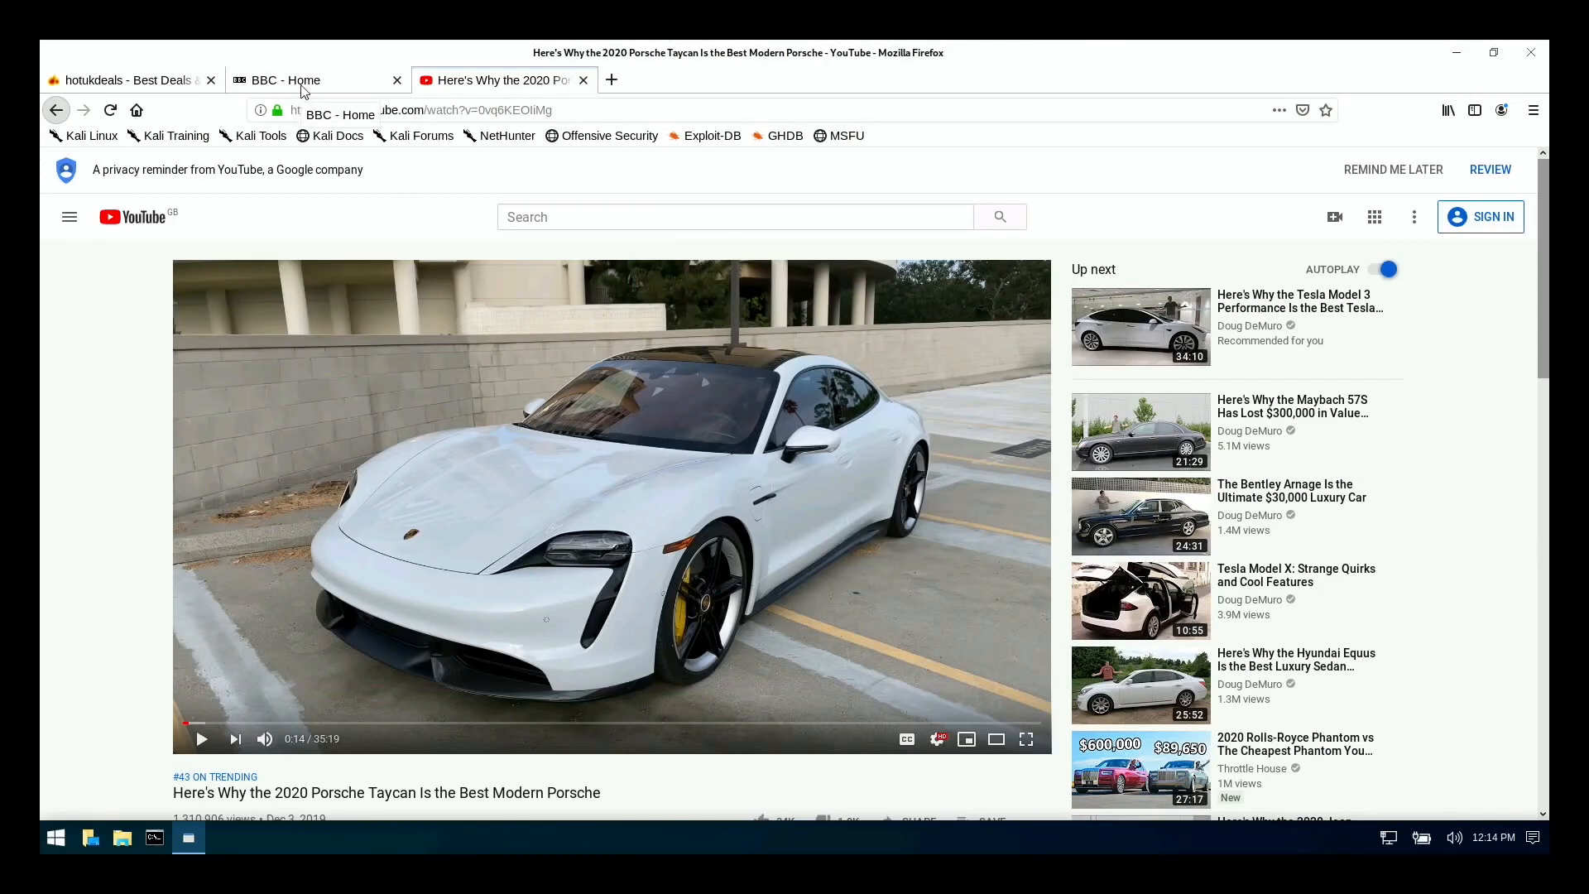
mouse_move(998, 75)
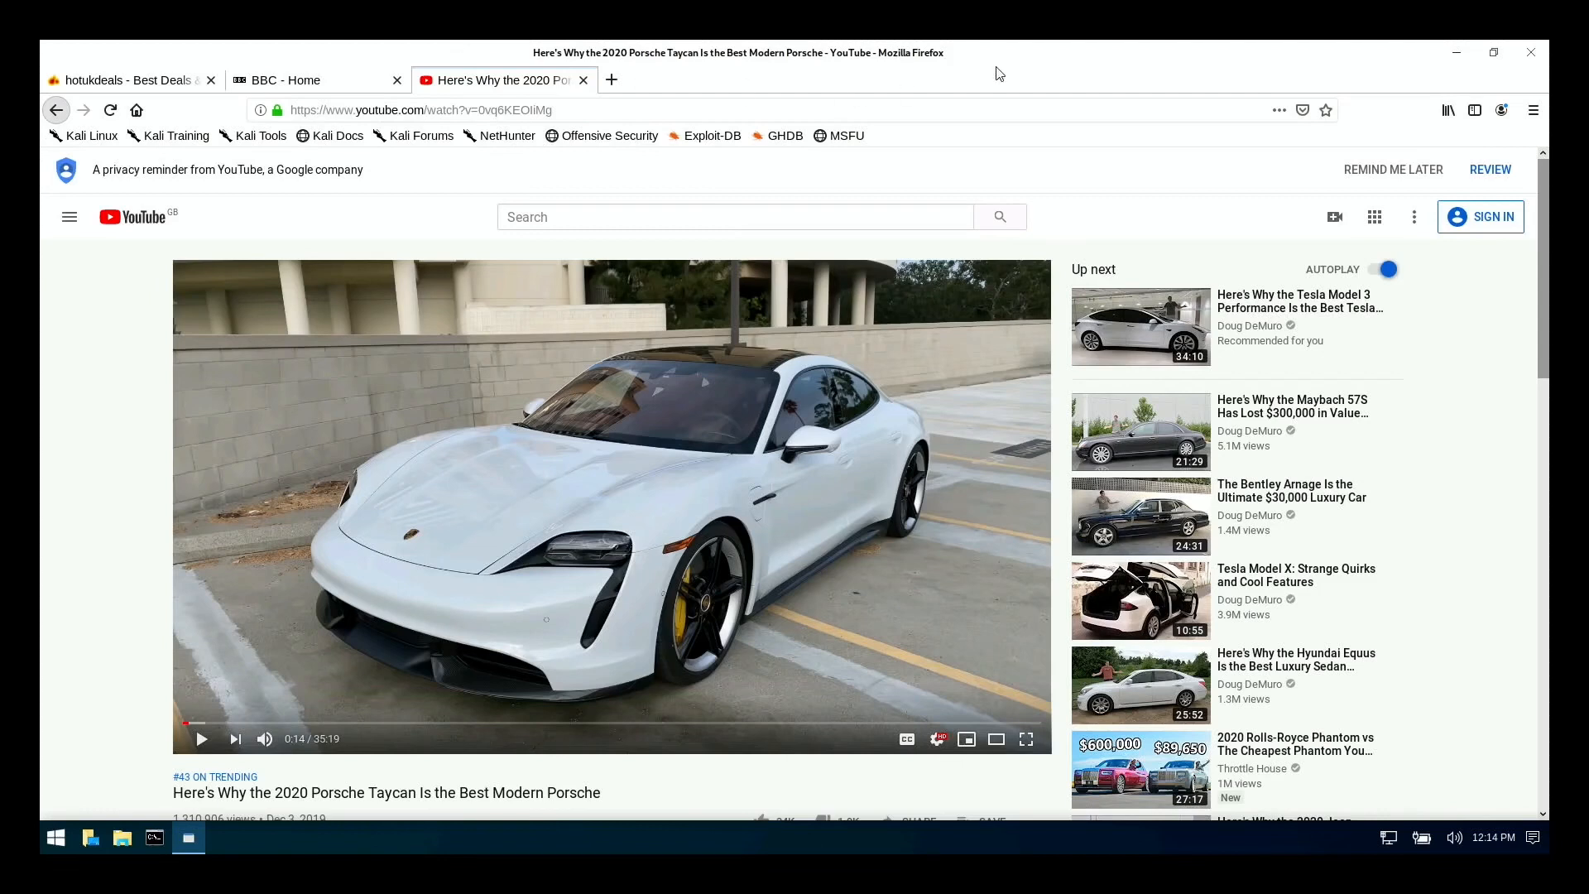
mouse_move(1208, 71)
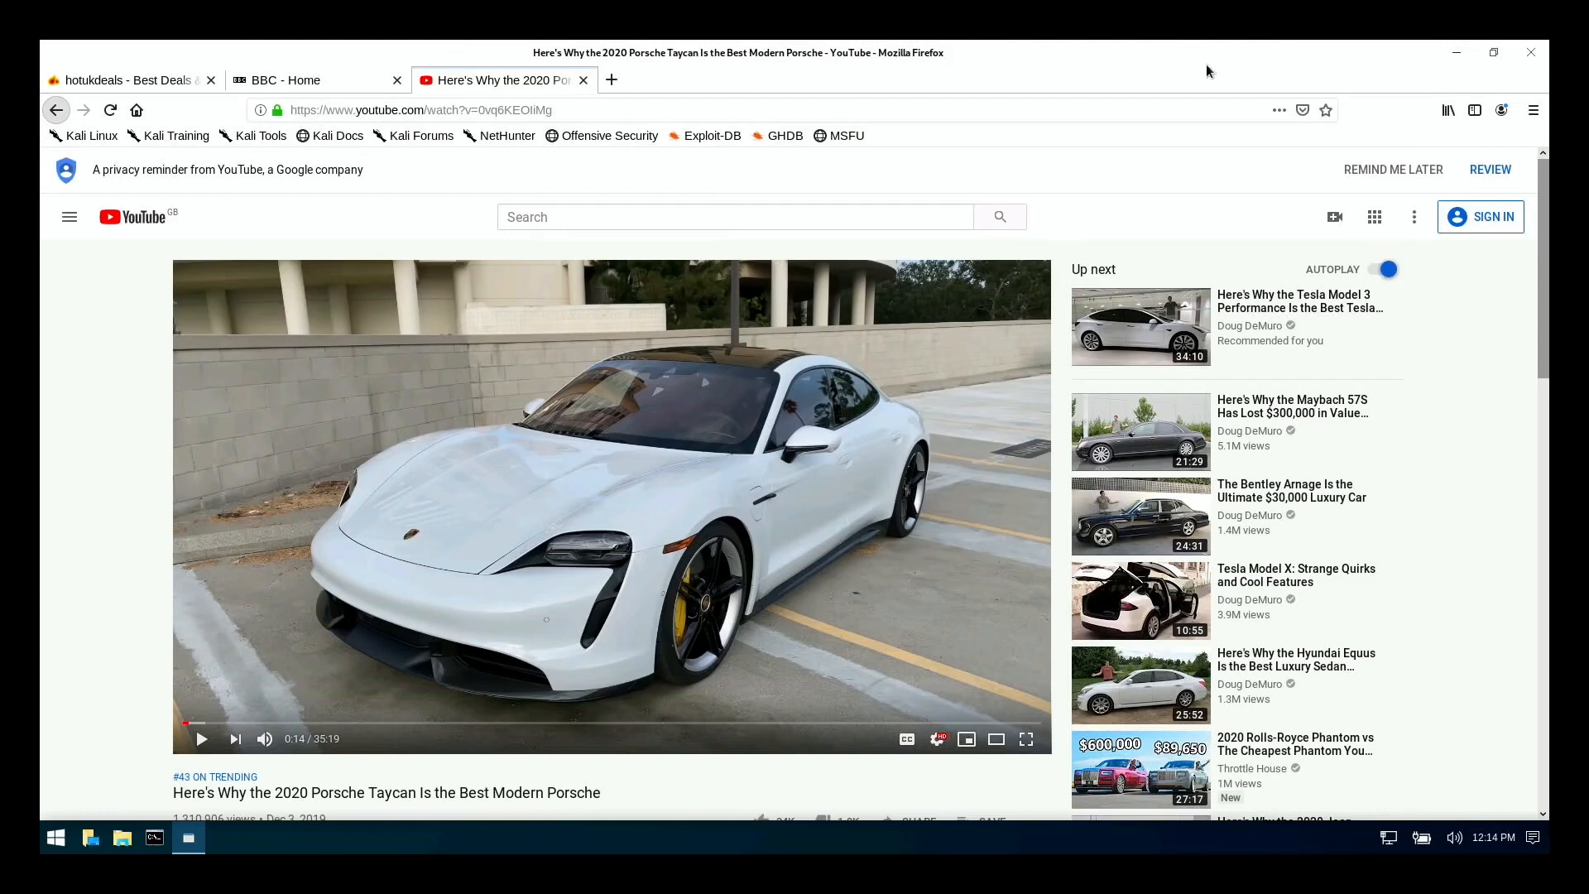
mouse_move(1471, 138)
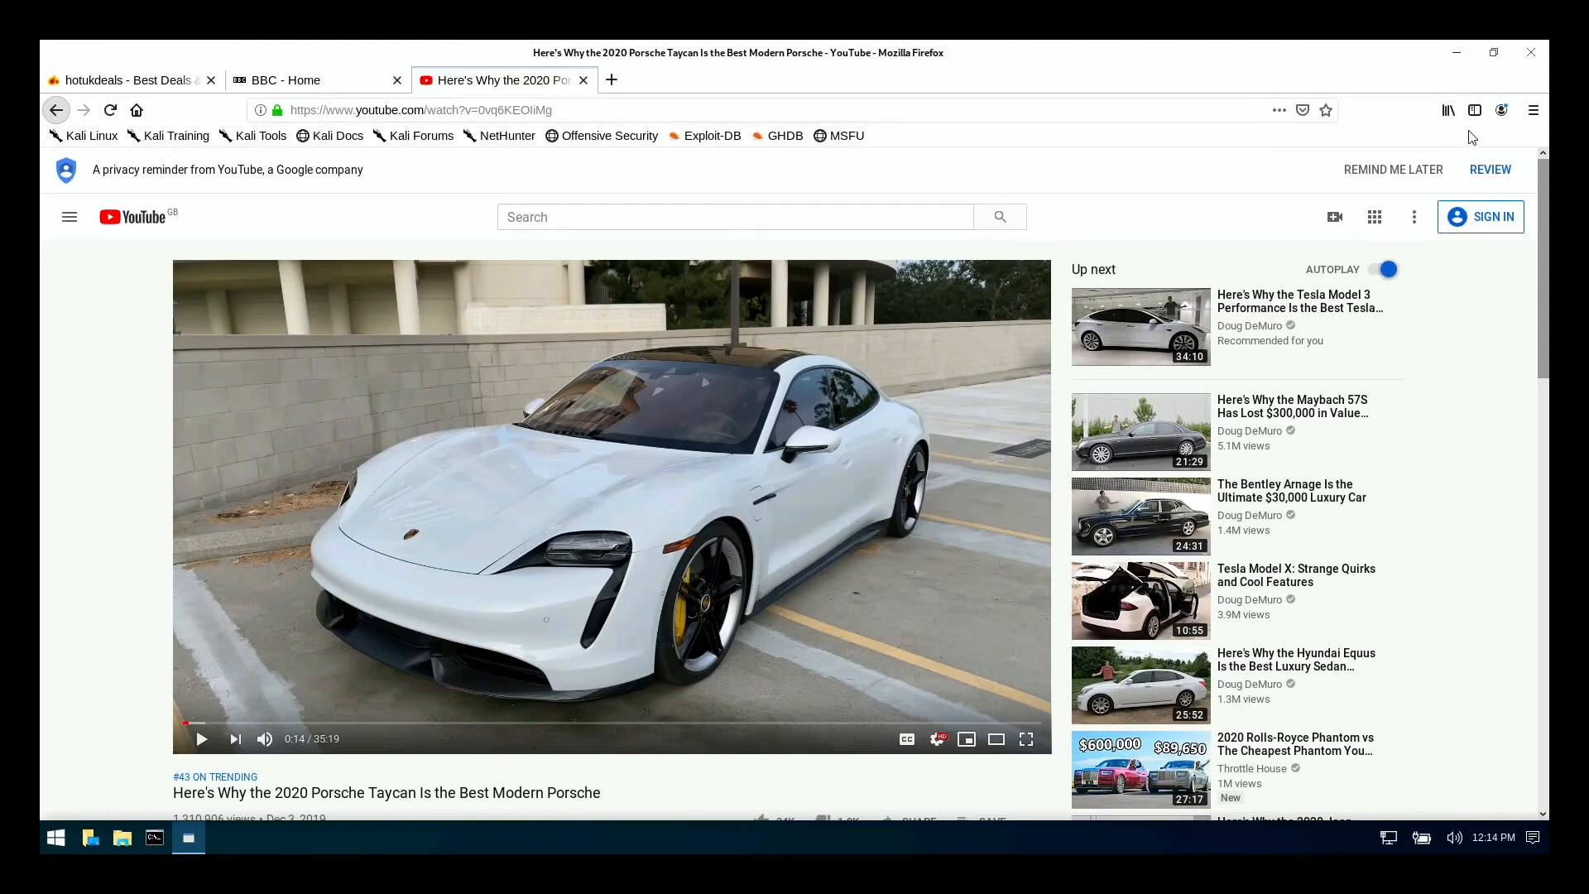
mouse_move(1448, 109)
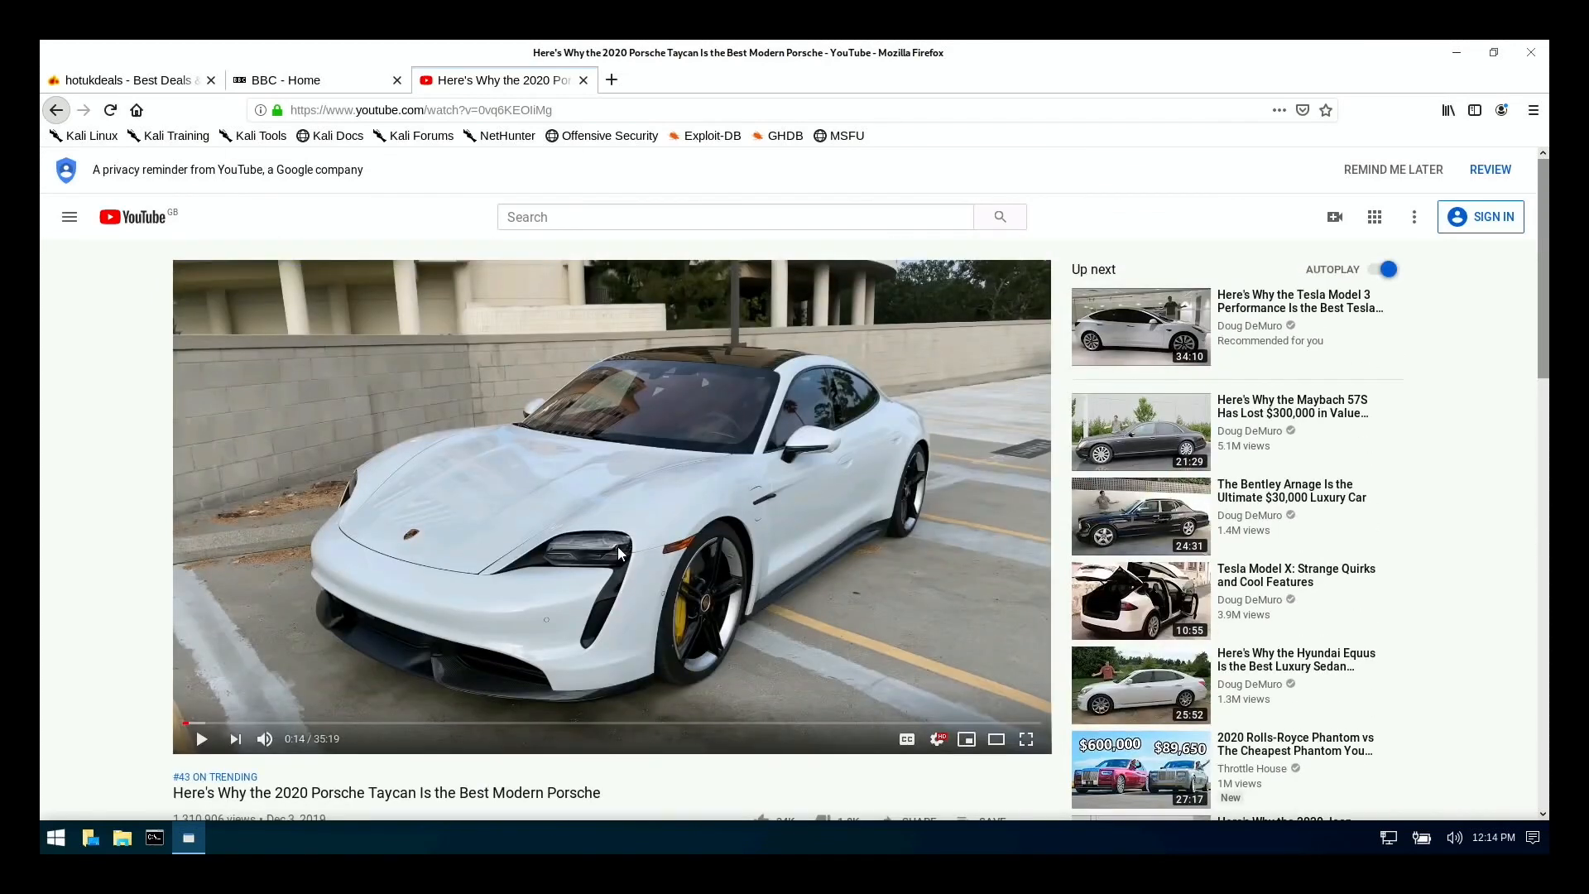
left_click(121, 838)
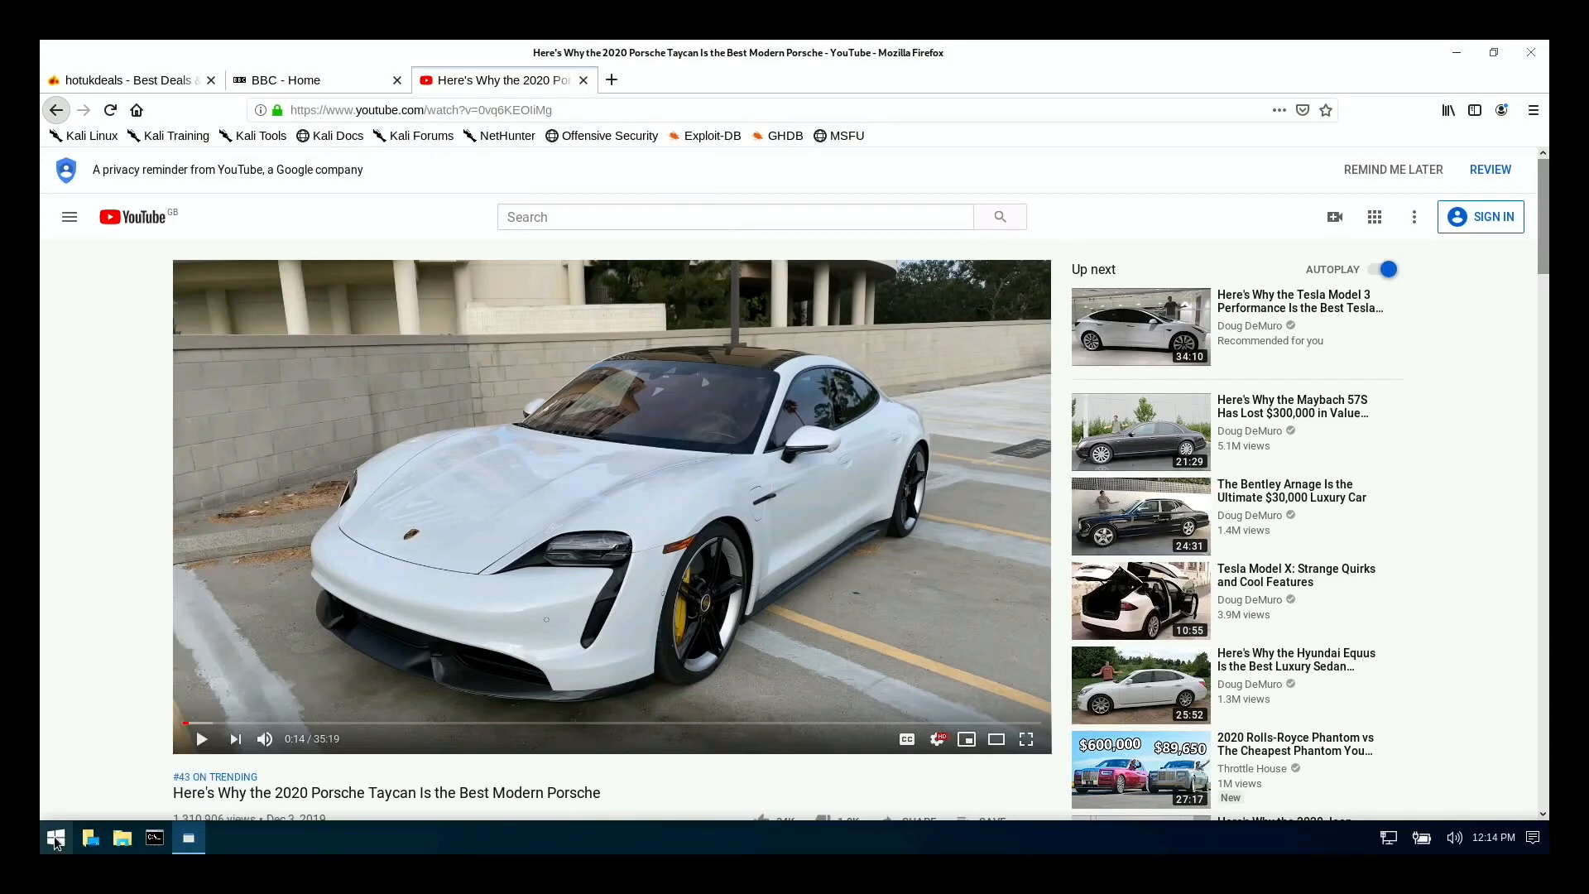
Bring up the applications menu over Firefox to browse its categories
left_click(55, 837)
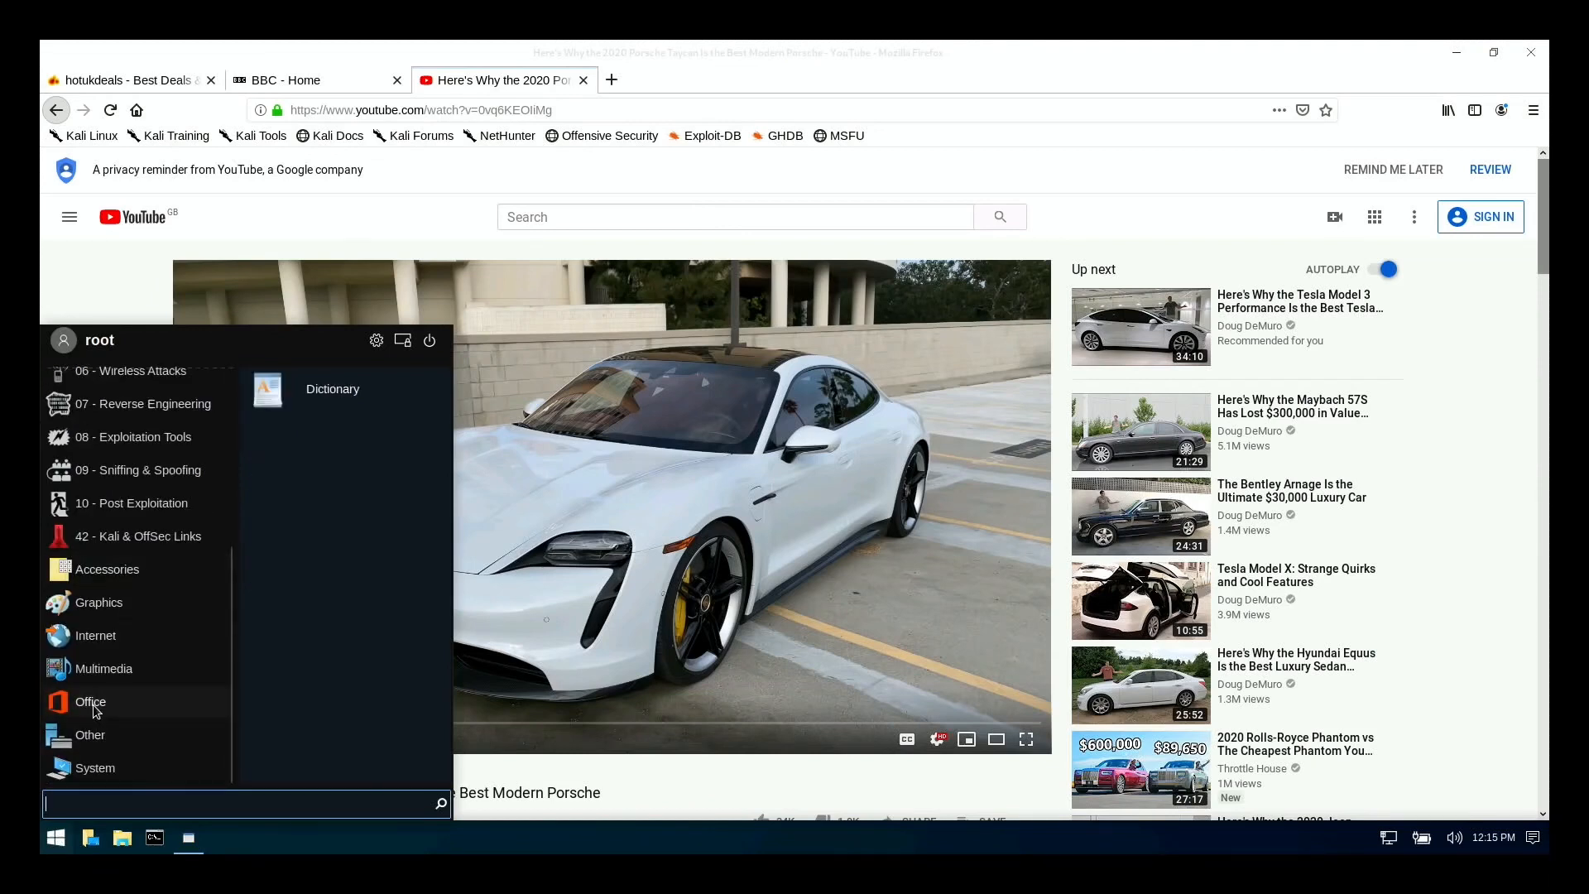
mouse_move(137, 733)
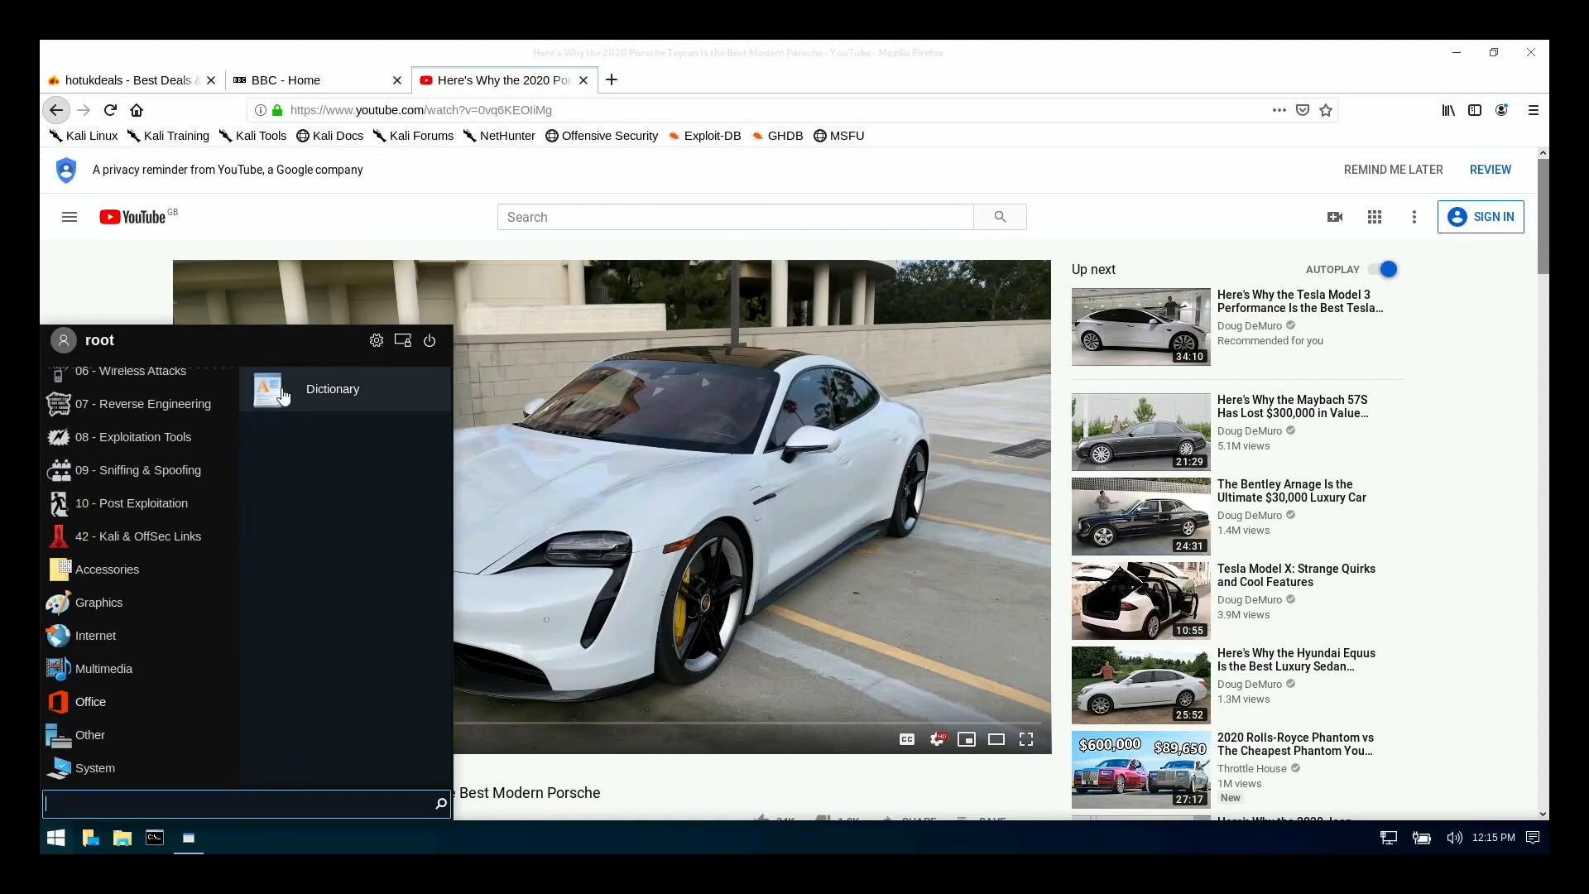
mouse_move(90, 734)
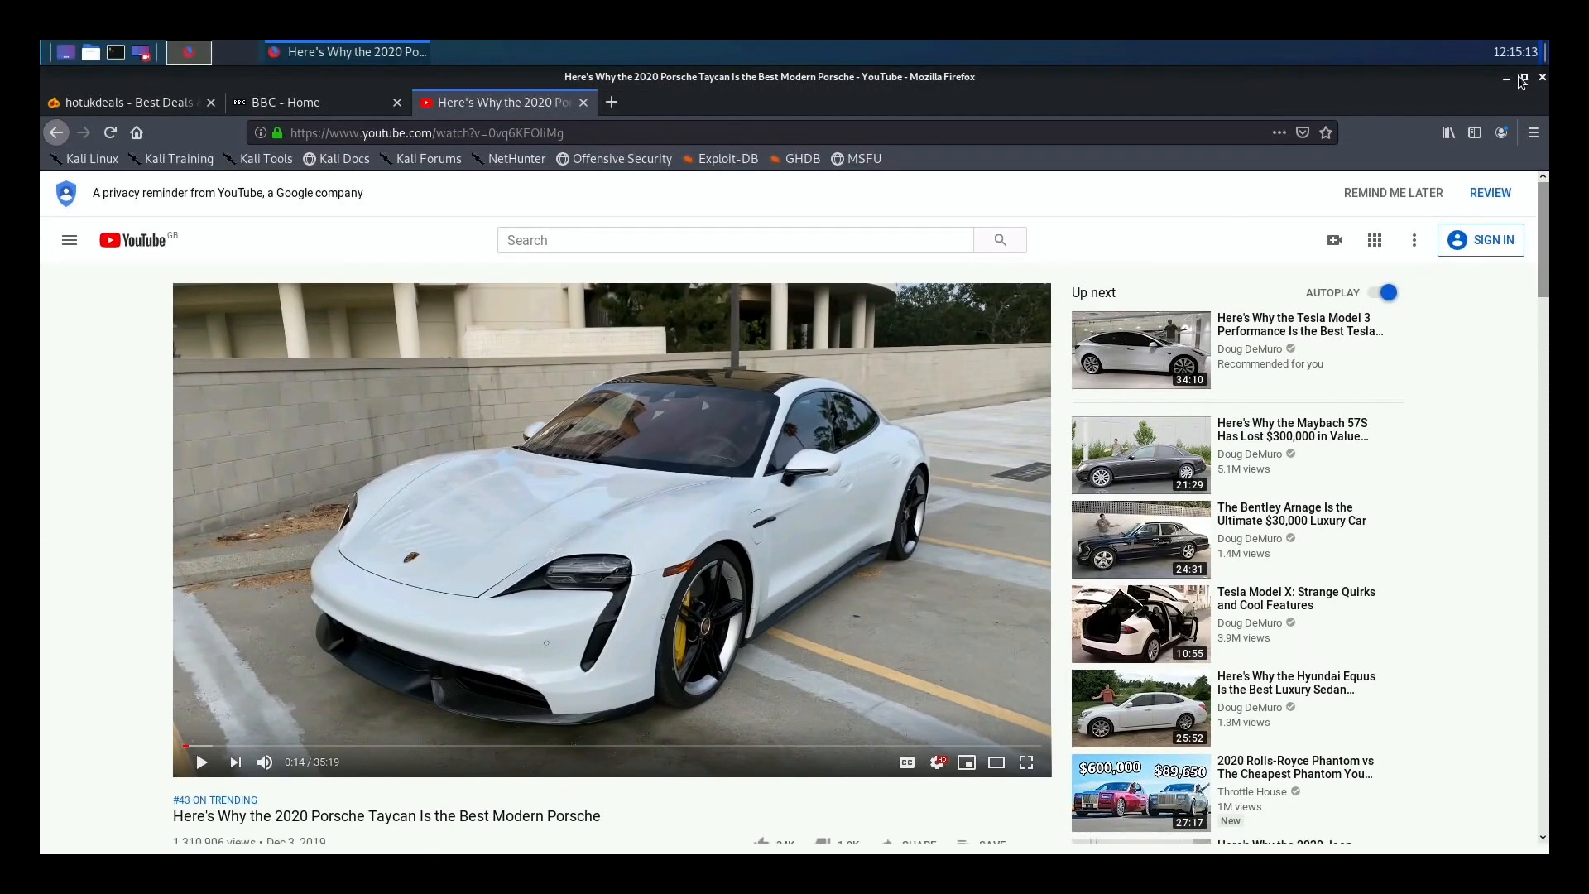
Quit Firefox, confirming Close Tabs for all three tabs, back to the Kali desktop
left_click(1541, 78)
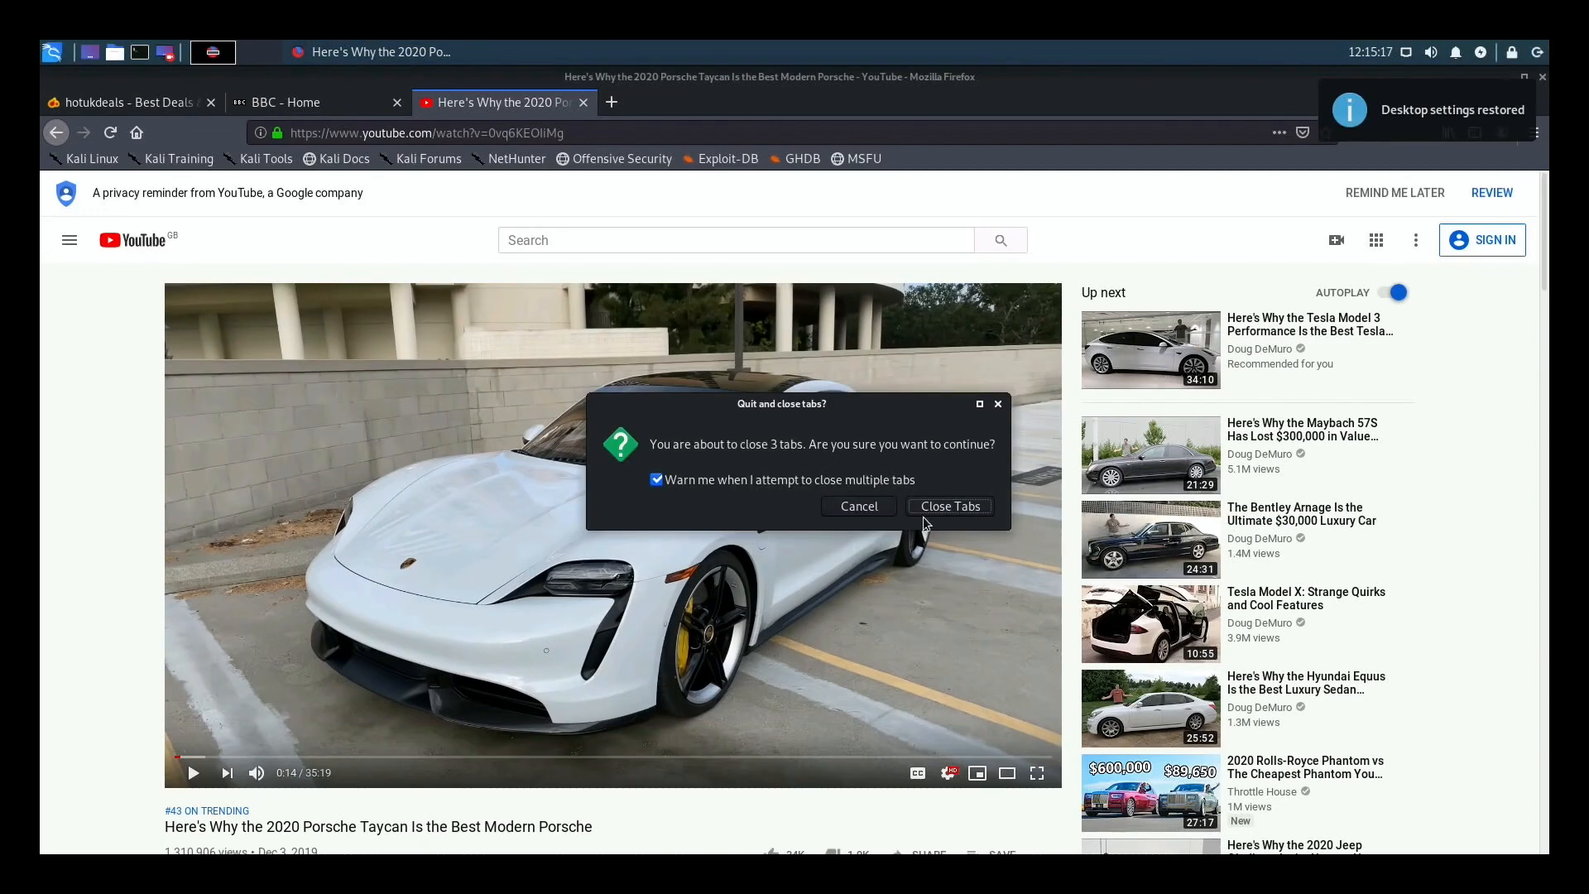
left_click(949, 507)
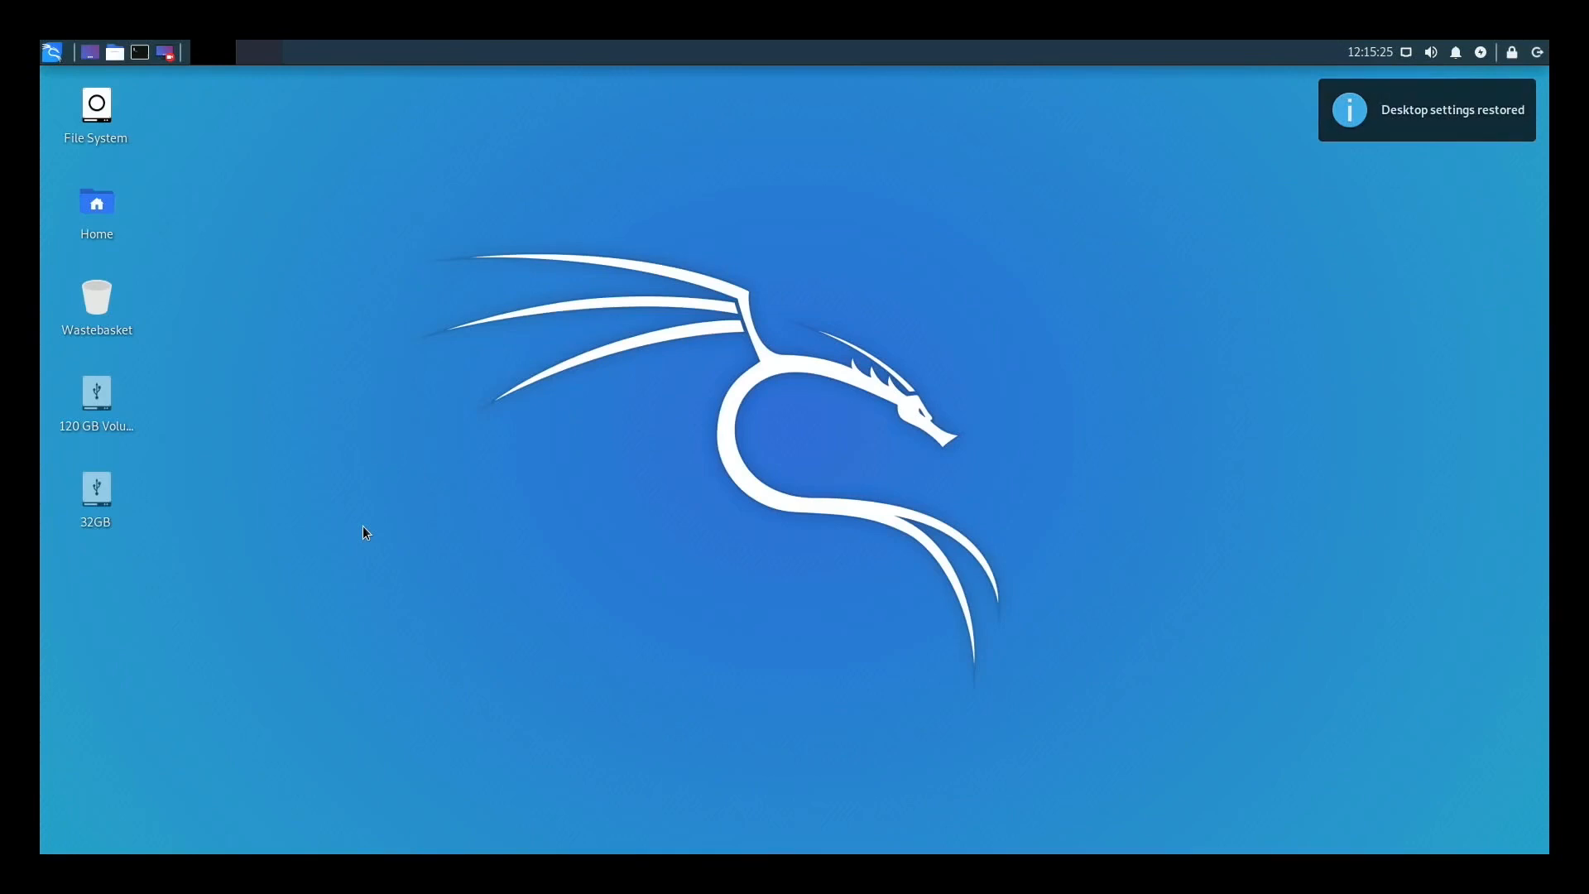